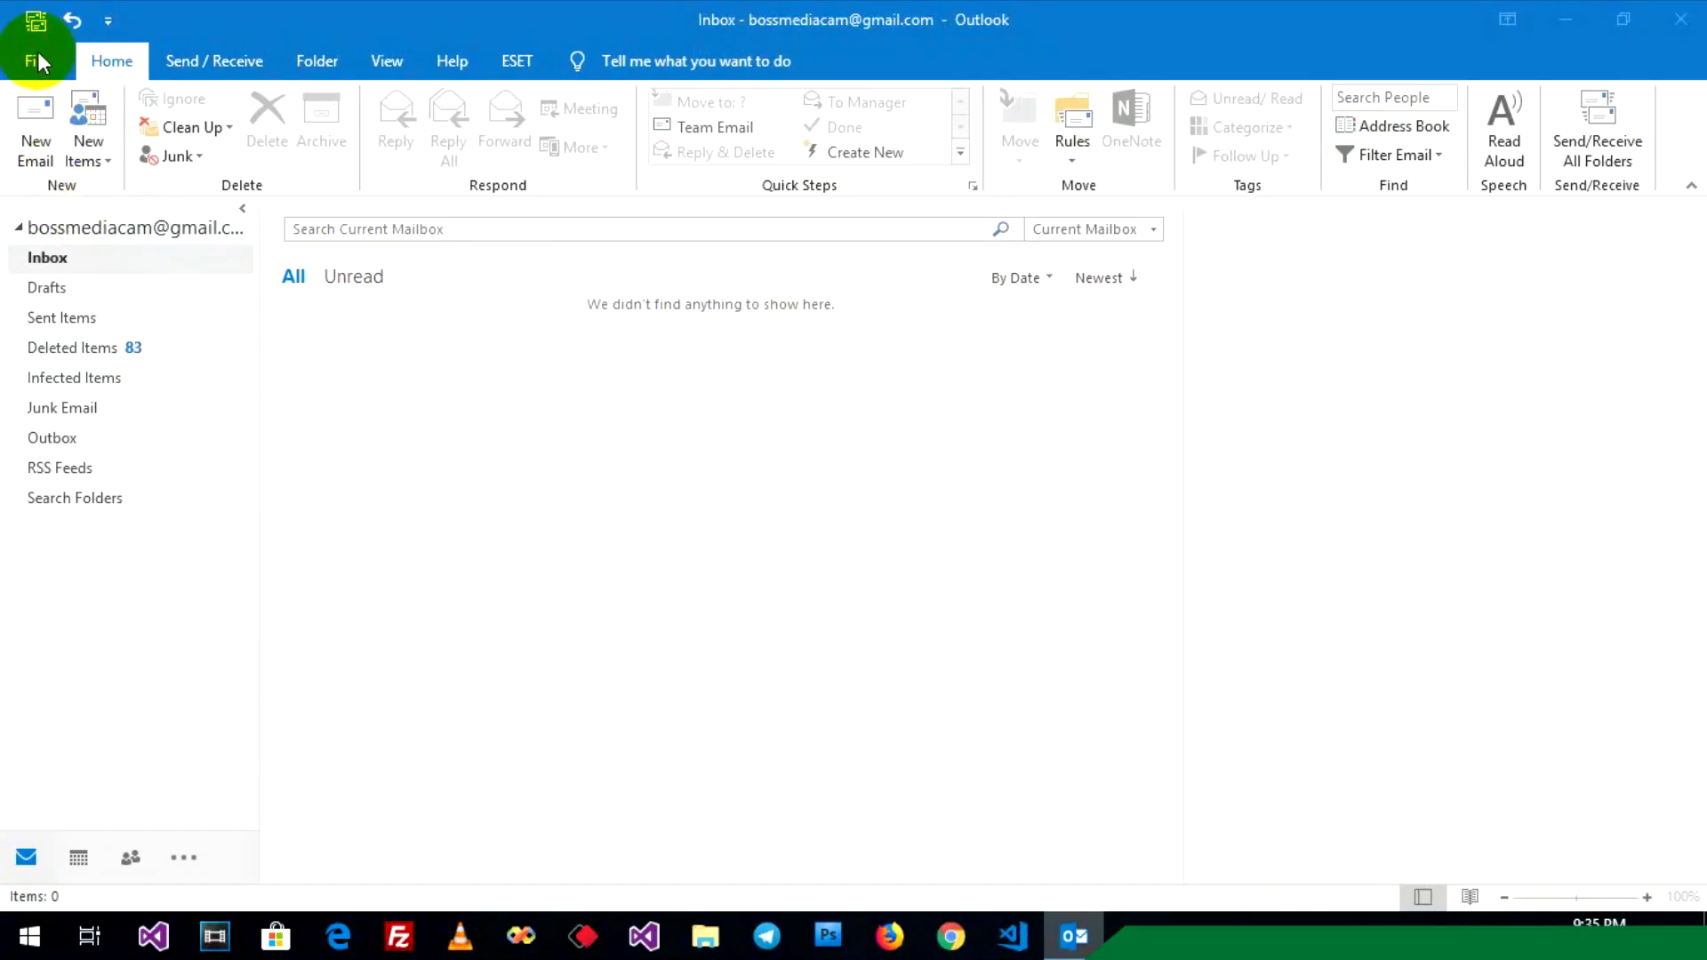
- Reach Account Settings from the File account information page
click(36, 60)
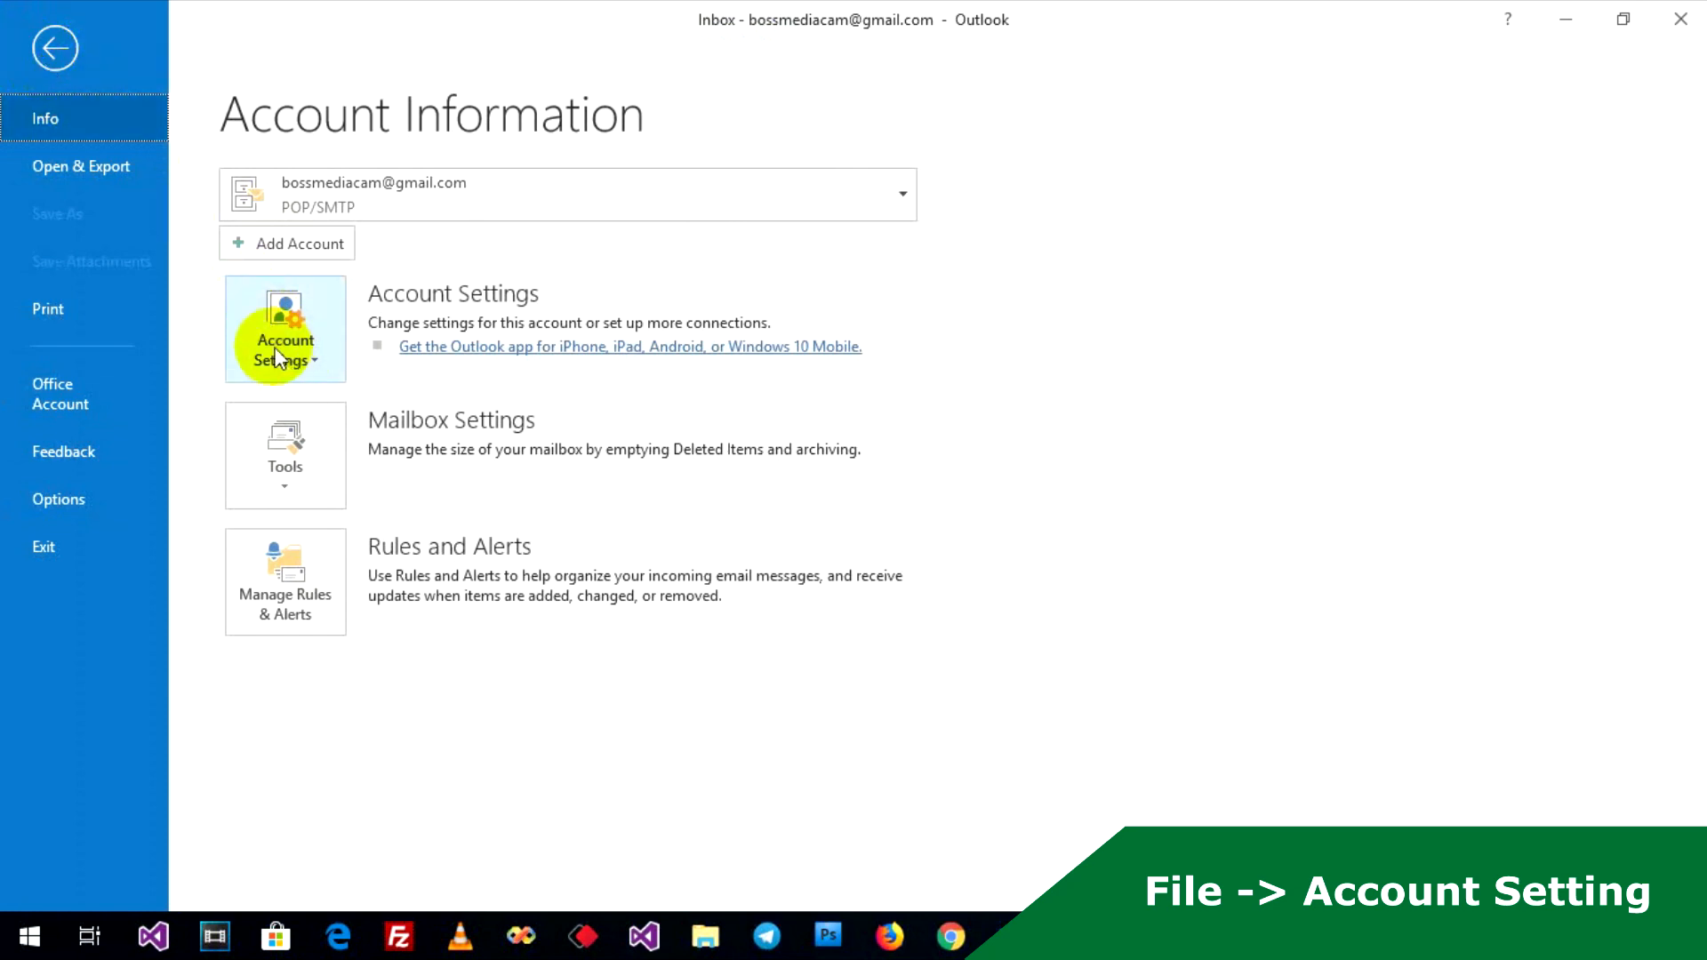
click(285, 329)
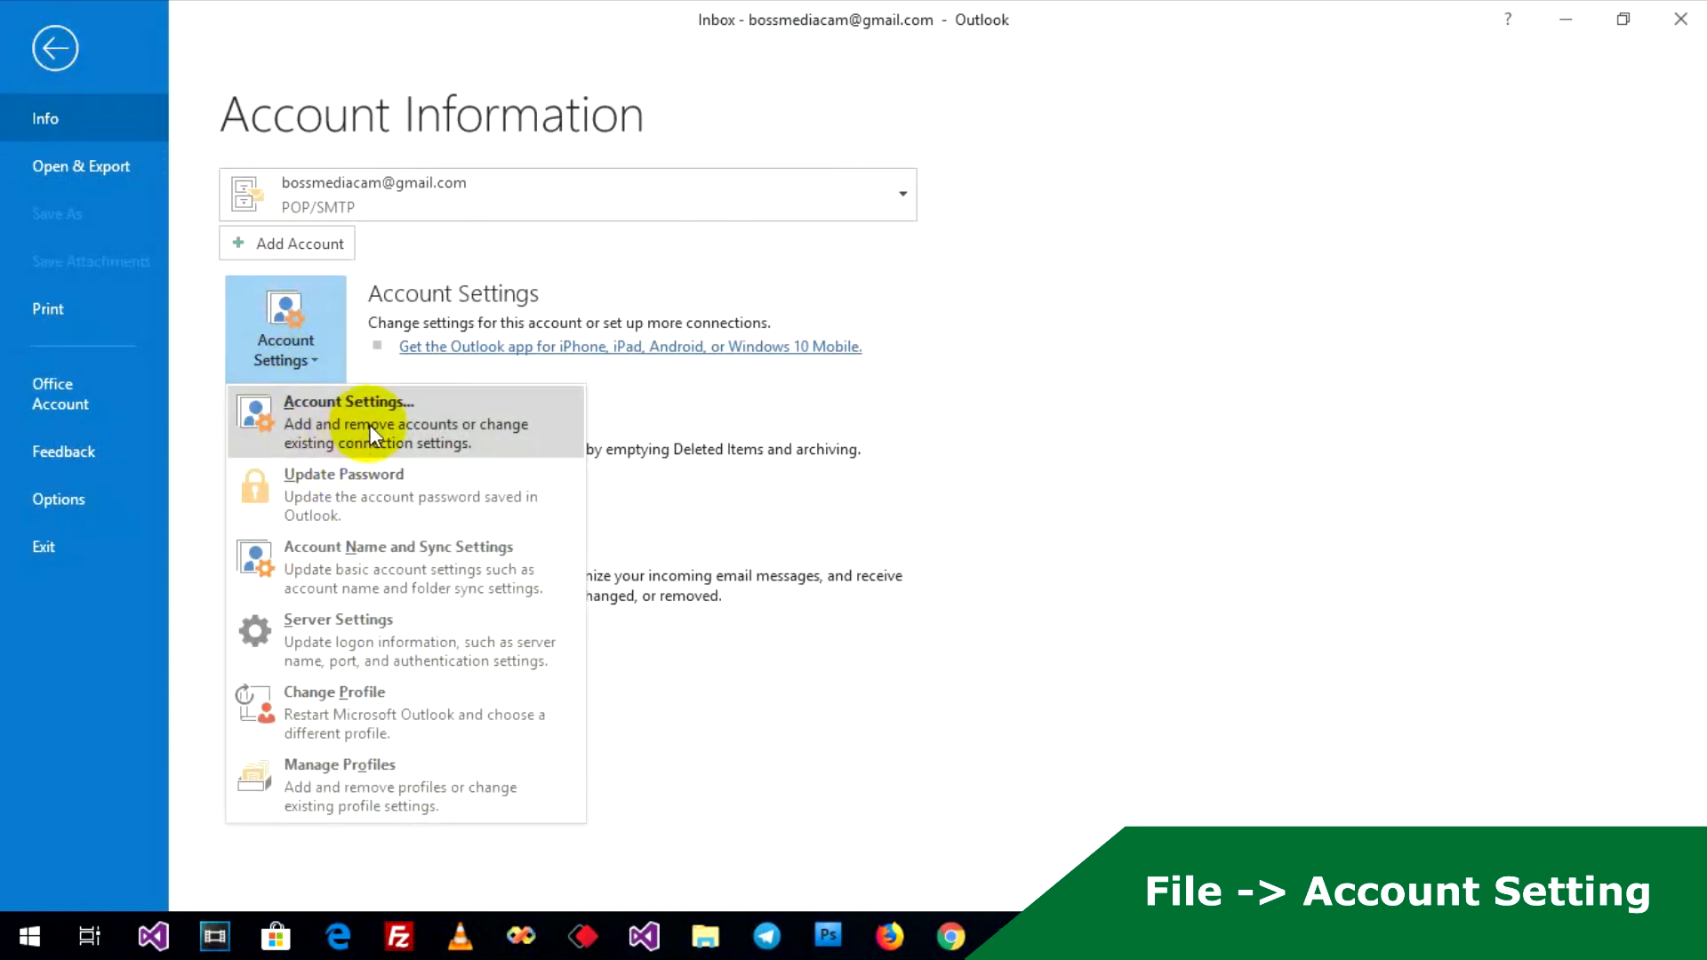
click(349, 423)
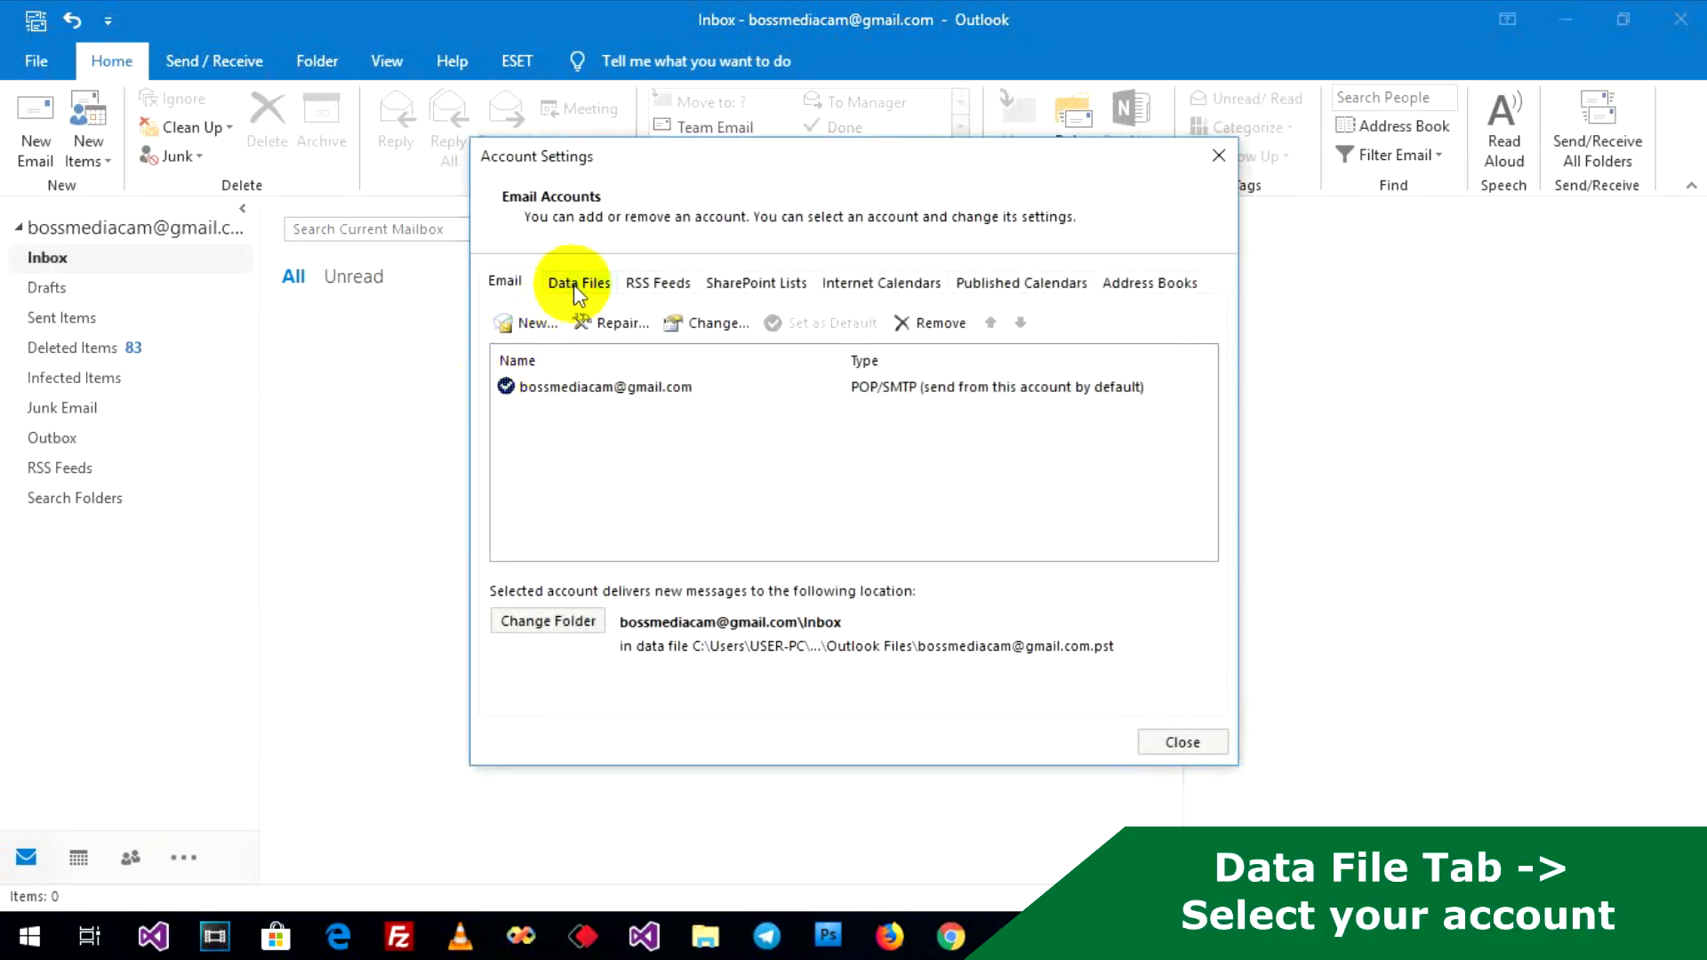
- Show the Data Files list and select the account's .pst data file
click(578, 282)
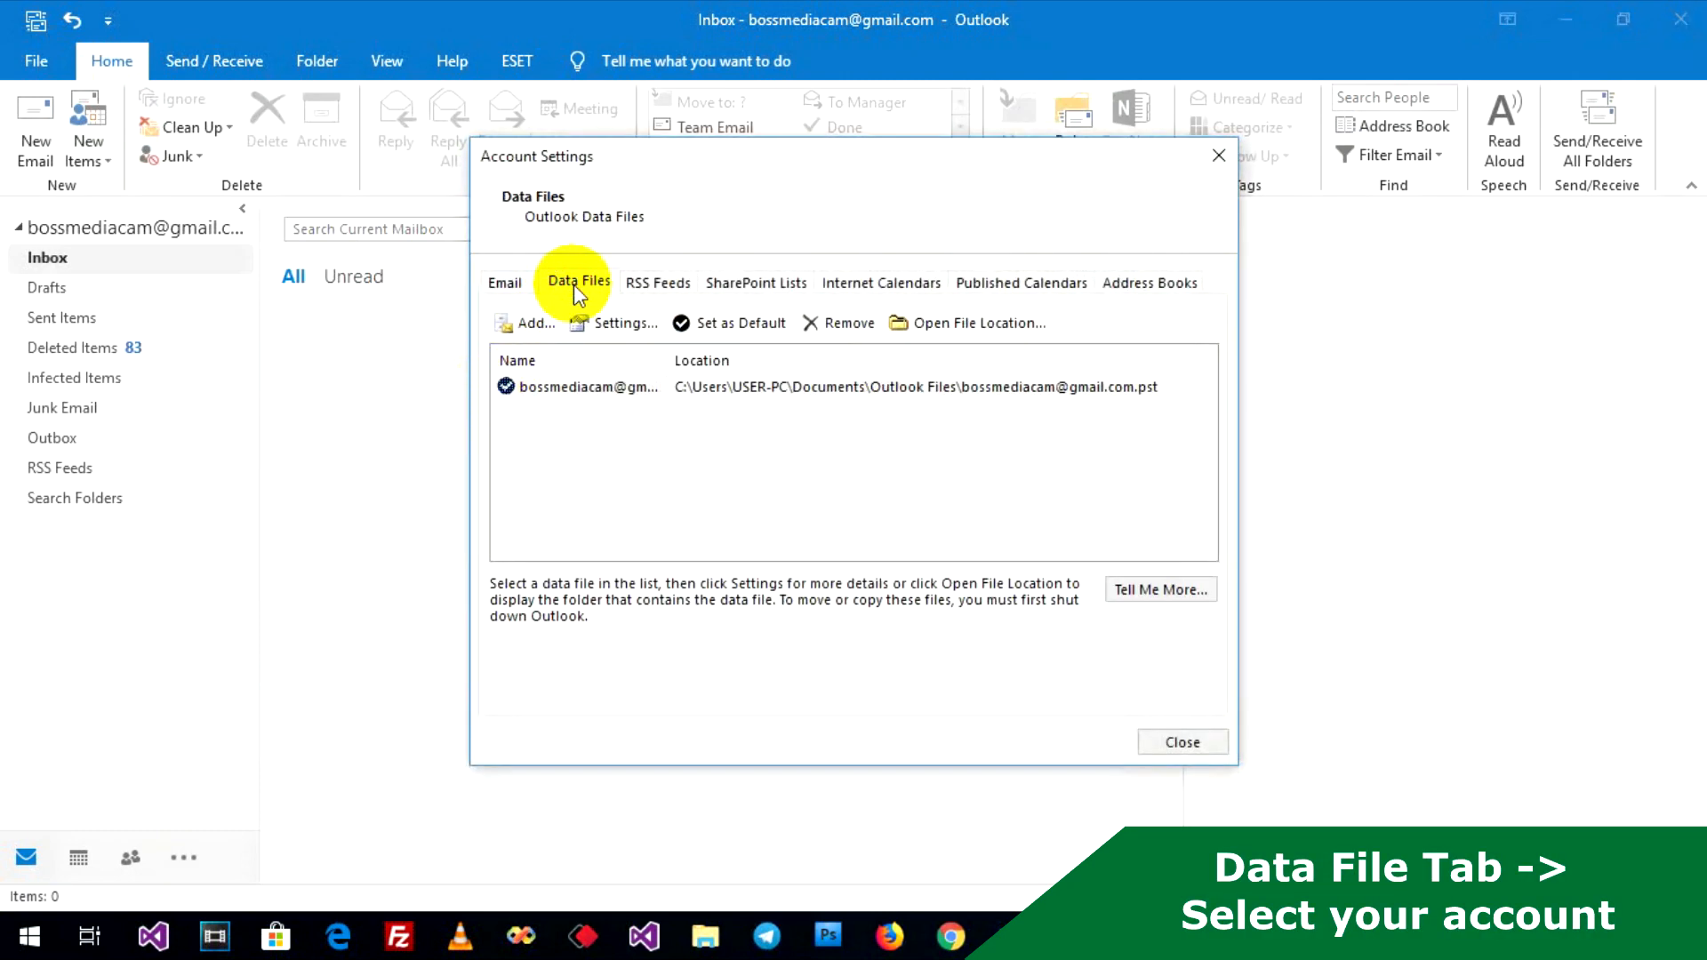
click(589, 385)
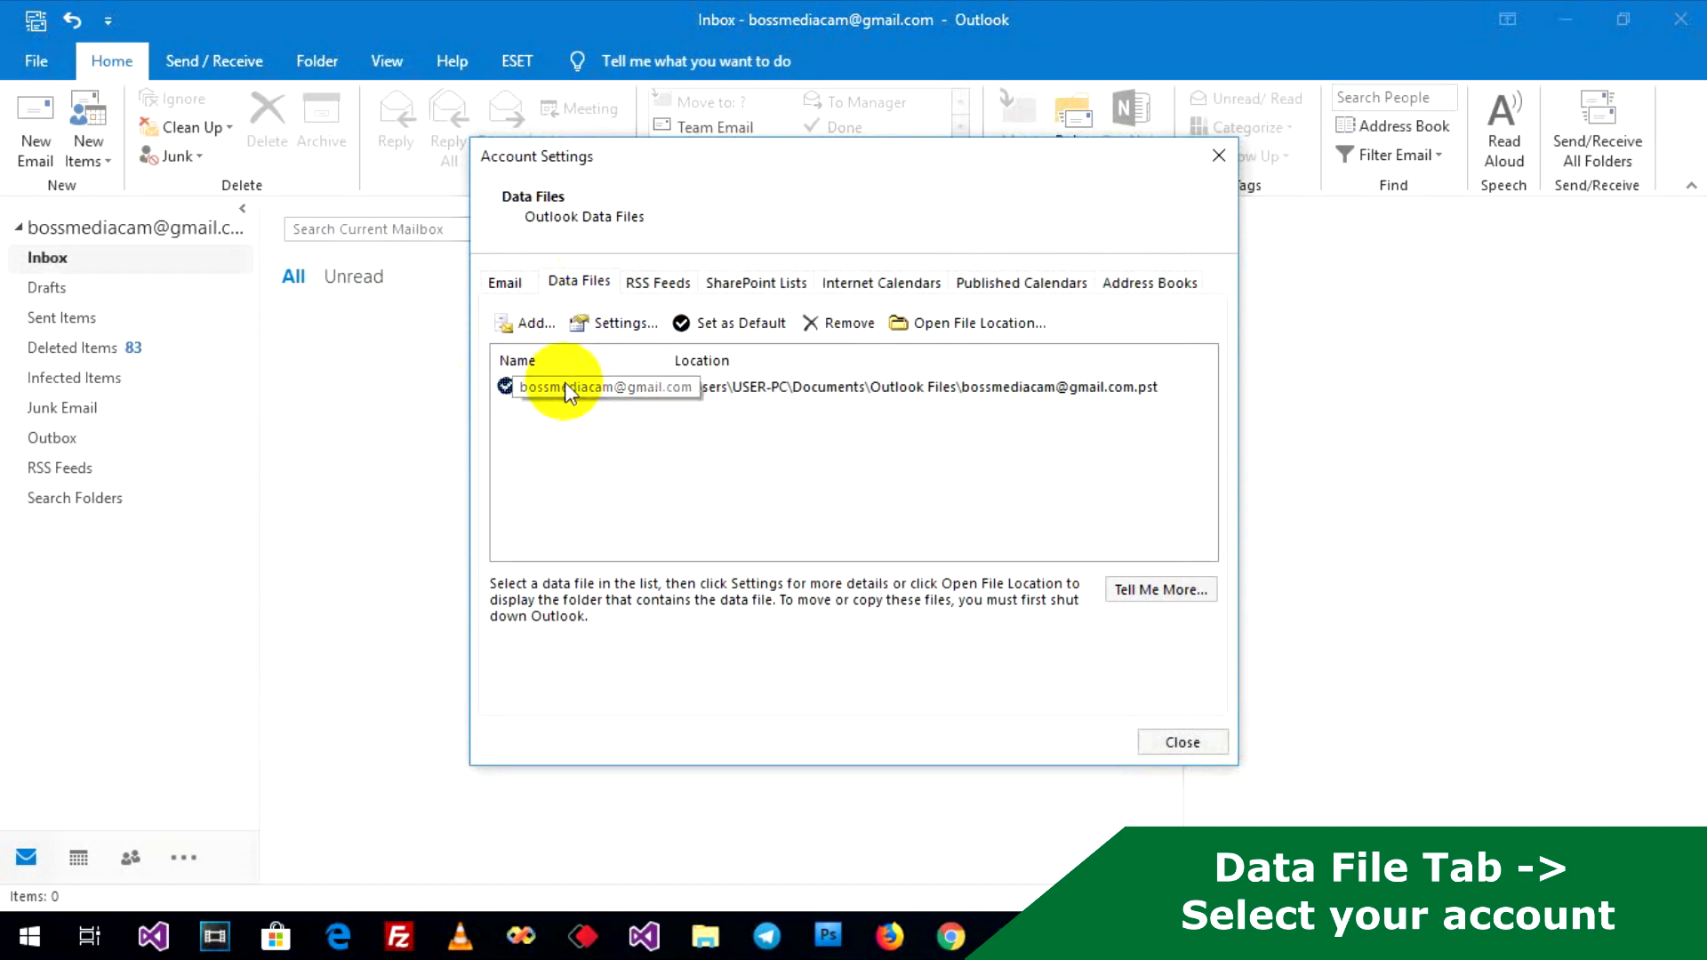
click(589, 385)
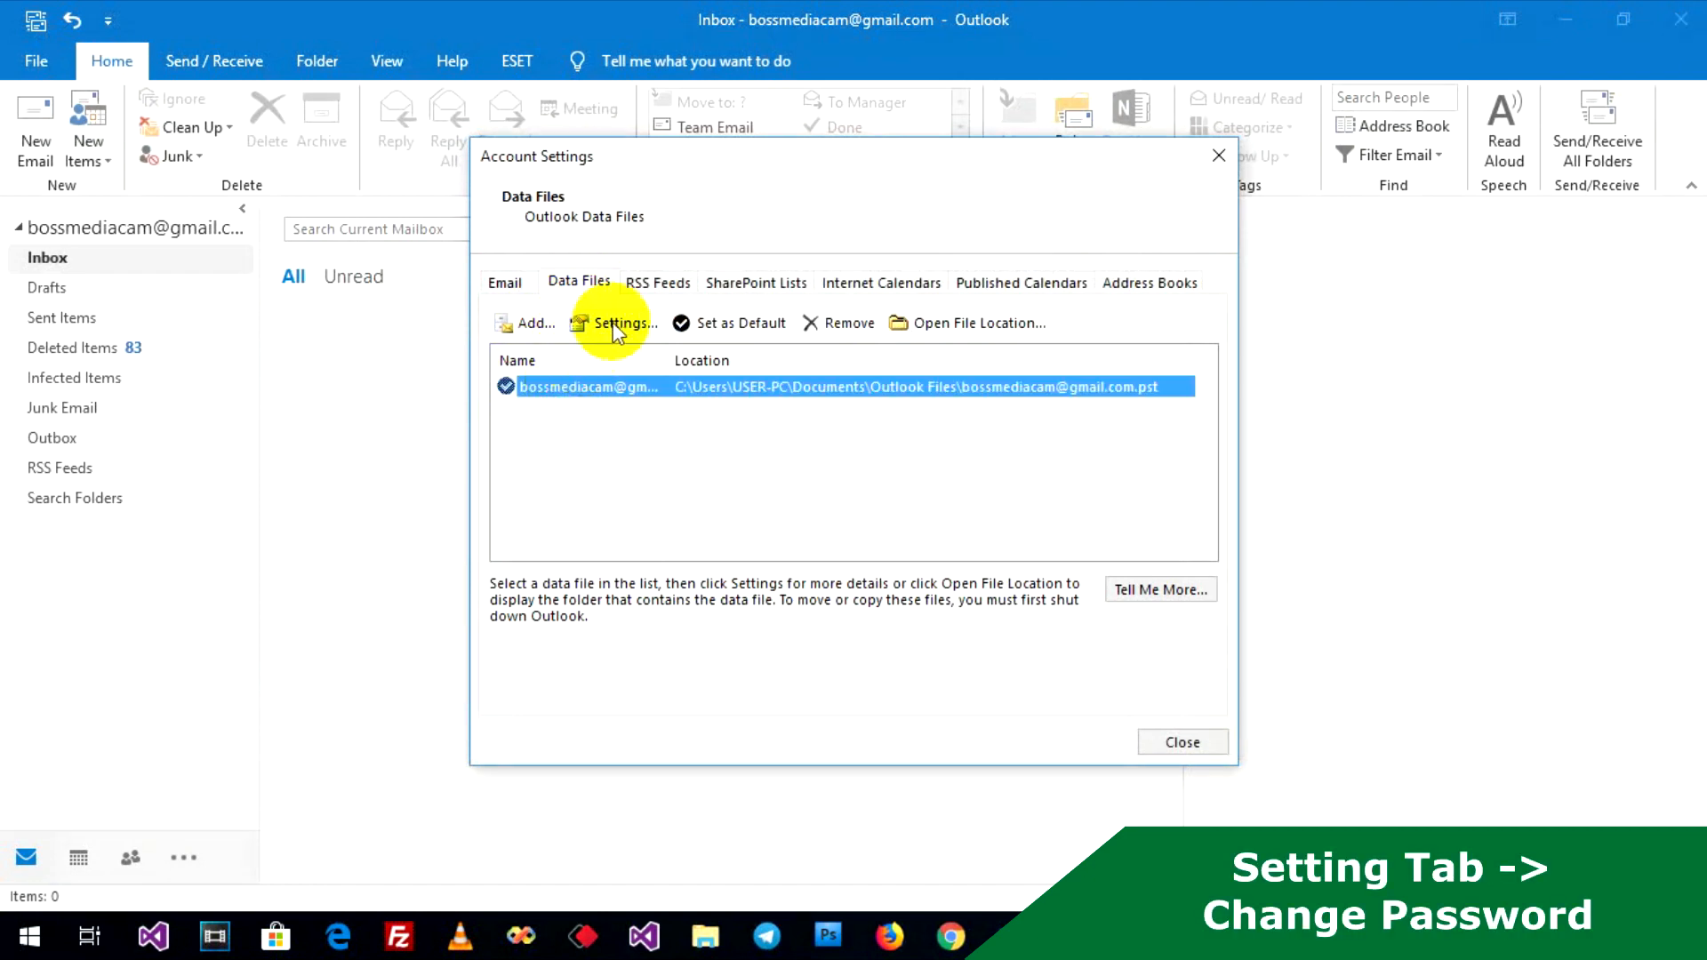
- Enter and confirm a new password for the data file, then close Account Settings
click(622, 322)
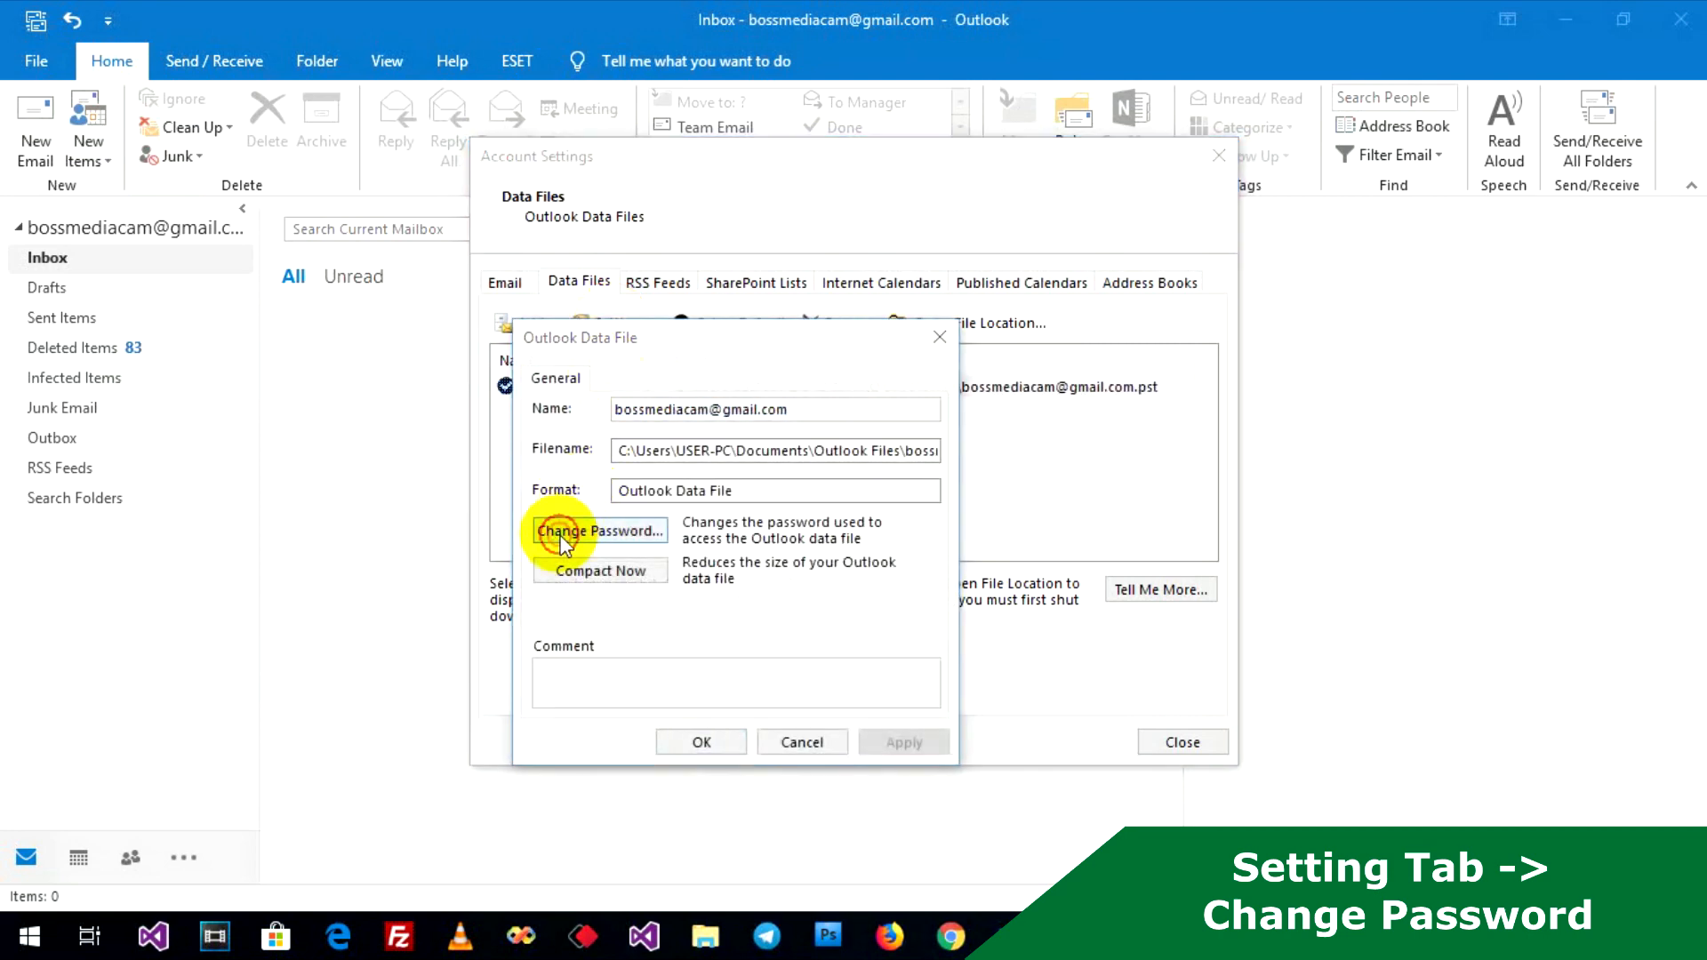
click(598, 531)
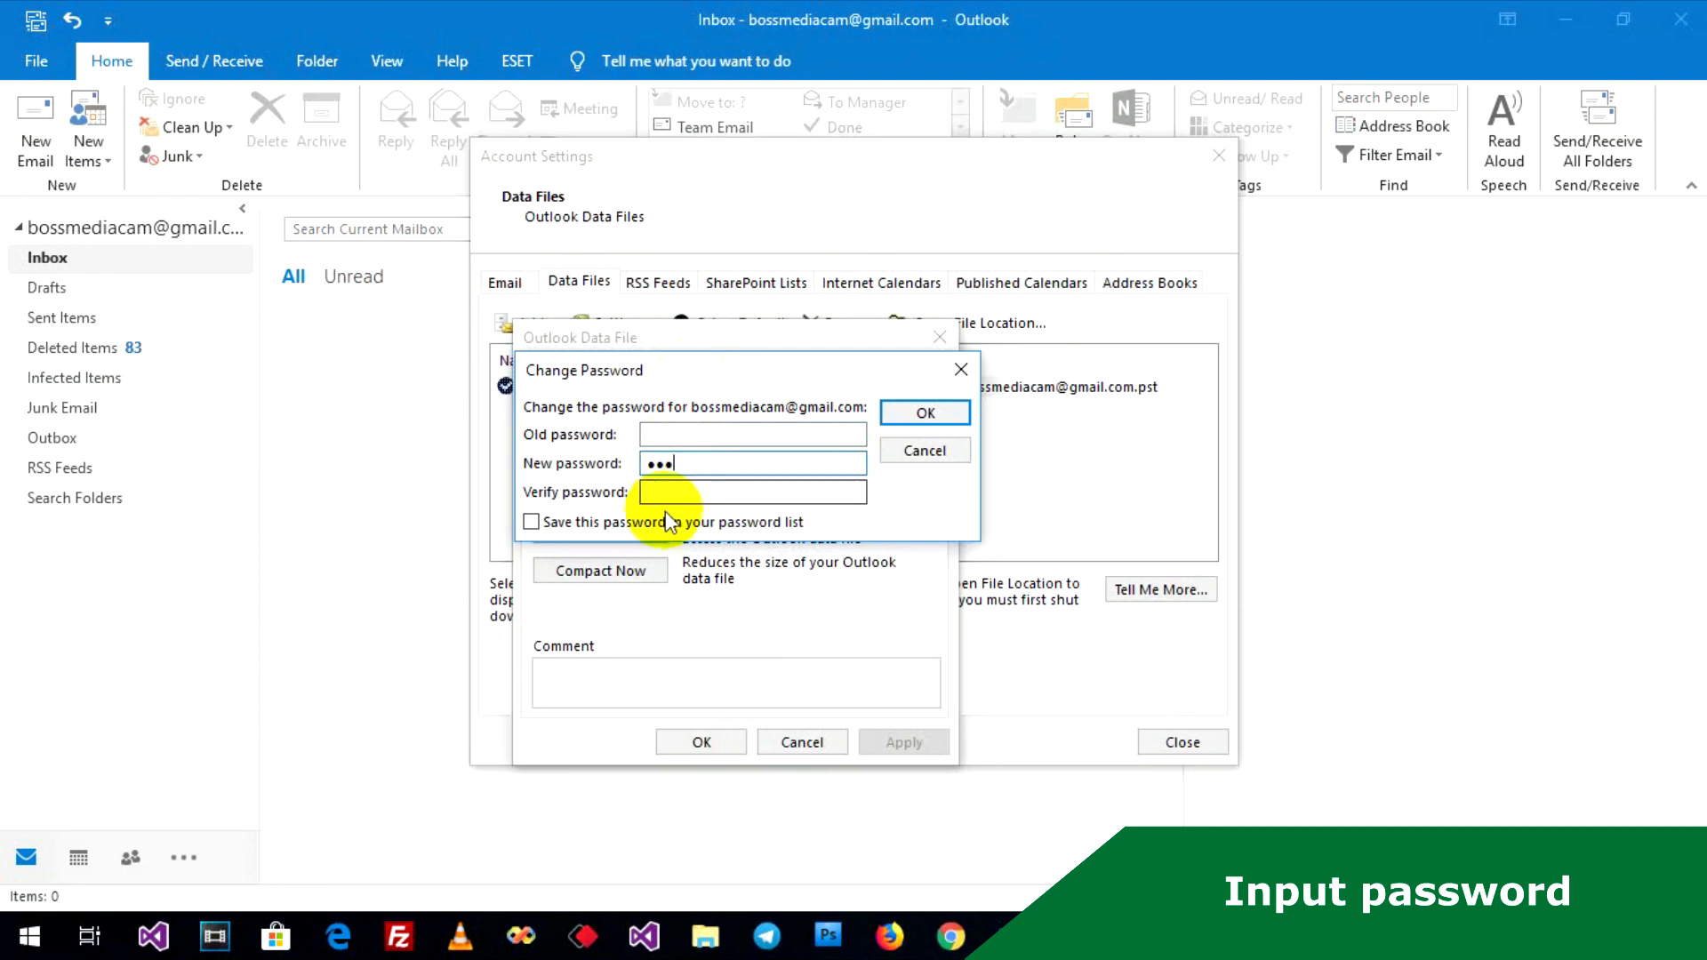
text(•••)
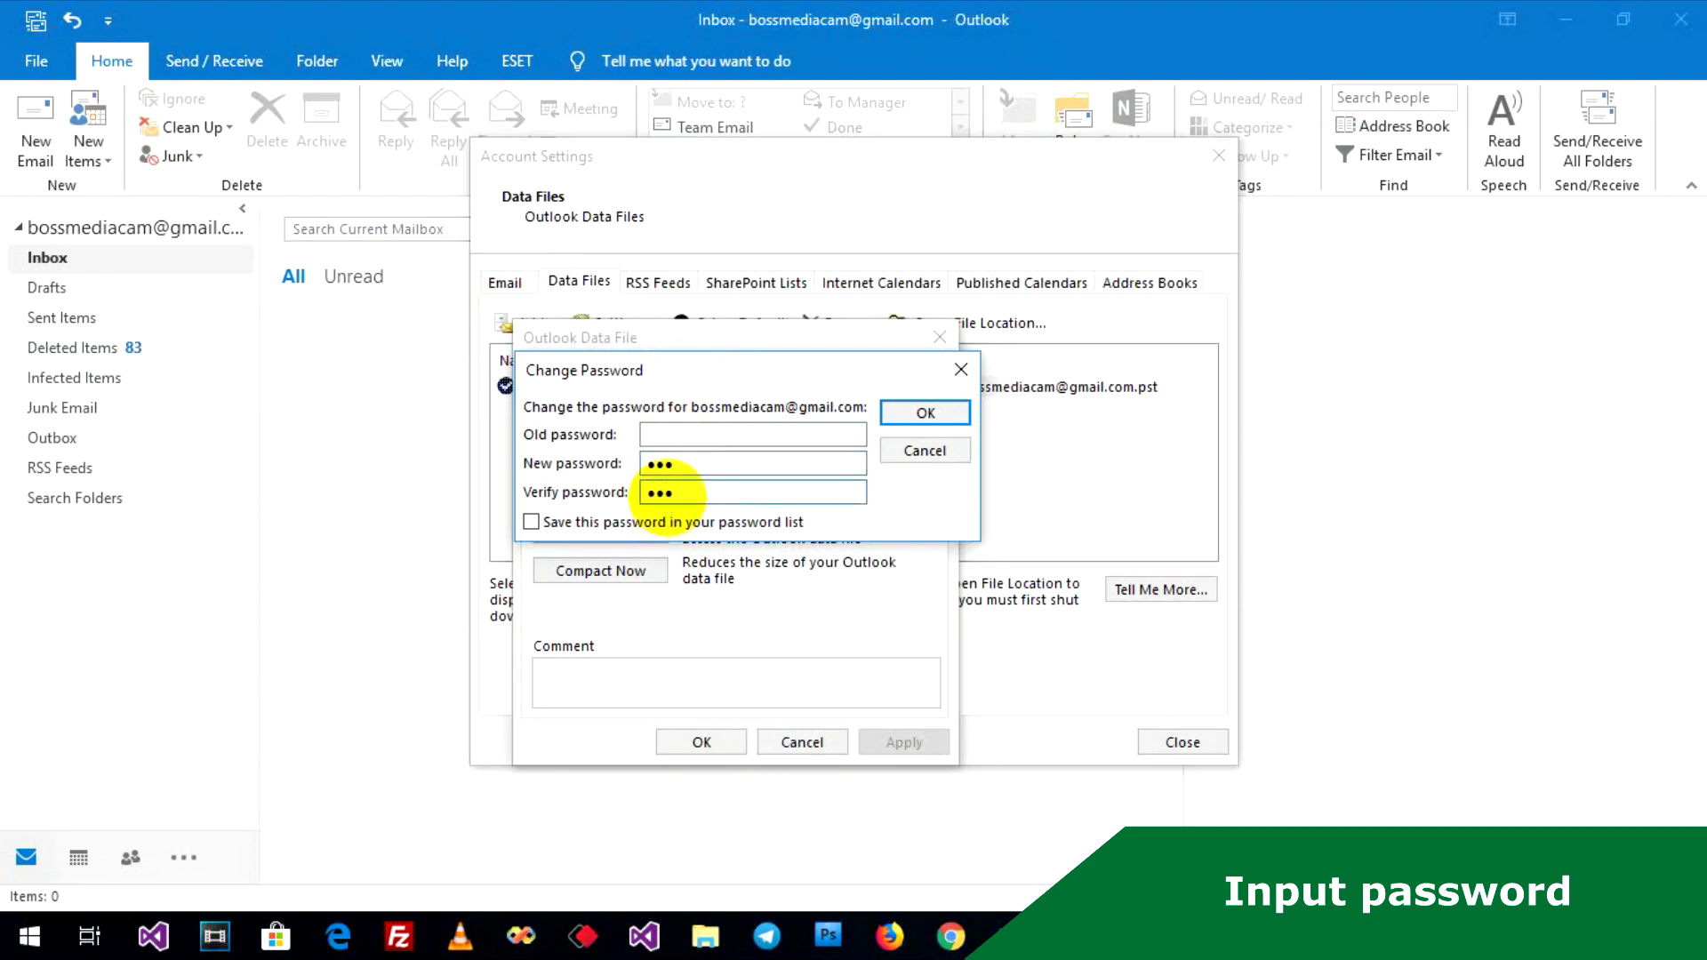
click(923, 413)
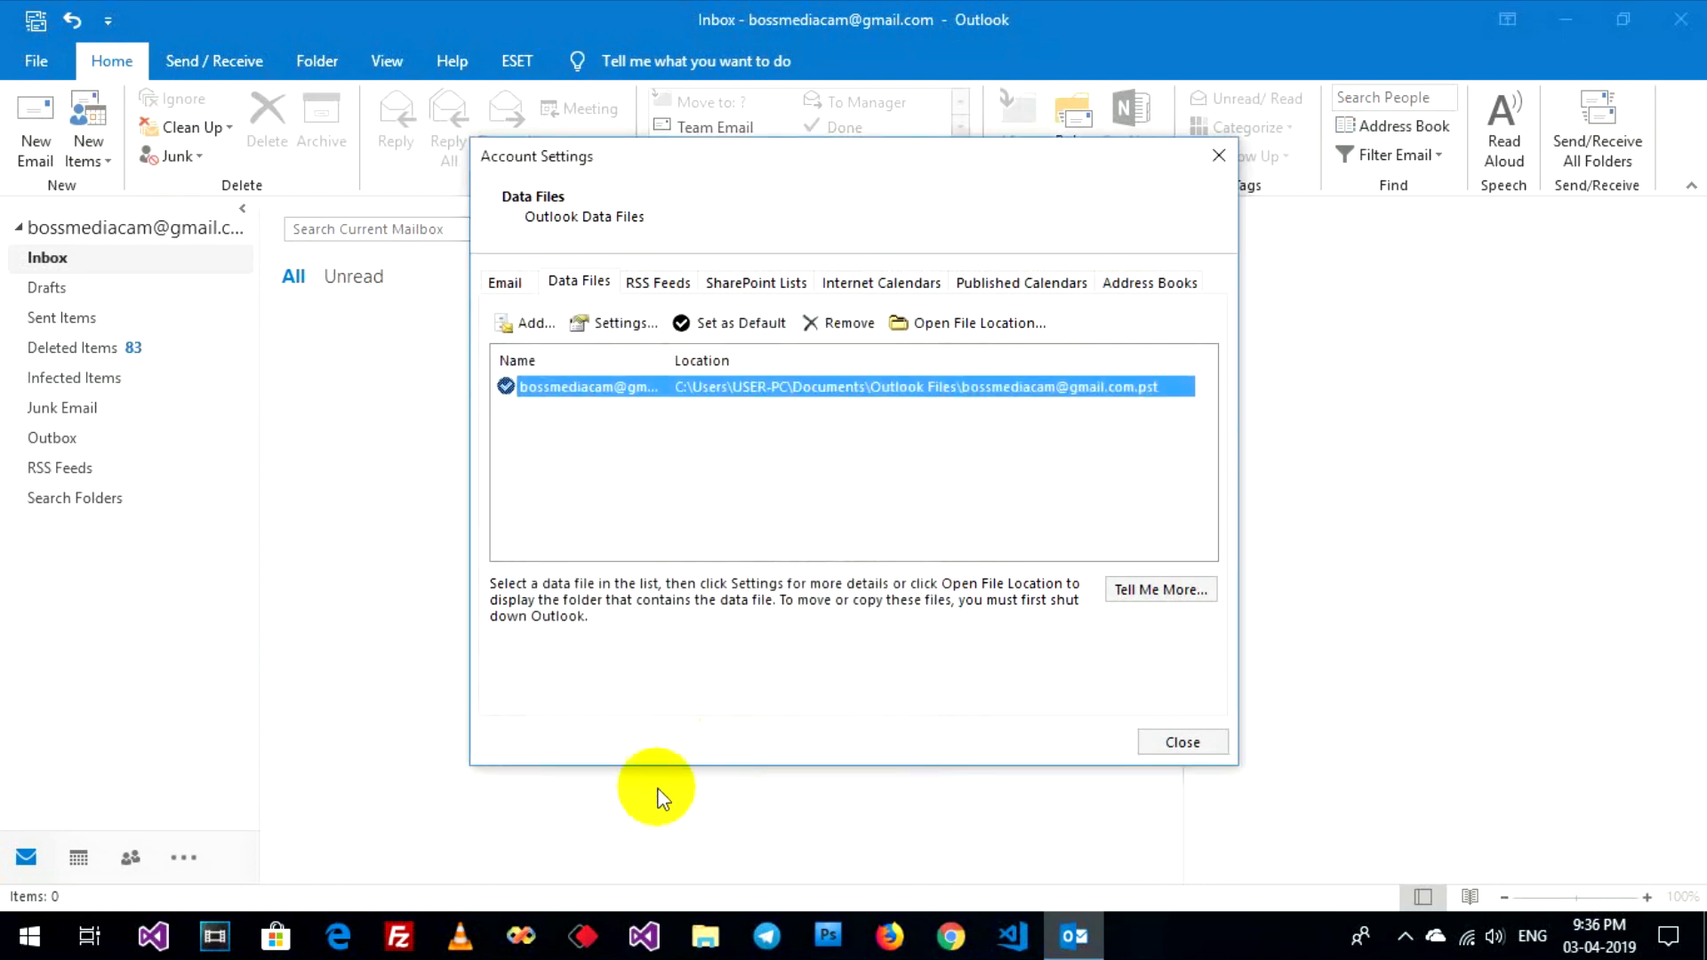
click(1180, 742)
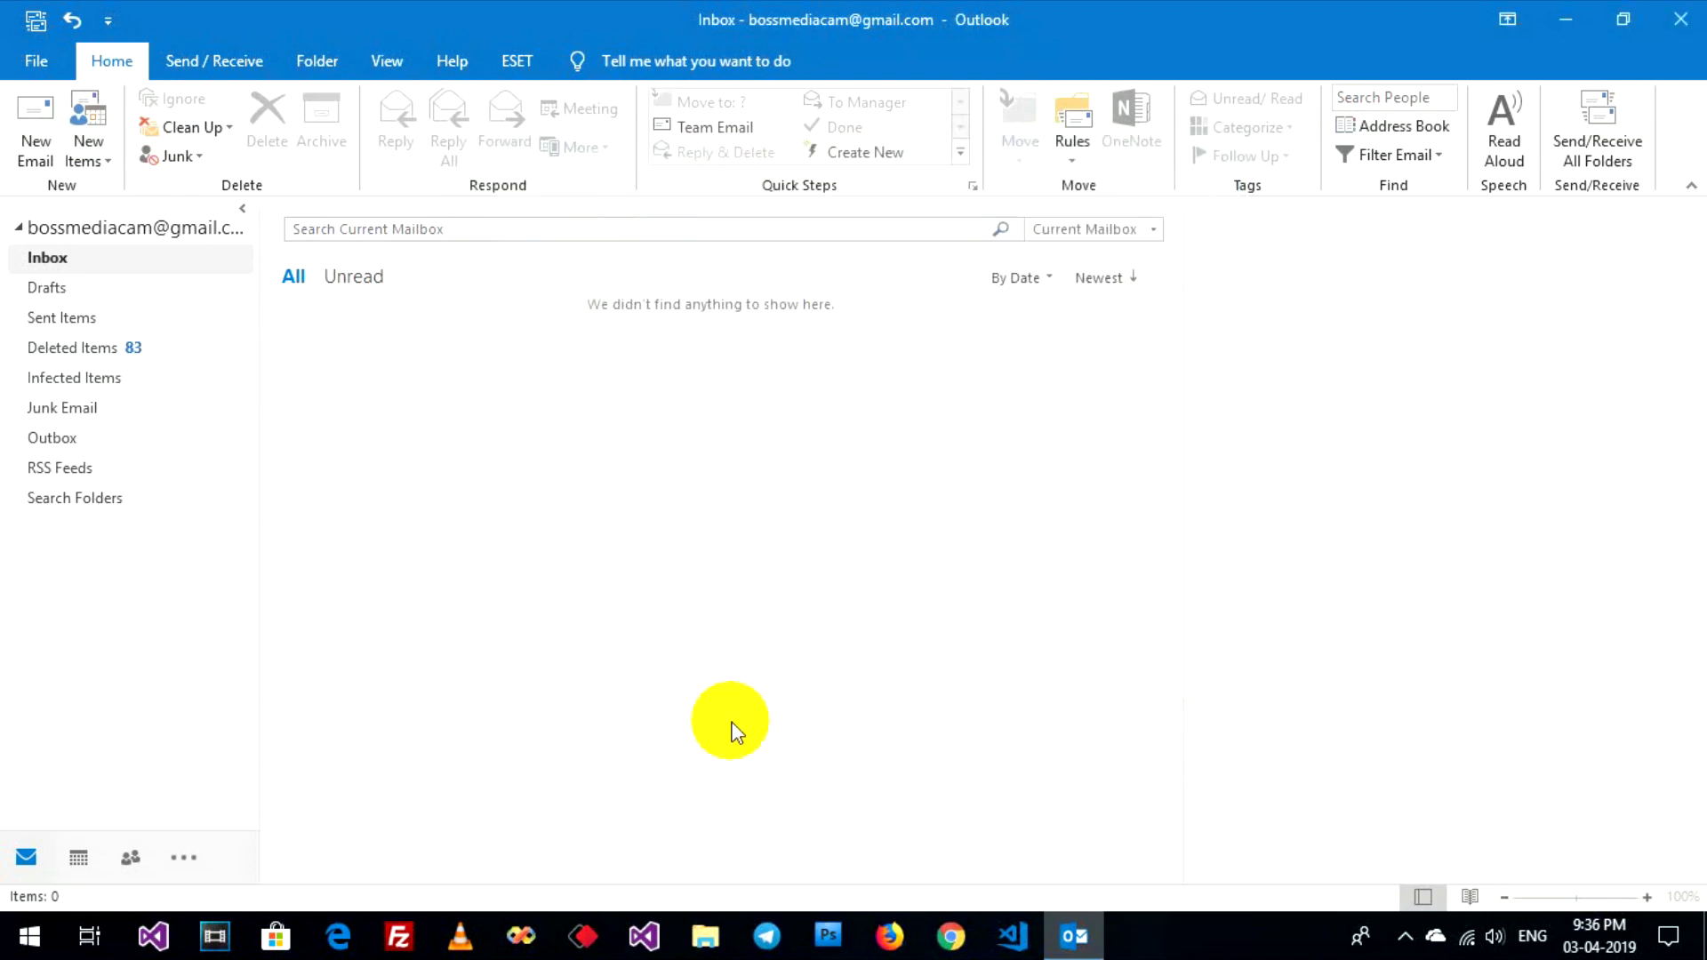
- Reach Signatures and Stationery through Outlook Options > Mail
click(36, 61)
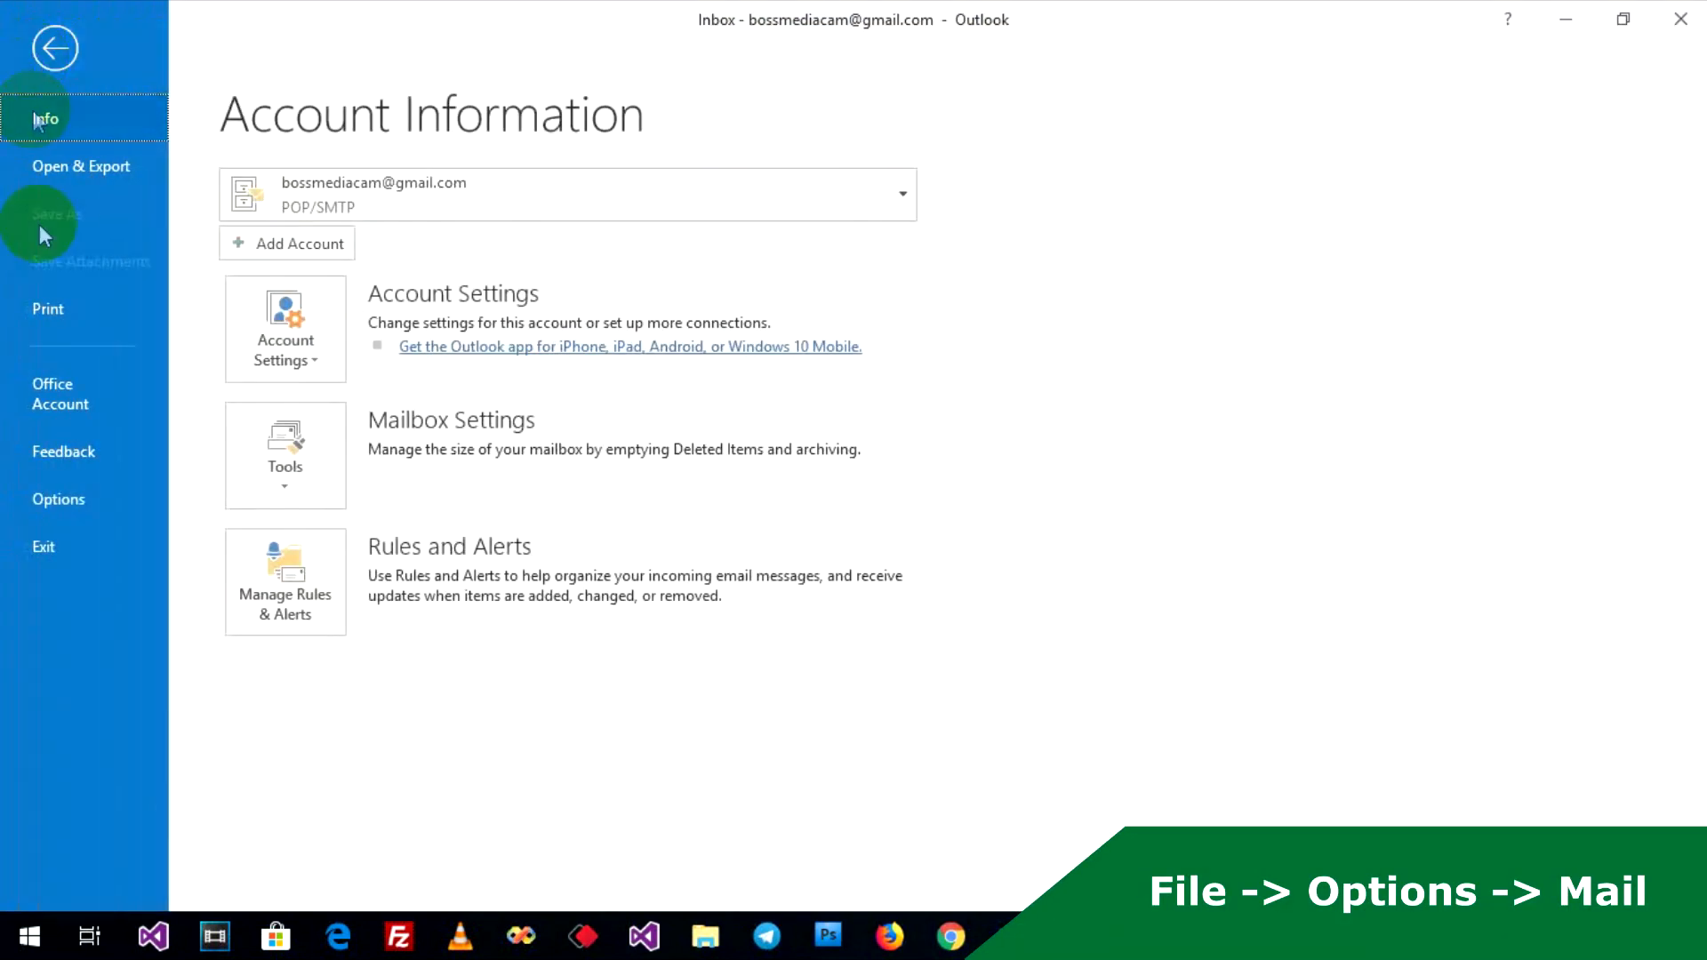
click(59, 498)
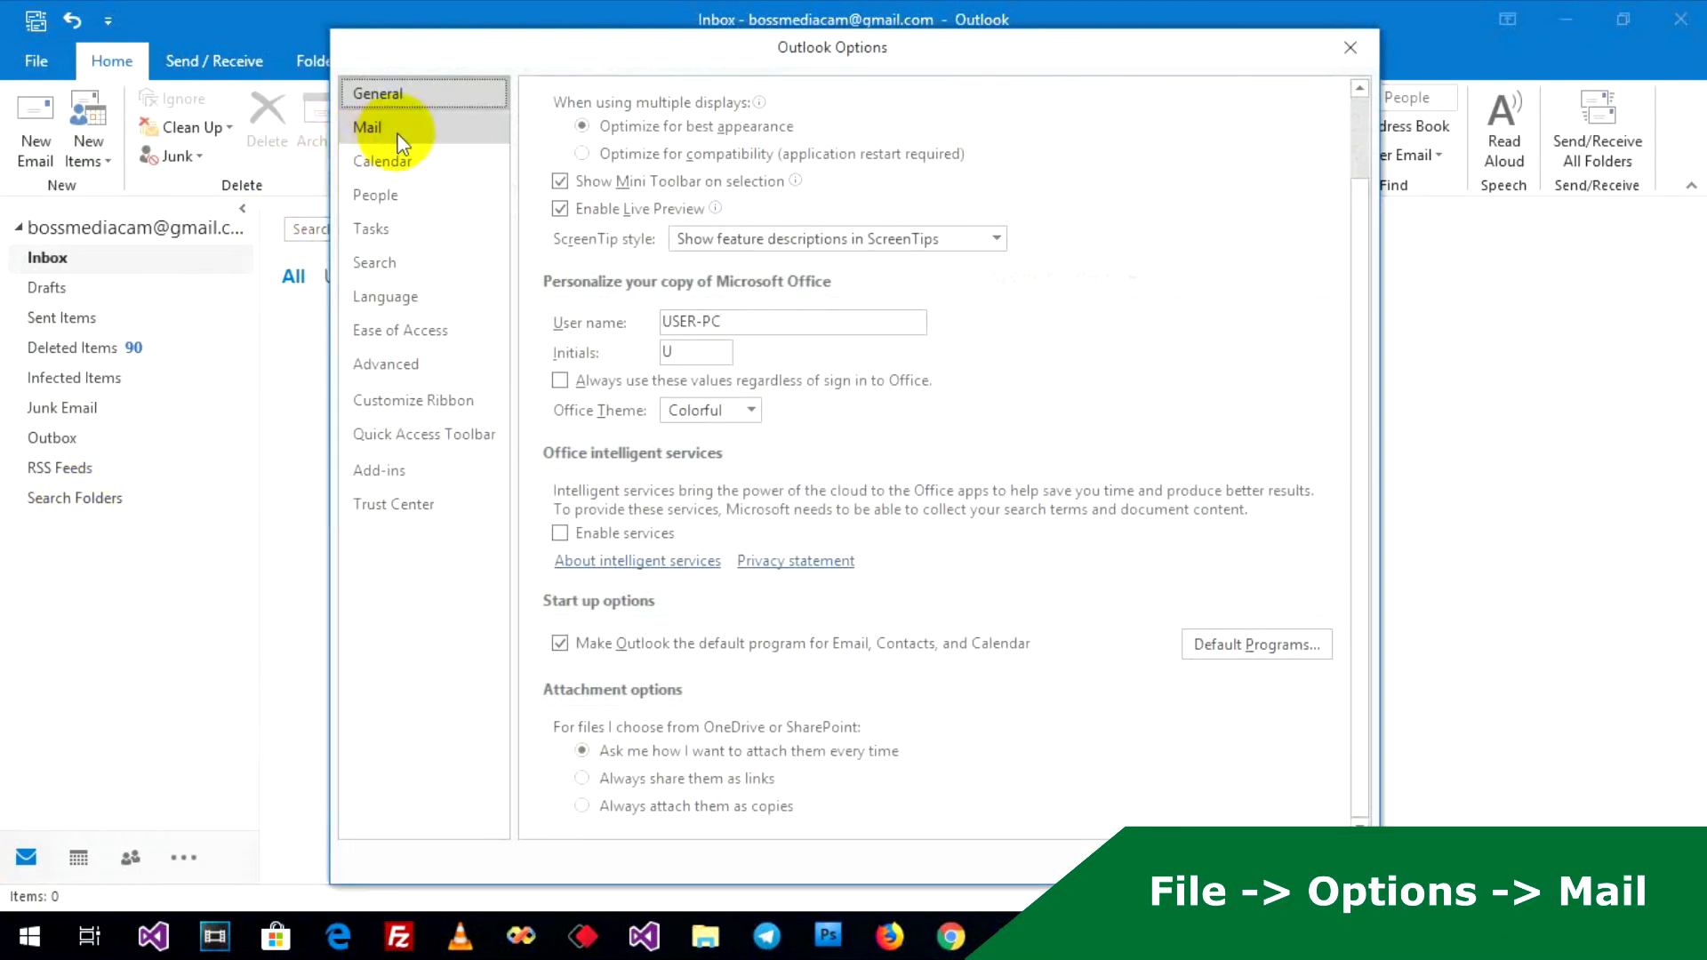
click(366, 126)
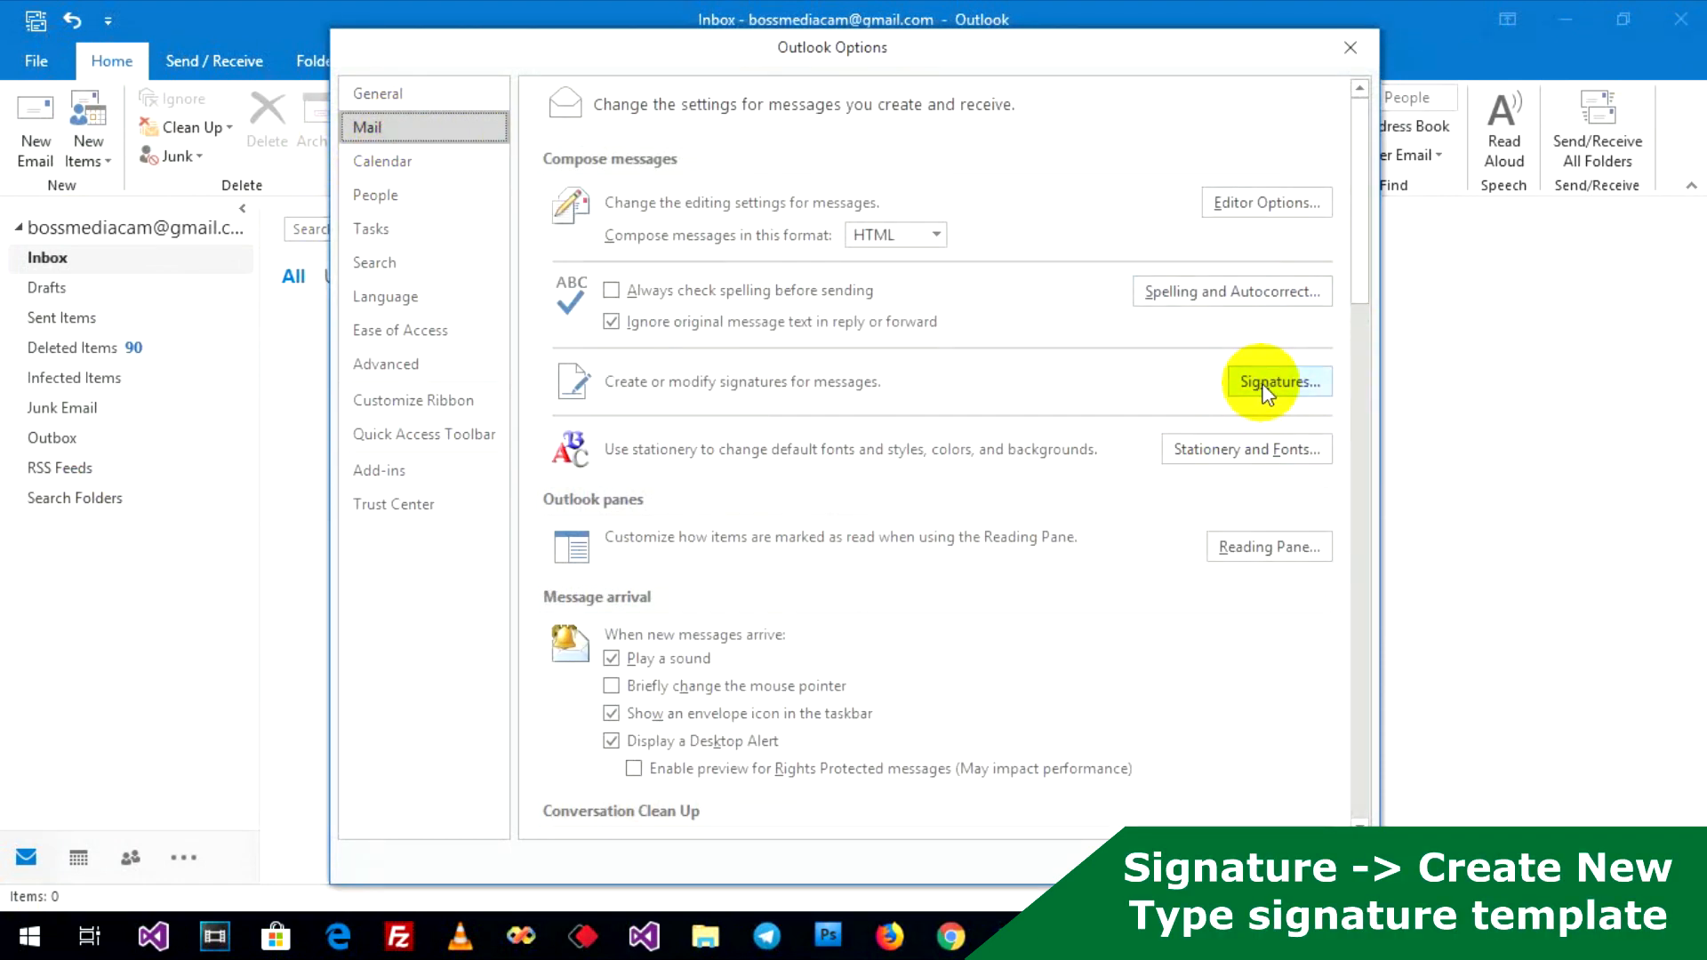
click(1278, 380)
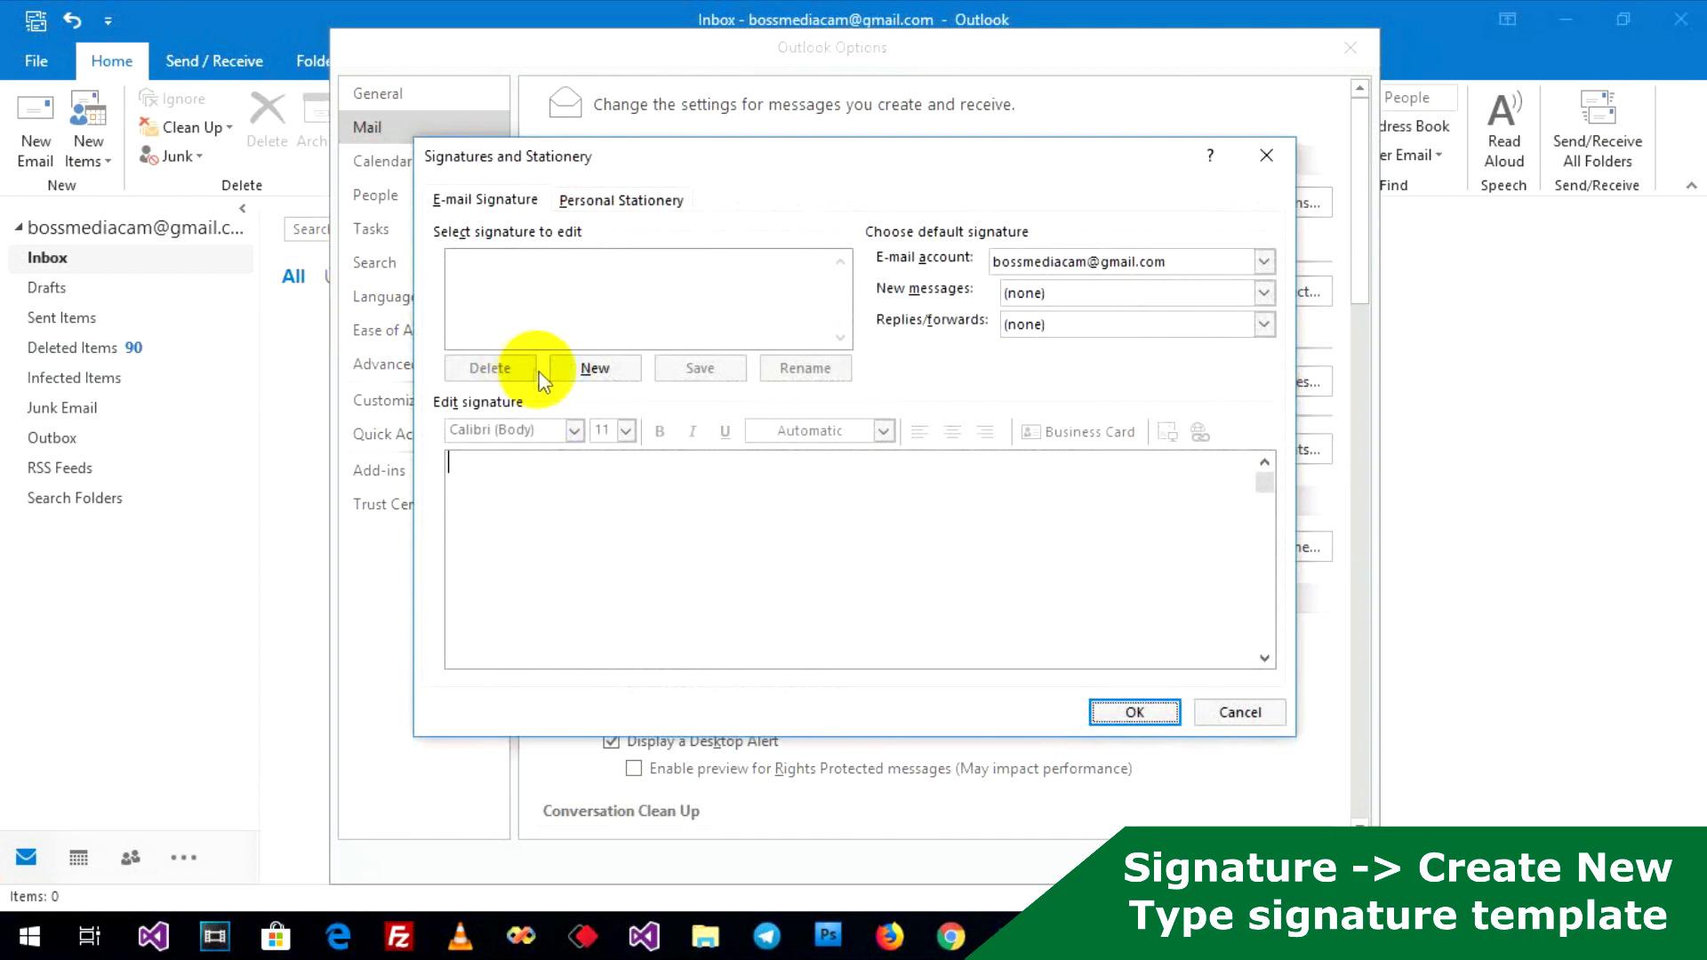
- Start a new signature and name it E Angkor
click(594, 368)
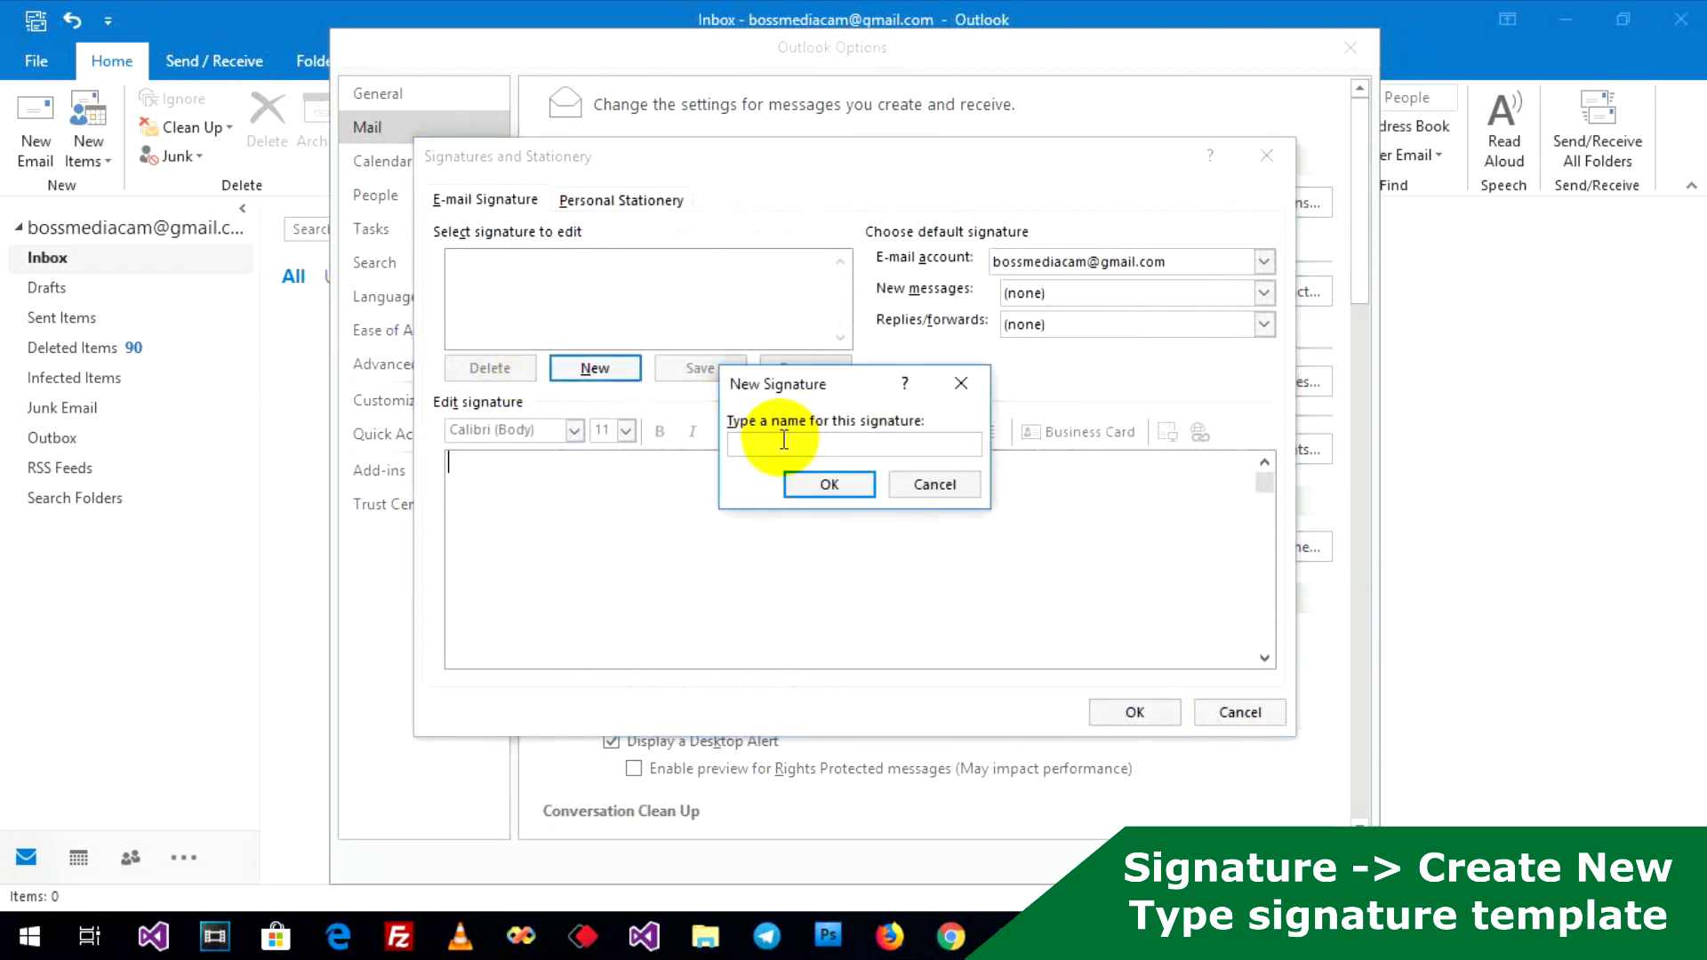
text(E)
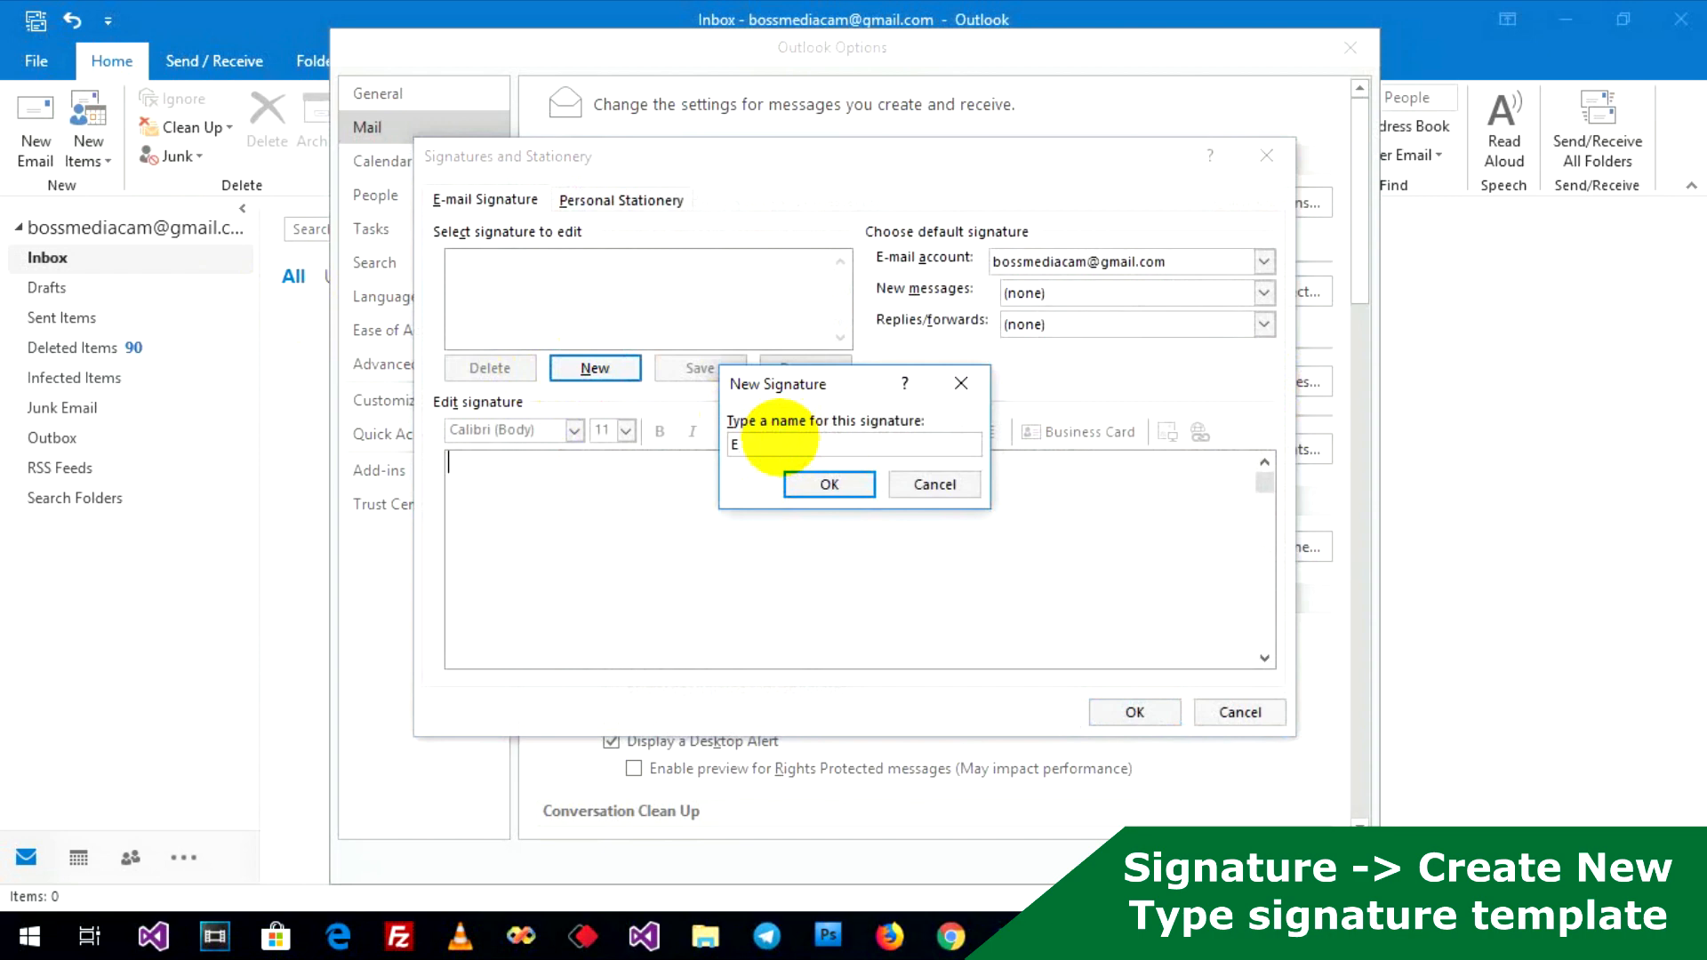
text(Angkor)
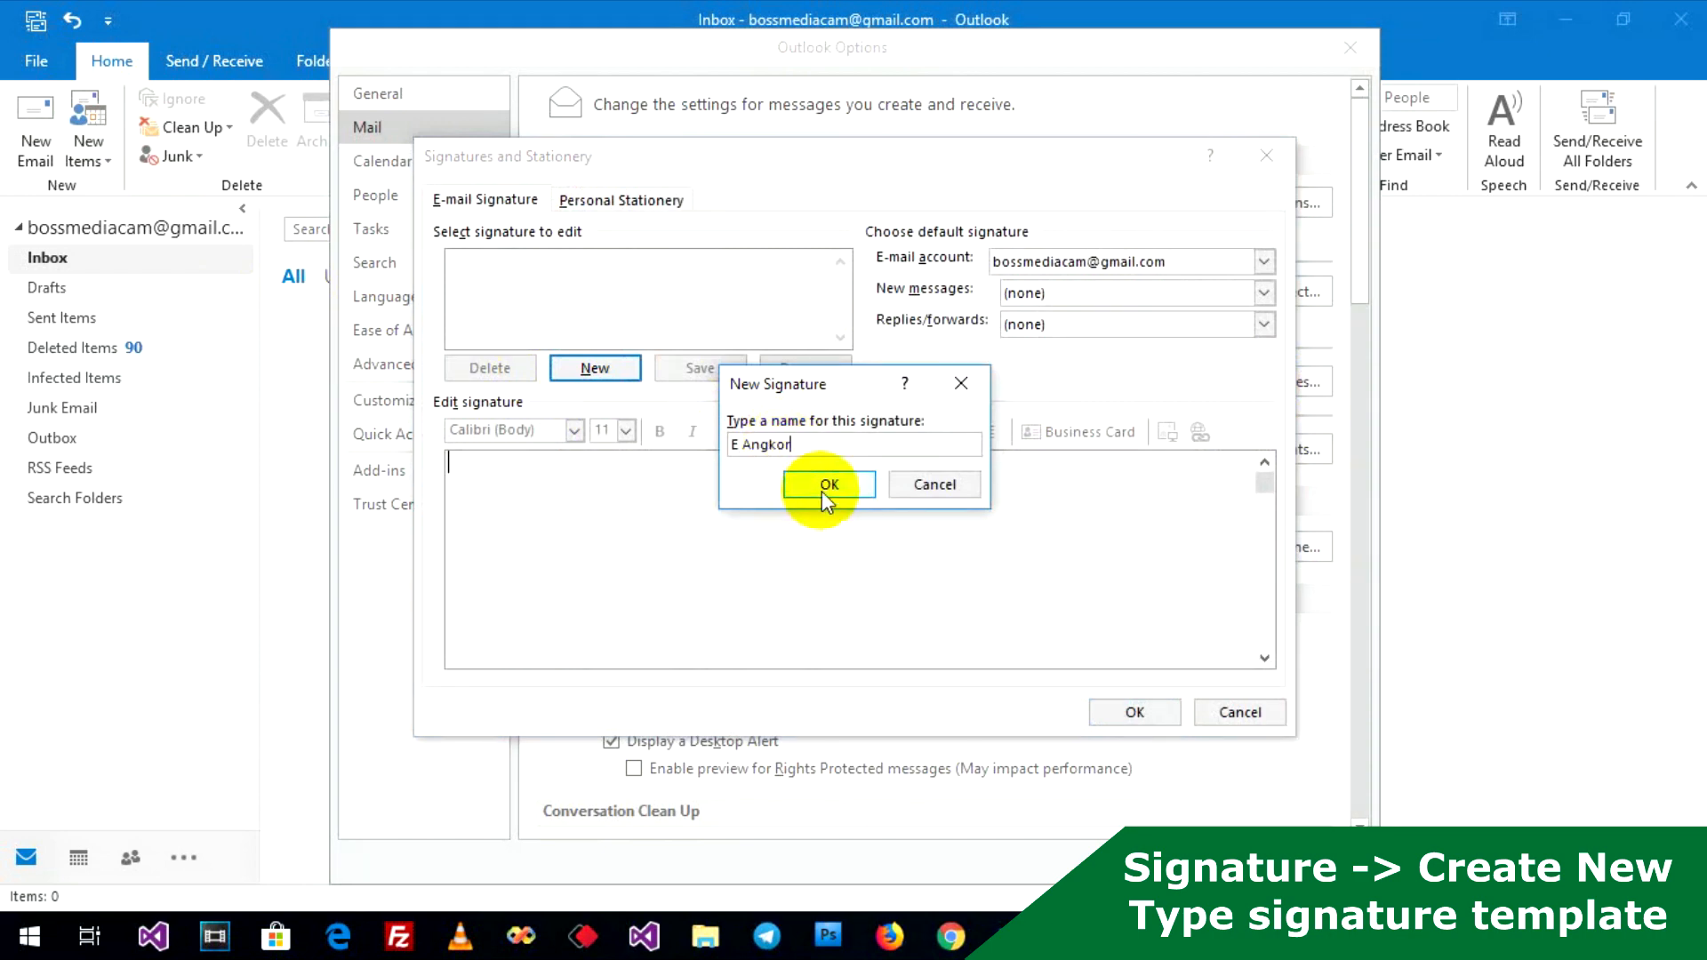
- Fill the E Angkor signature with E ANGKOR, a youtu eangkor link and 'Youtube Channel', and save it
click(828, 483)
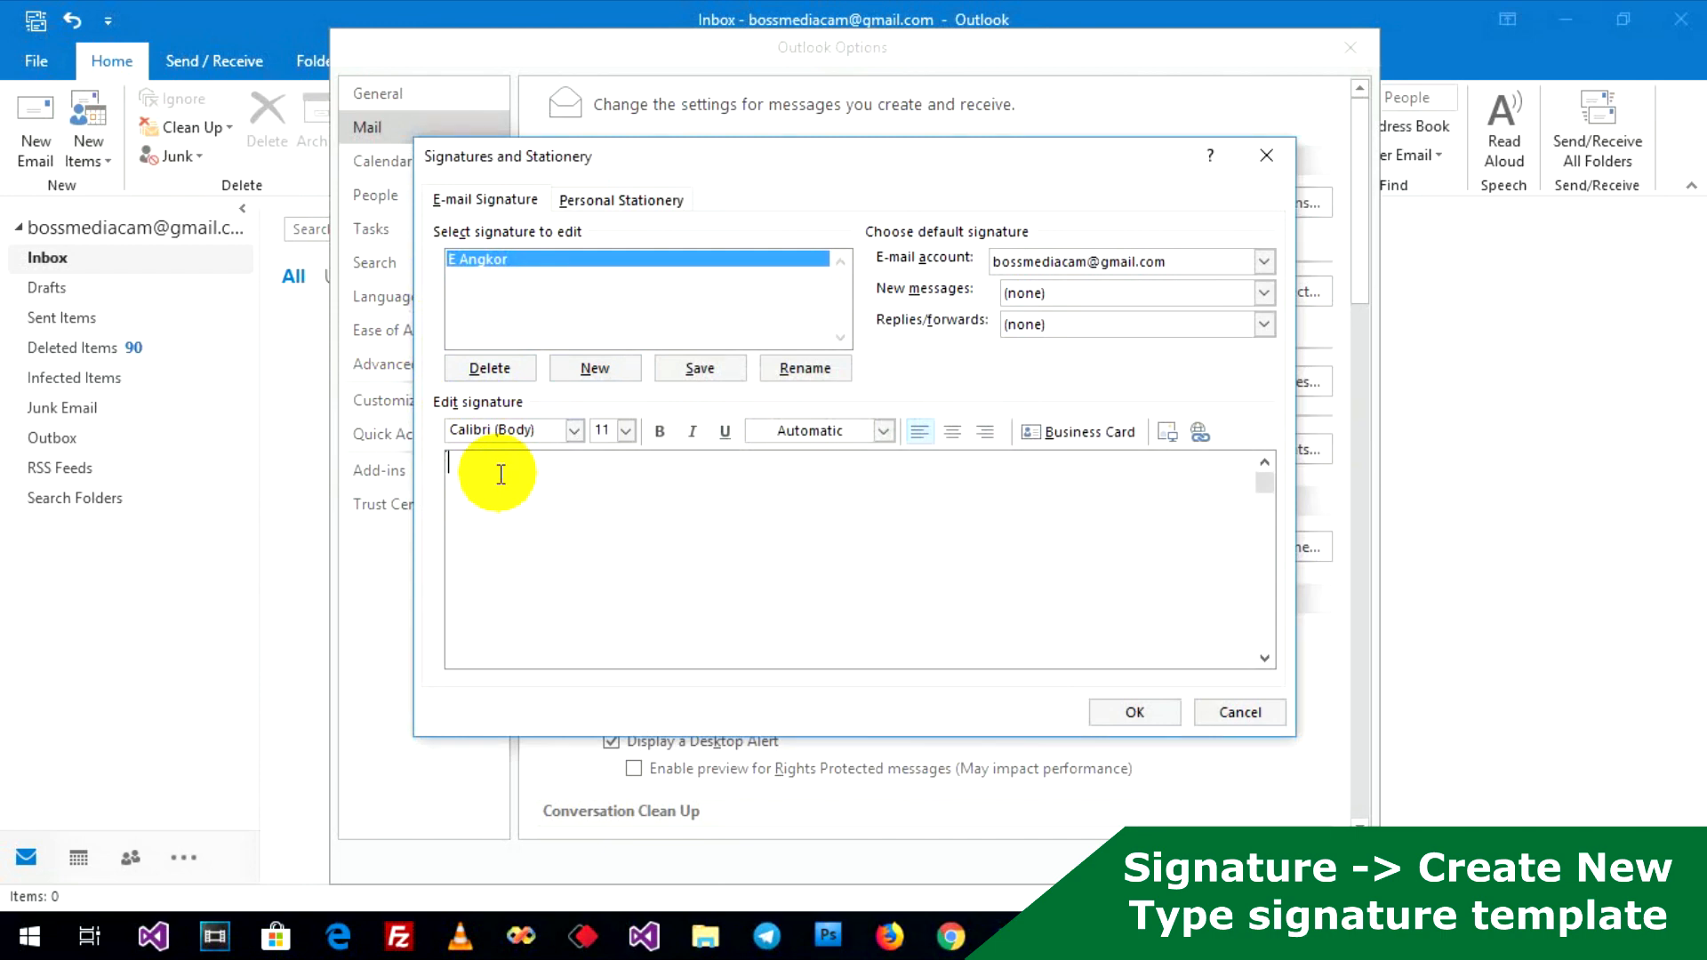
text(E)
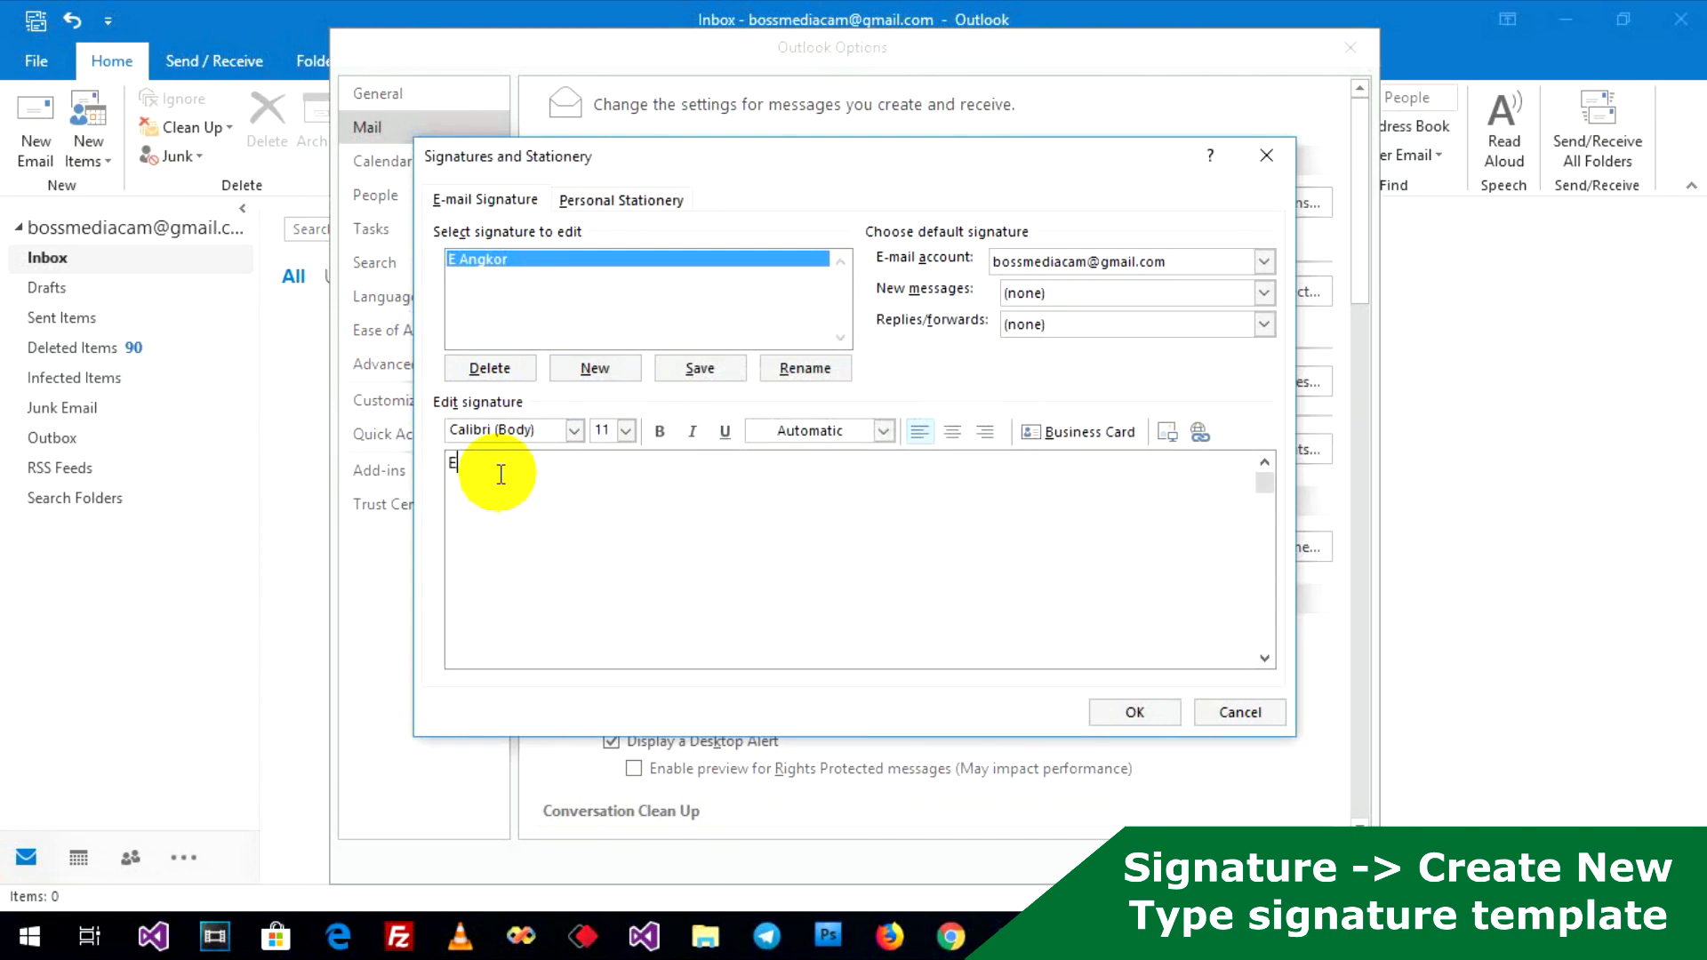
text(ANGKOR)
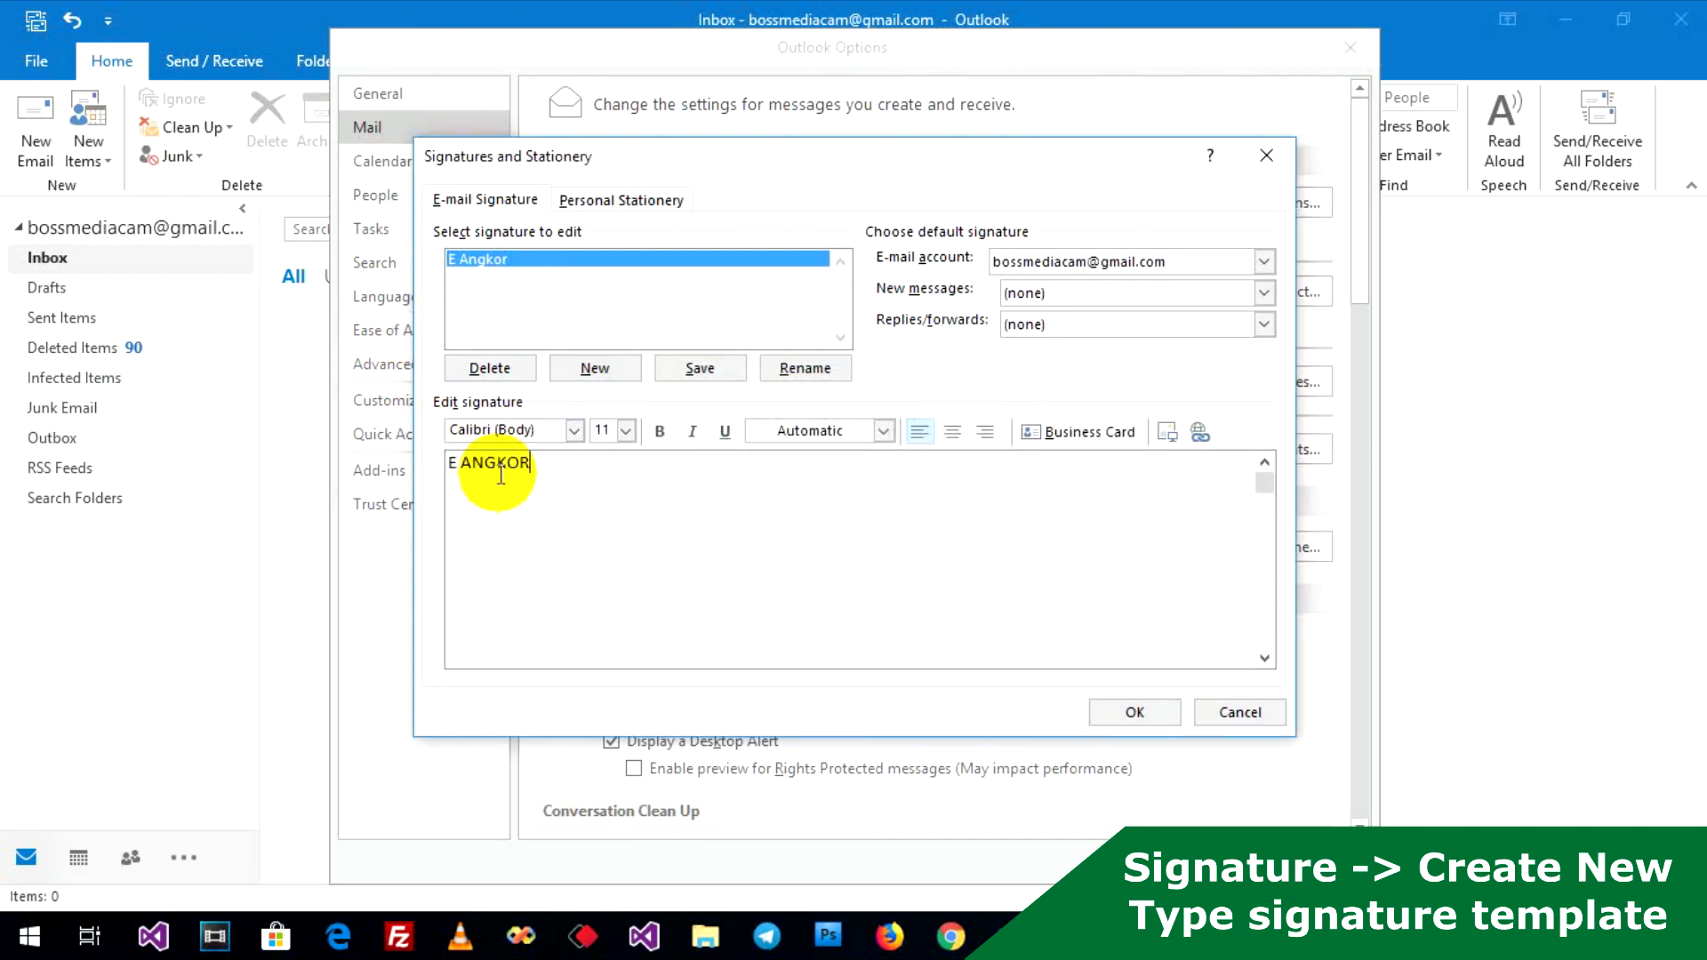
text(youtube.com/)
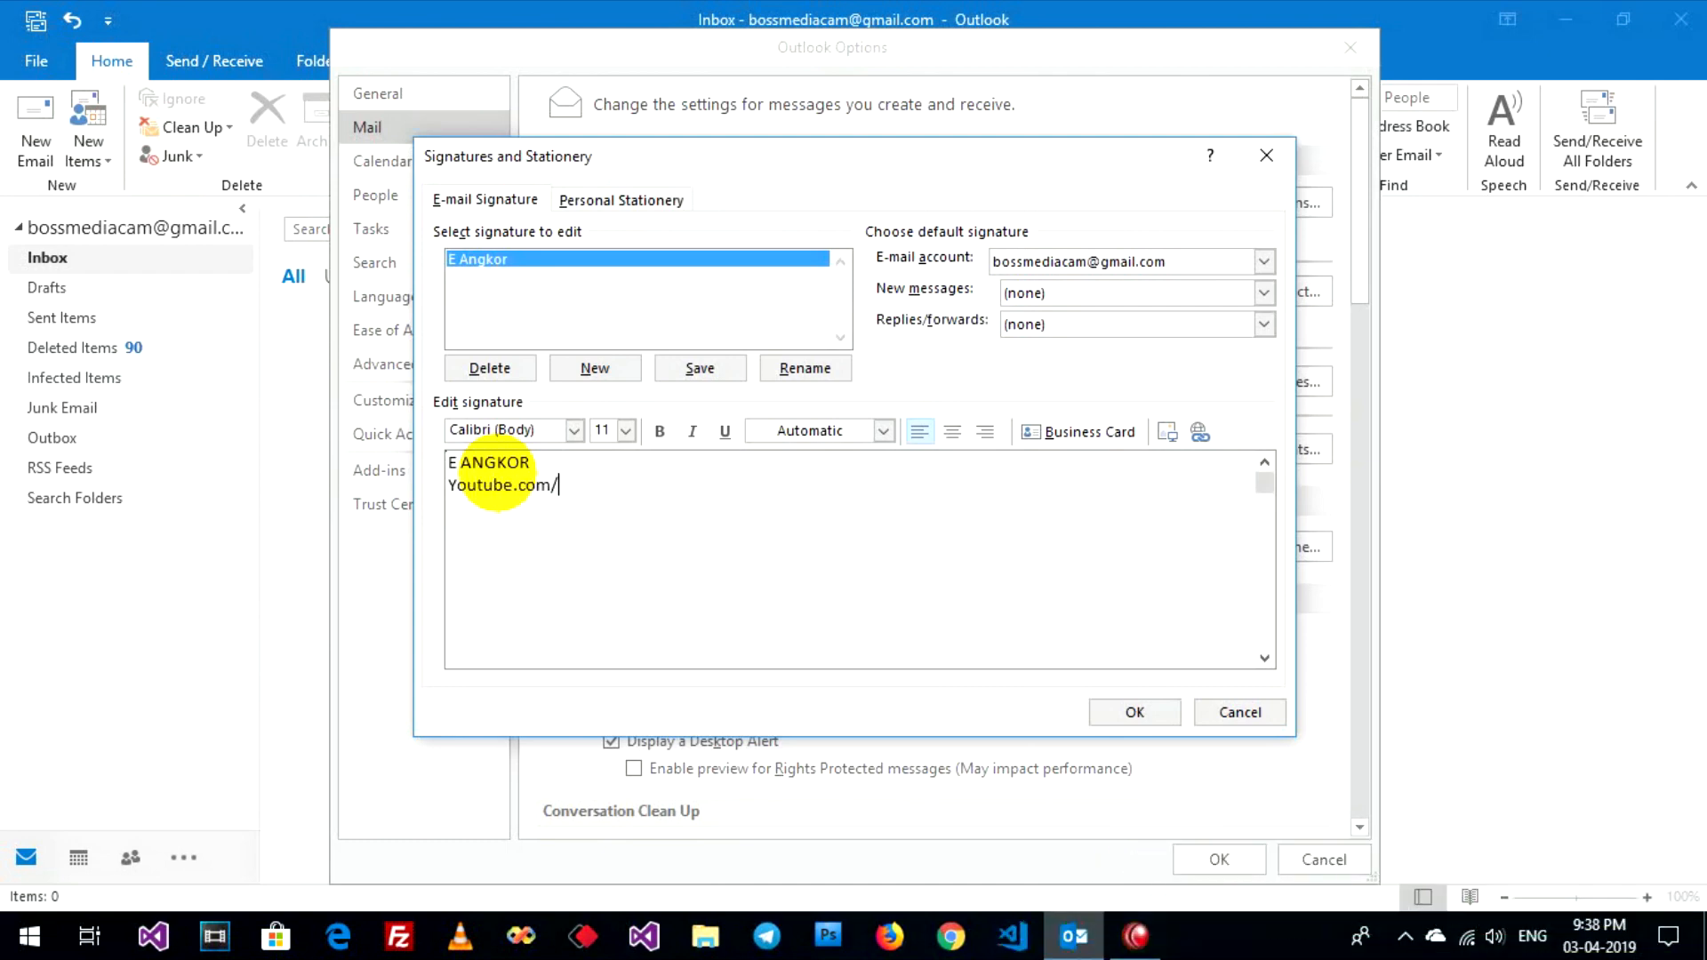
text(eangkor)
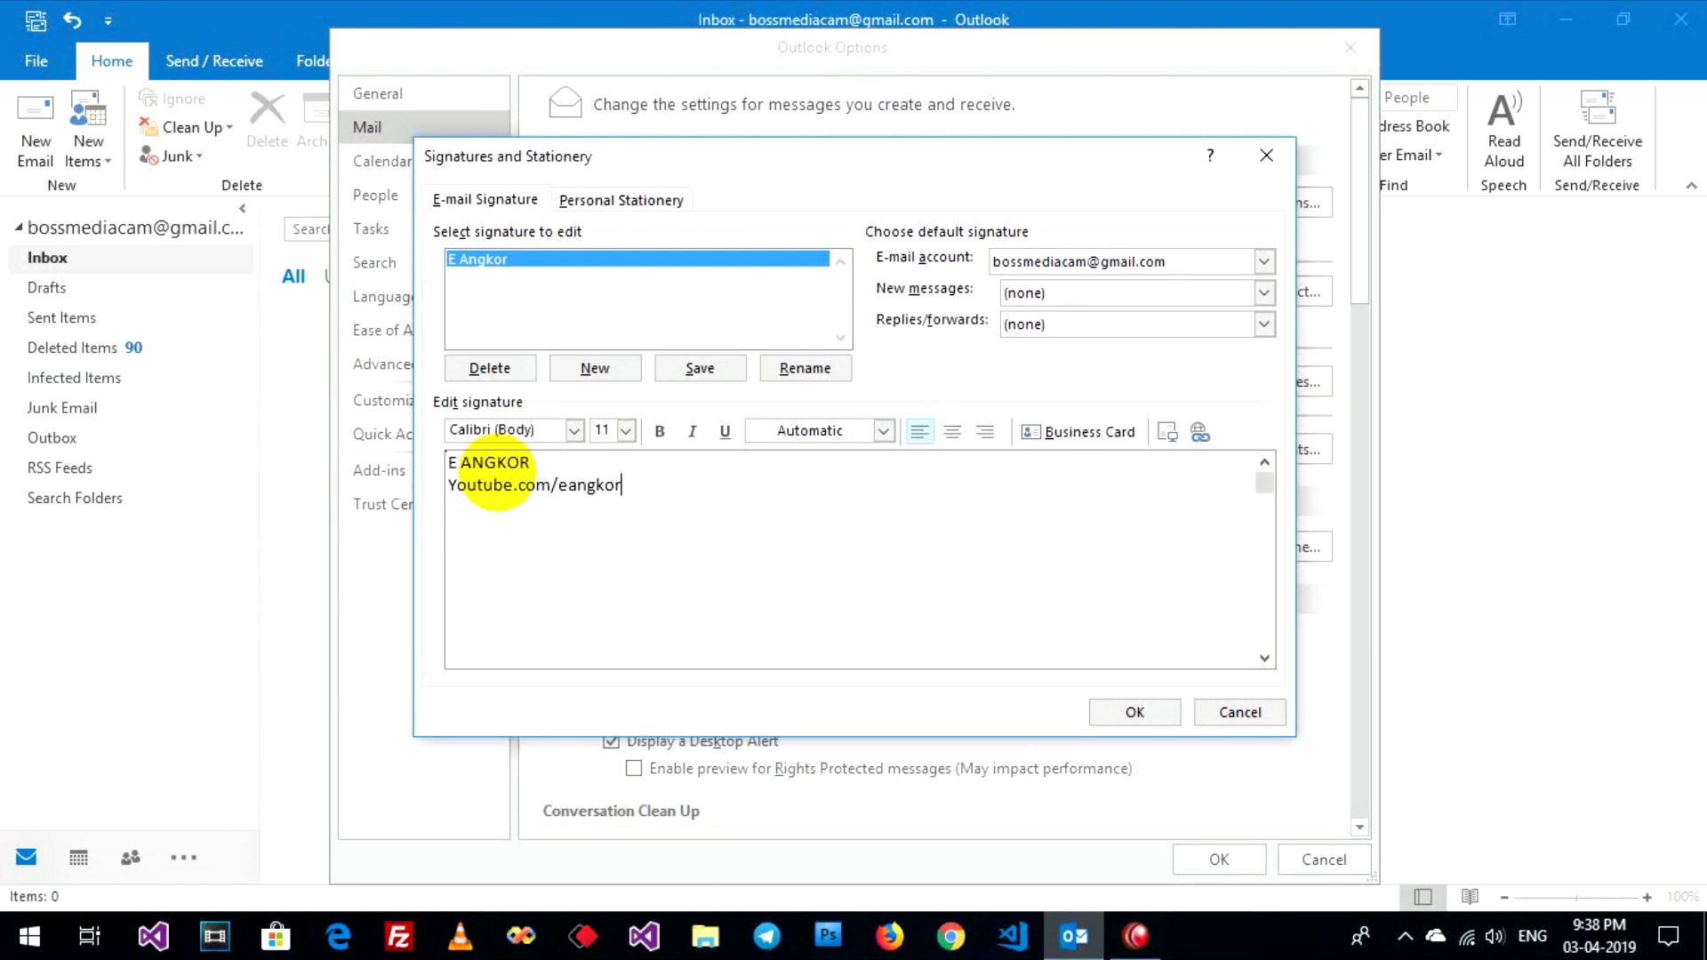
key(Return)
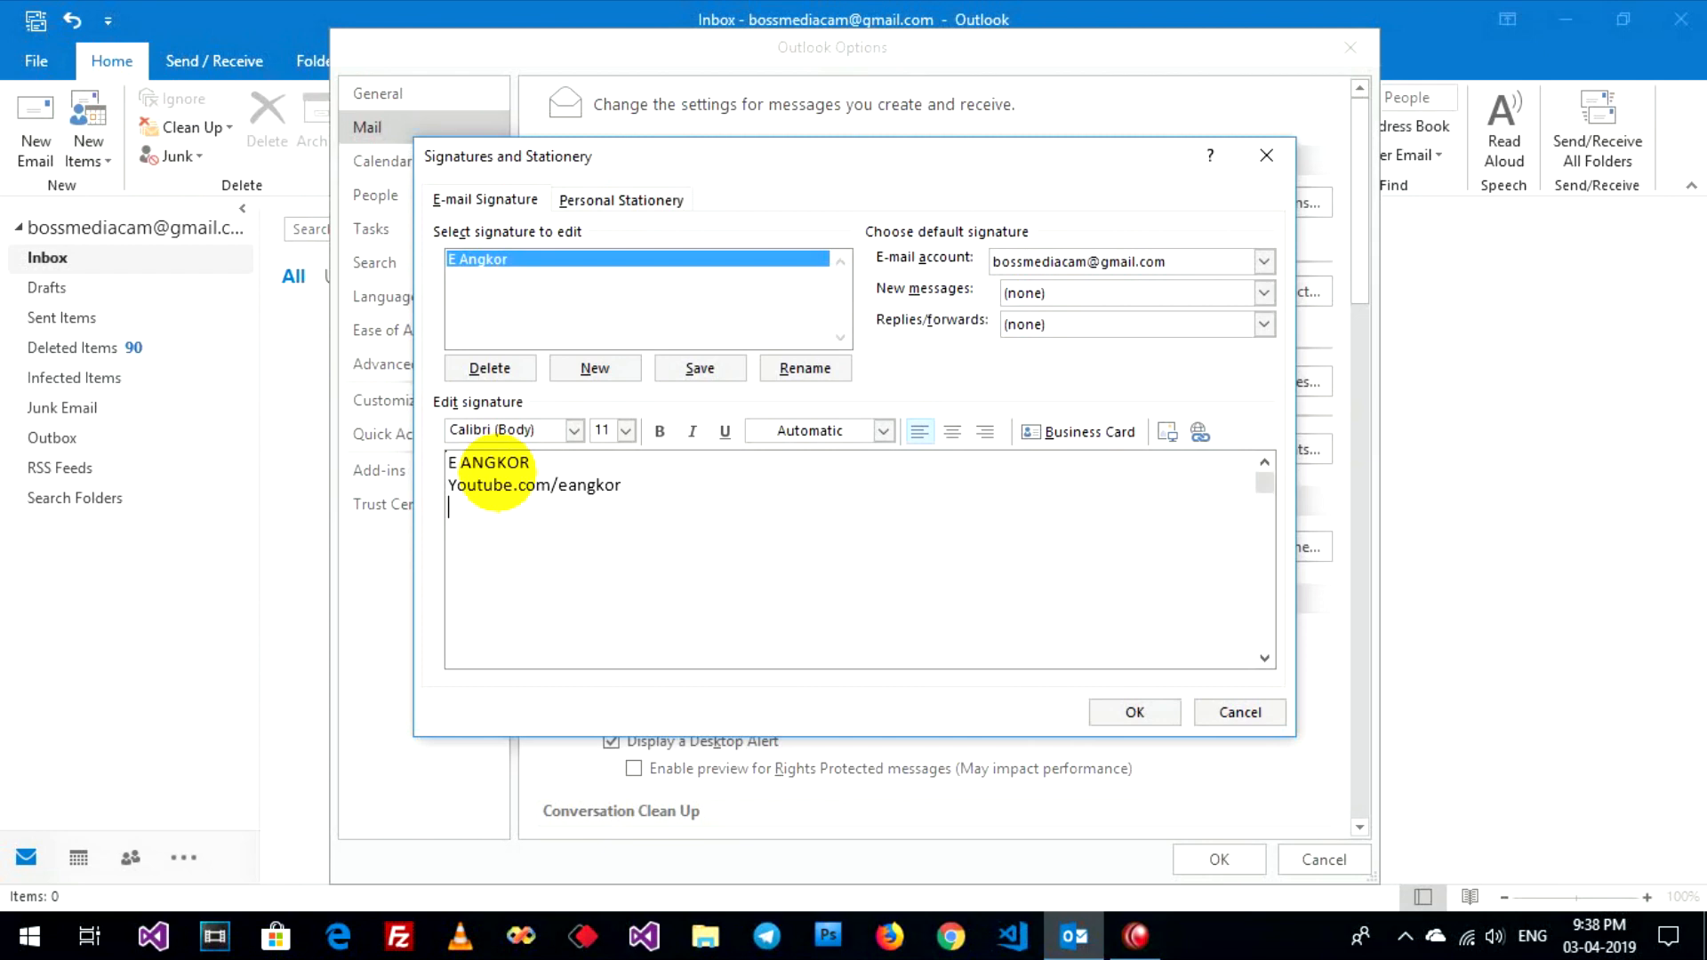
text(Youtube)
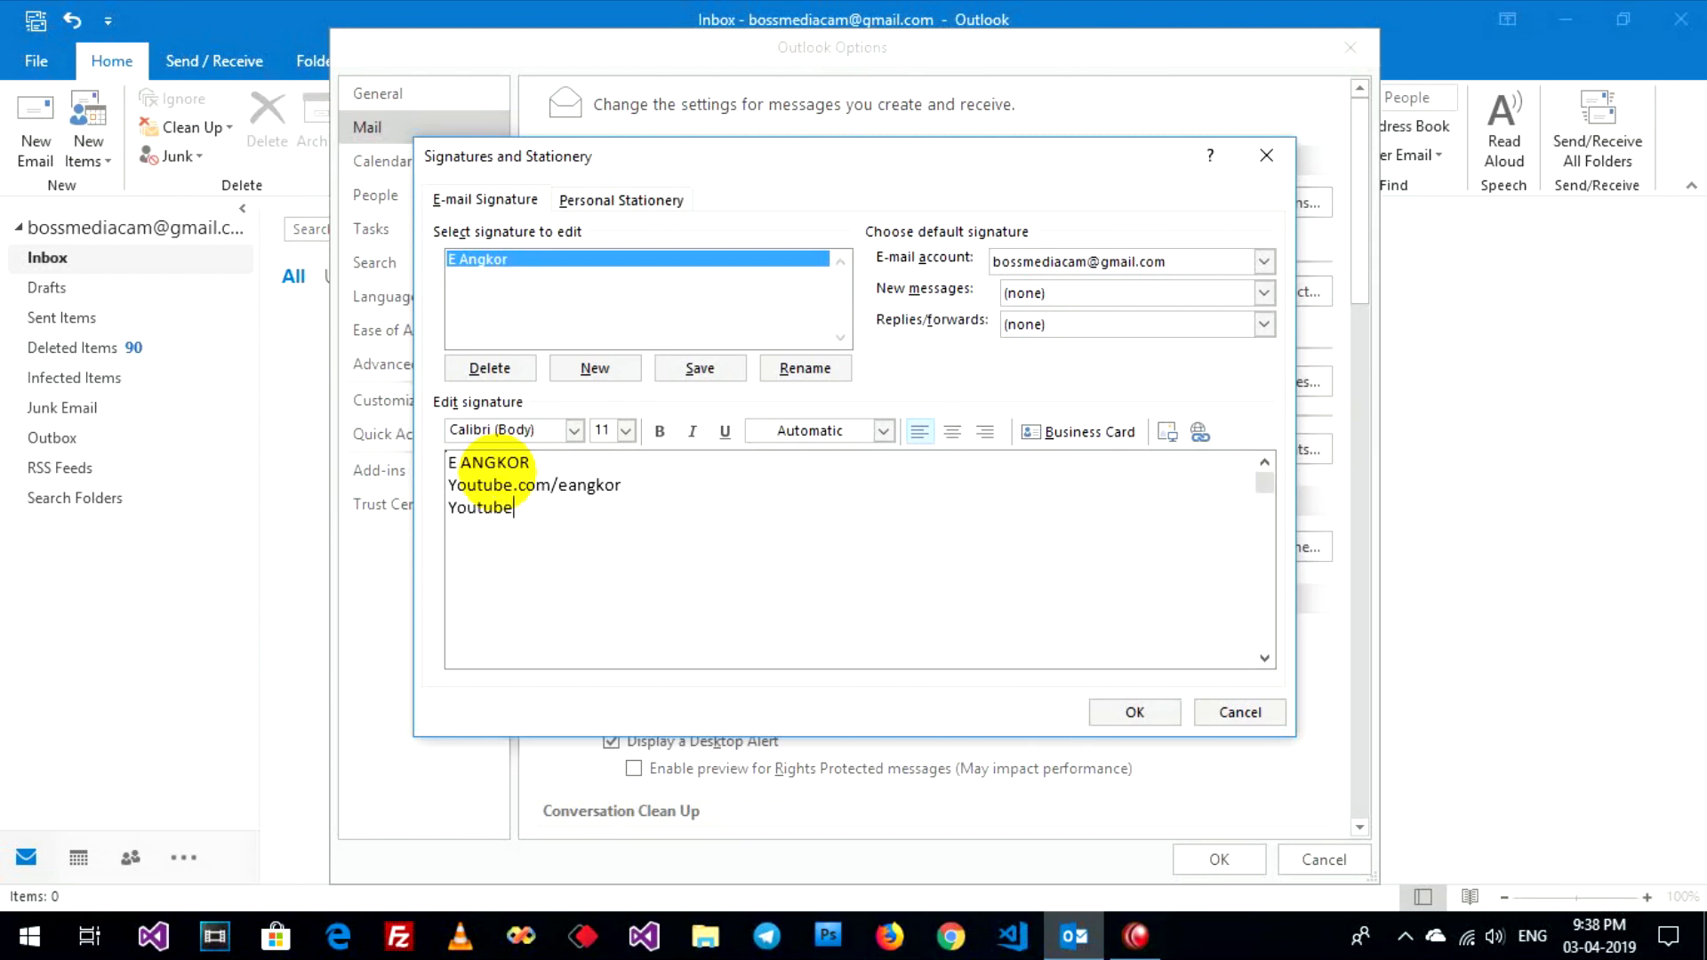
text(Channel)
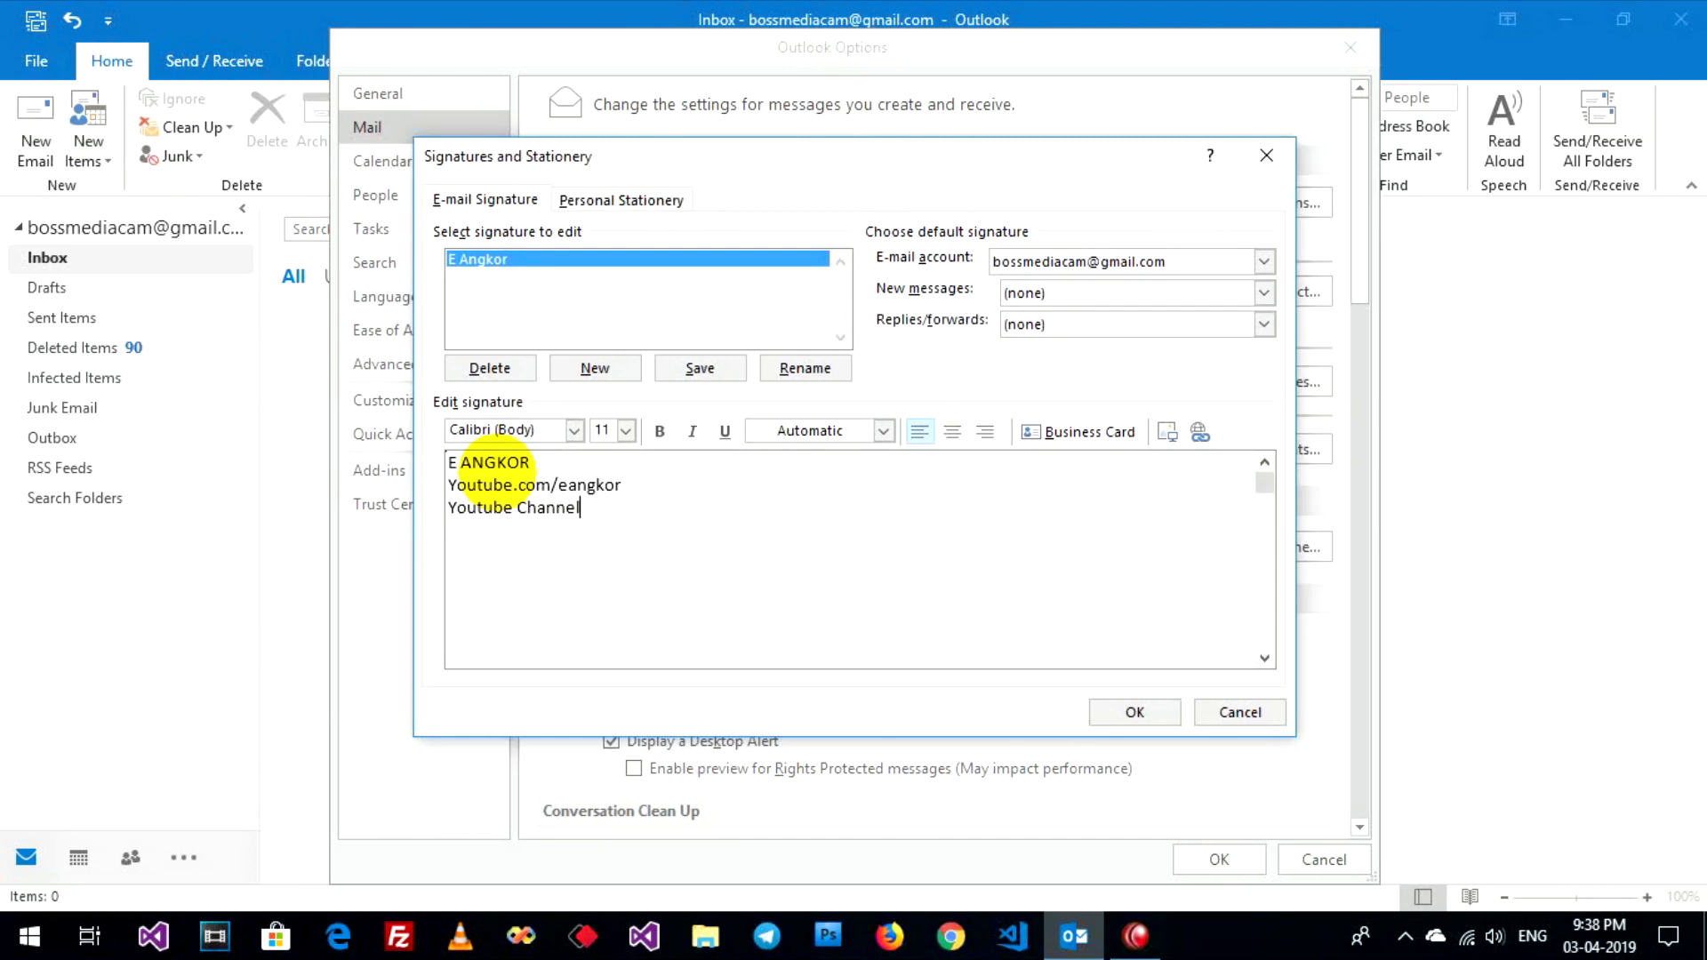
mouse_move(332, 409)
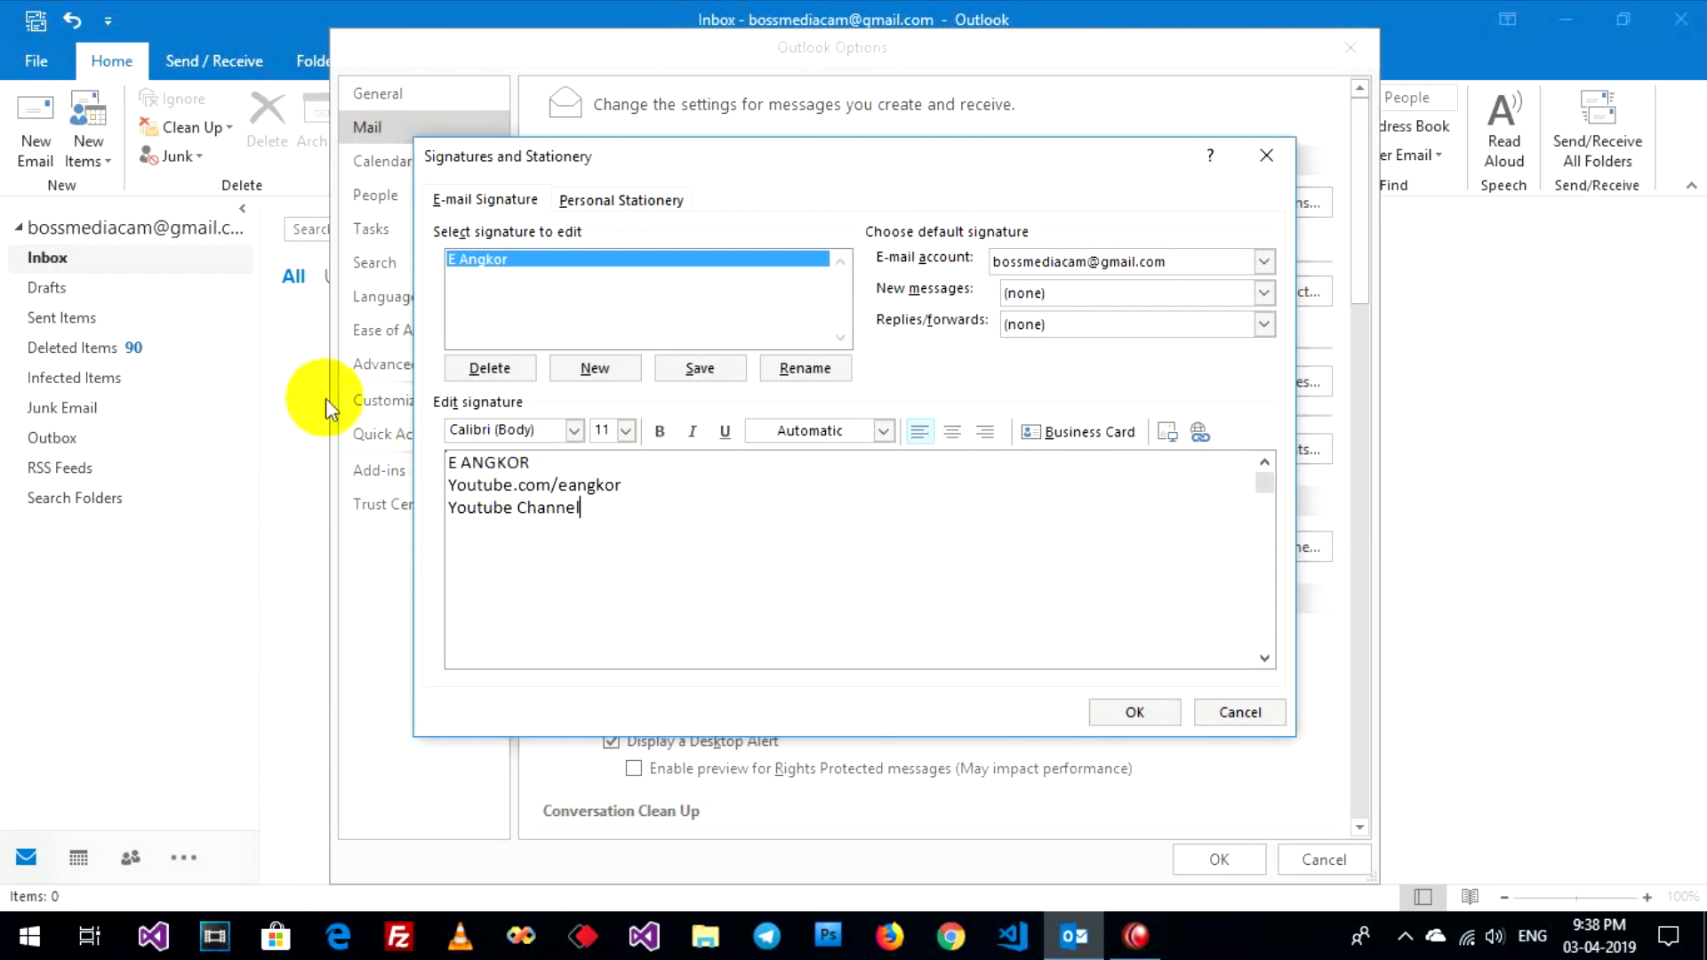
mouse_move(361, 425)
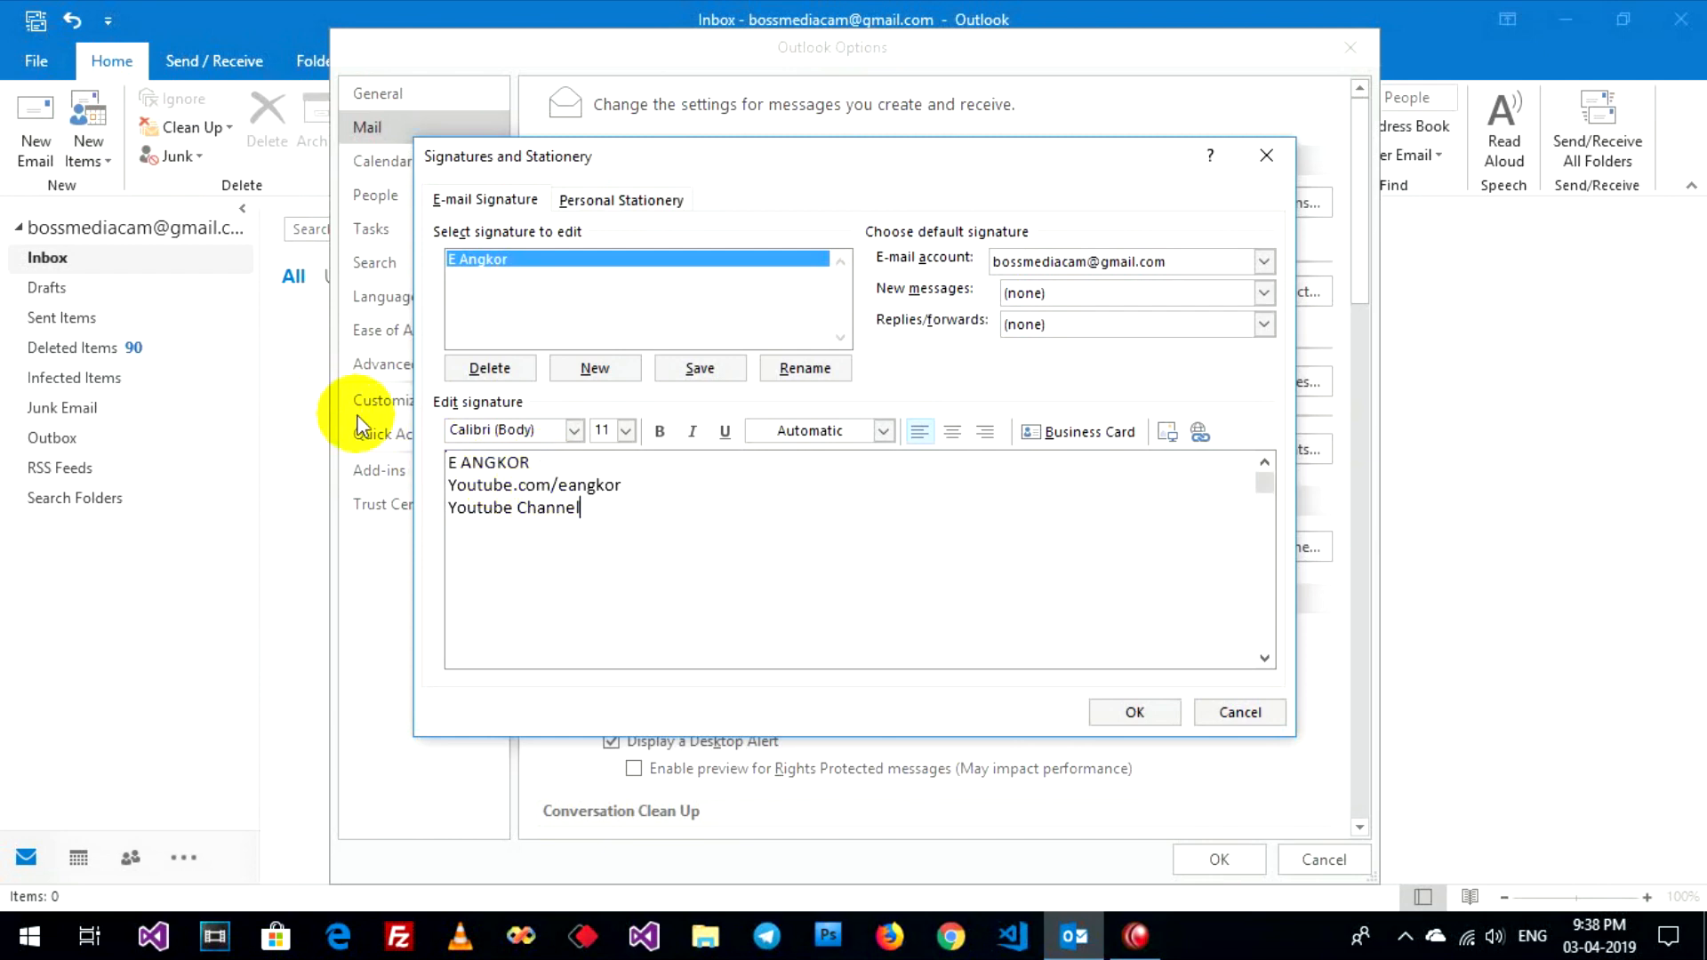
mouse_move(1133, 711)
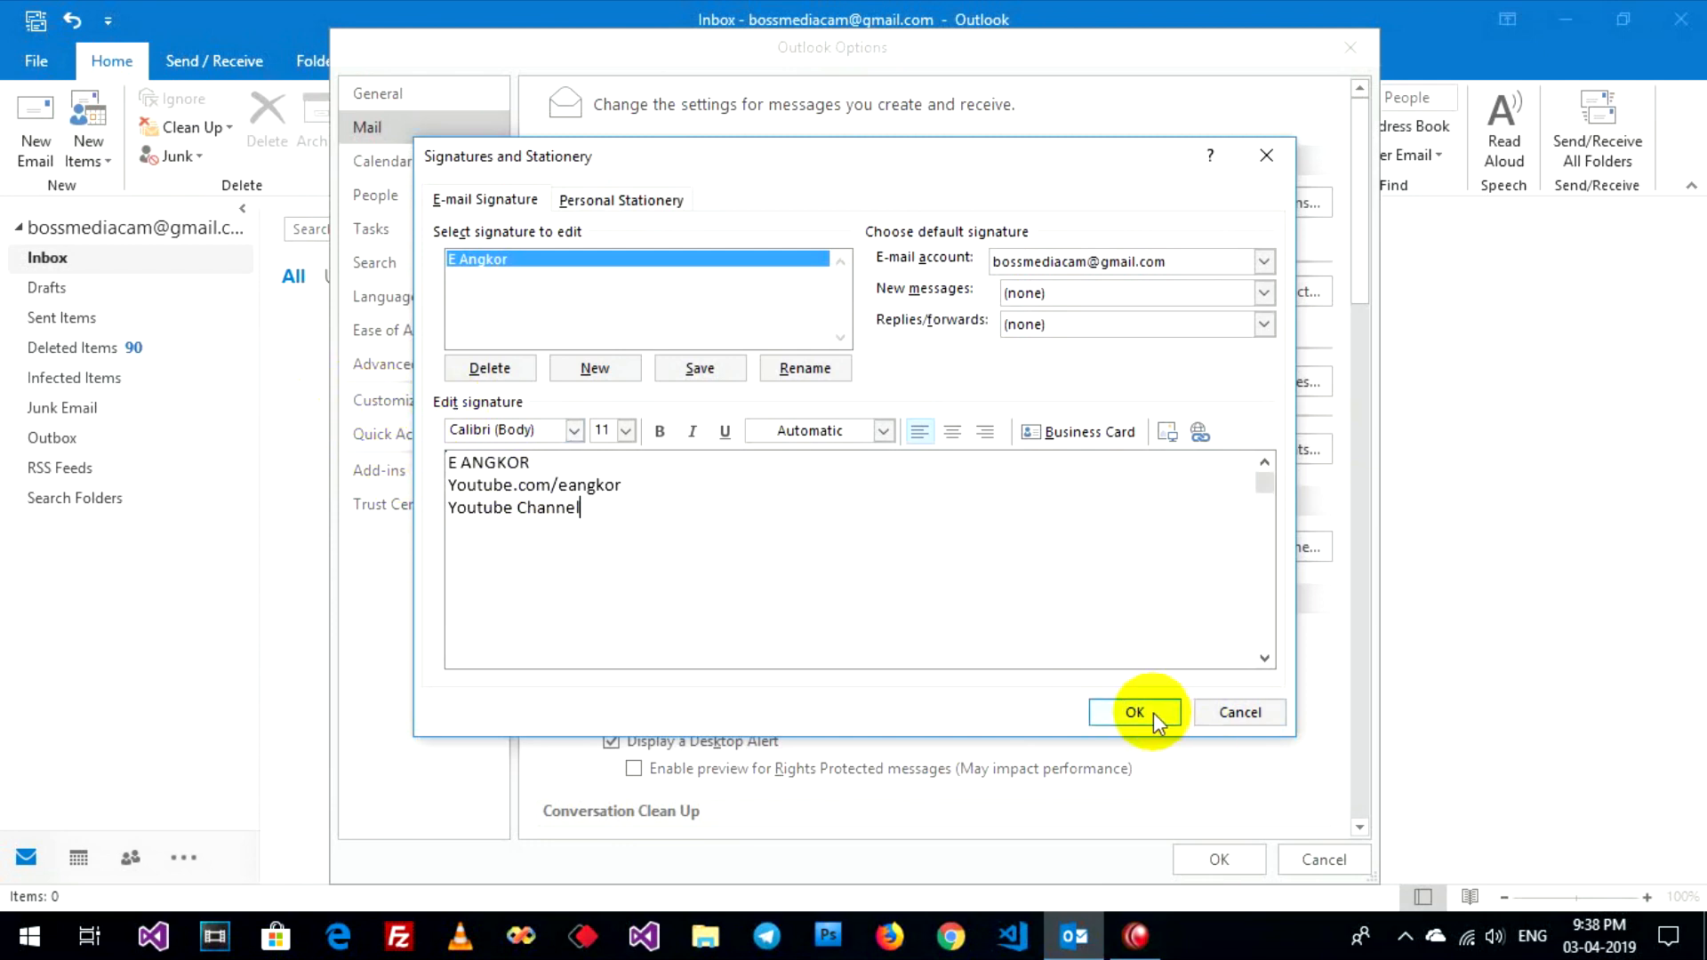
click(1133, 712)
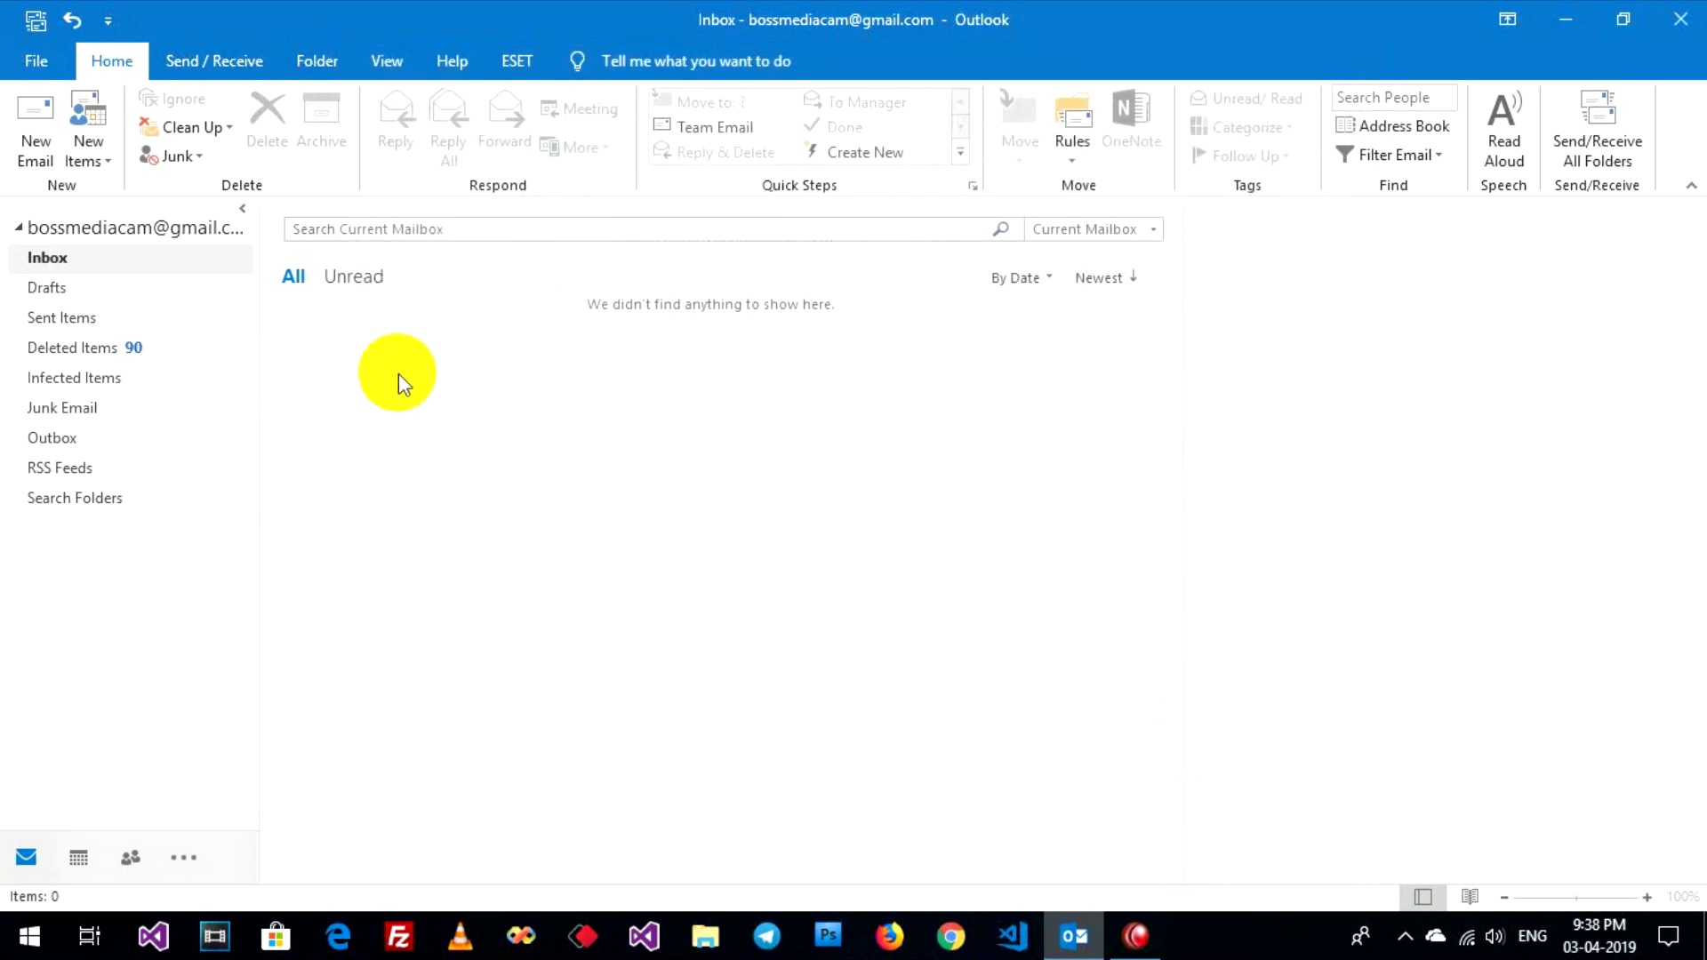
mouse_move(503, 498)
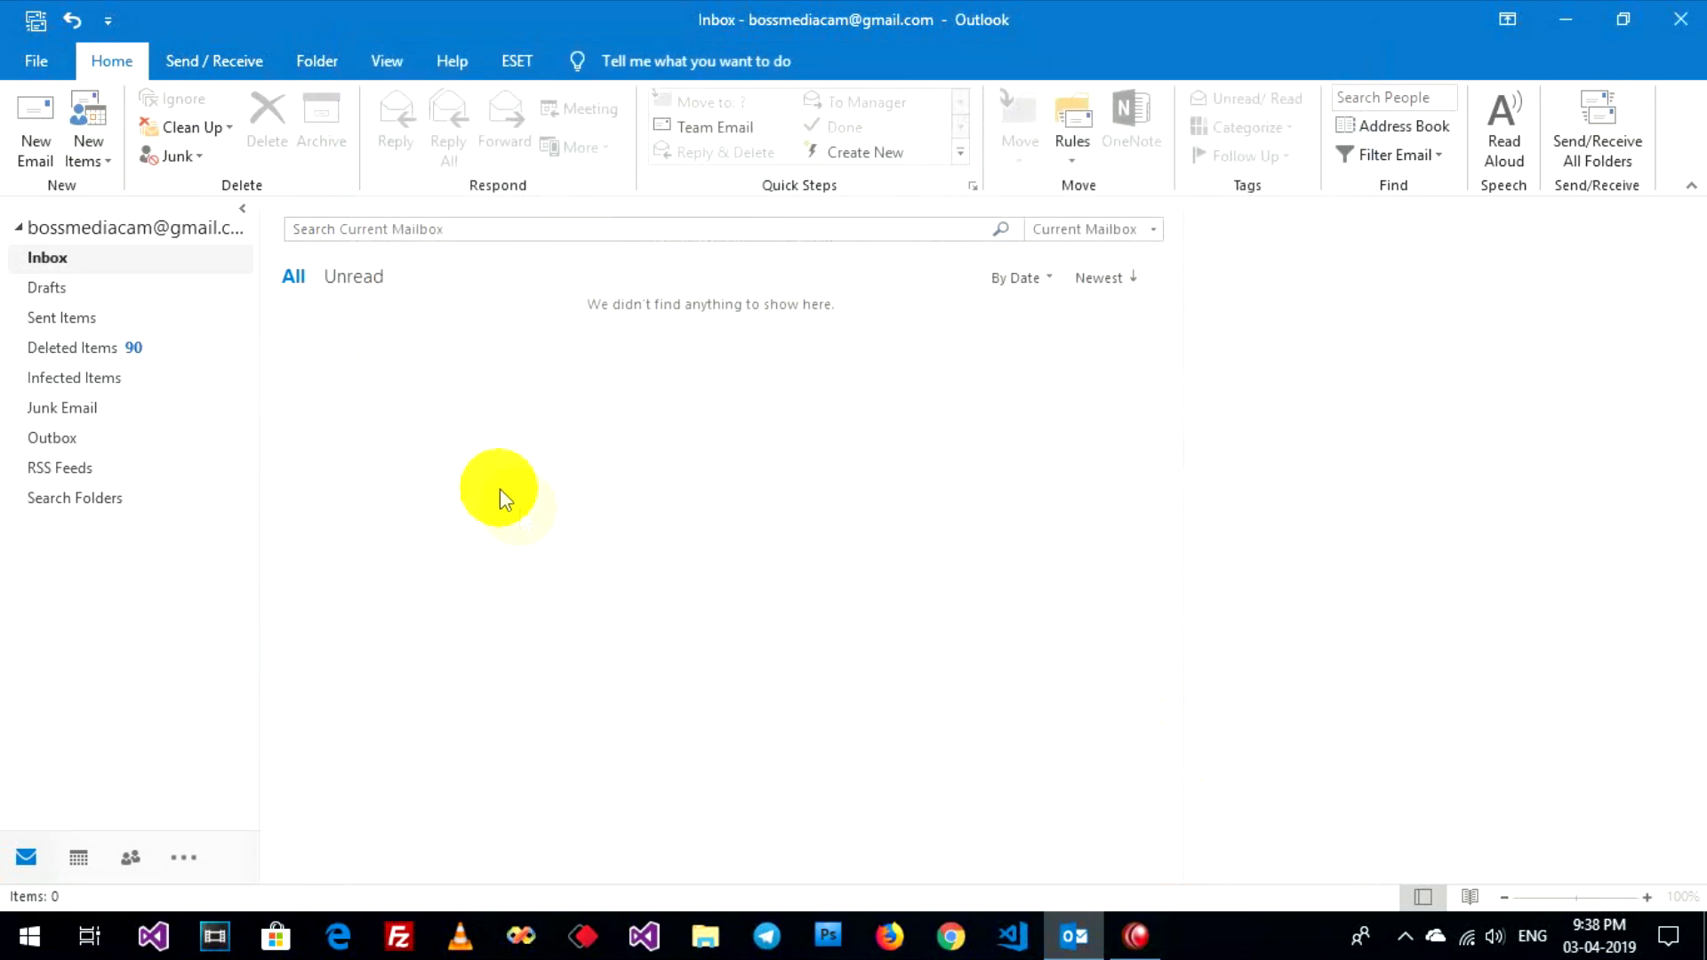
mouse_move(35, 125)
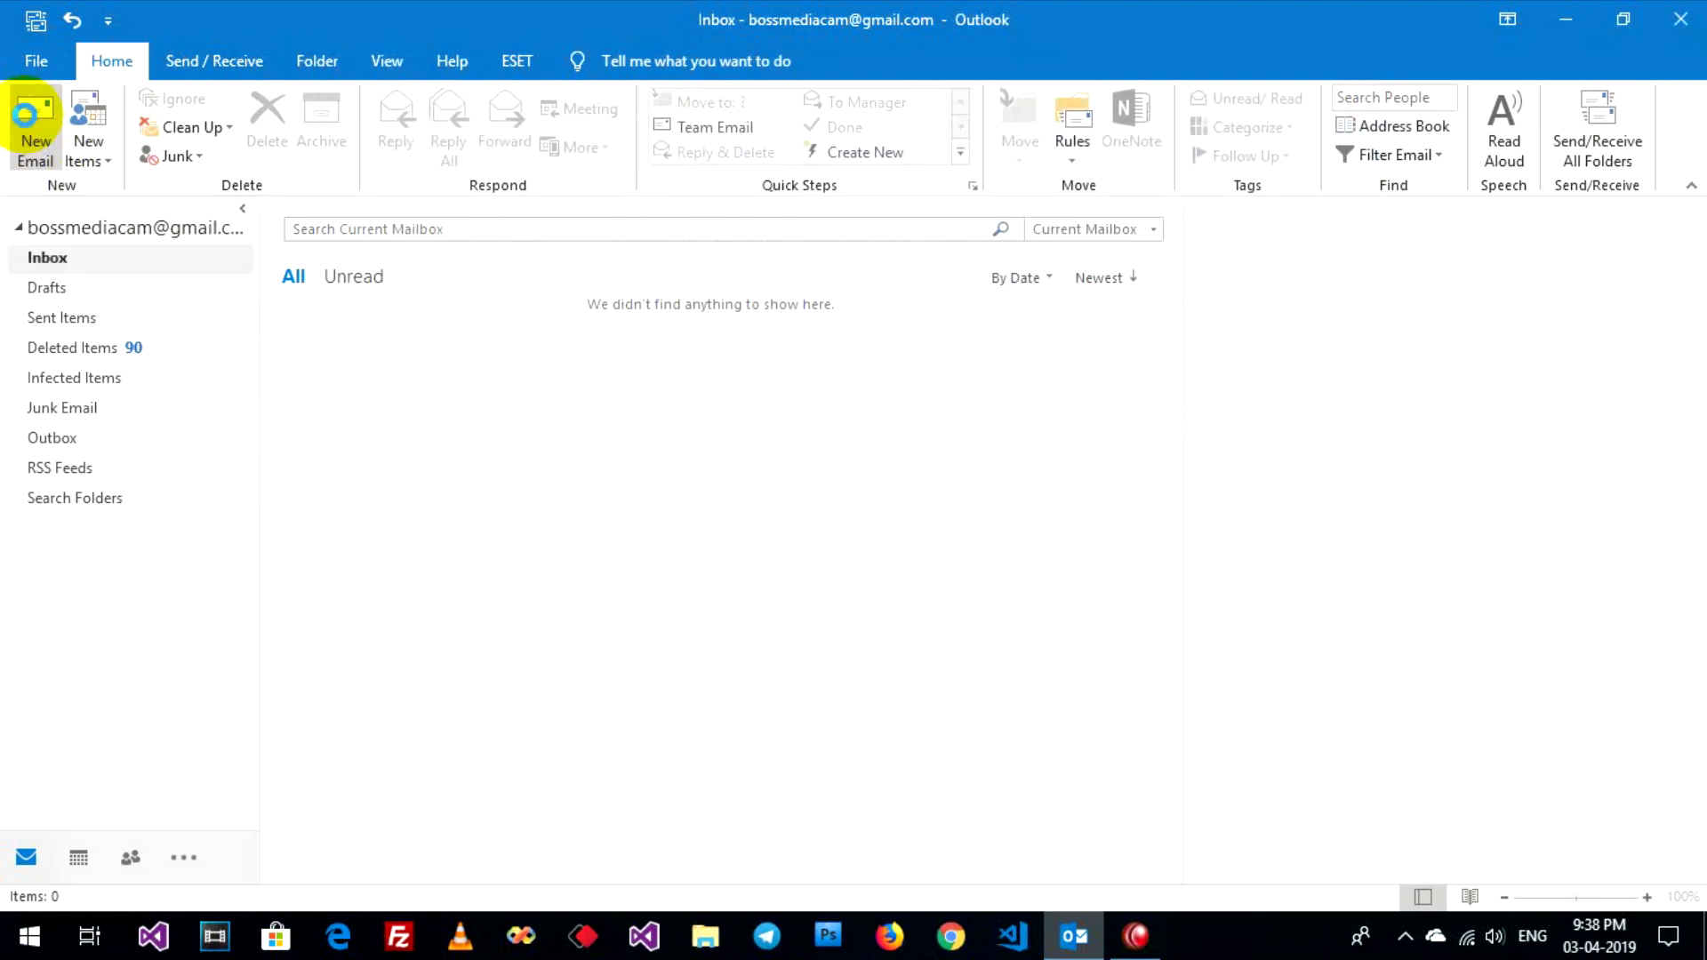
click(36, 130)
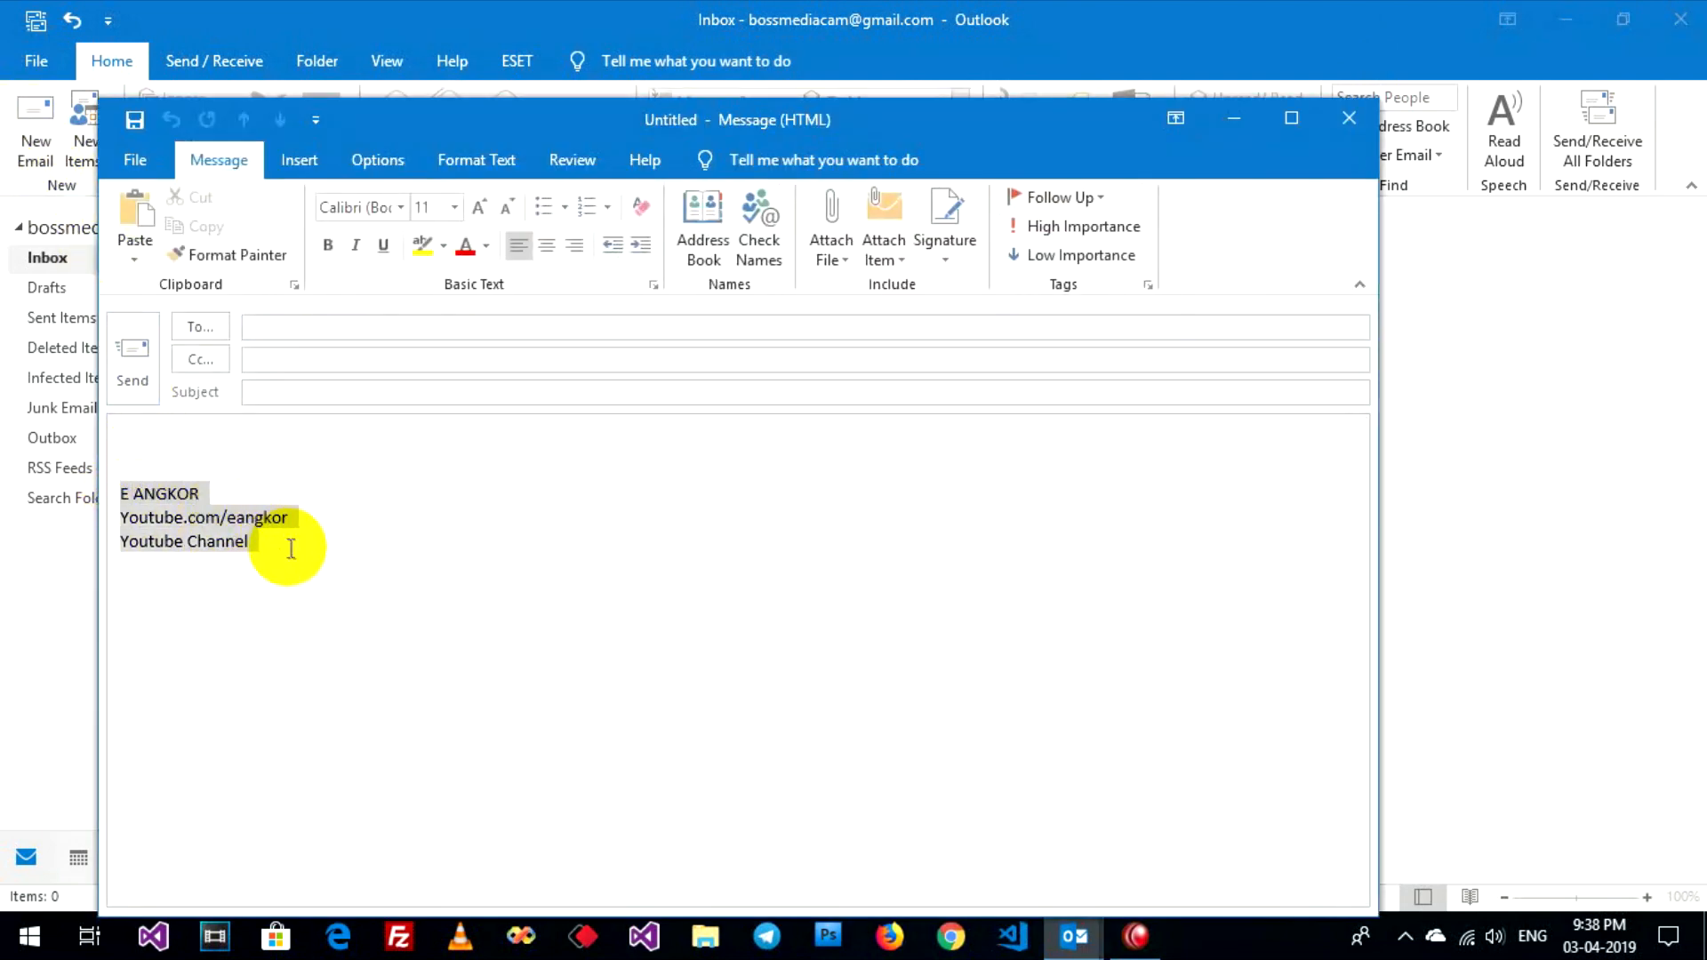
click(153, 447)
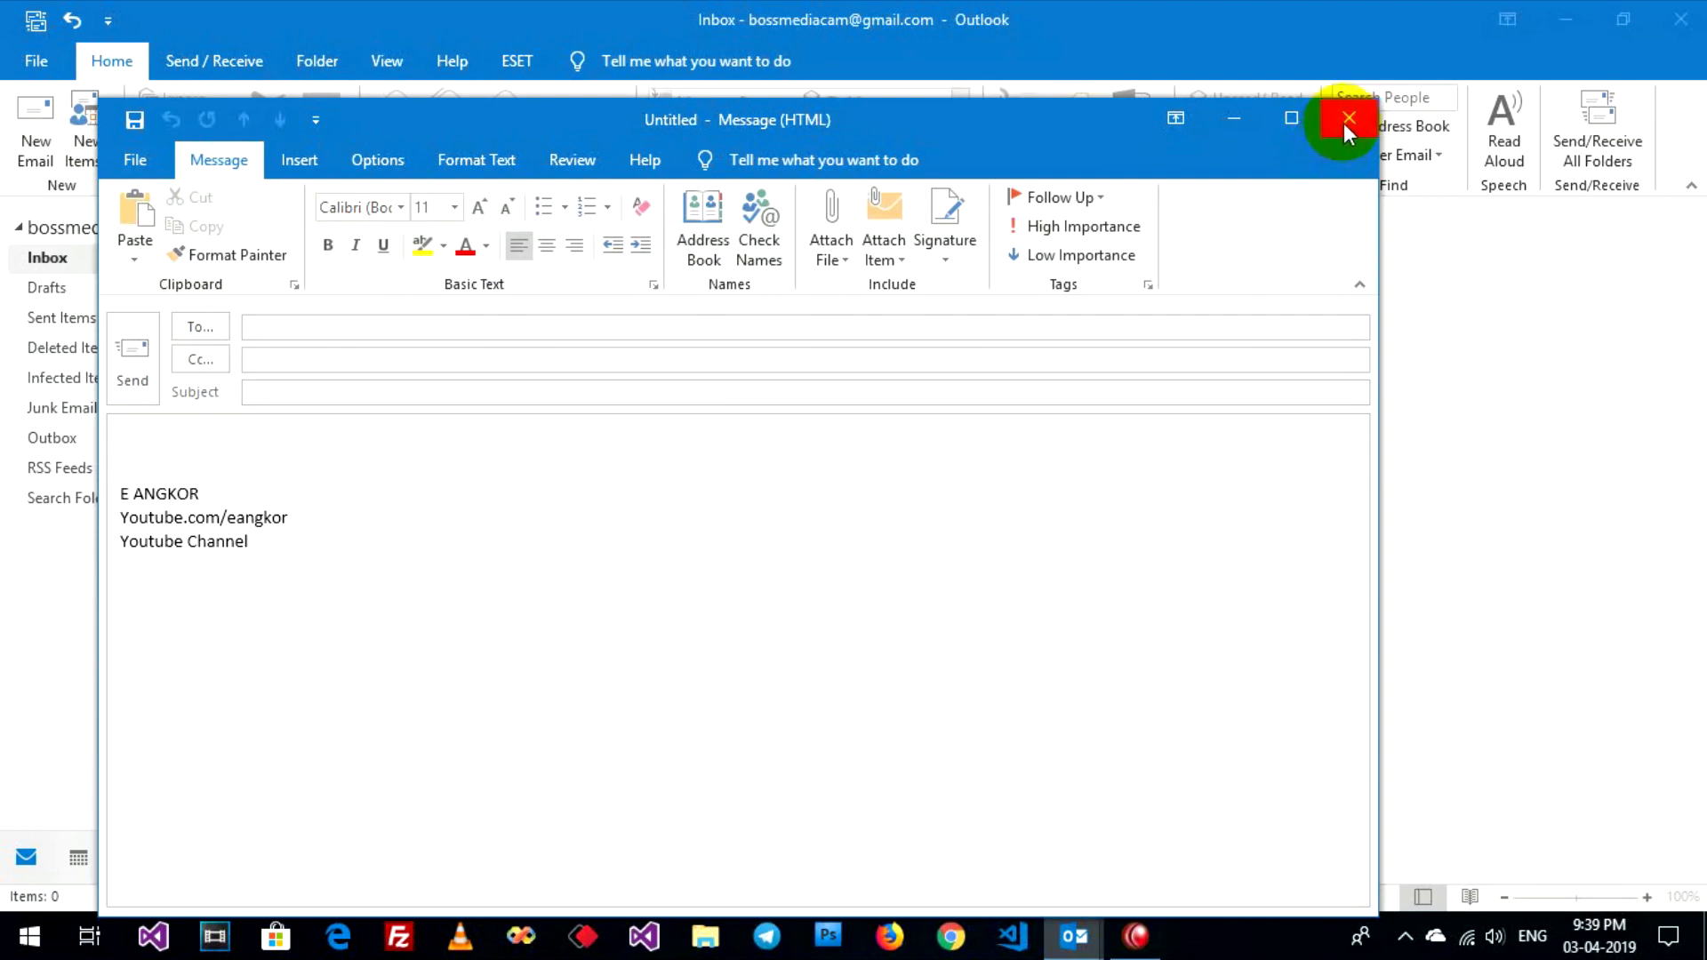
click(1348, 120)
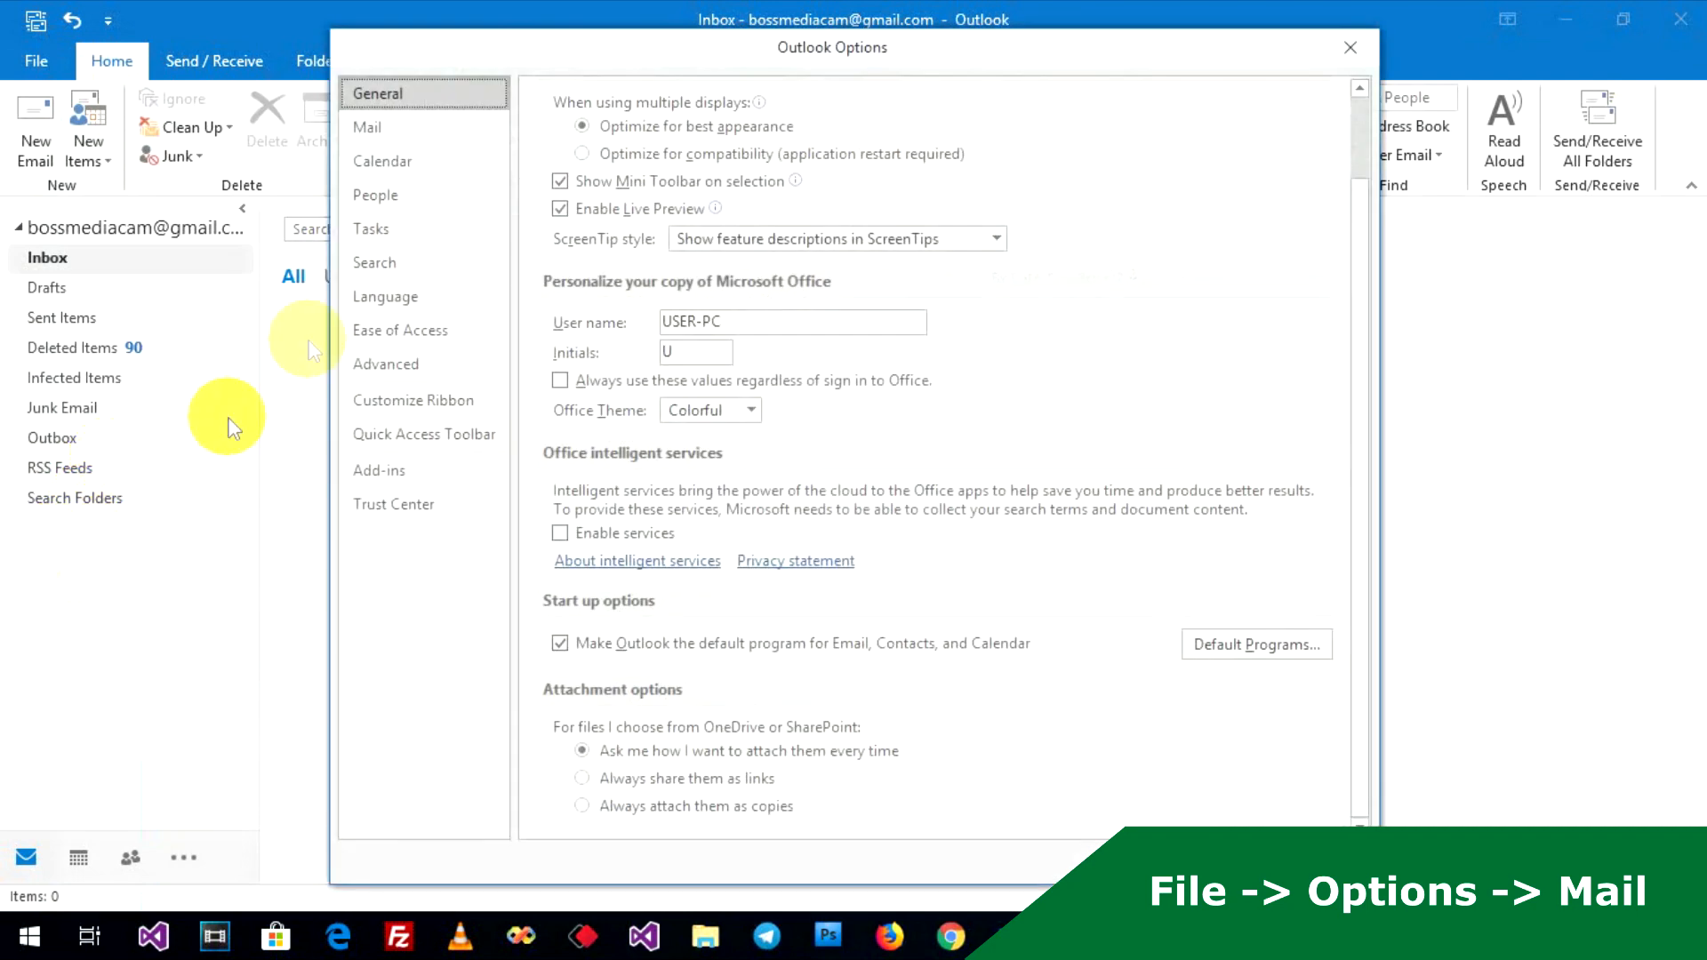
- Reach the AutoCorrect Options dialog through Mail > Spelling and Autocorrect
click(366, 127)
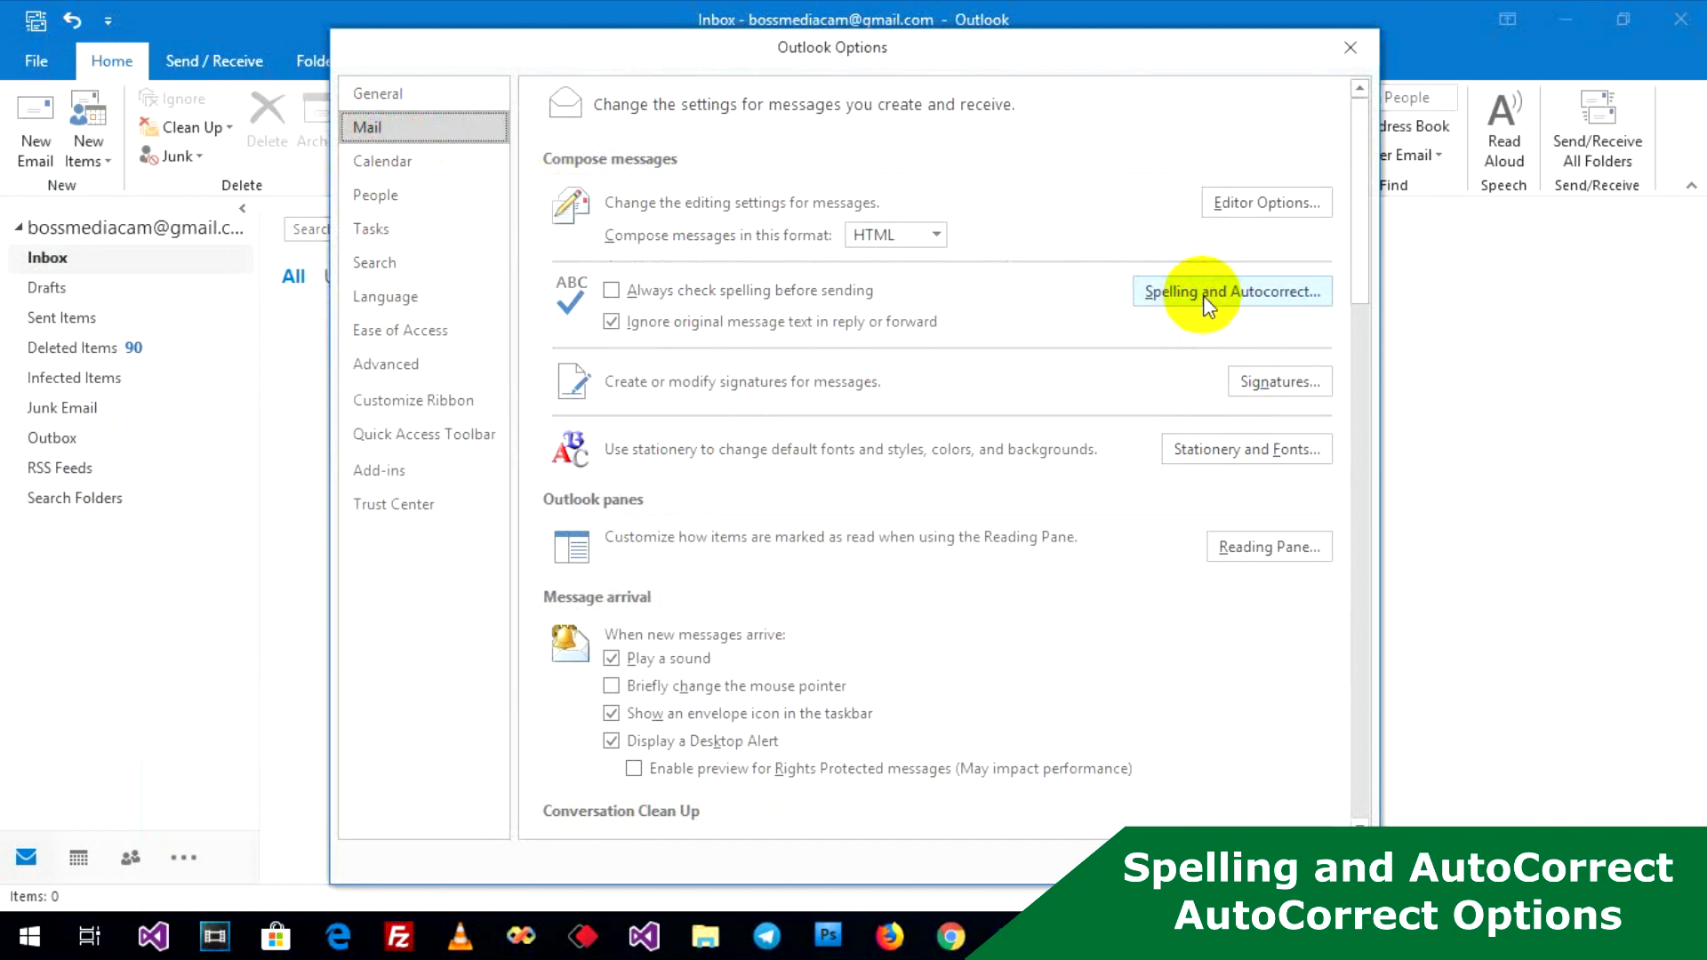
click(1230, 290)
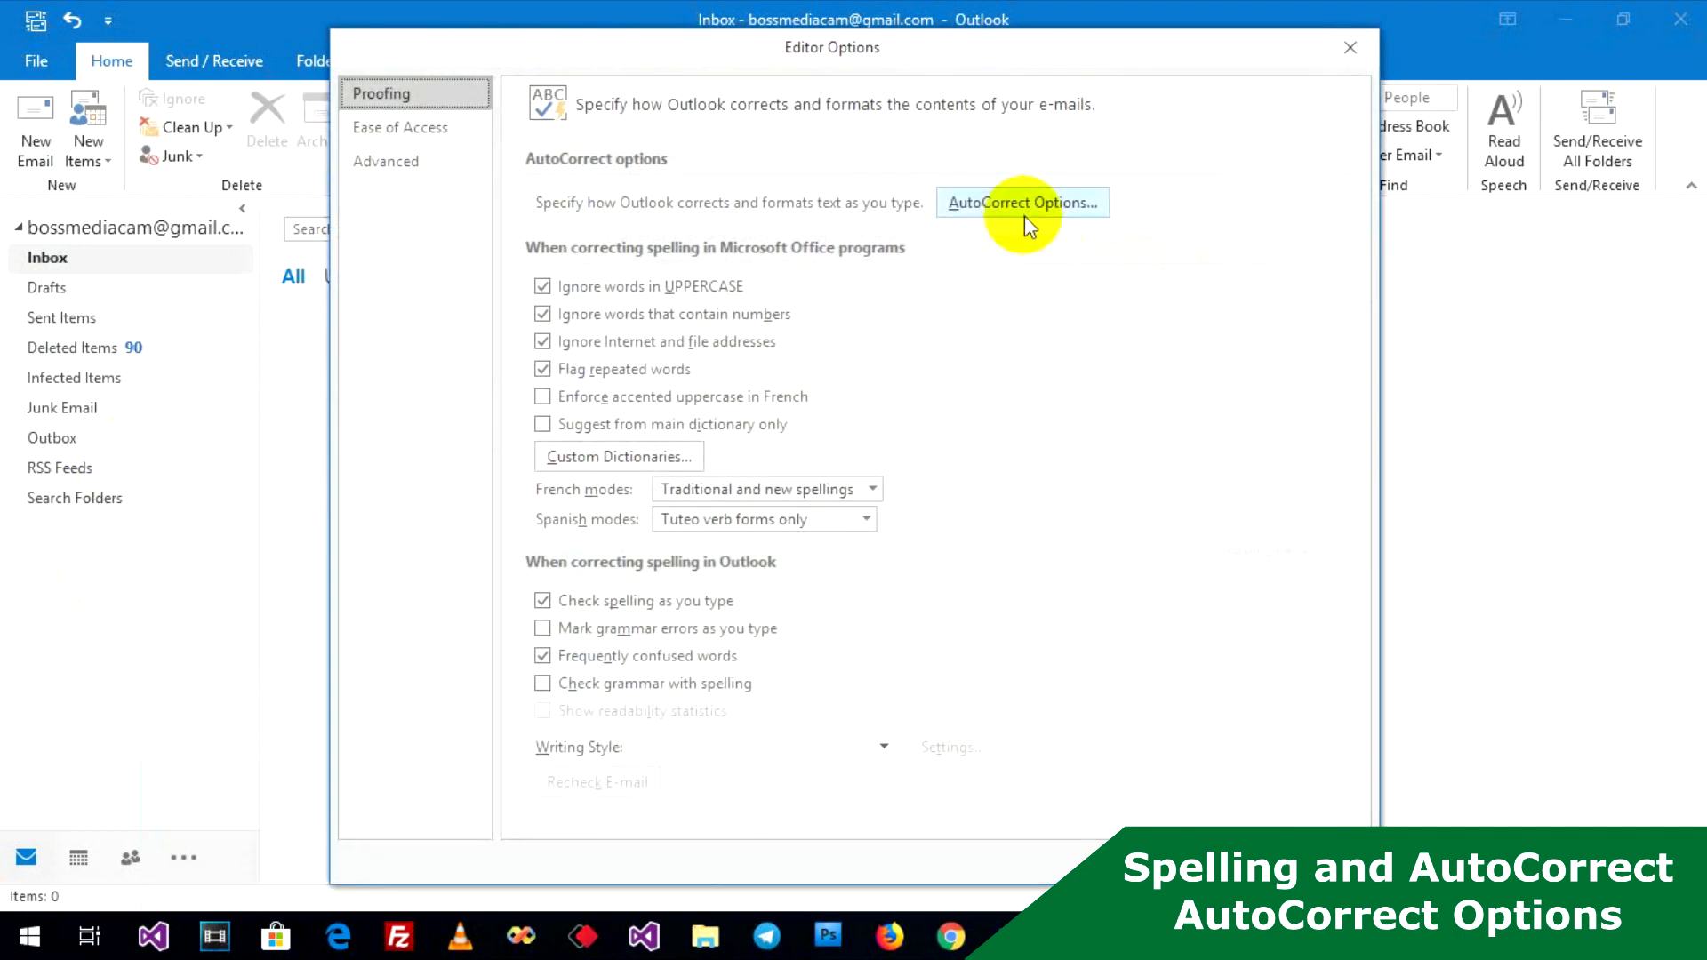
click(1021, 203)
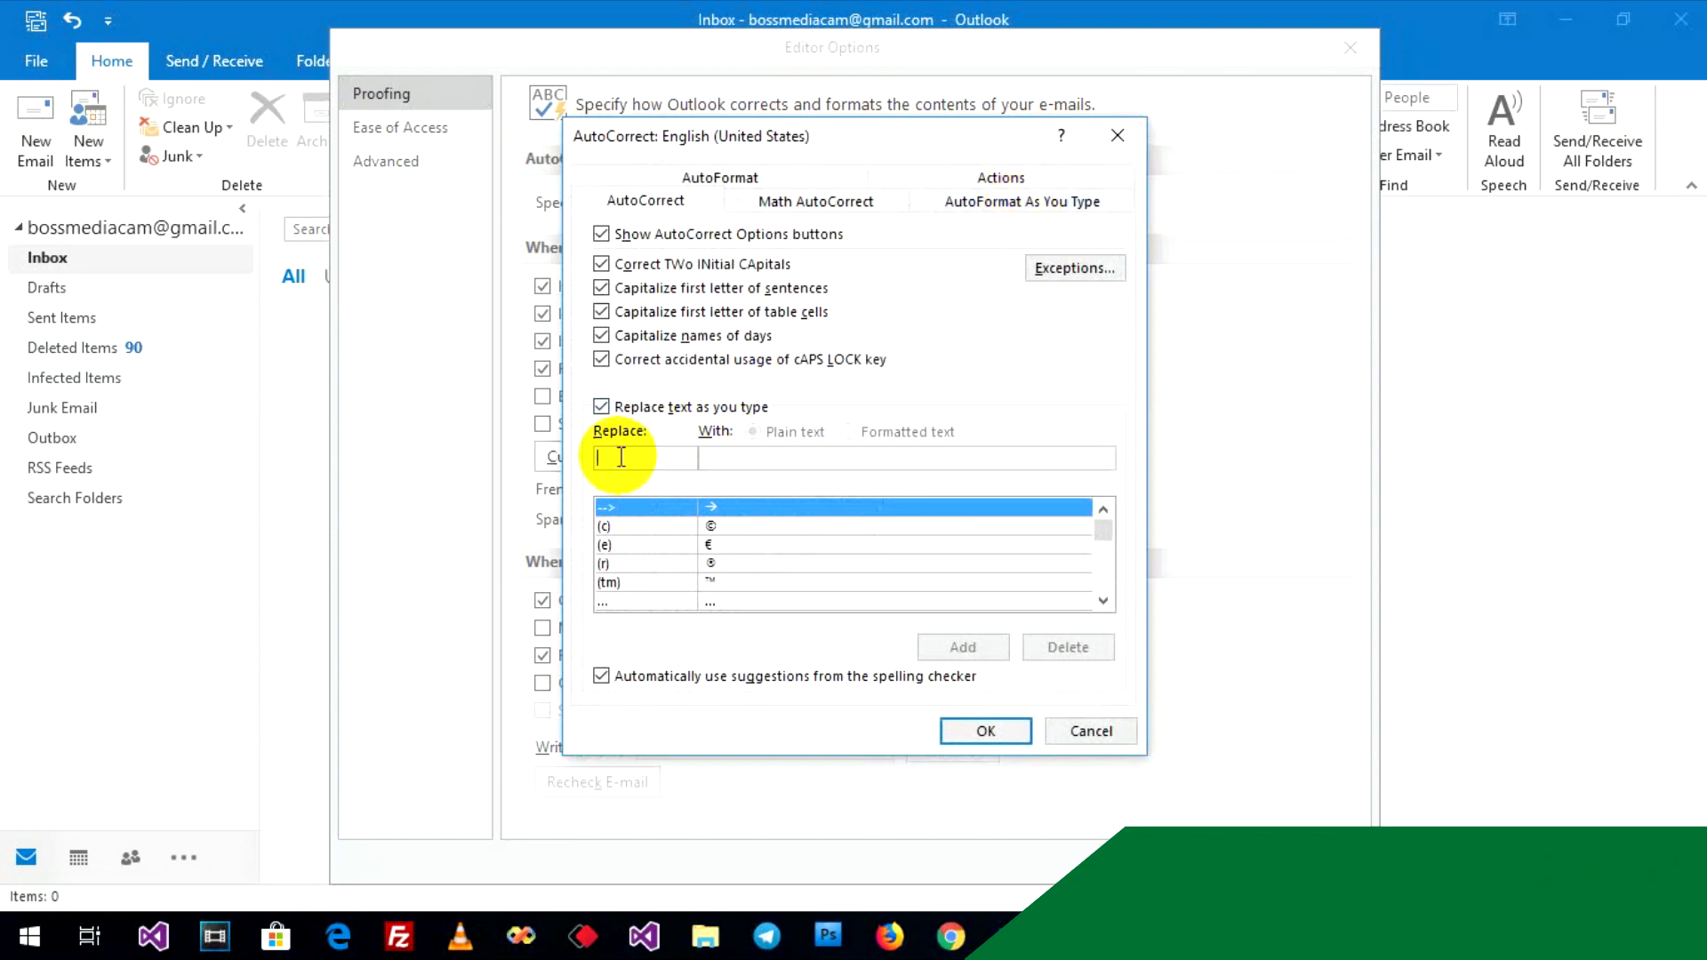
- Add an AutoCorrect entry replacing hau with 'How are you?'
text(h)
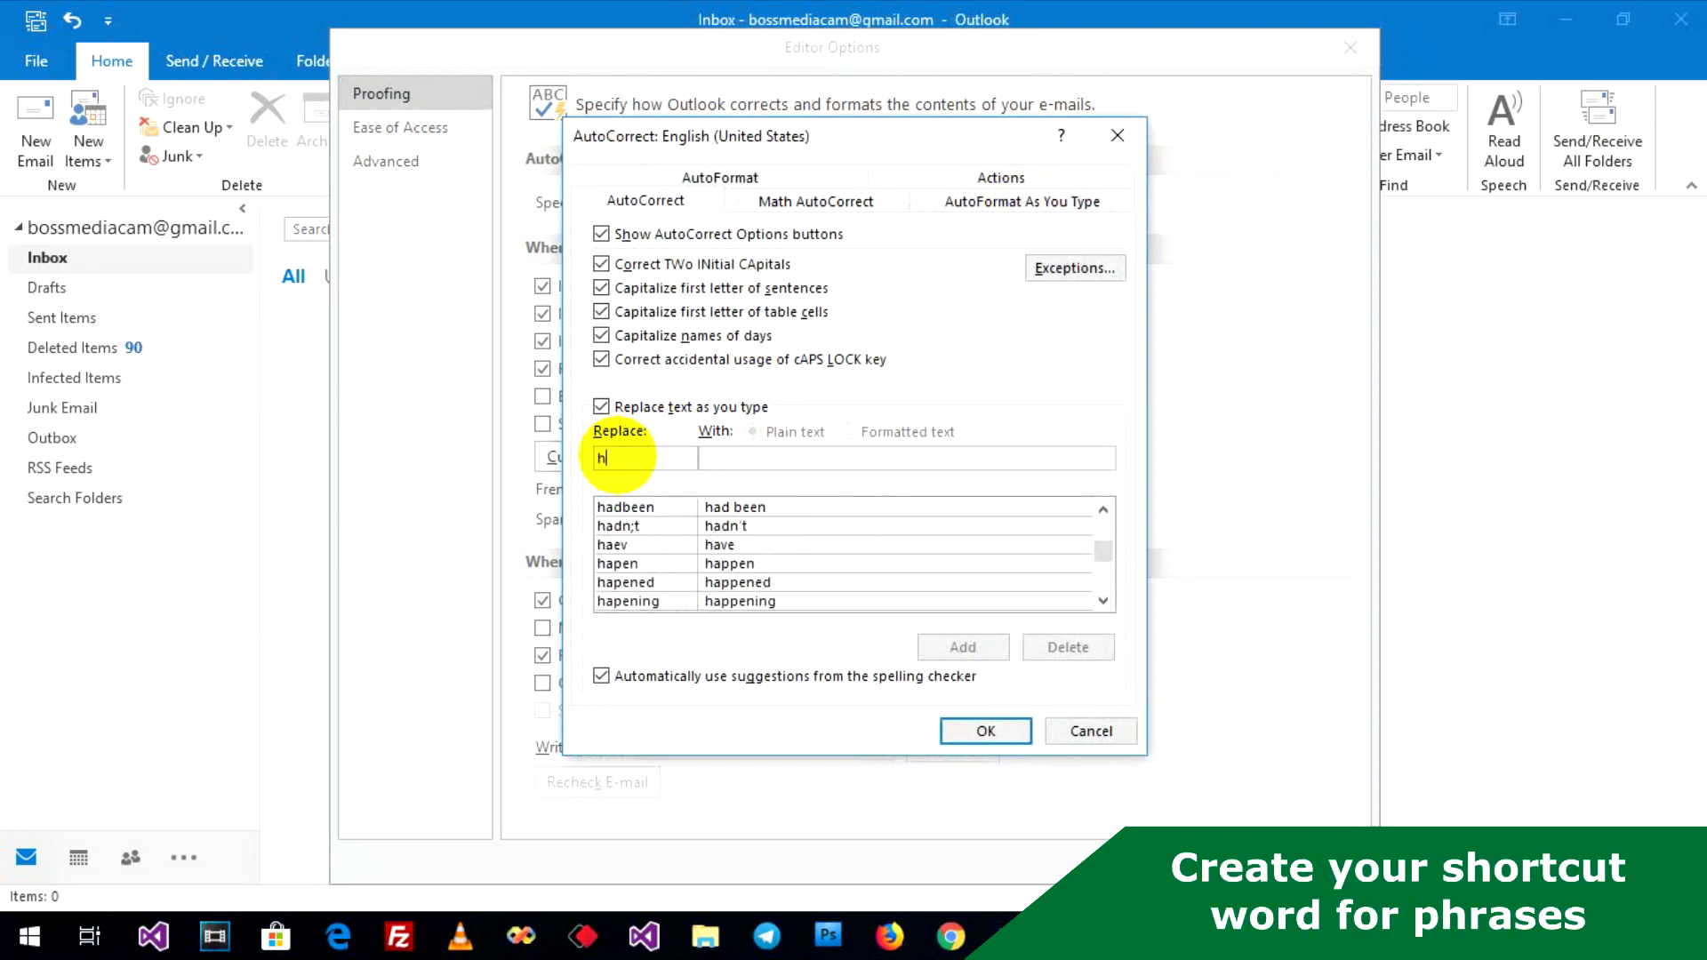
text(au)
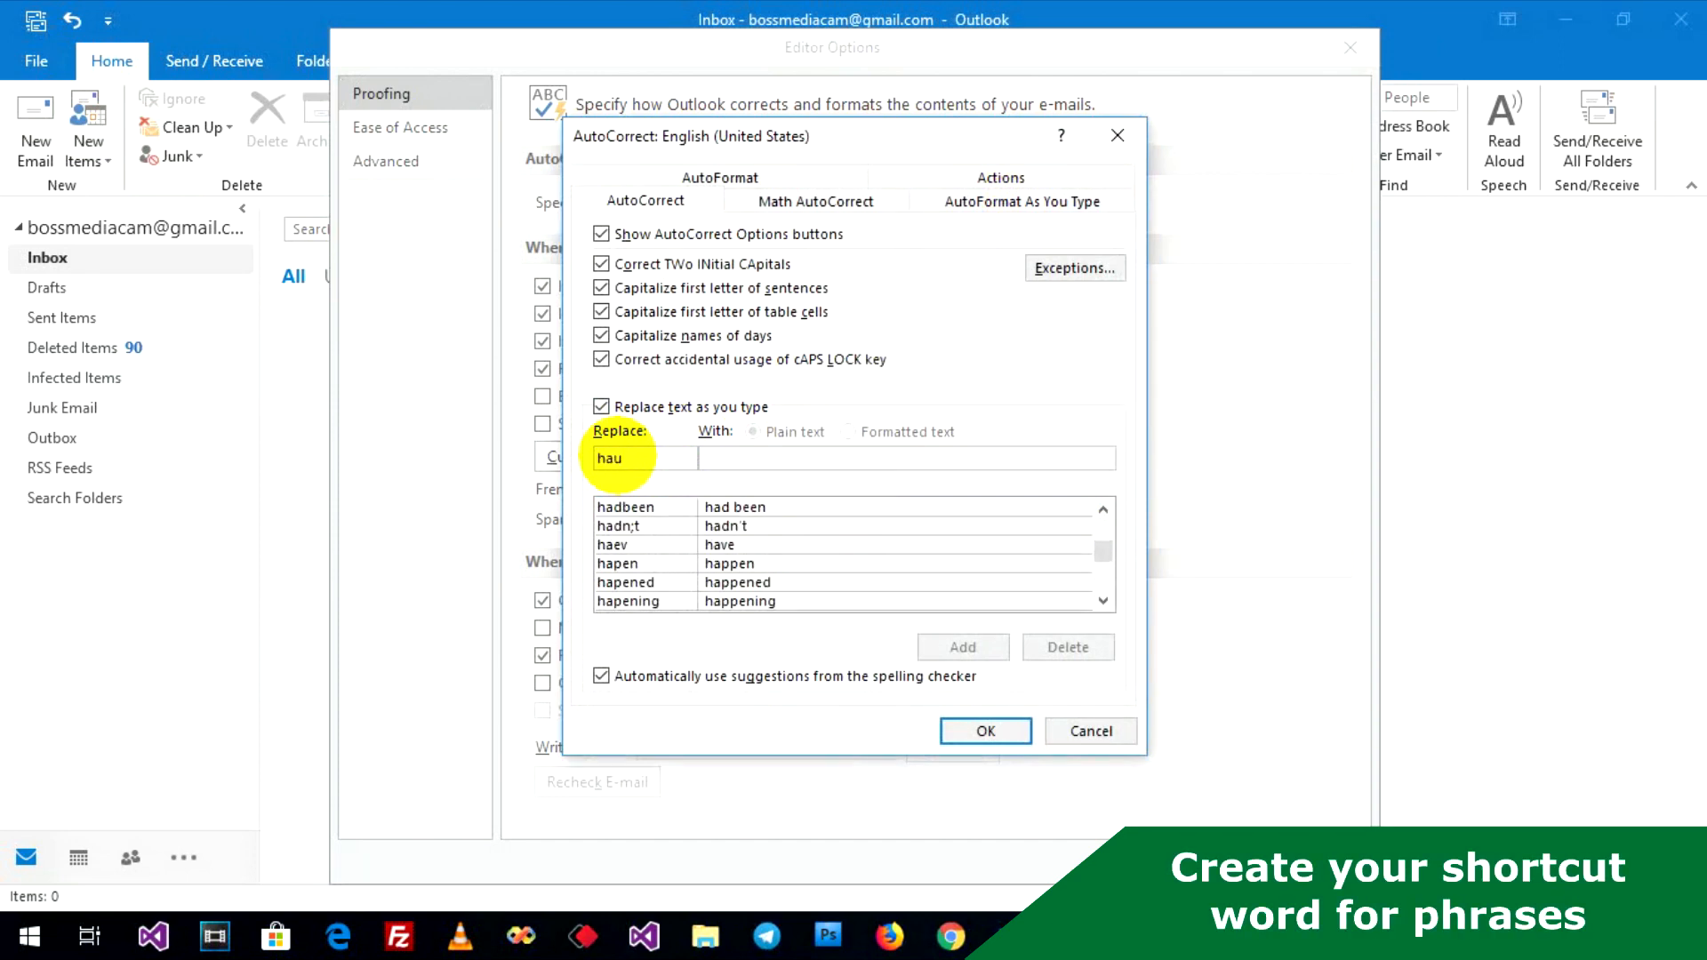
click(903, 457)
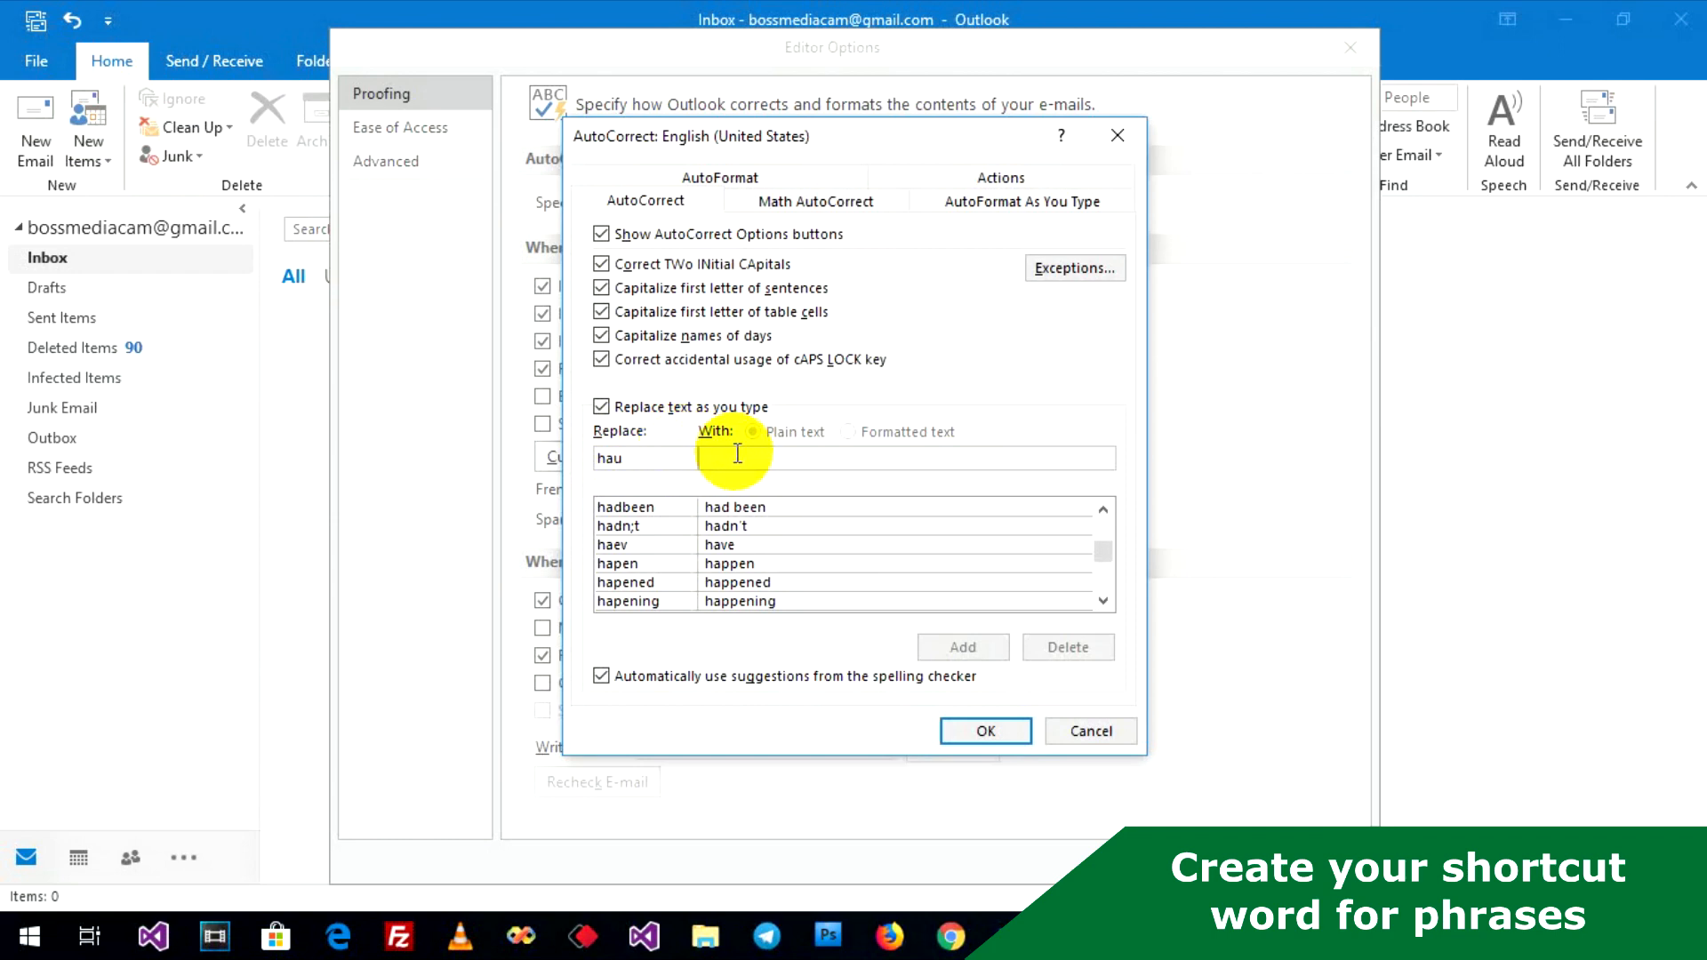
text(How)
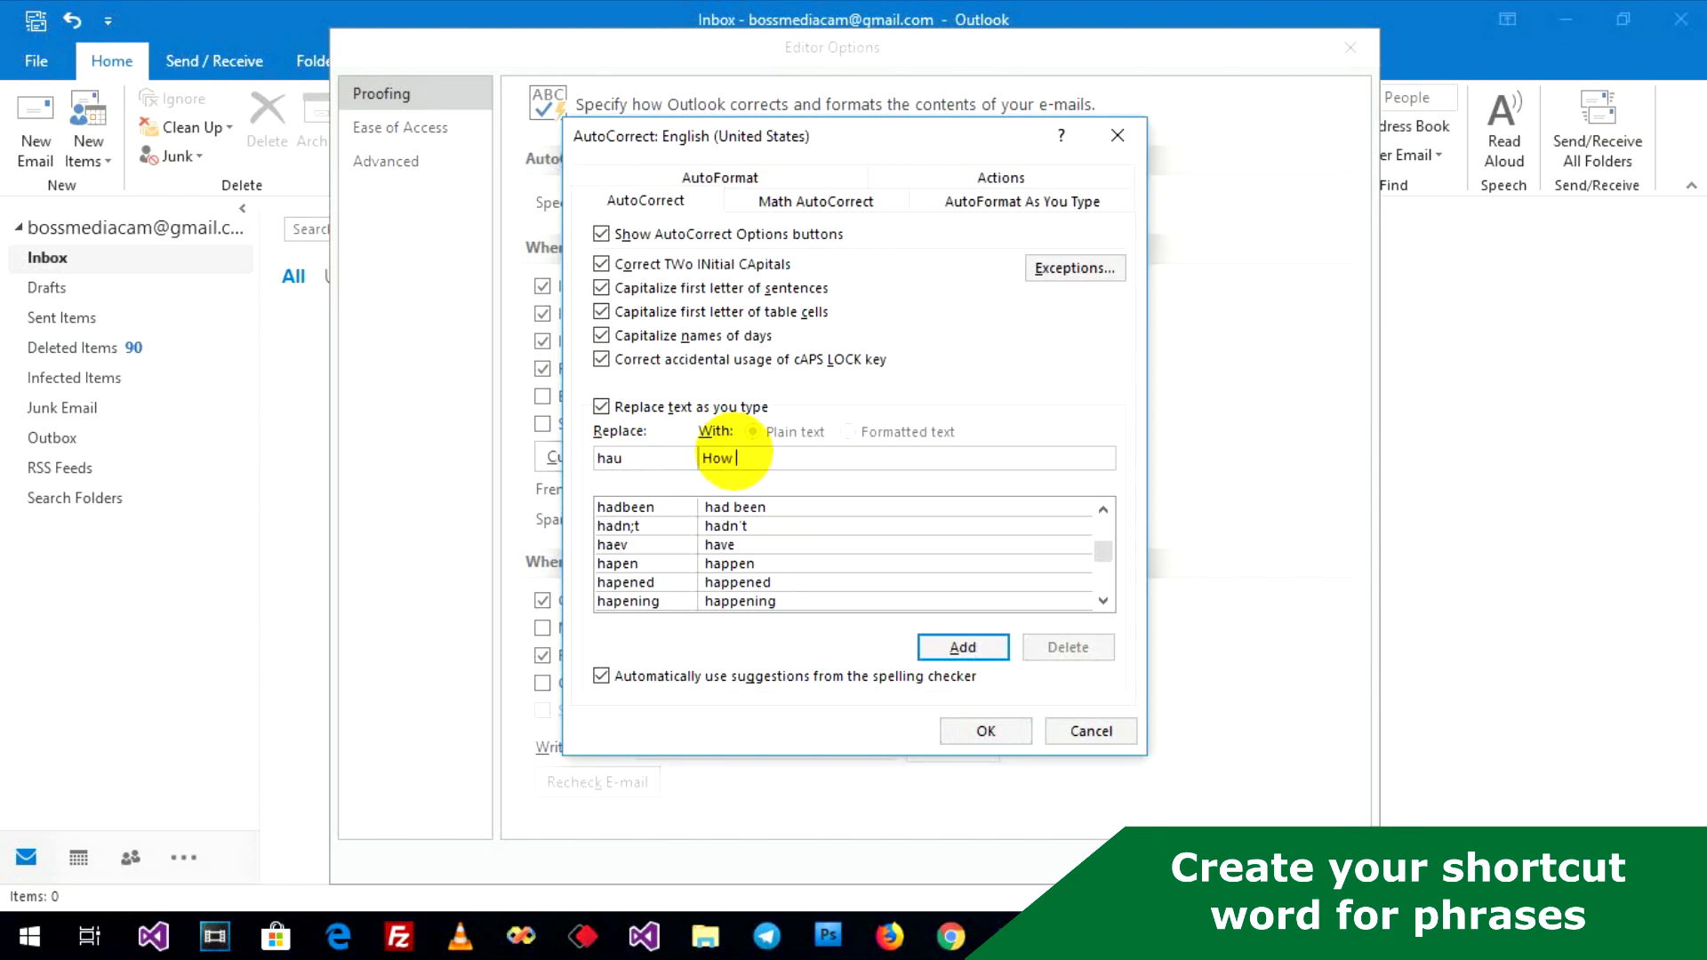
text(are you>)
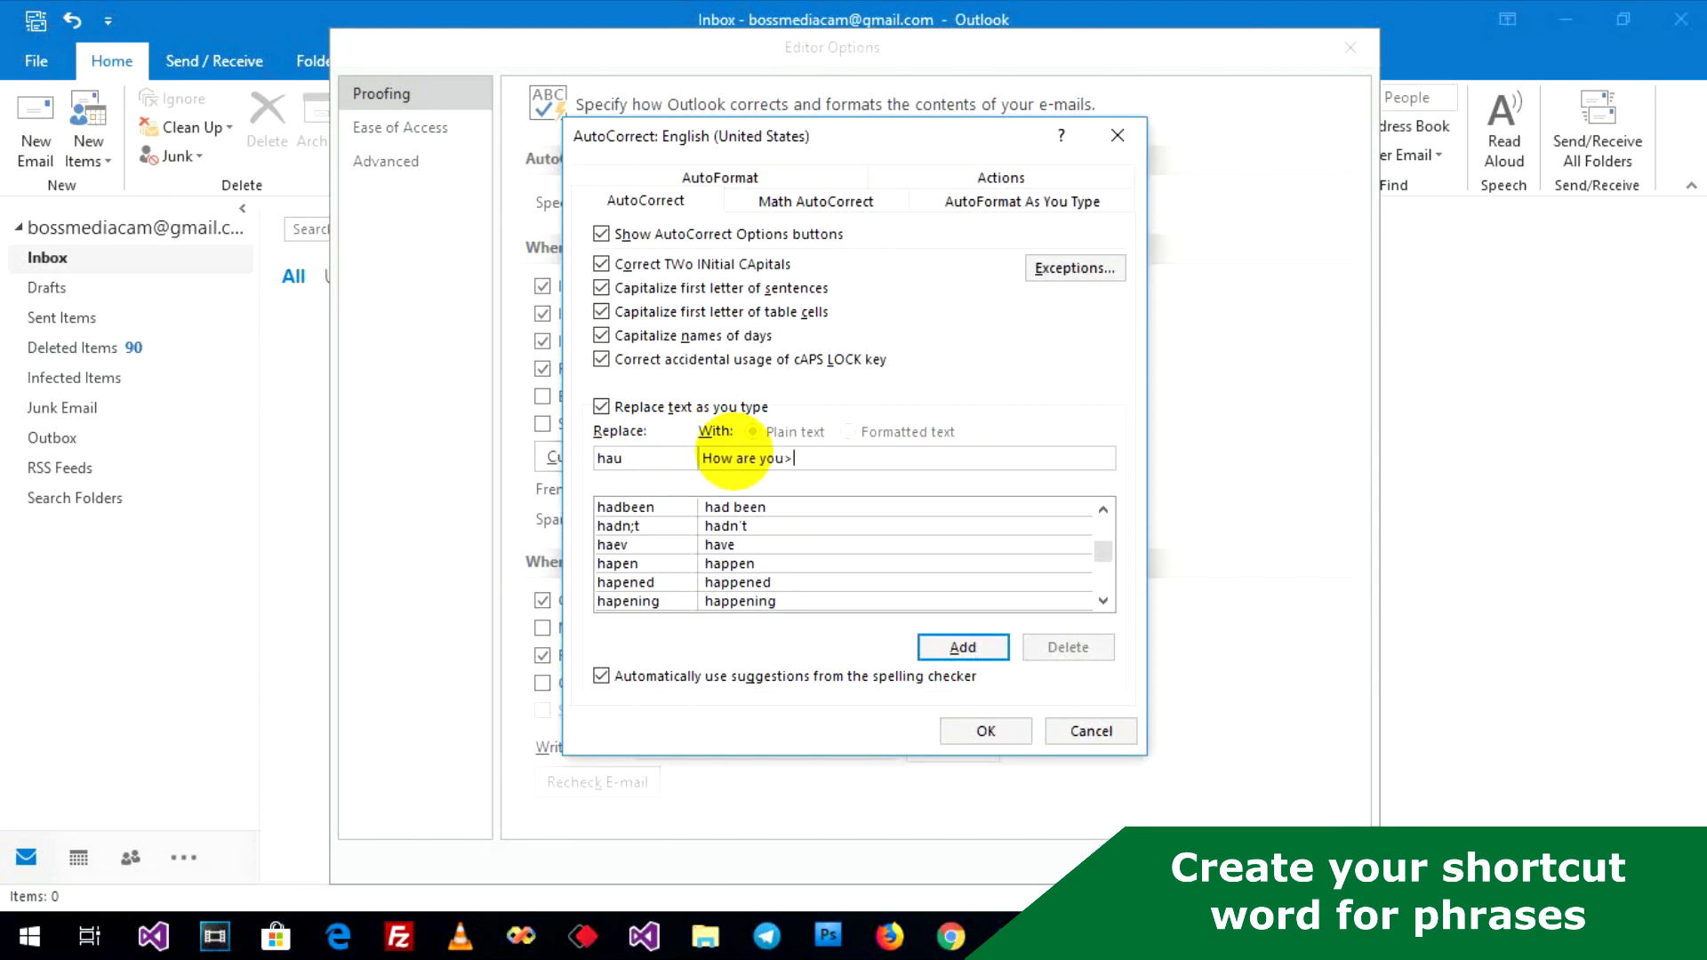
key(Backspace)
text(?)
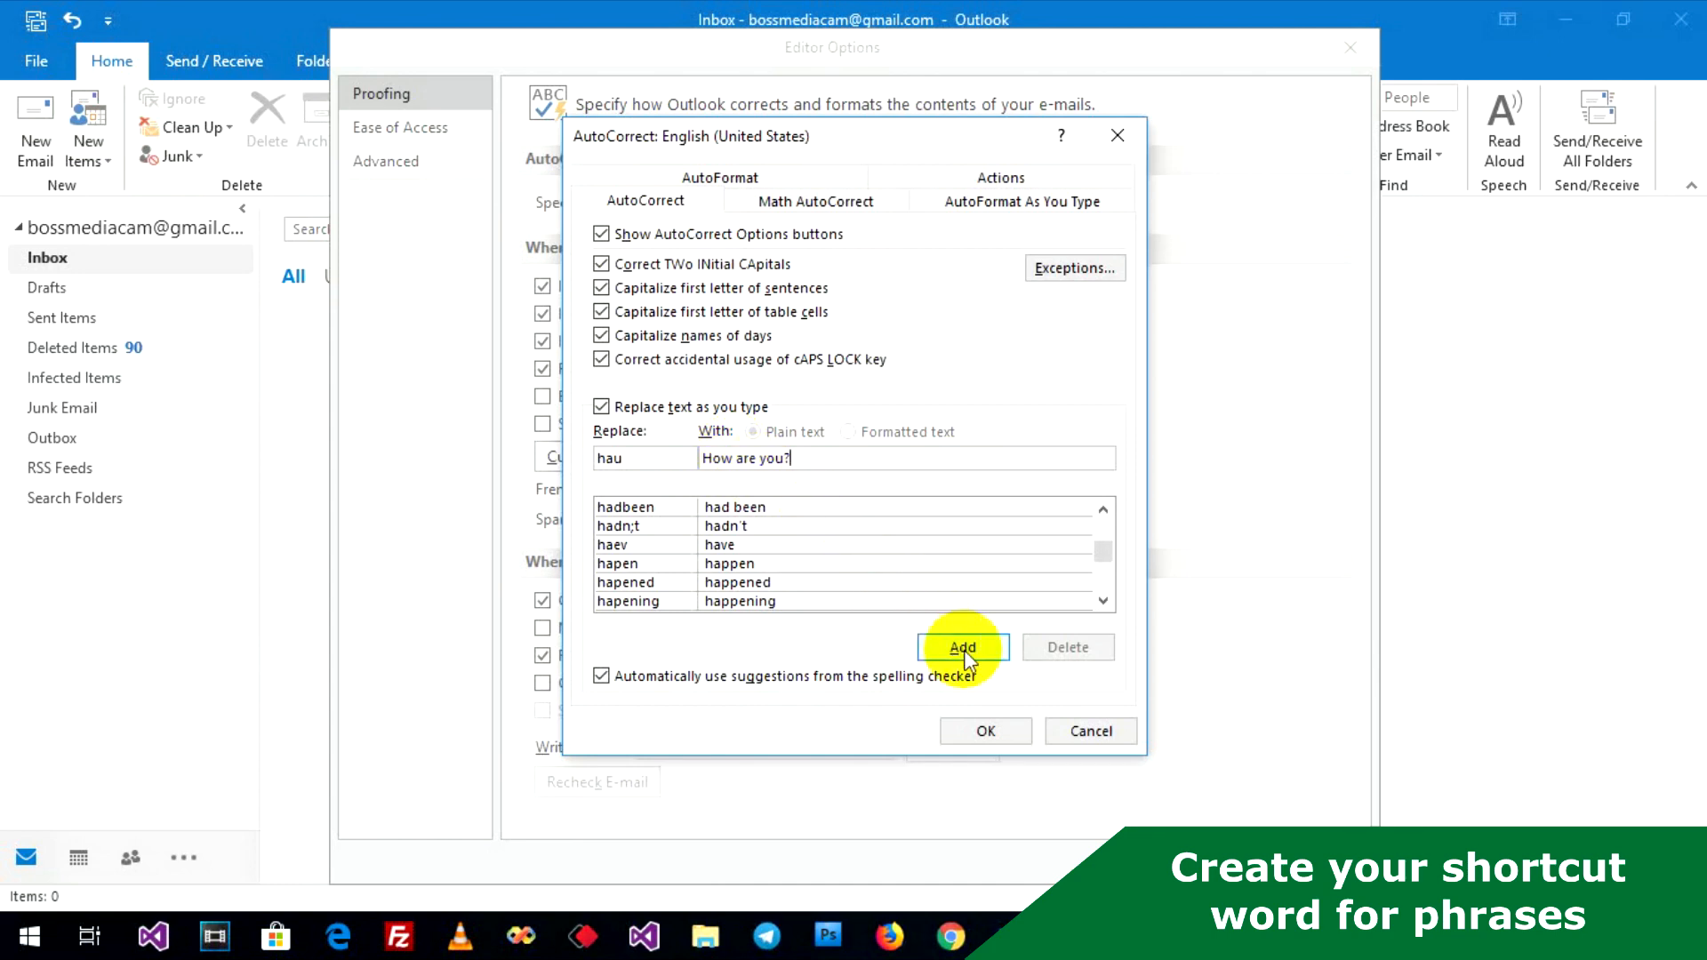
click(961, 647)
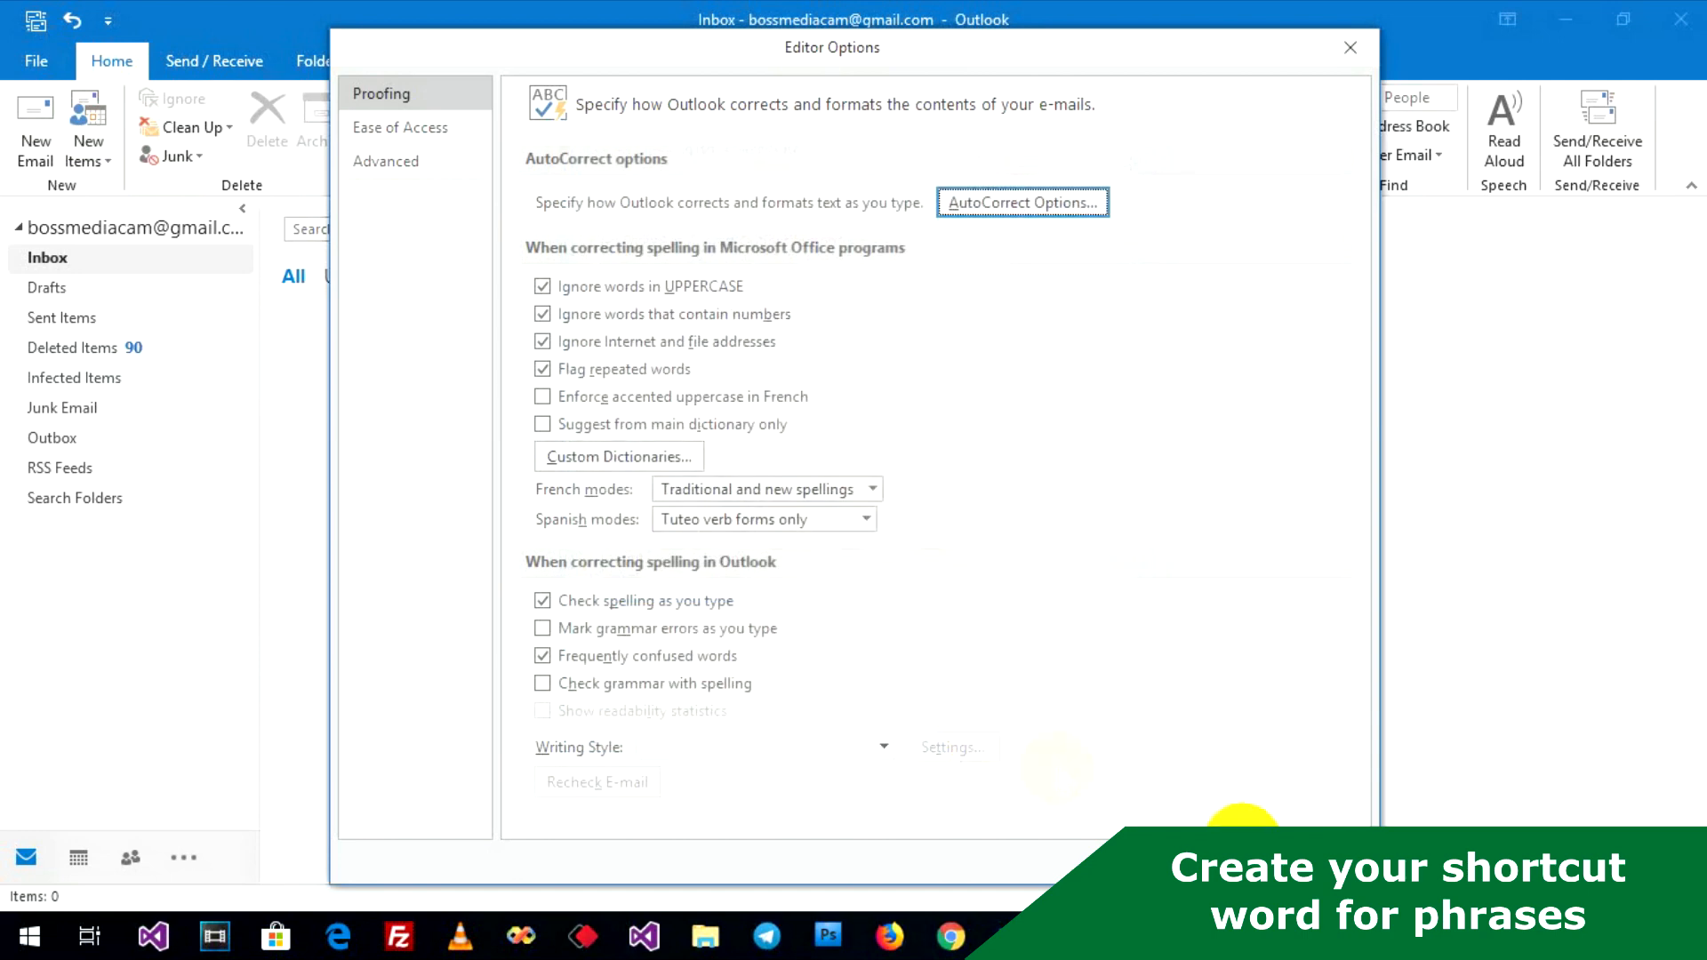
- Confirm the AutoCorrect changes and close Outlook Options back to the inbox
click(1216, 859)
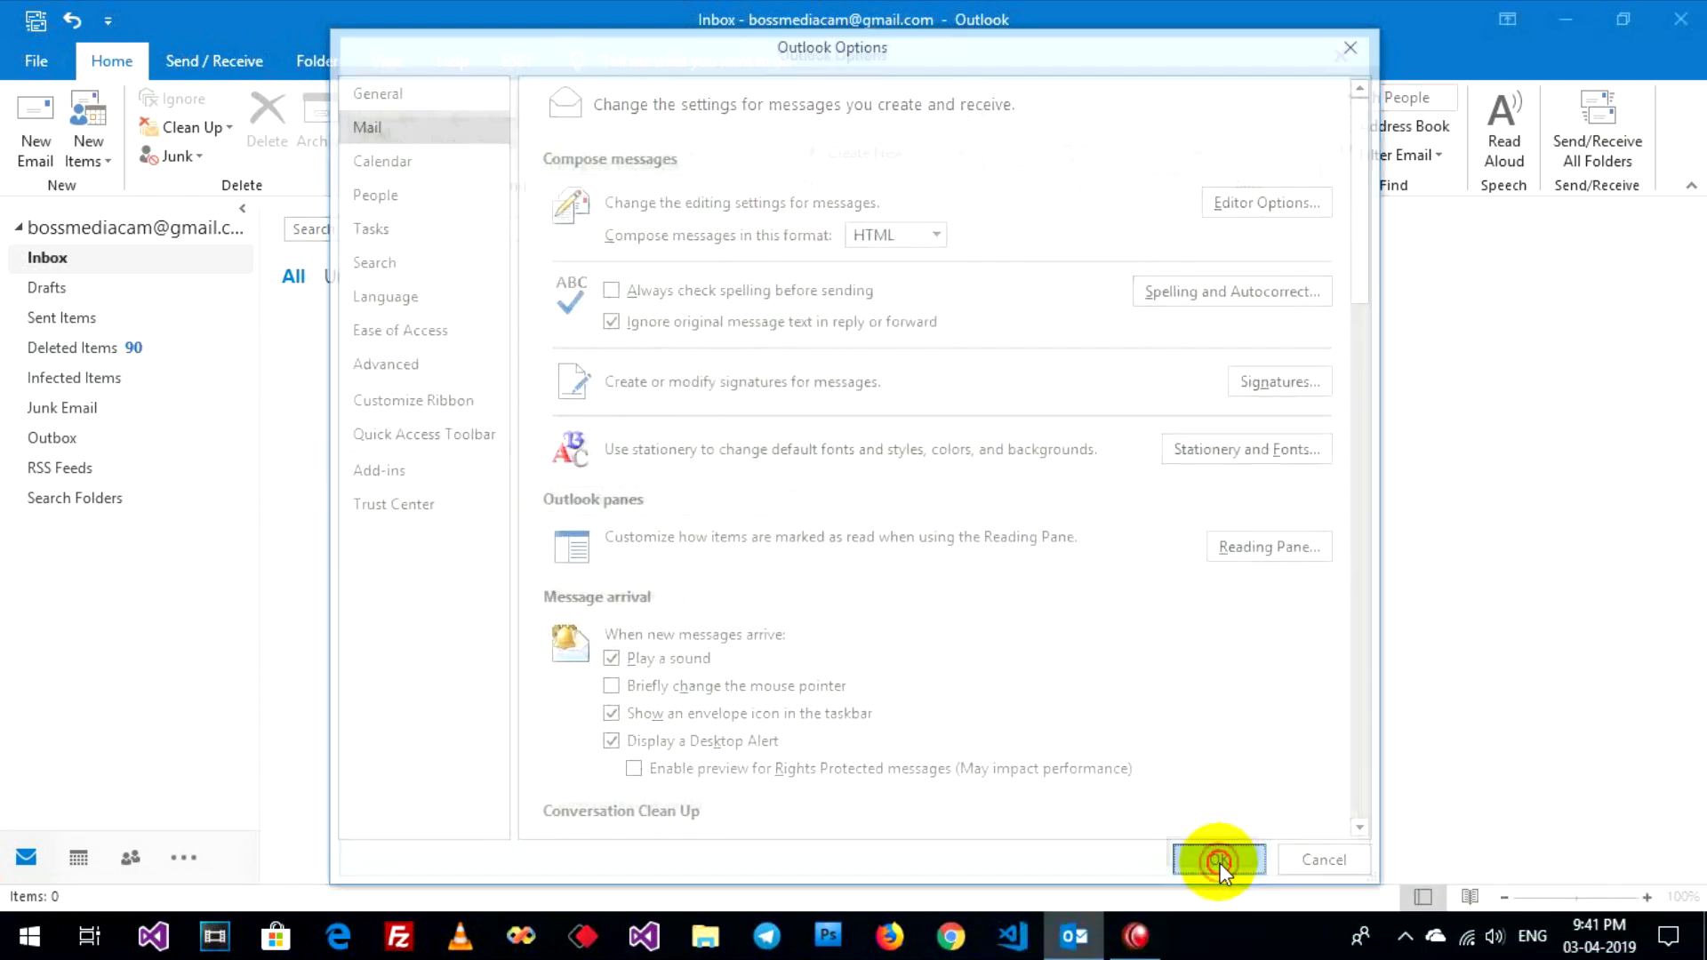
click(1216, 859)
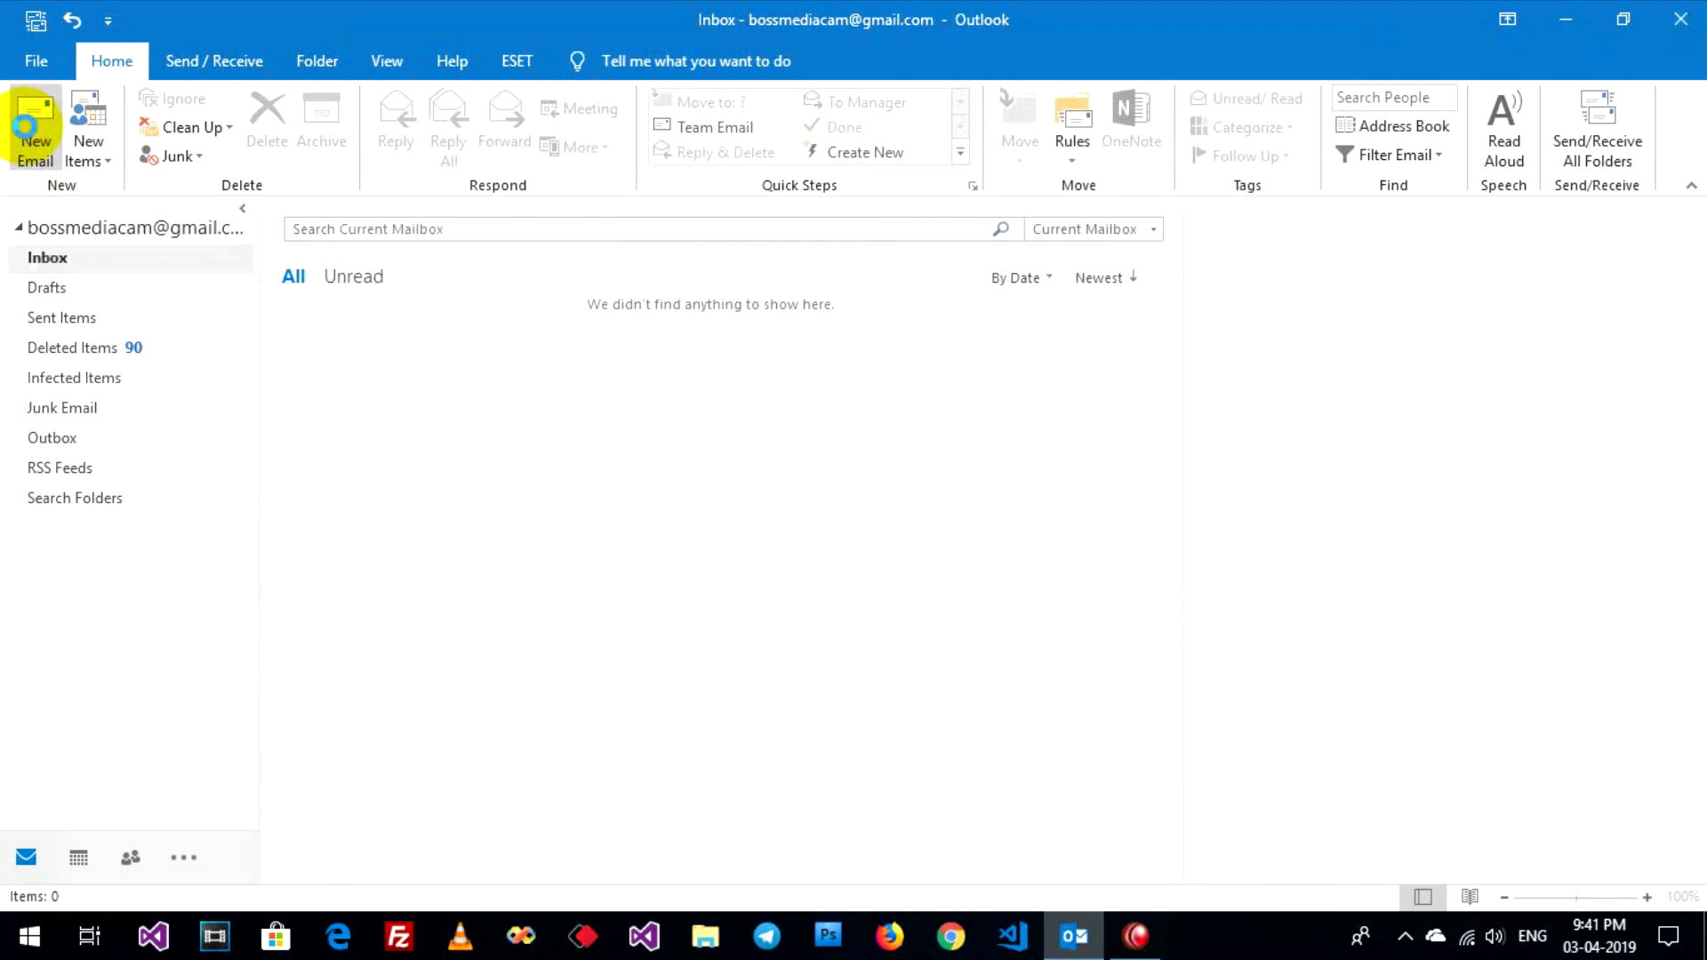
- Compose a new message where hau expands to 'How are you?' above the signature
click(35, 129)
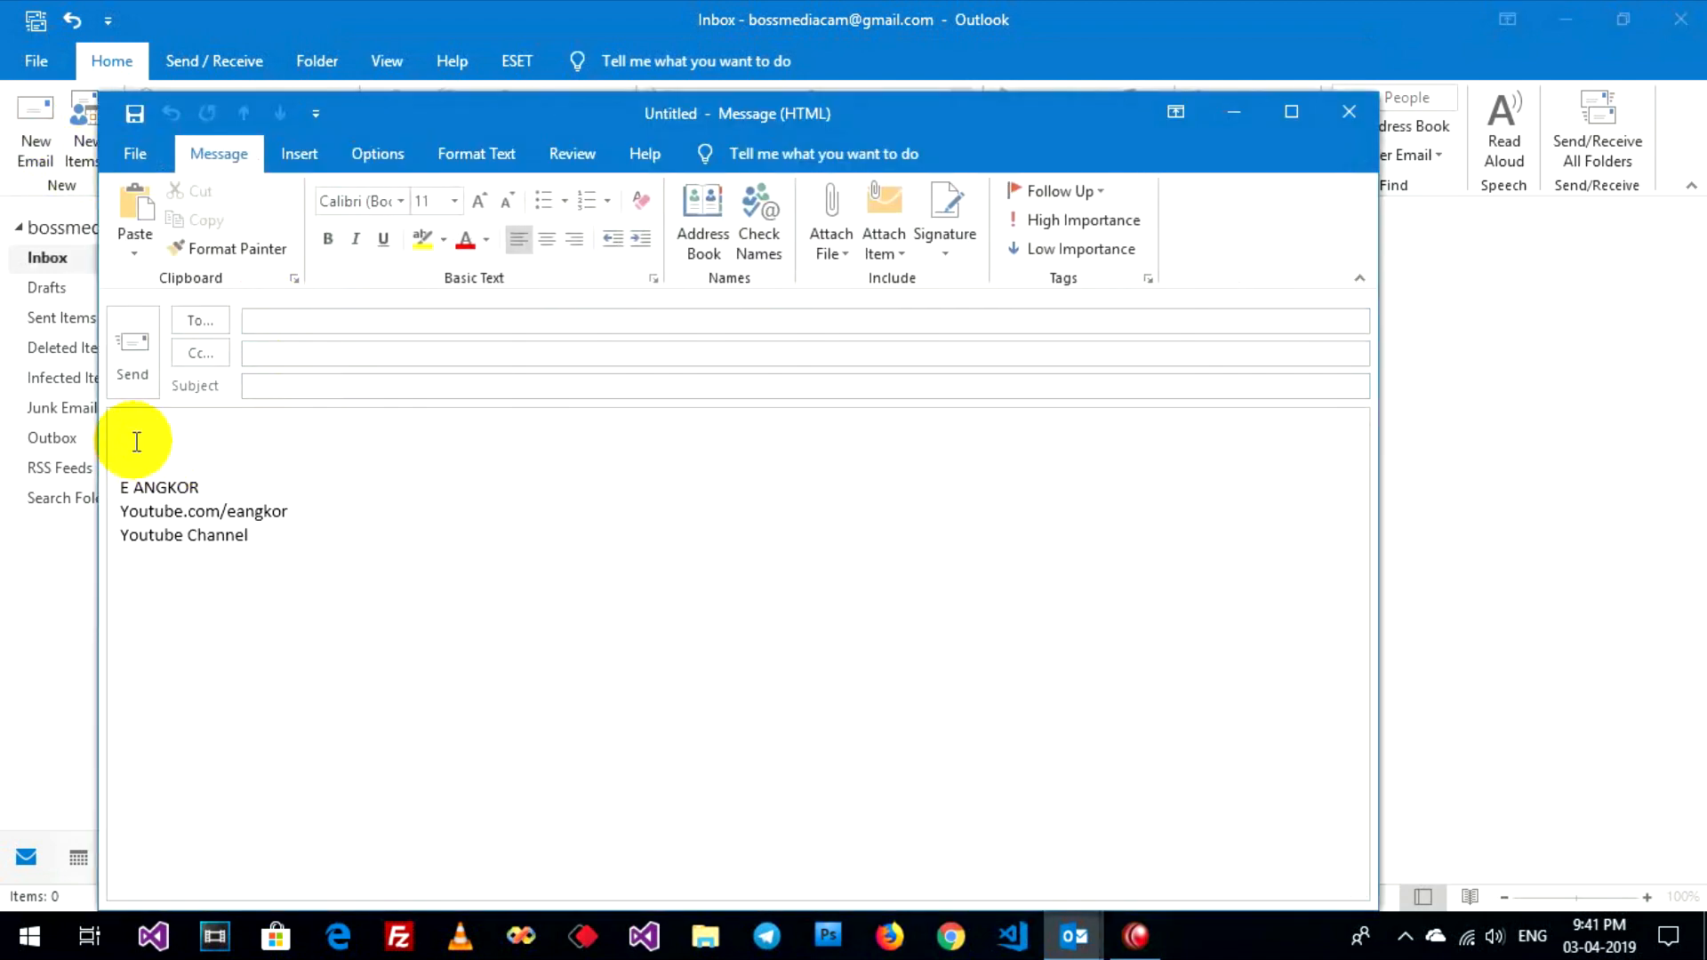
text(hau)
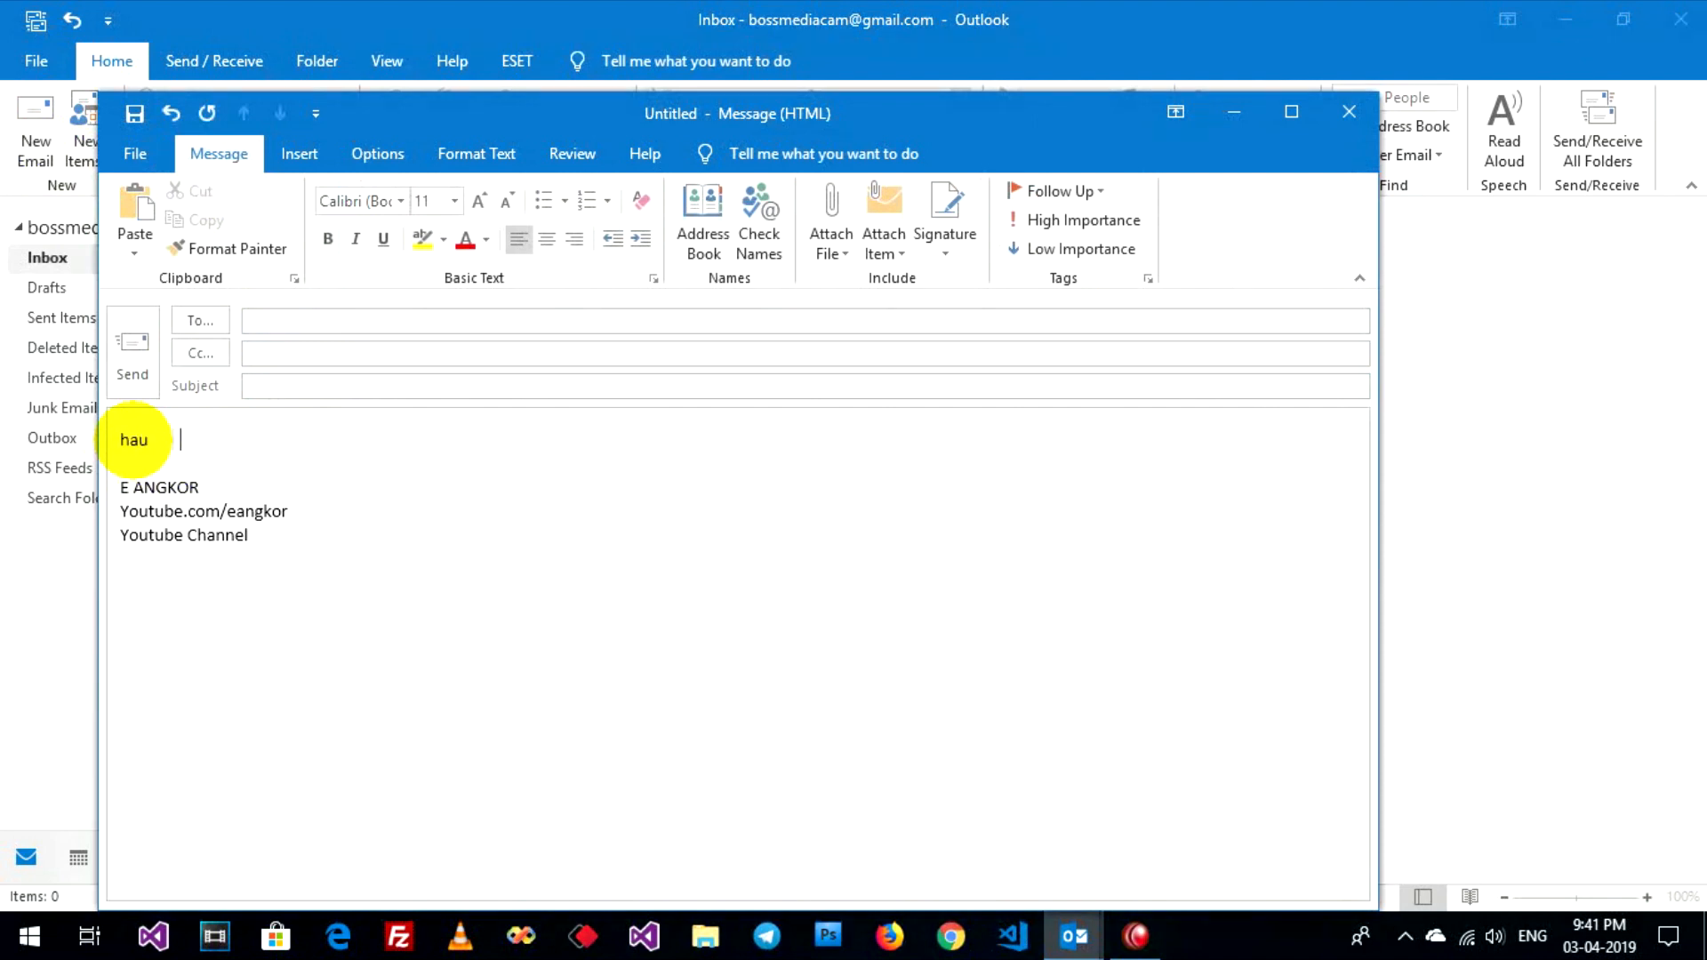
text(How are you?)
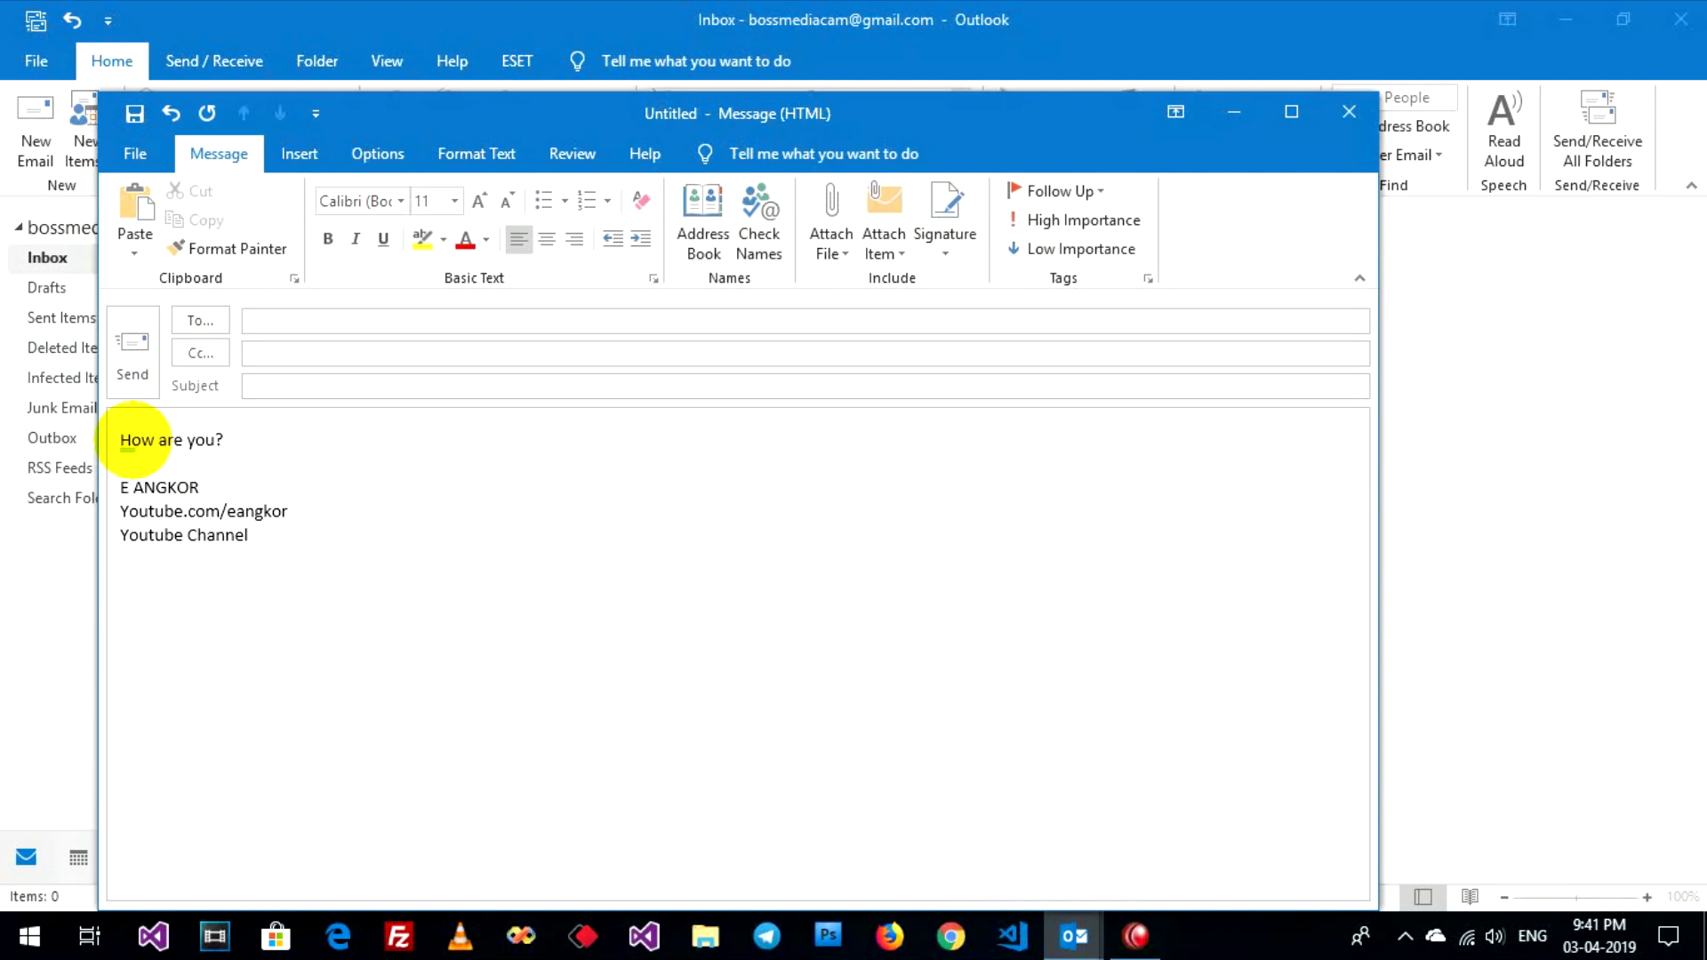
click(220, 440)
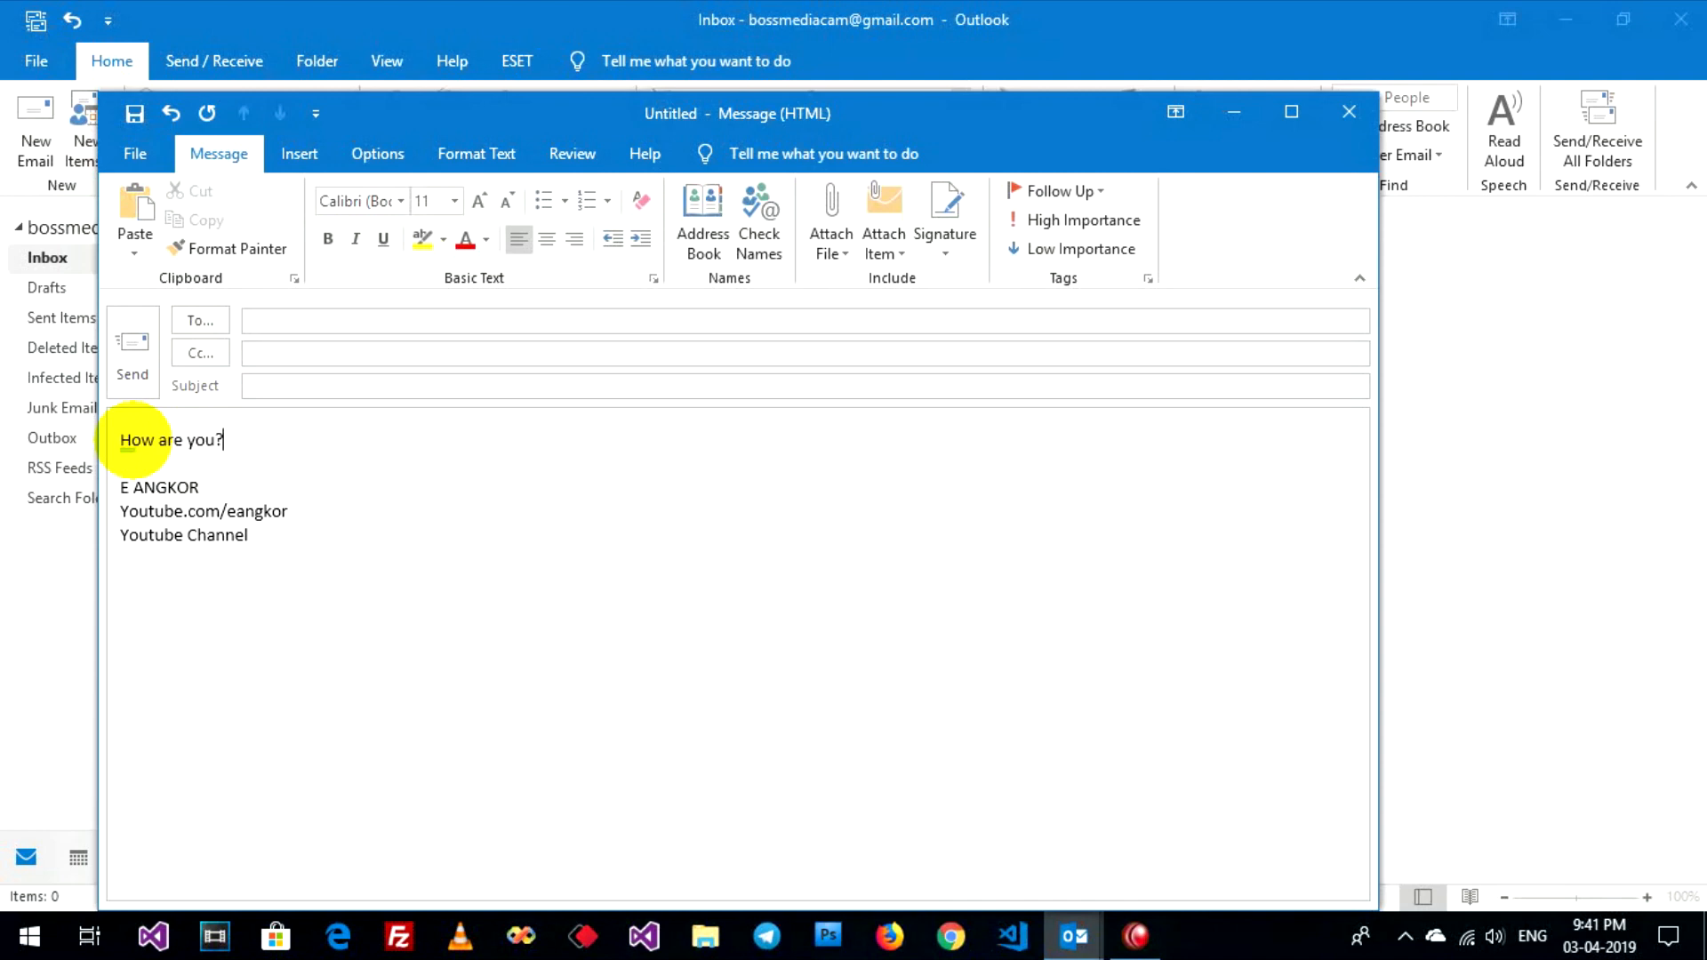
mouse_move(97, 454)
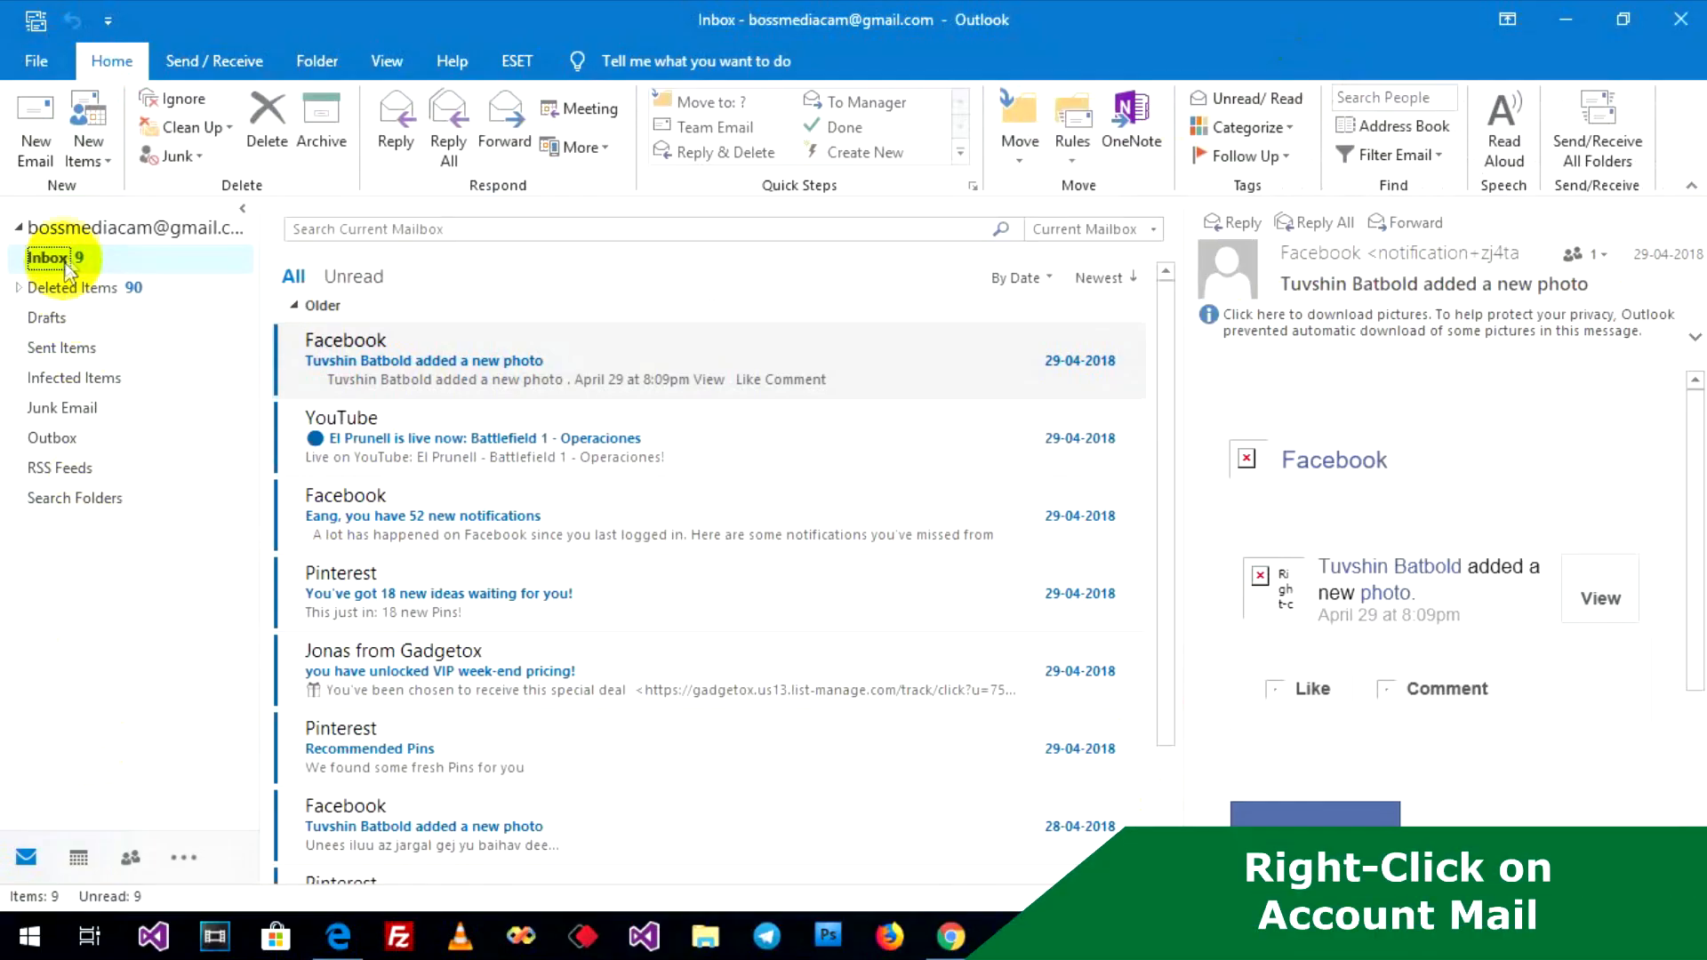
- Create a new folder named mymail under the mailbox account
right_click(77, 227)
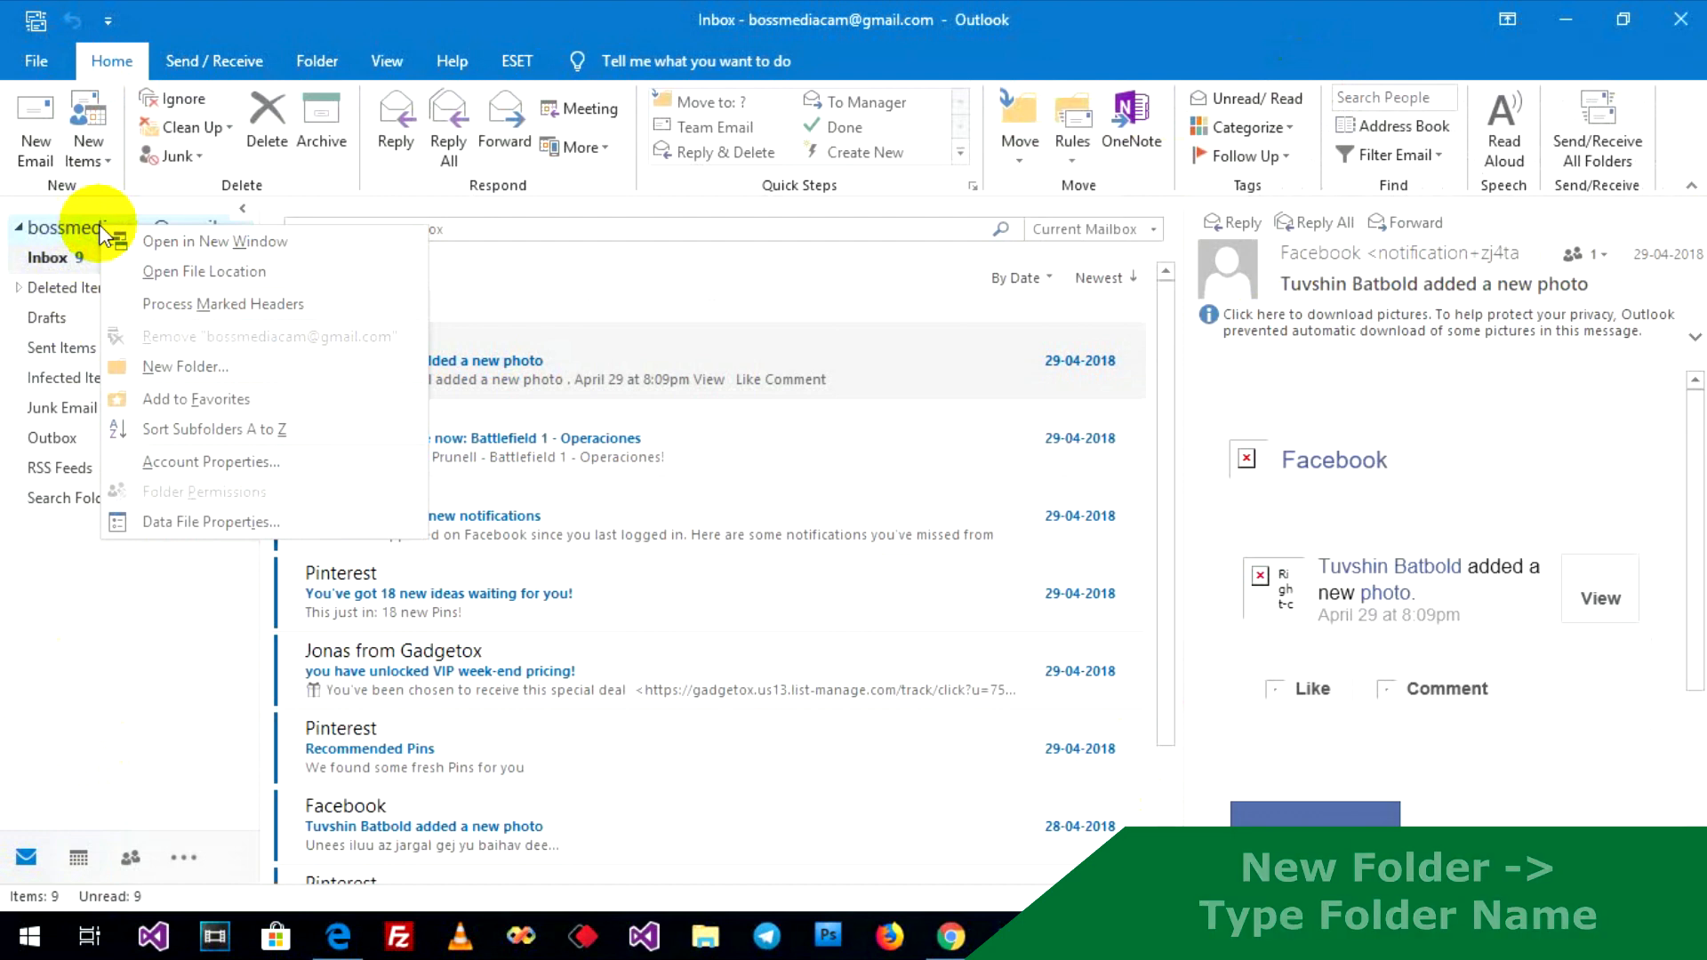
click(184, 366)
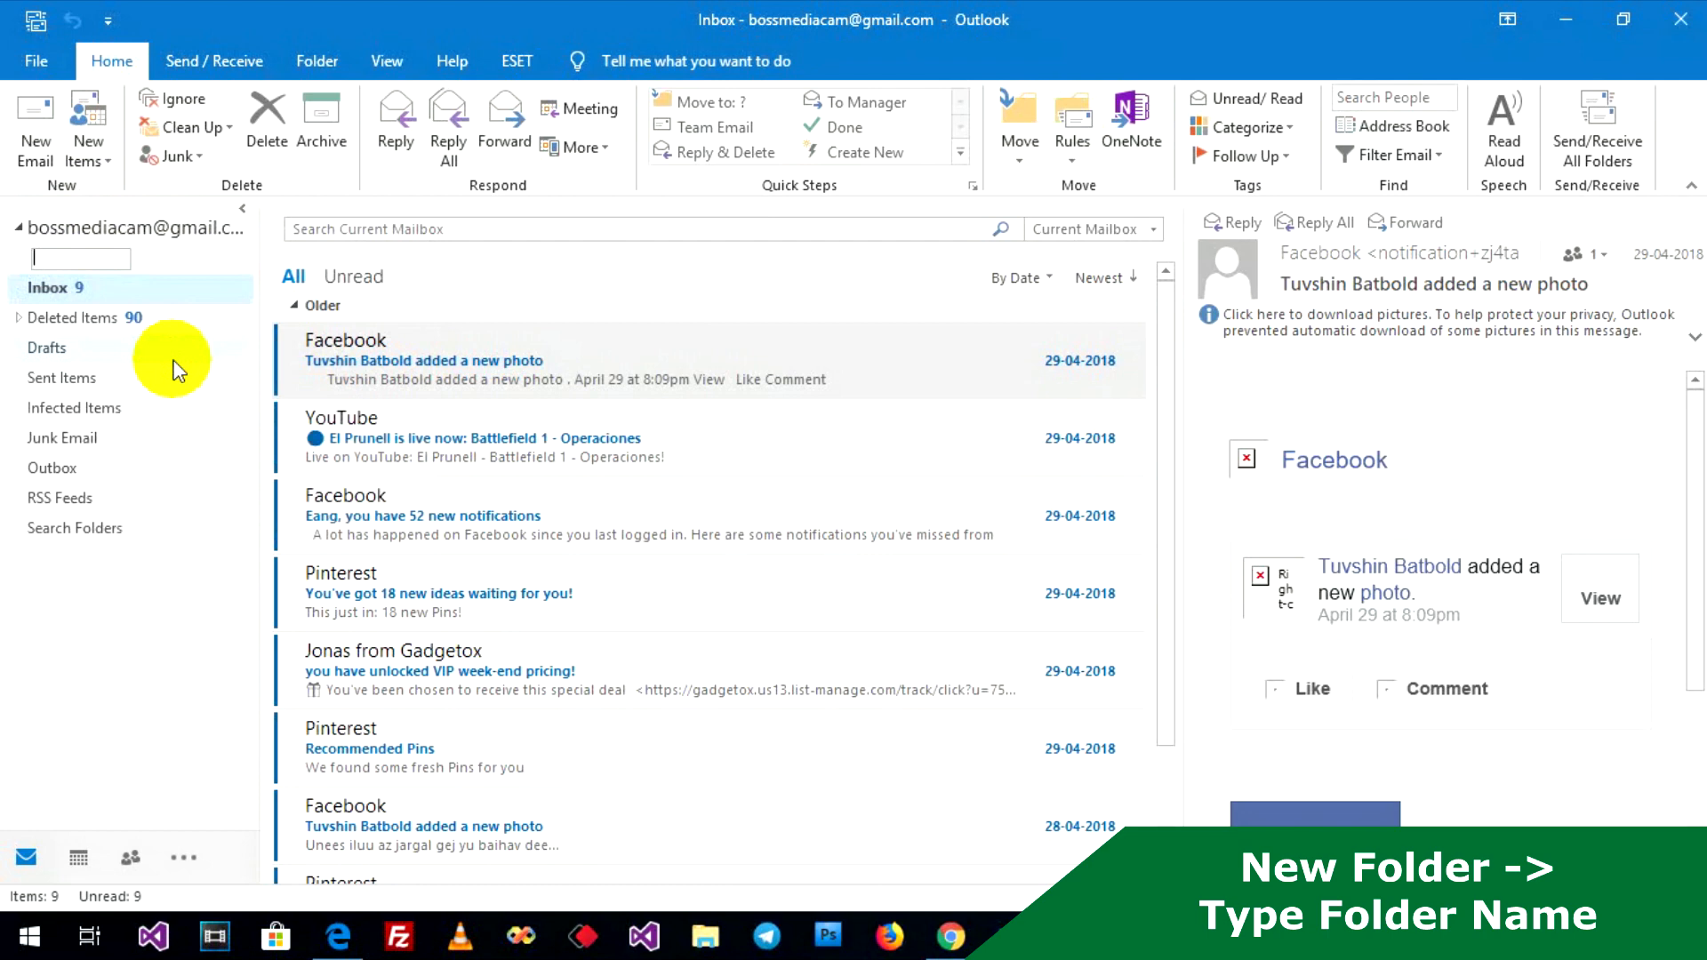
text(mymail)
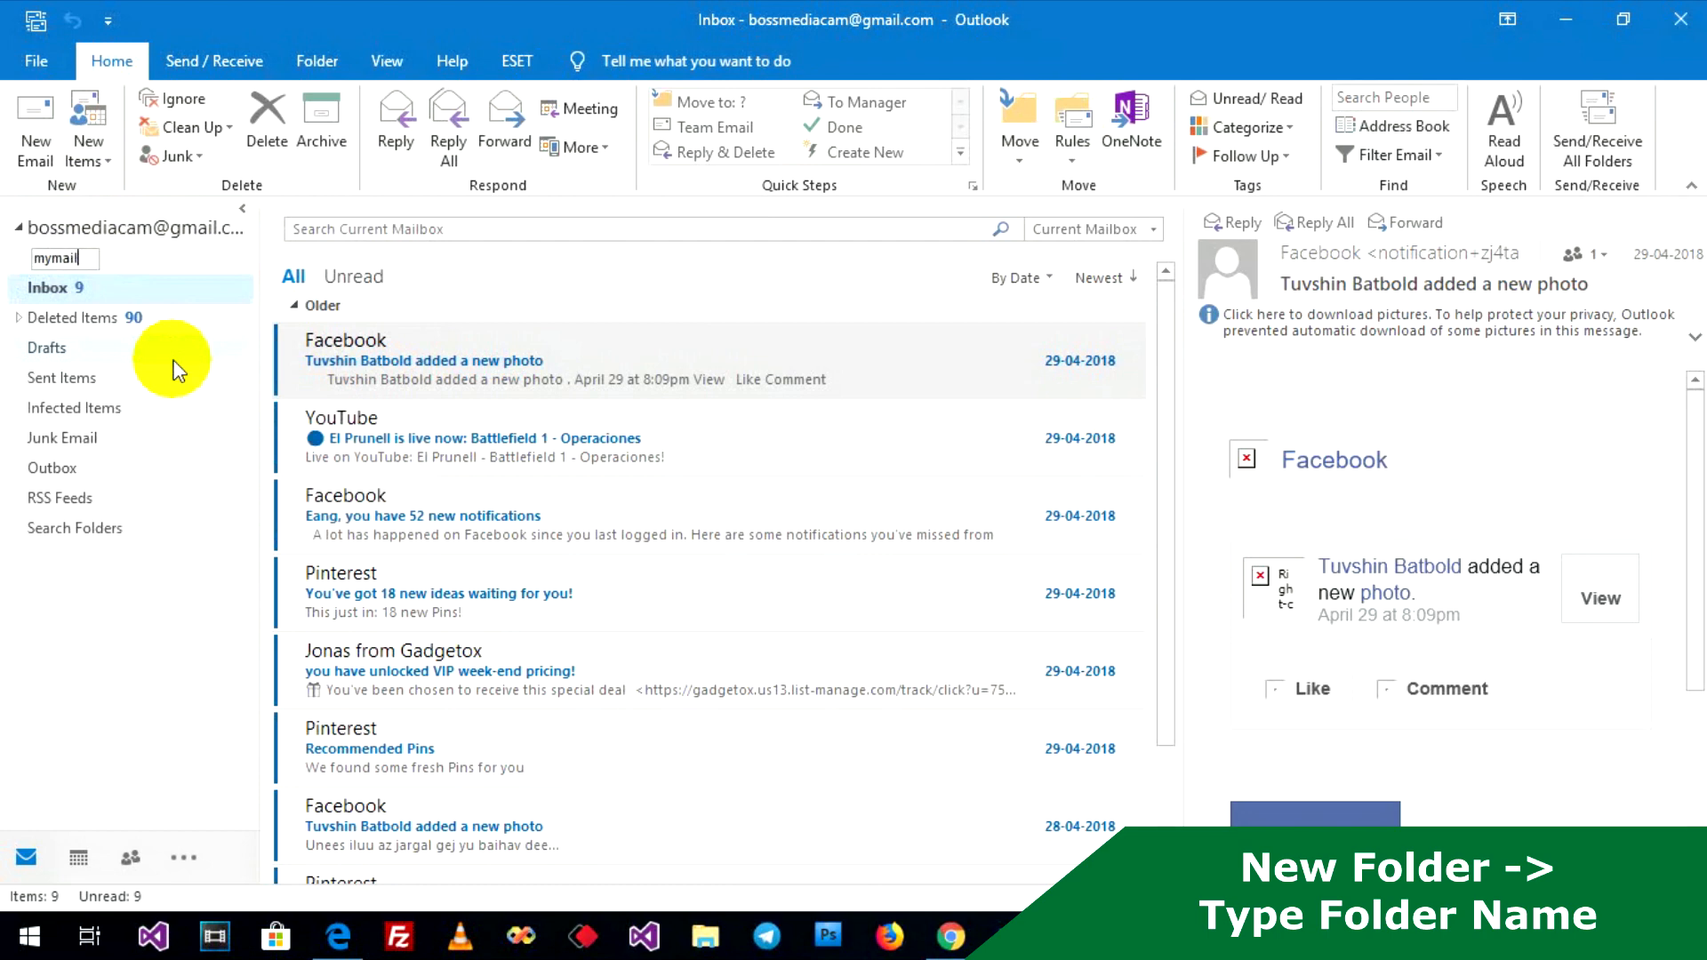
key(Return)
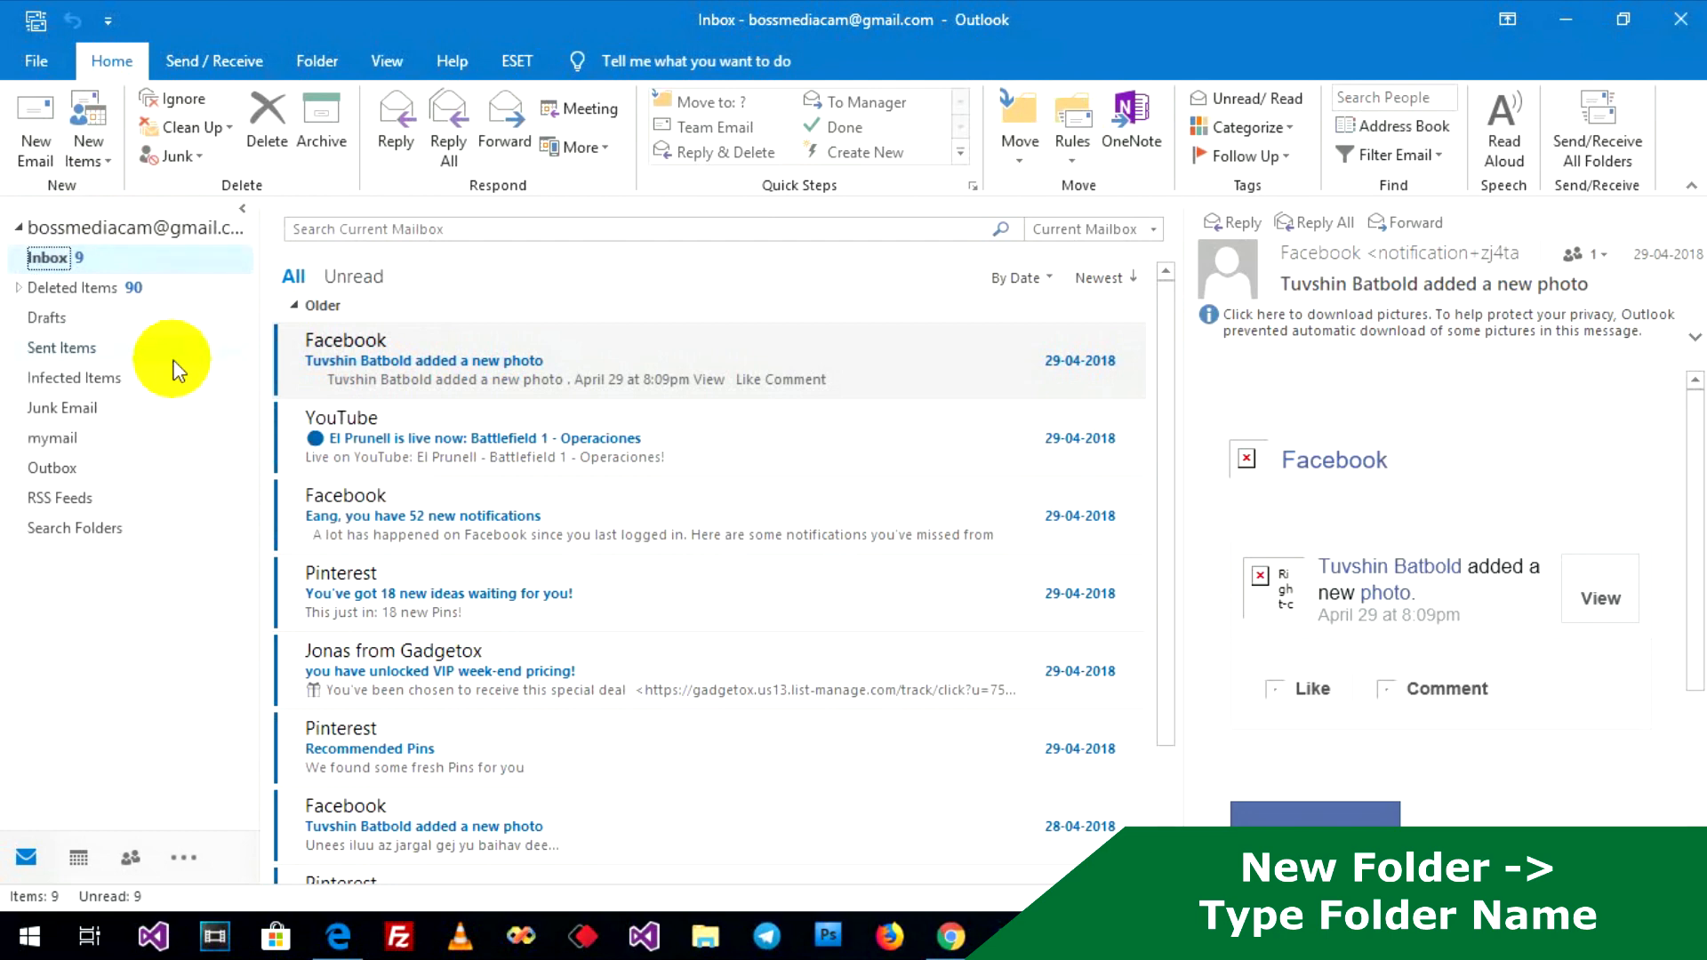
mouse_move(51, 438)
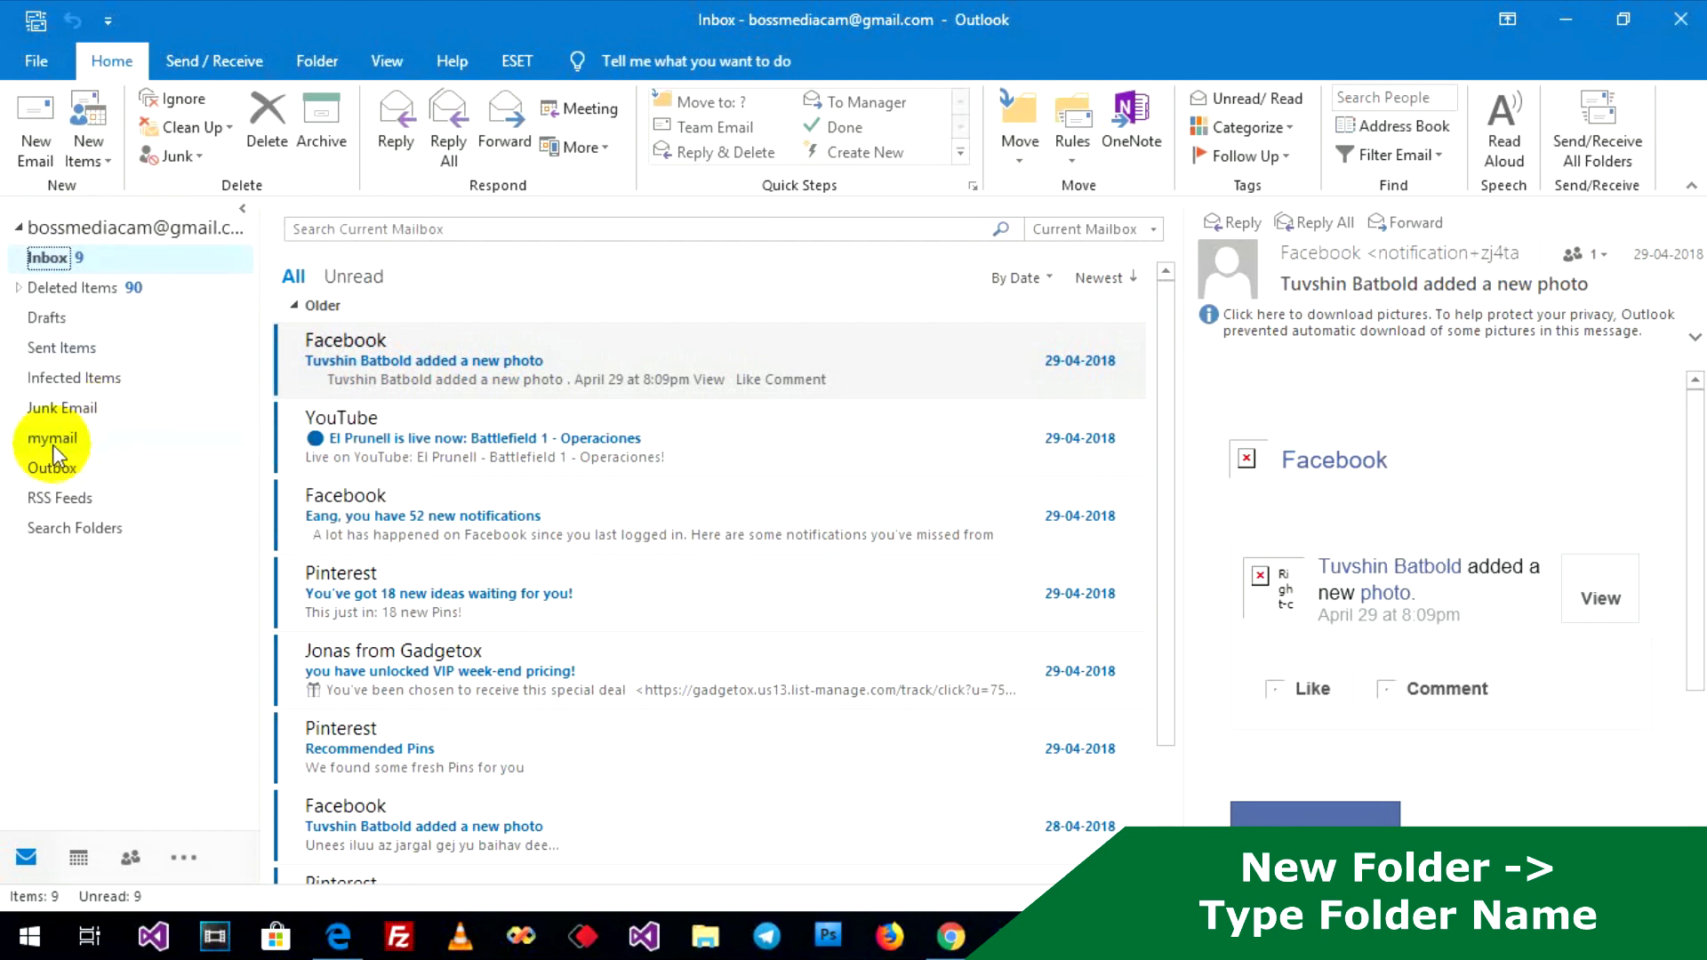
- View the empty mymail folder, return to Inbox and select the top Facebook message
click(52, 437)
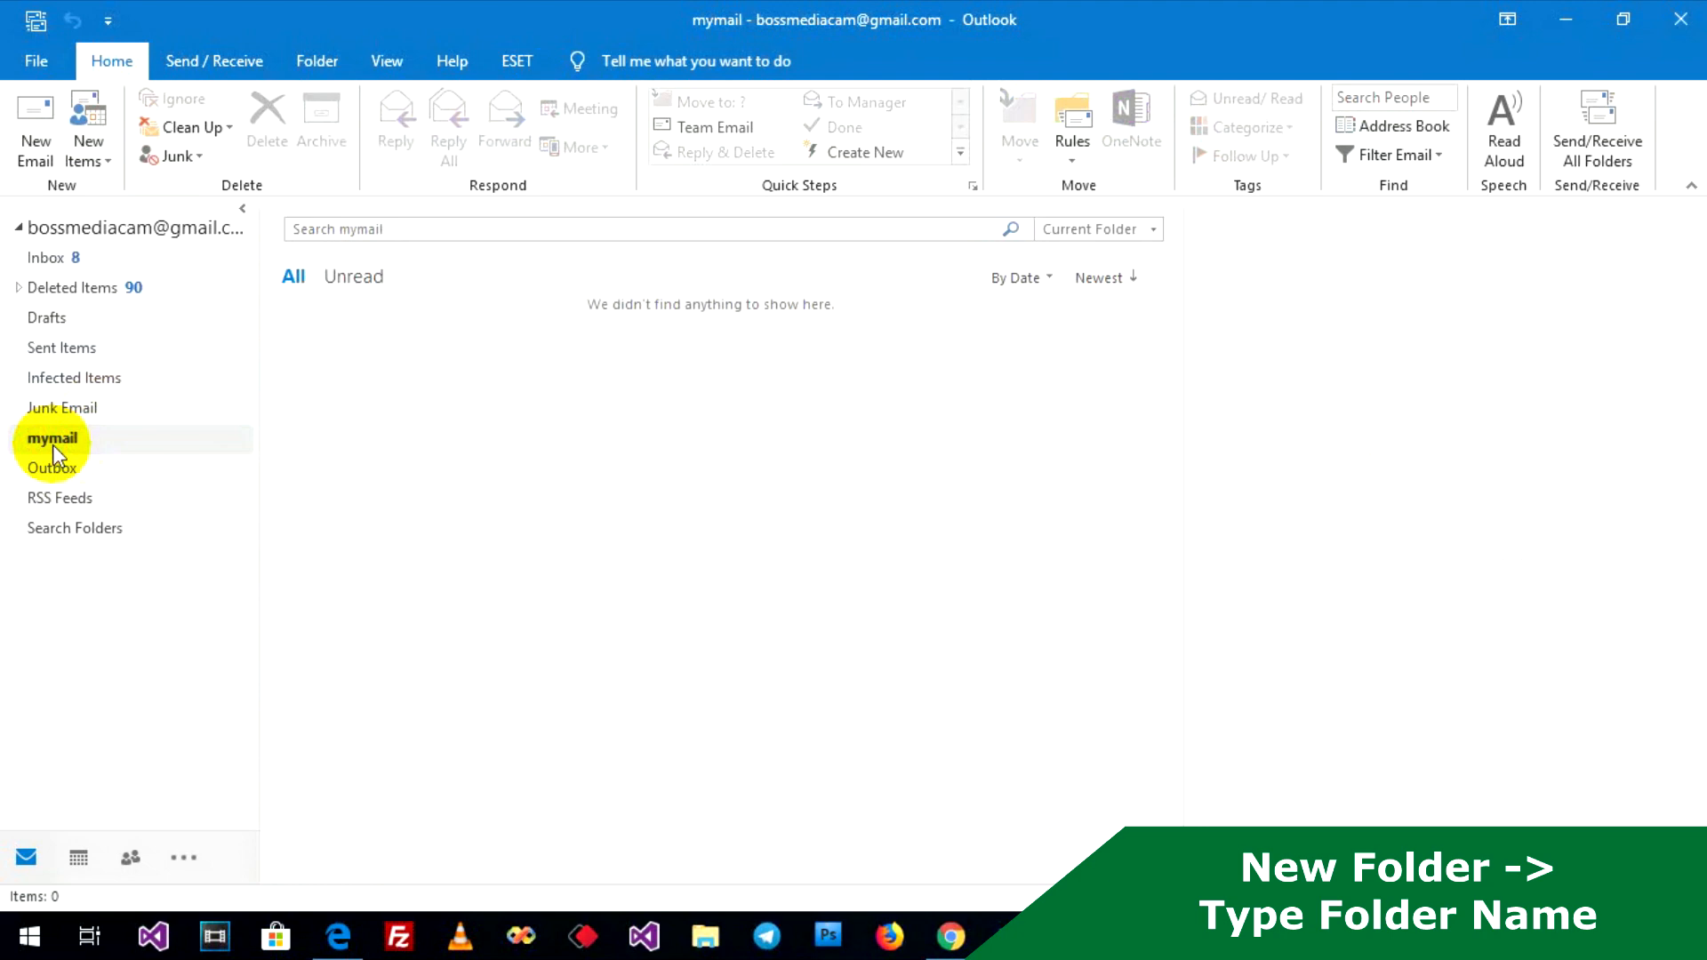
mouse_move(68, 324)
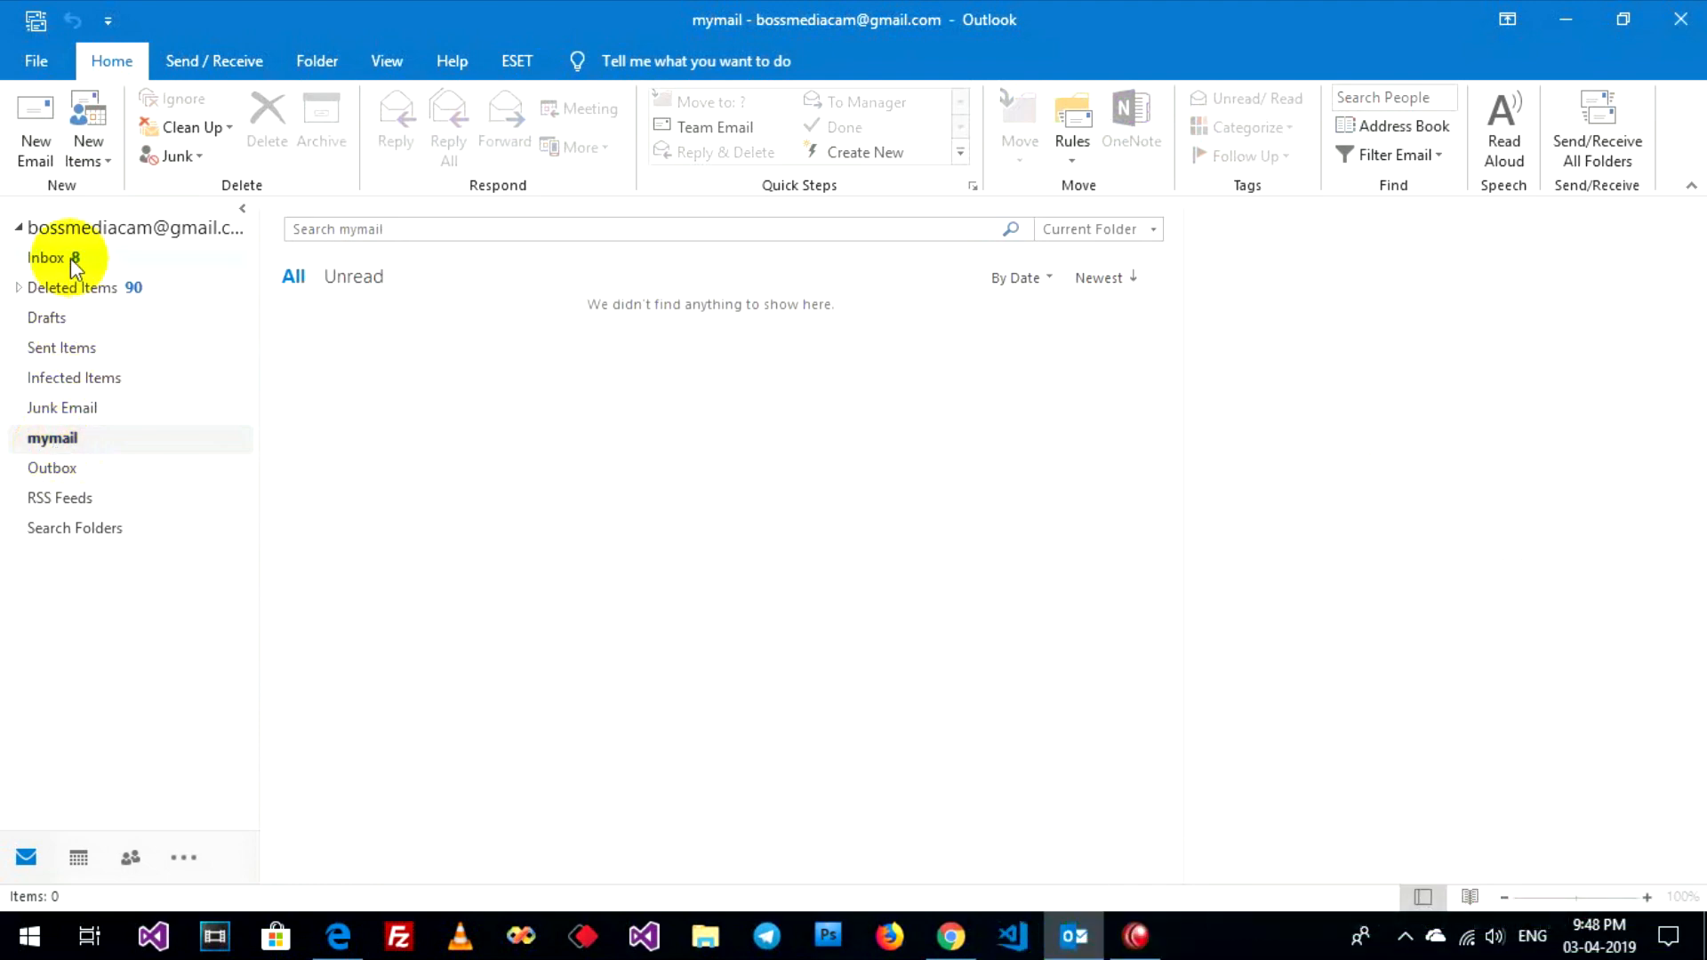
click(47, 256)
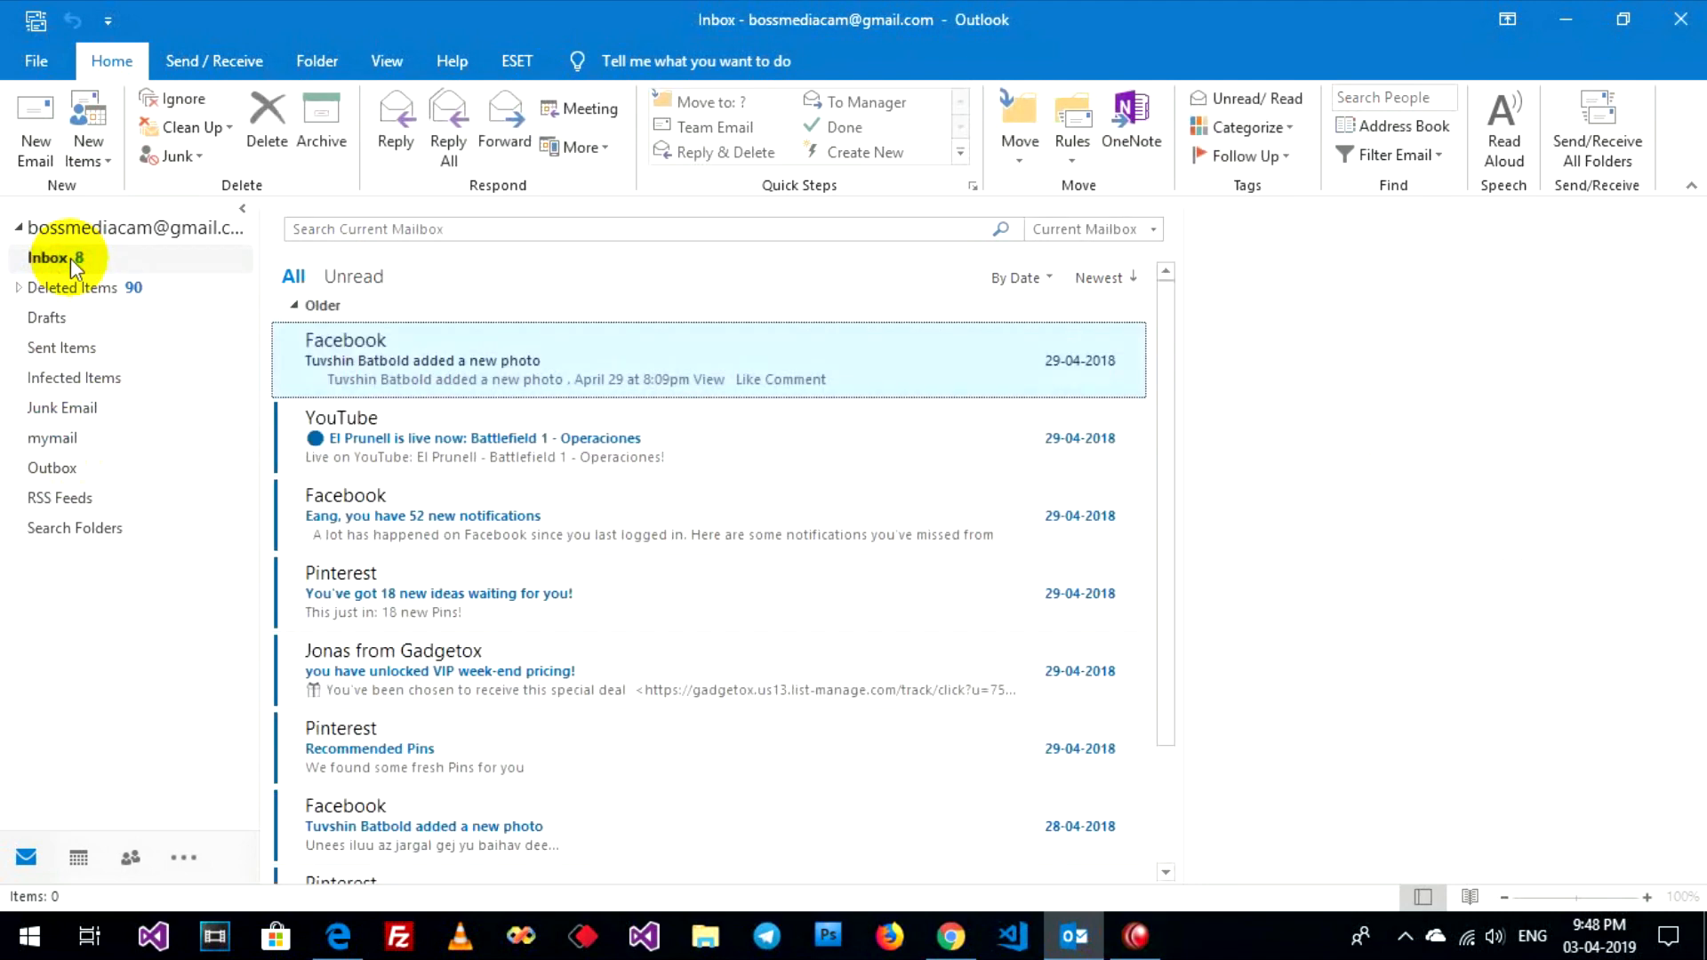
click(544, 359)
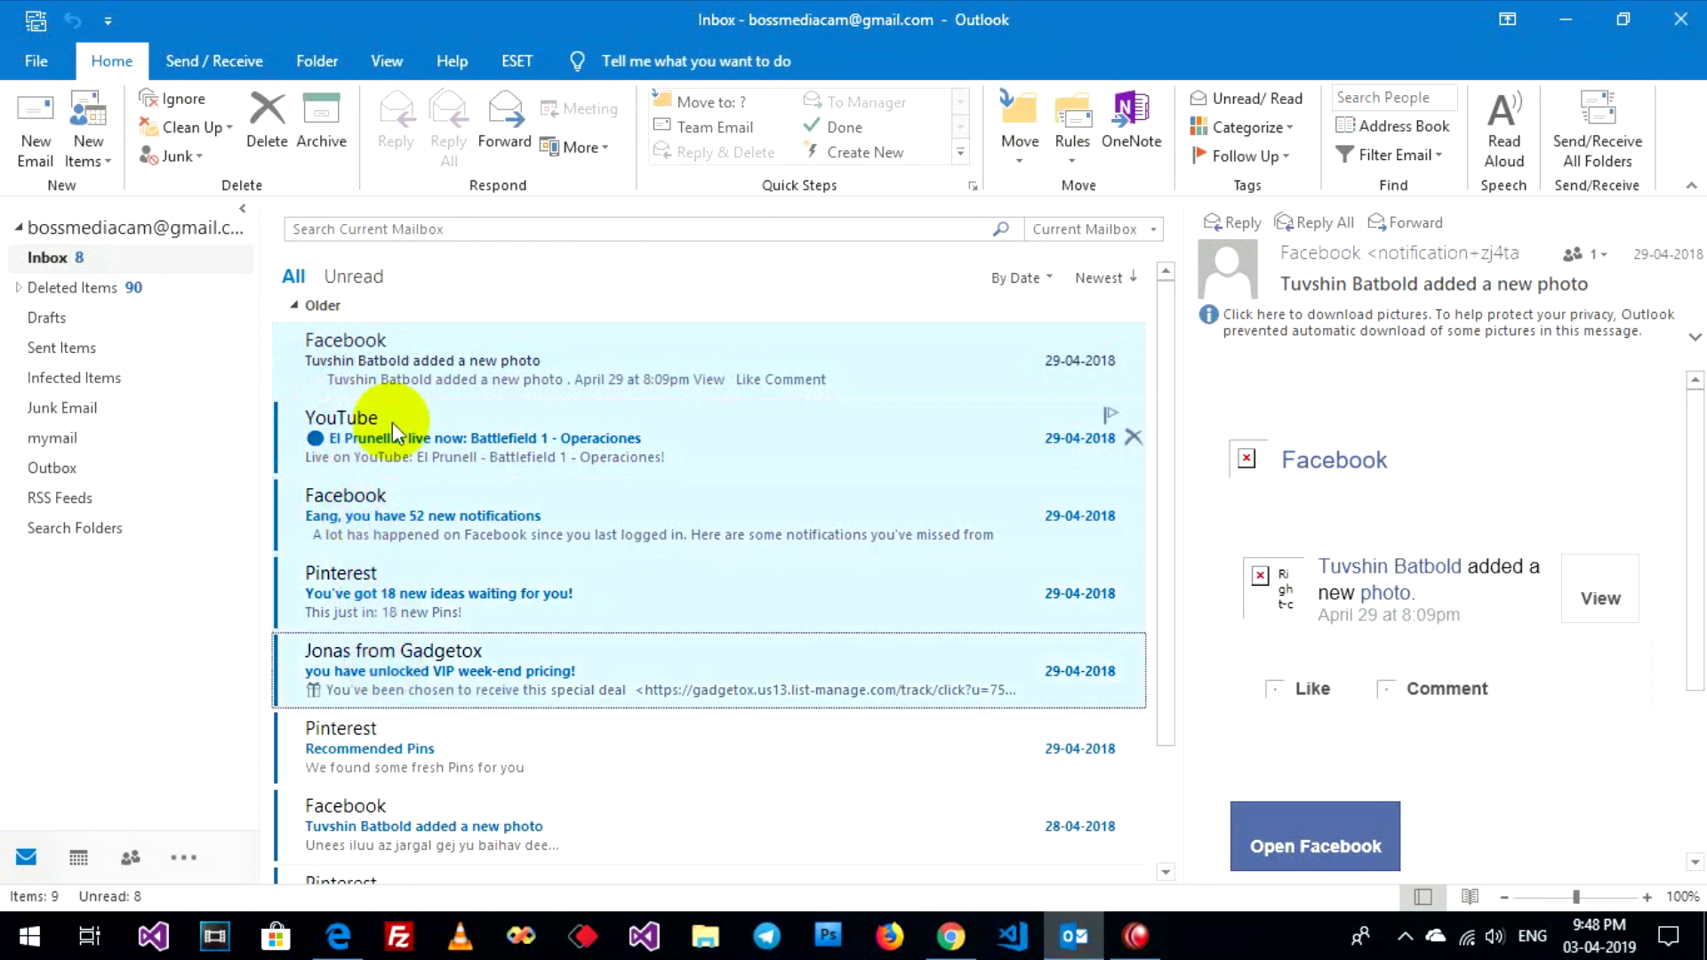
mouse_move(332, 361)
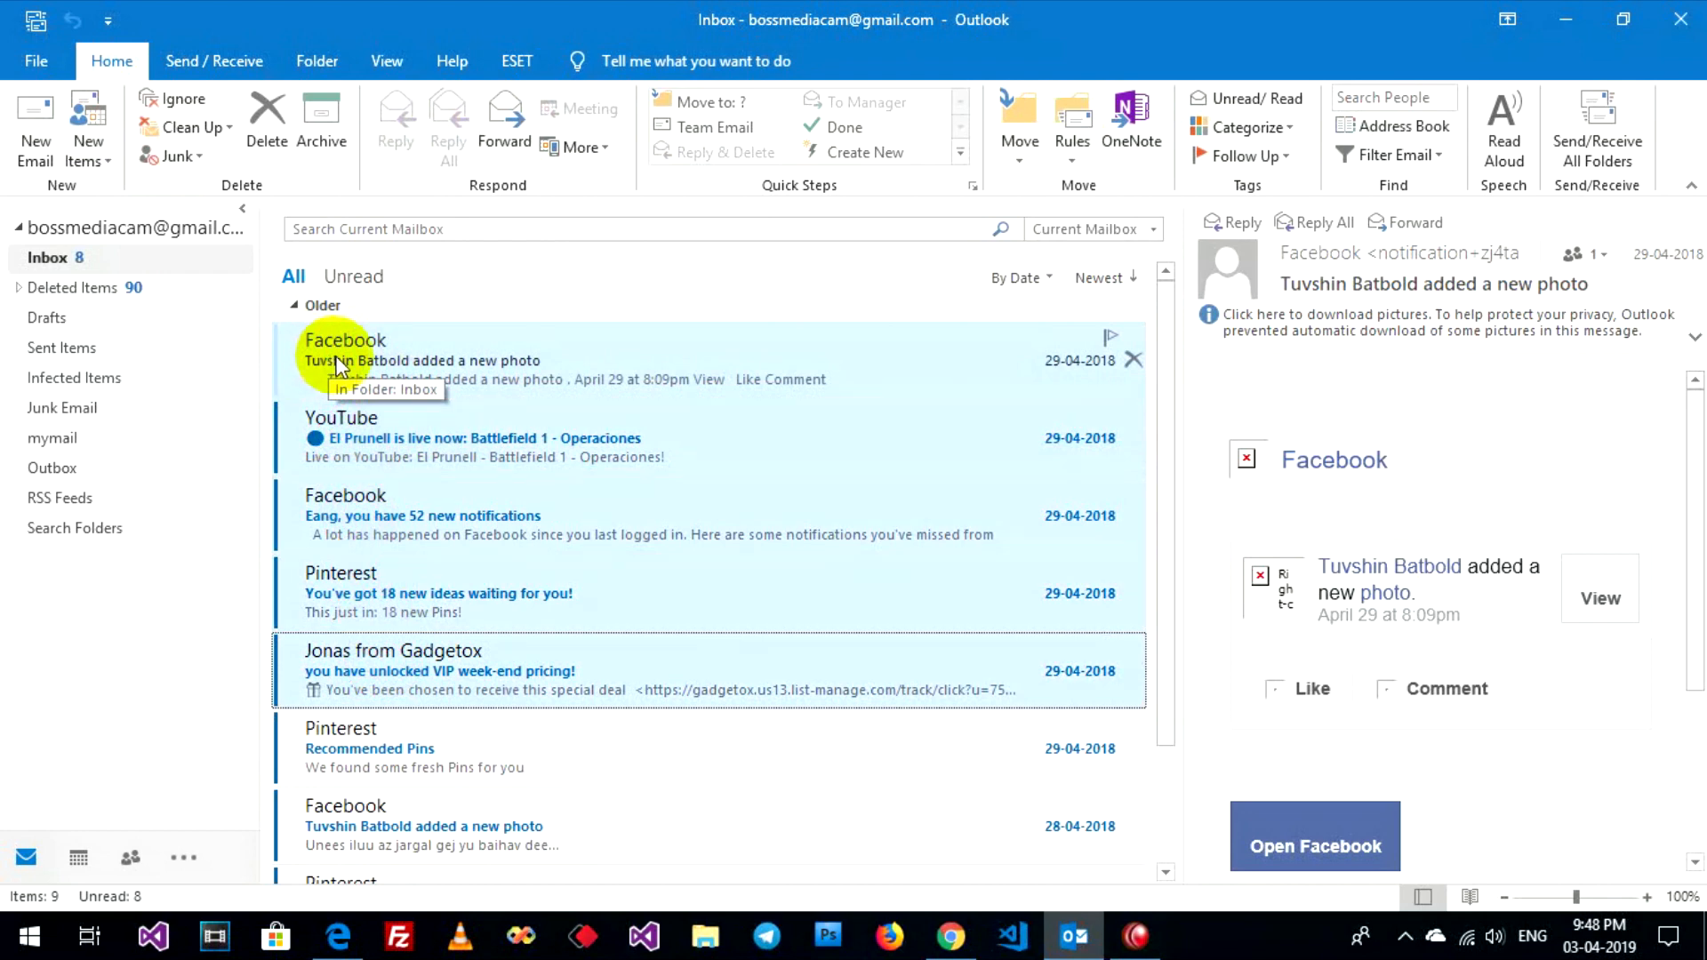
mouse_move(195, 397)
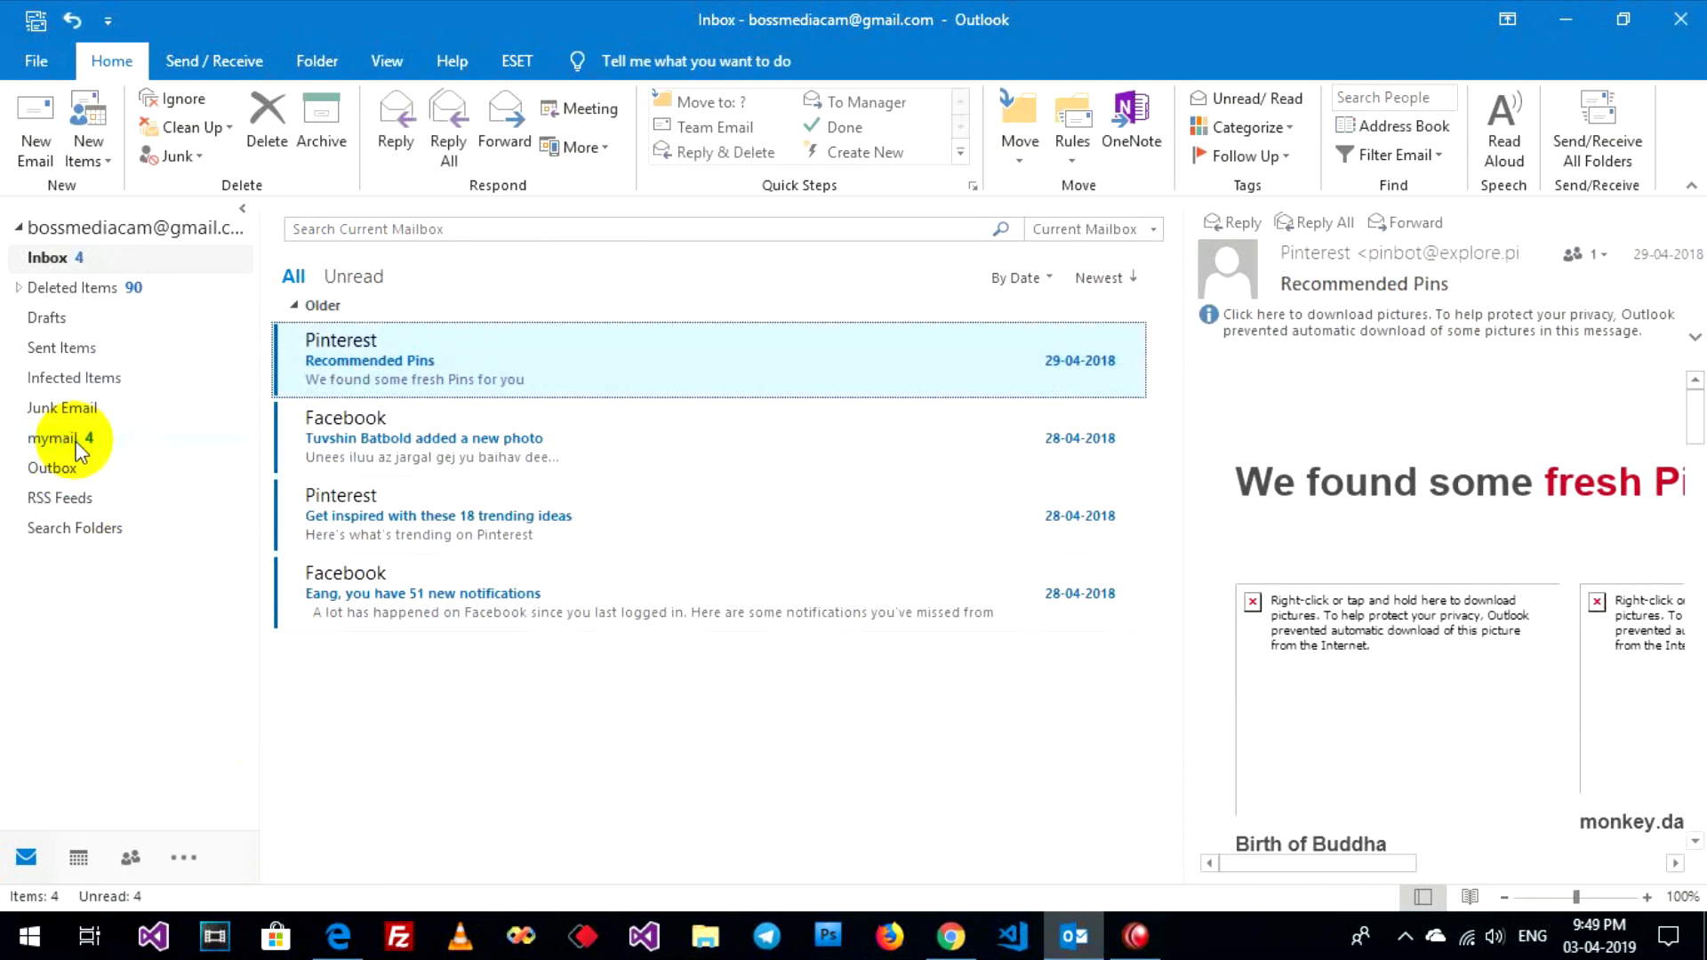
- Check the moved messages in mymail, then return to the Inbox
click(54, 437)
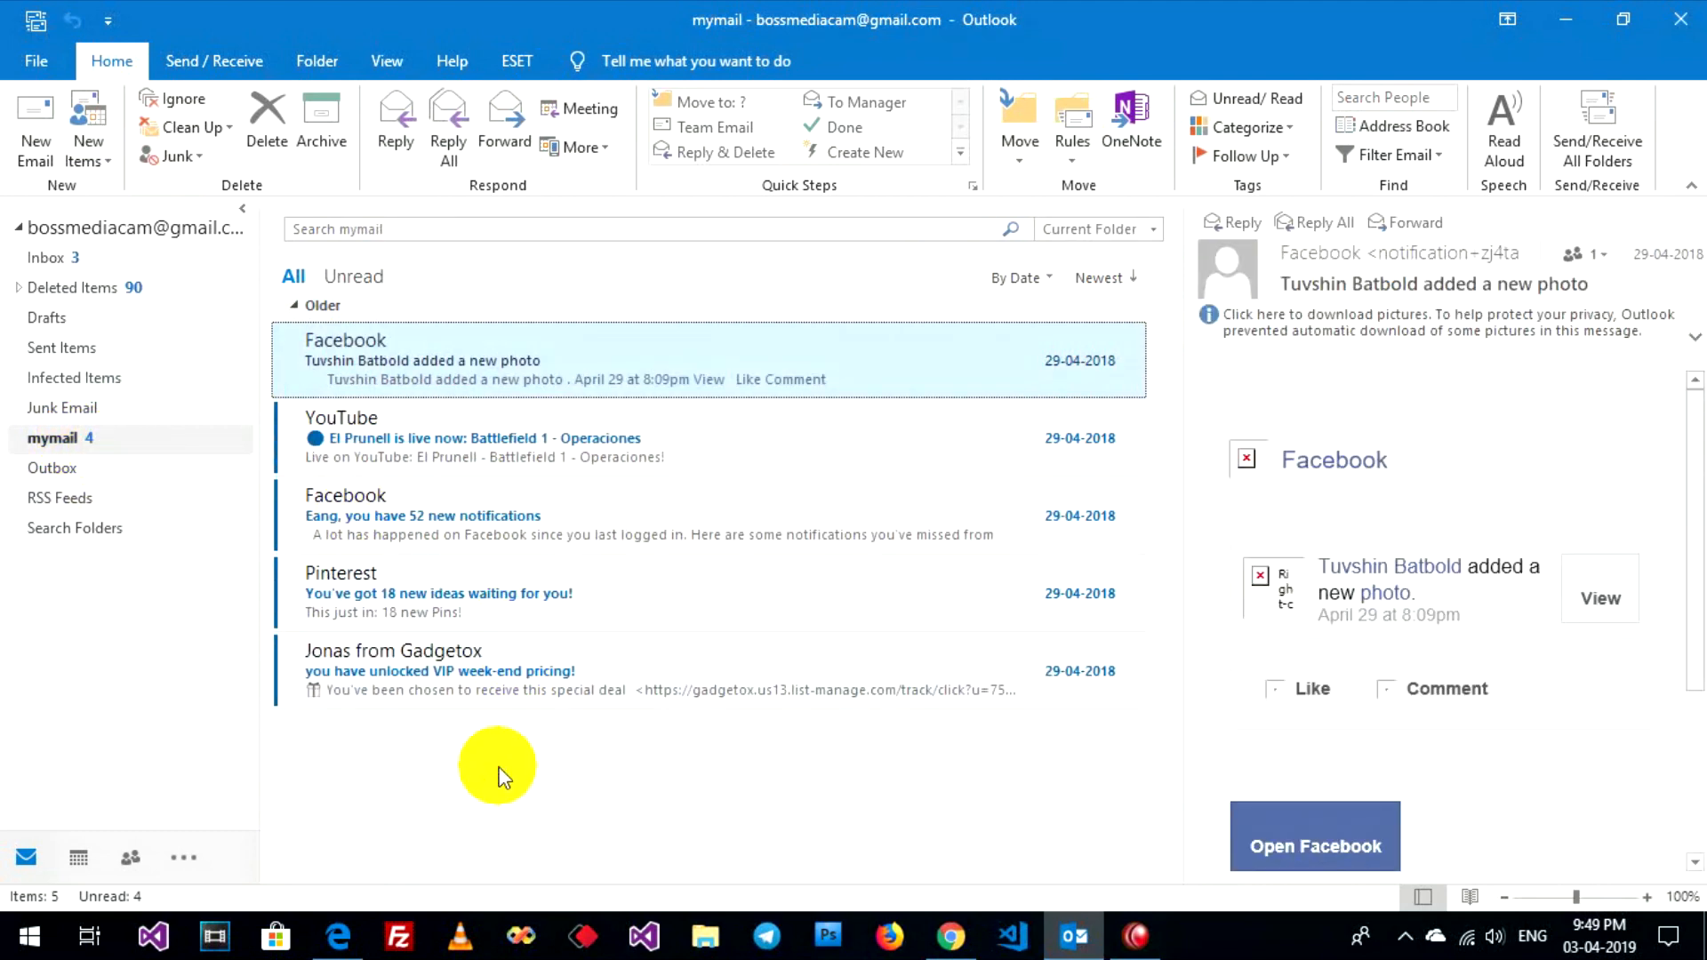
click(46, 256)
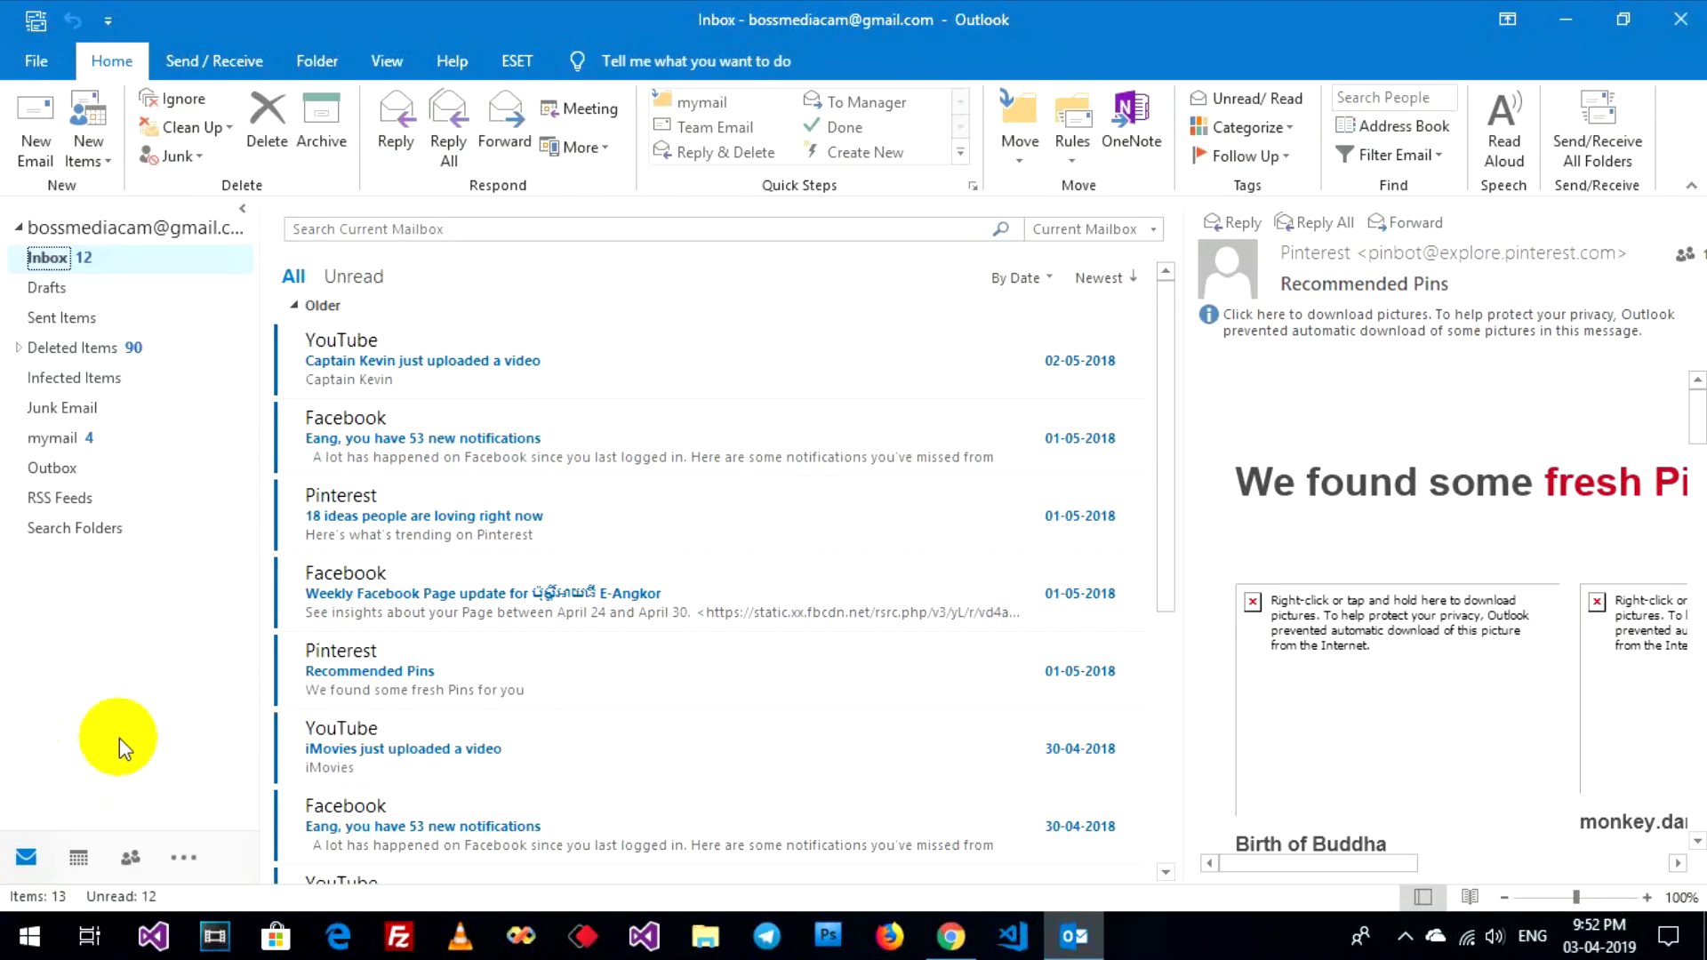
- Reach the data file's settings through Account Settings > Data Files
click(35, 61)
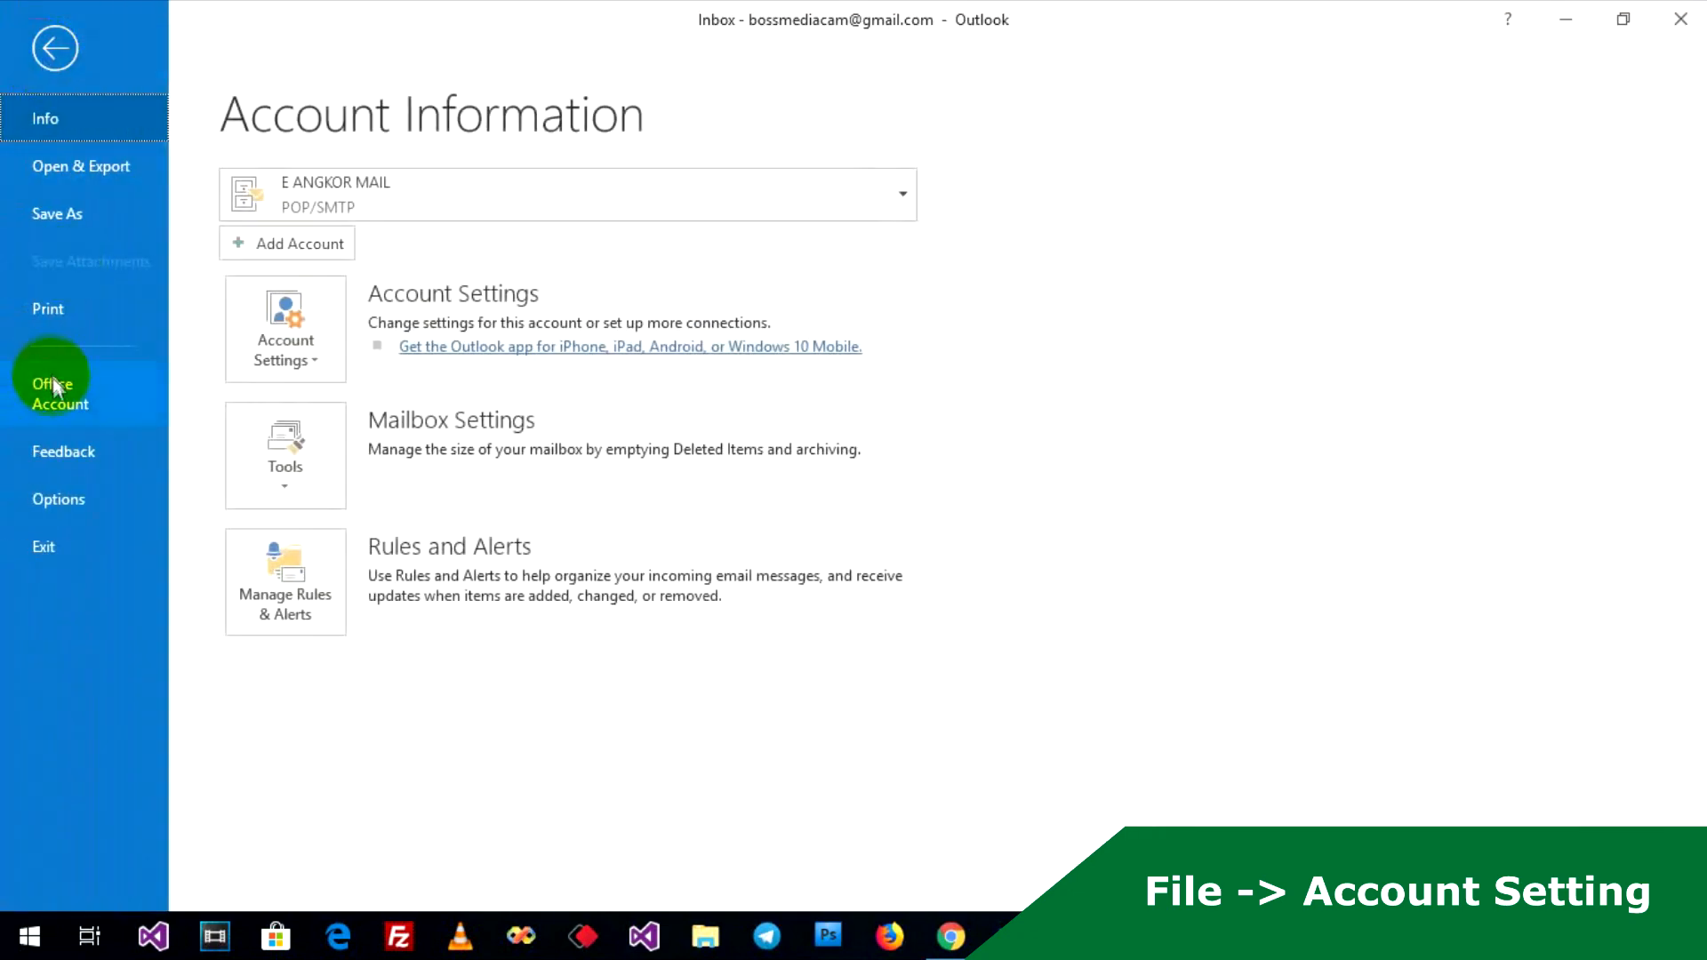
click(284, 329)
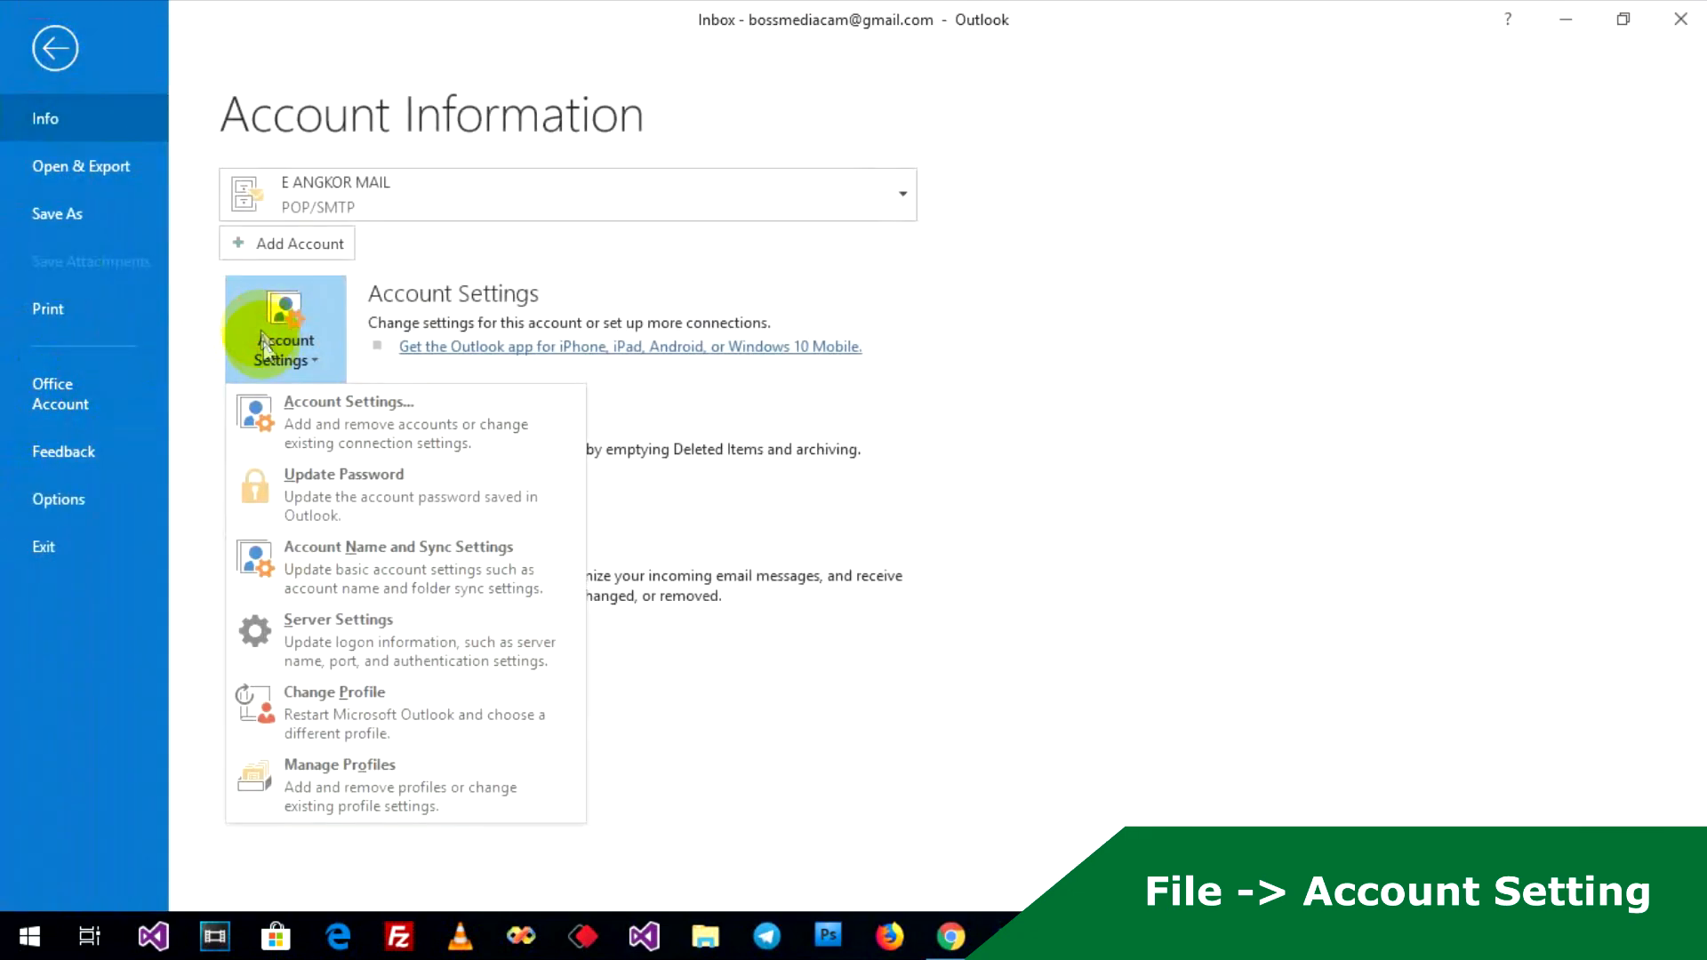
click(349, 401)
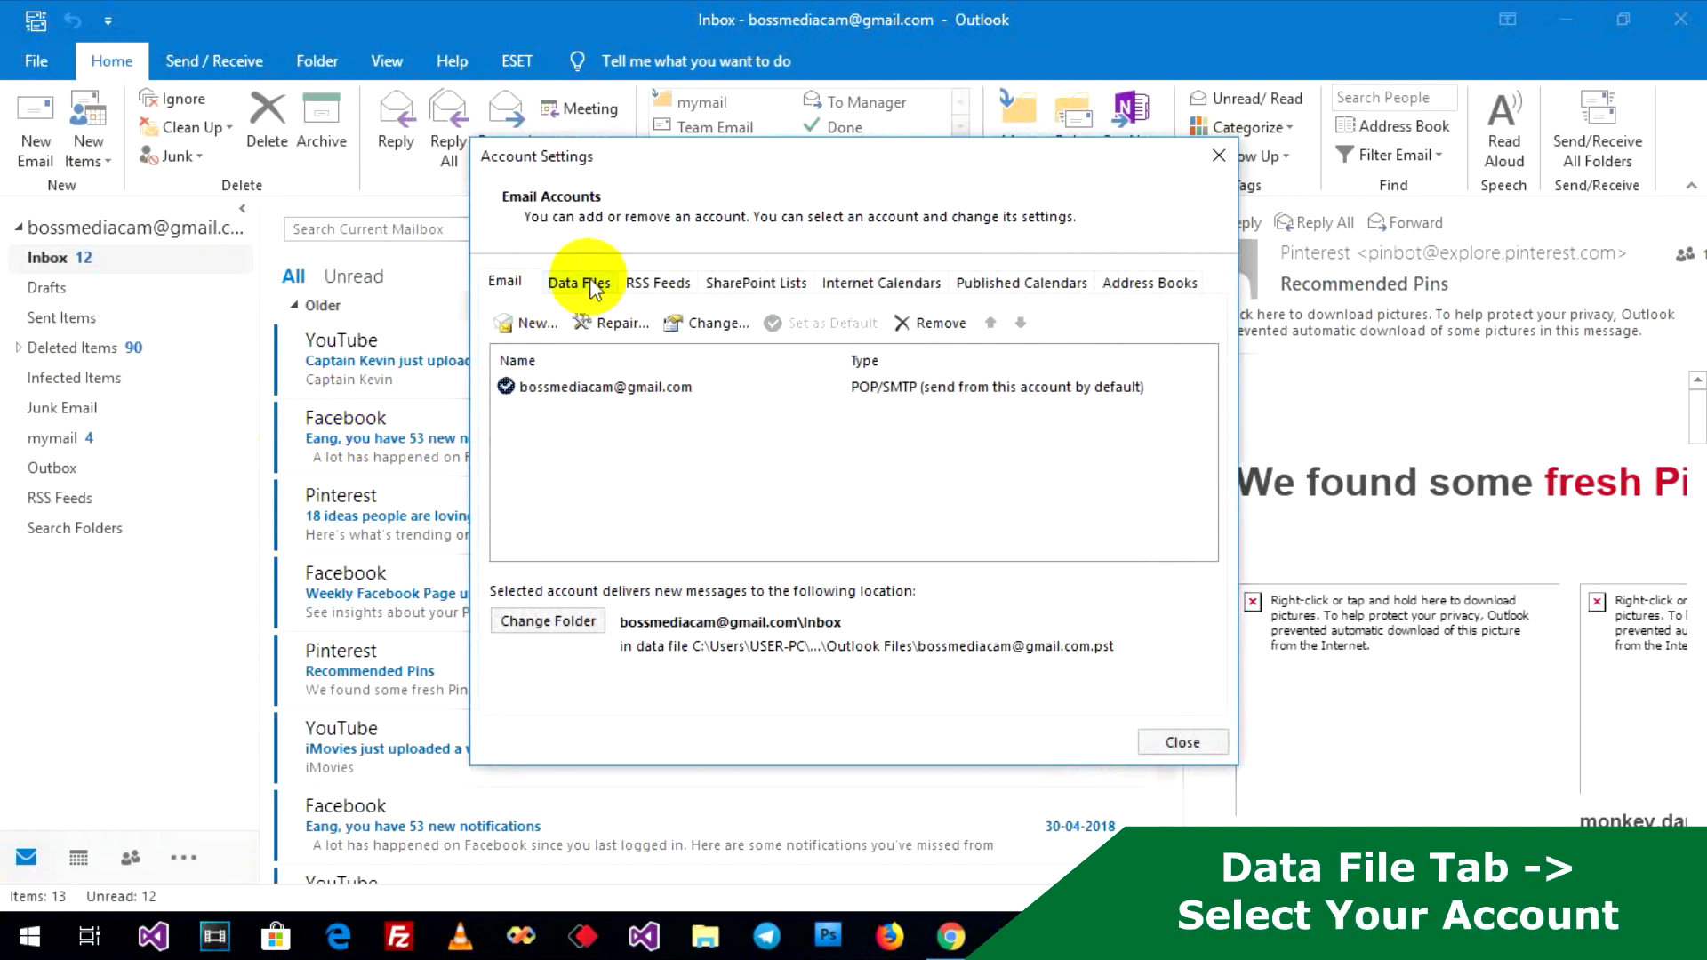
click(580, 283)
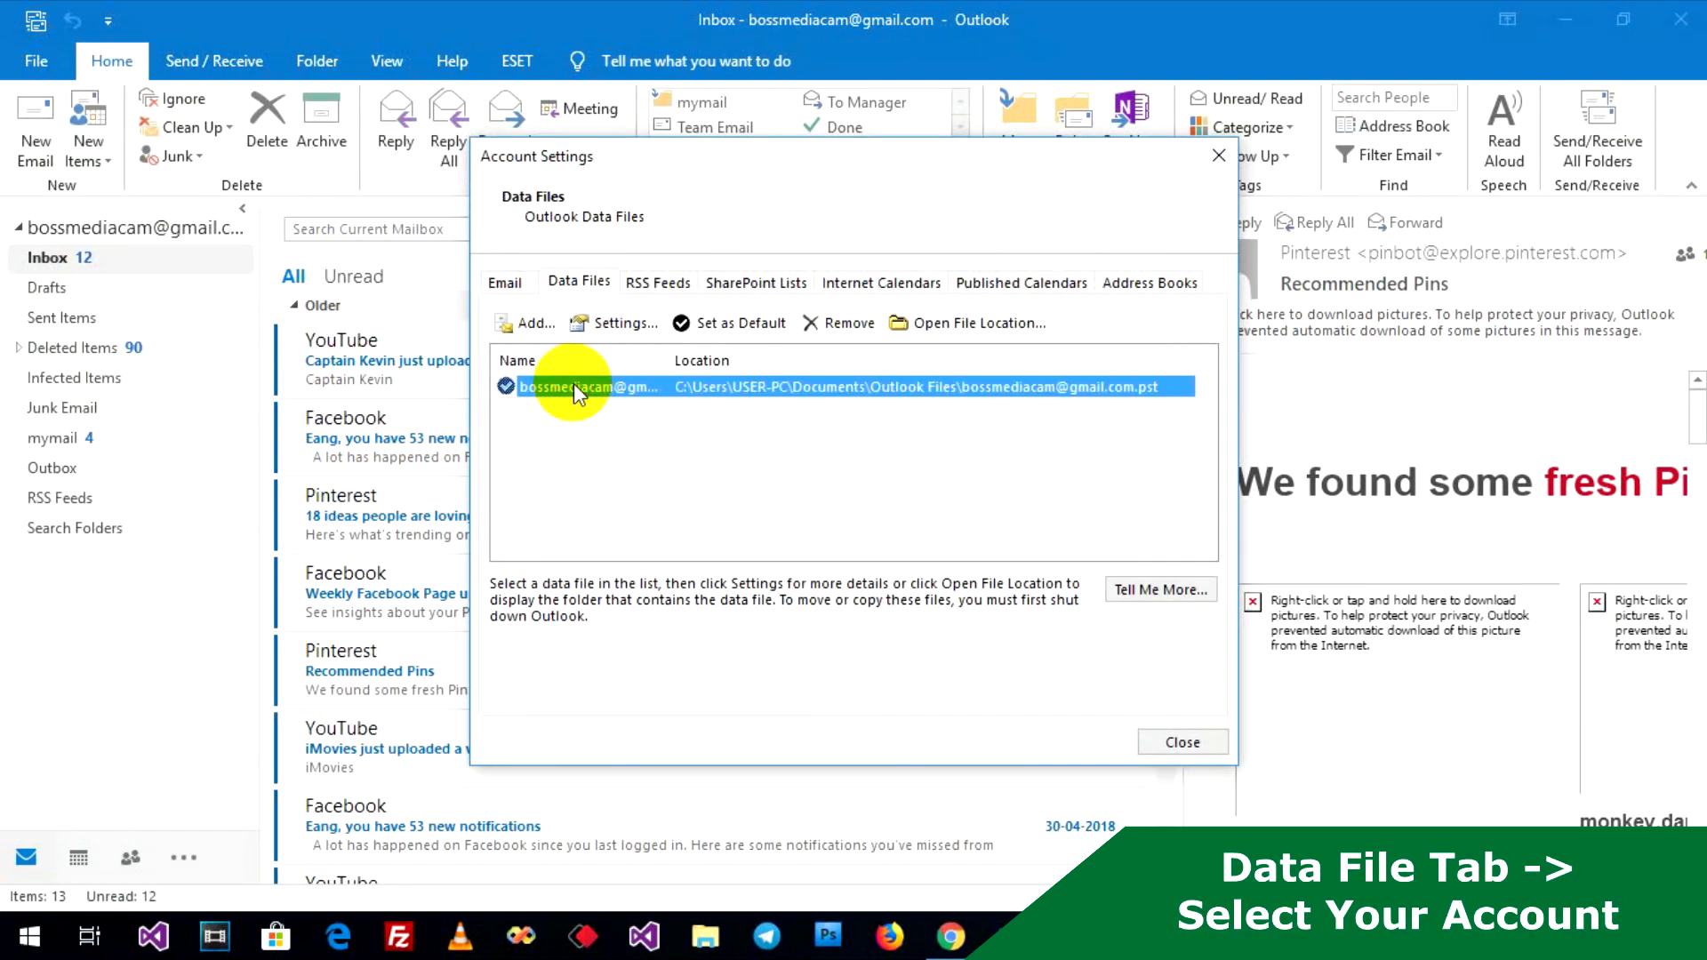
mouse_move(618, 332)
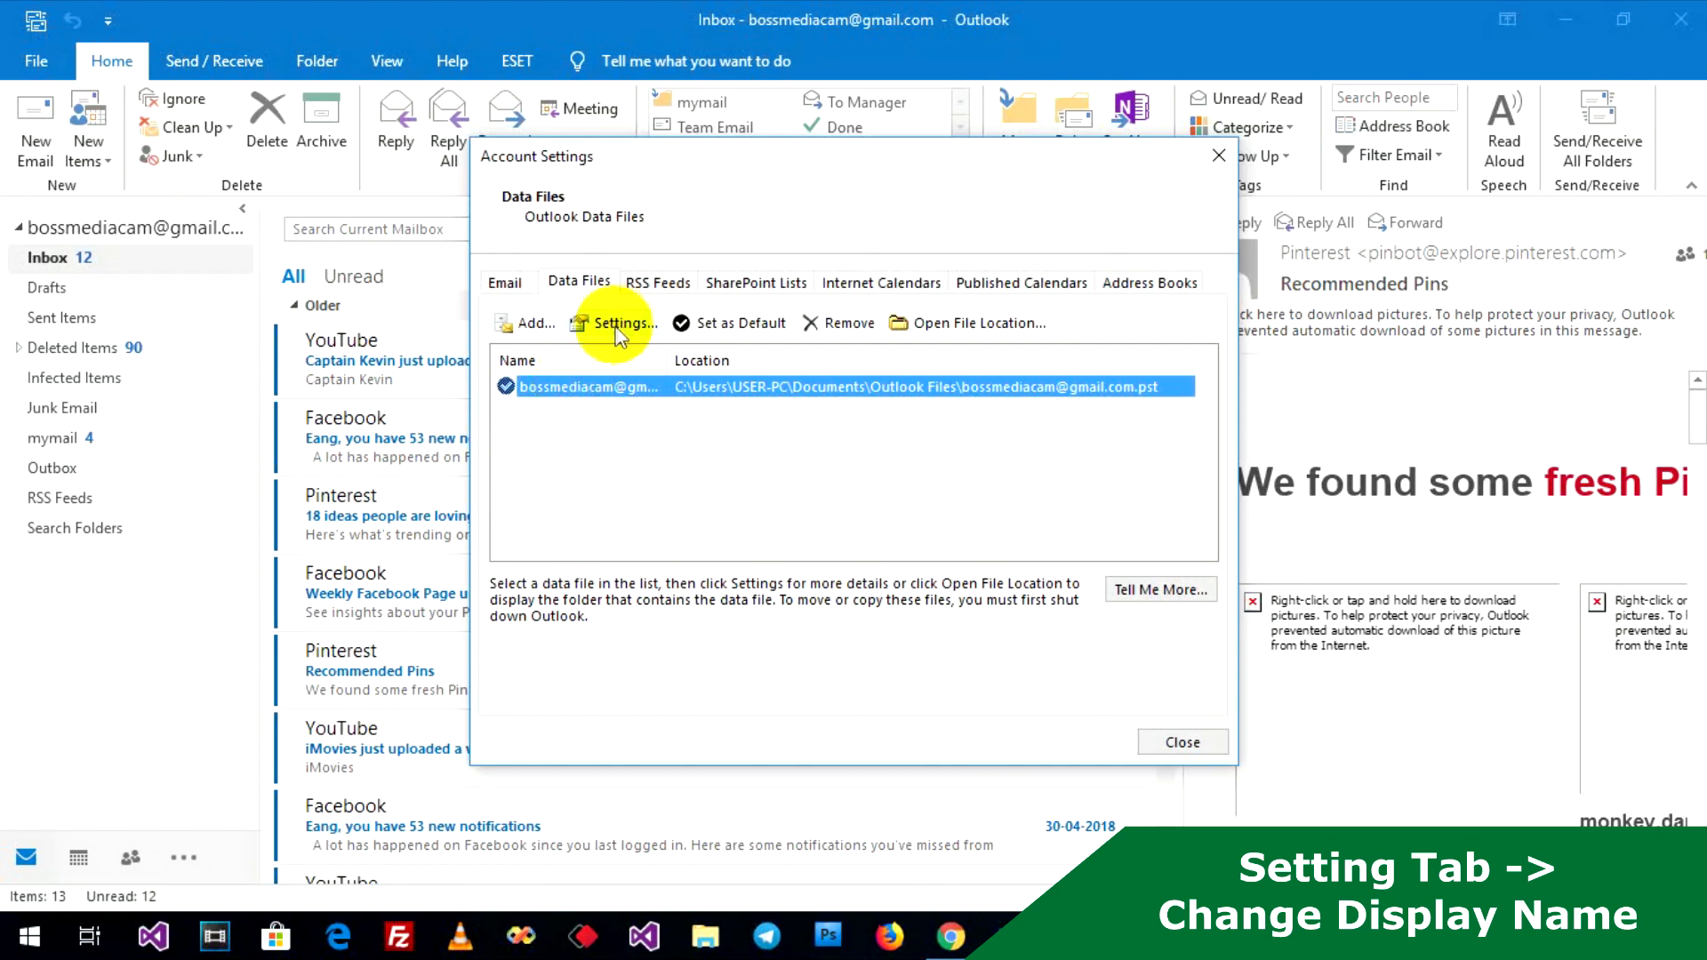
click(624, 322)
text(E)
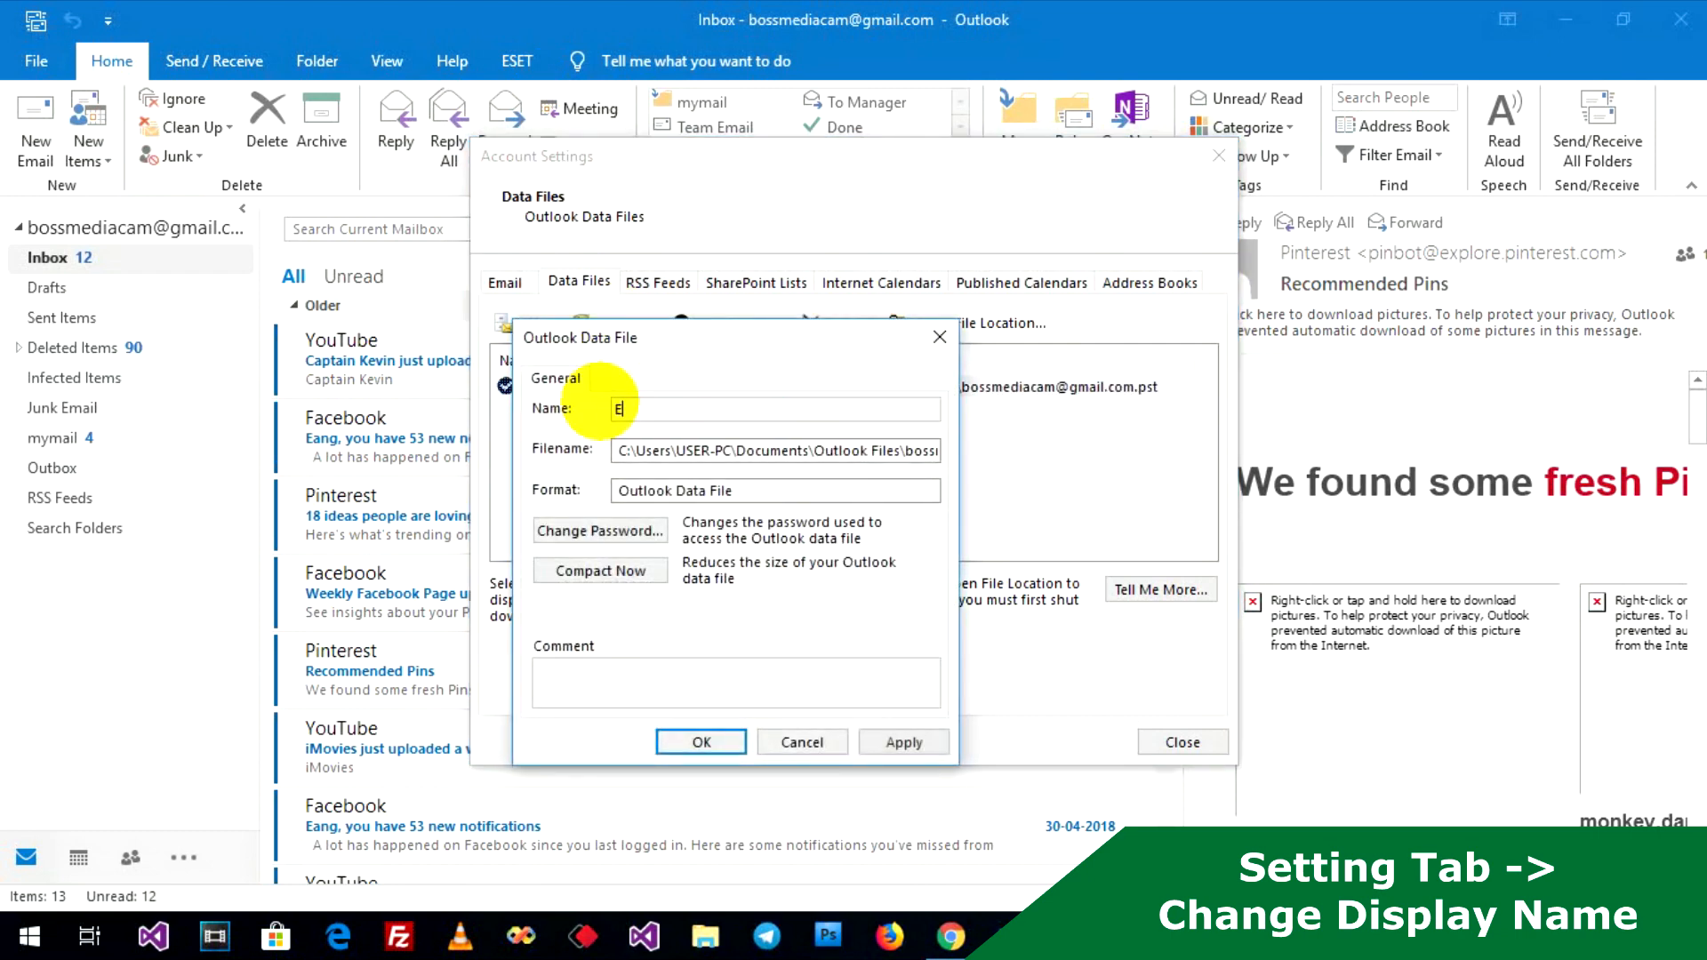
- Rename the data file to E ANGKOR MAIL and close Account Settings
text(ANGIO)
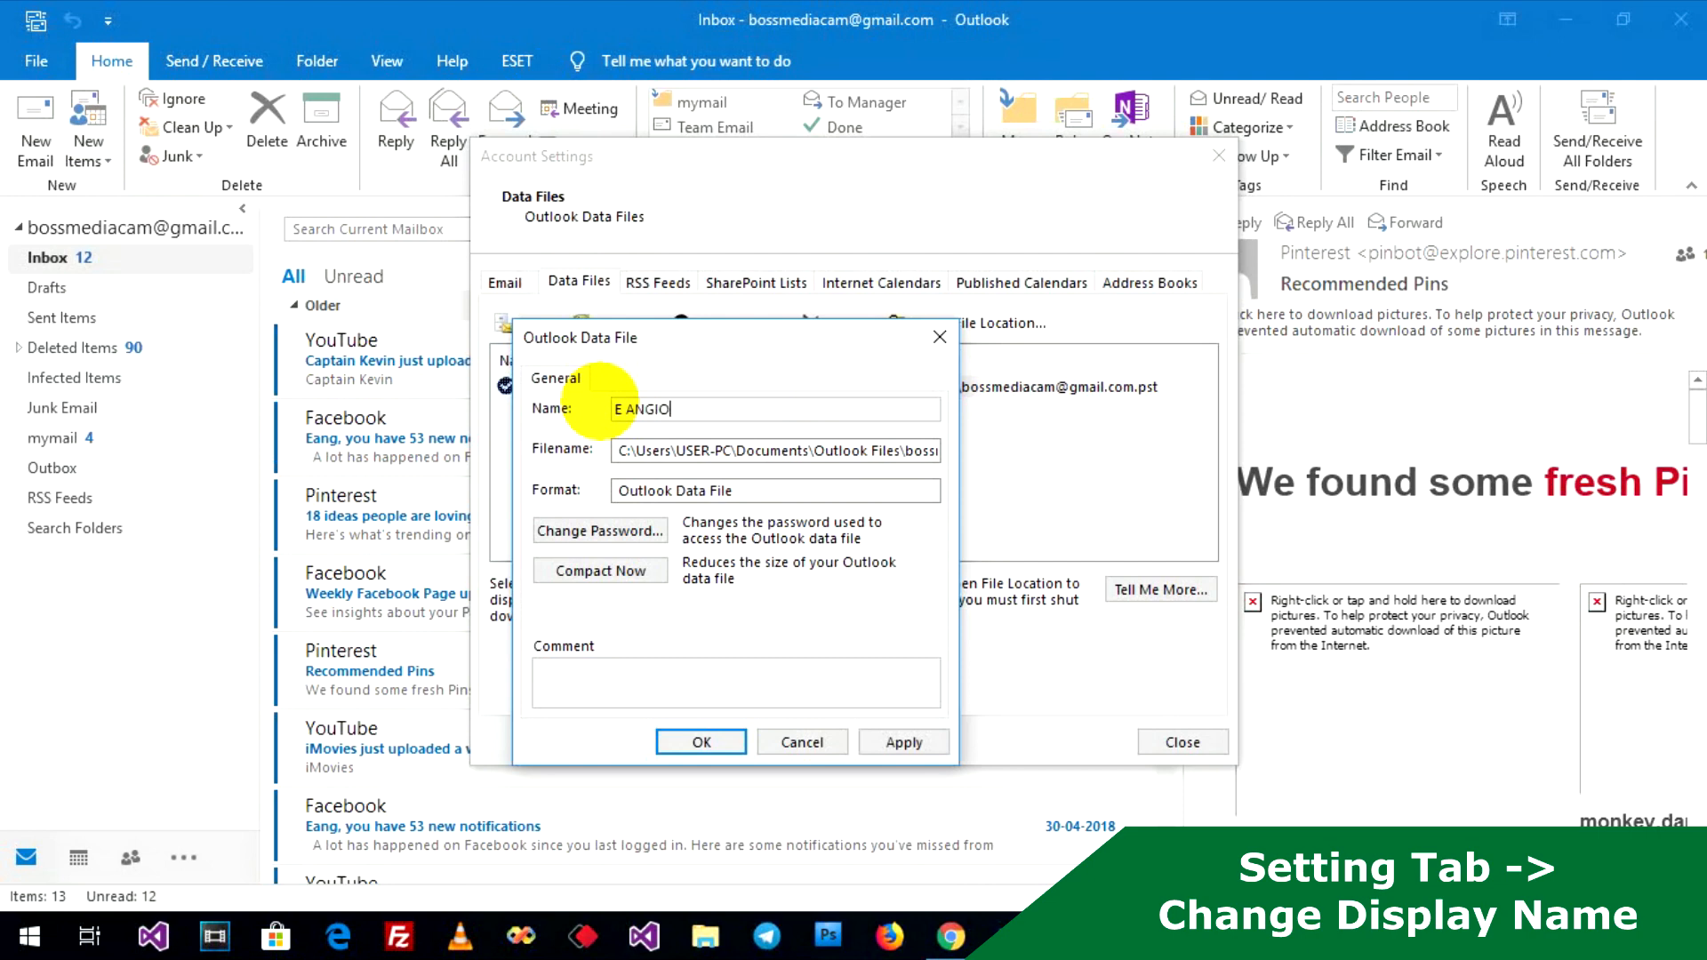
text(KOR)
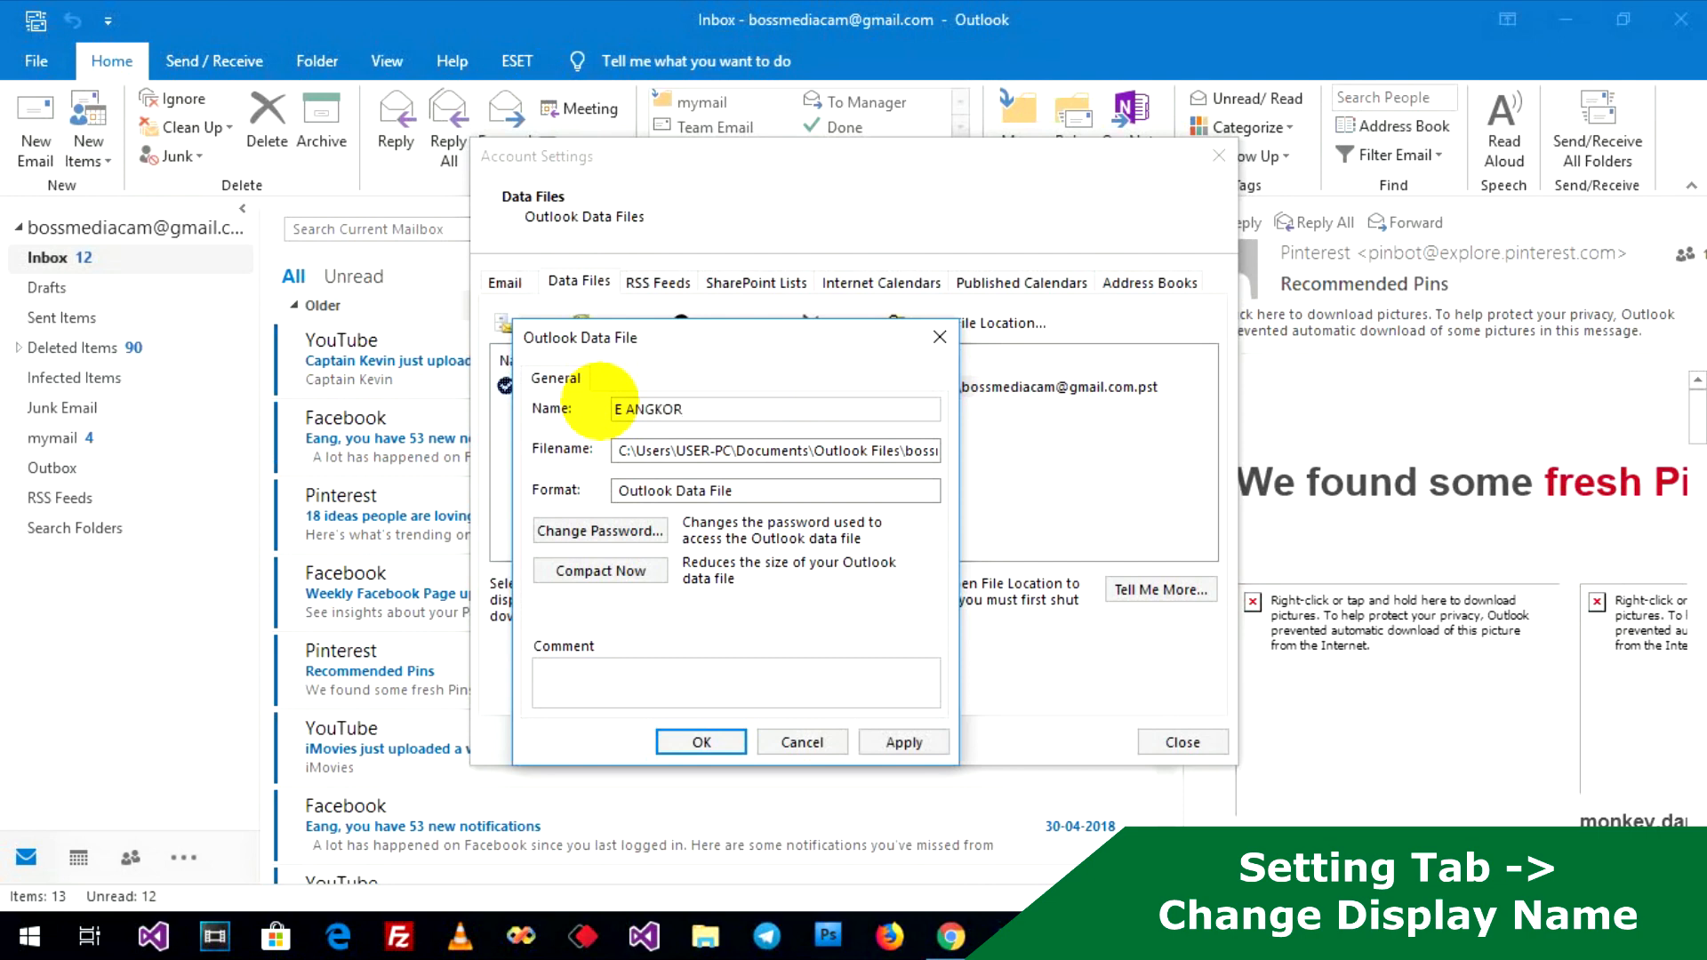
text(MAIL)
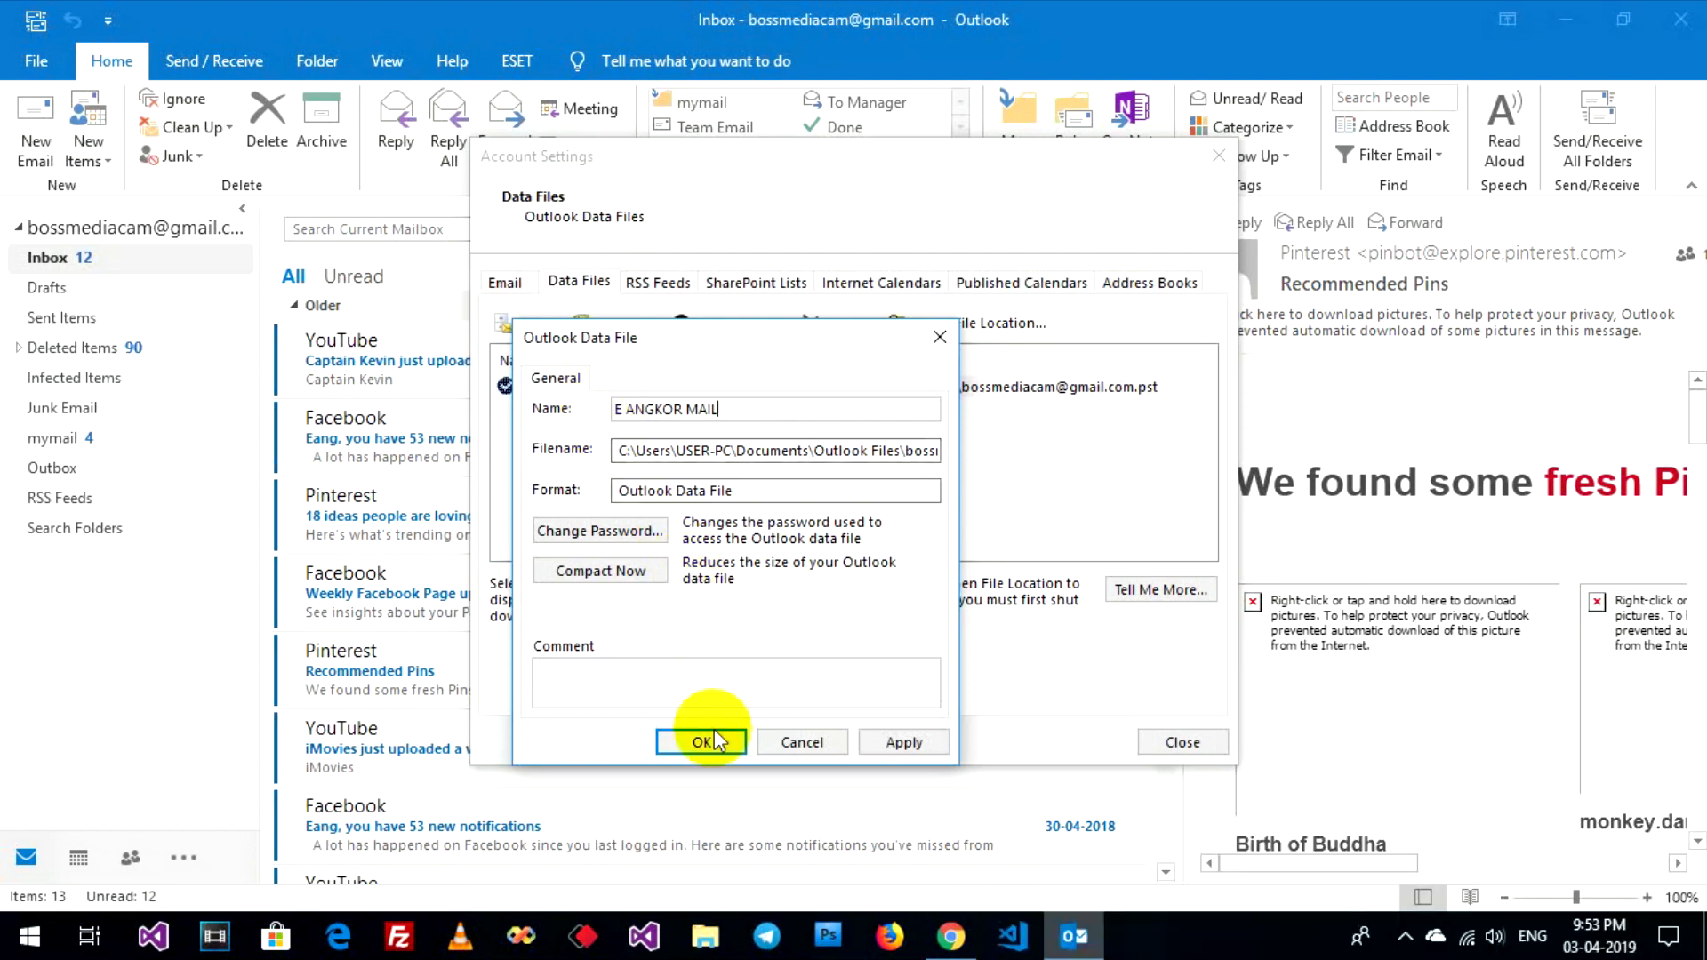
click(701, 742)
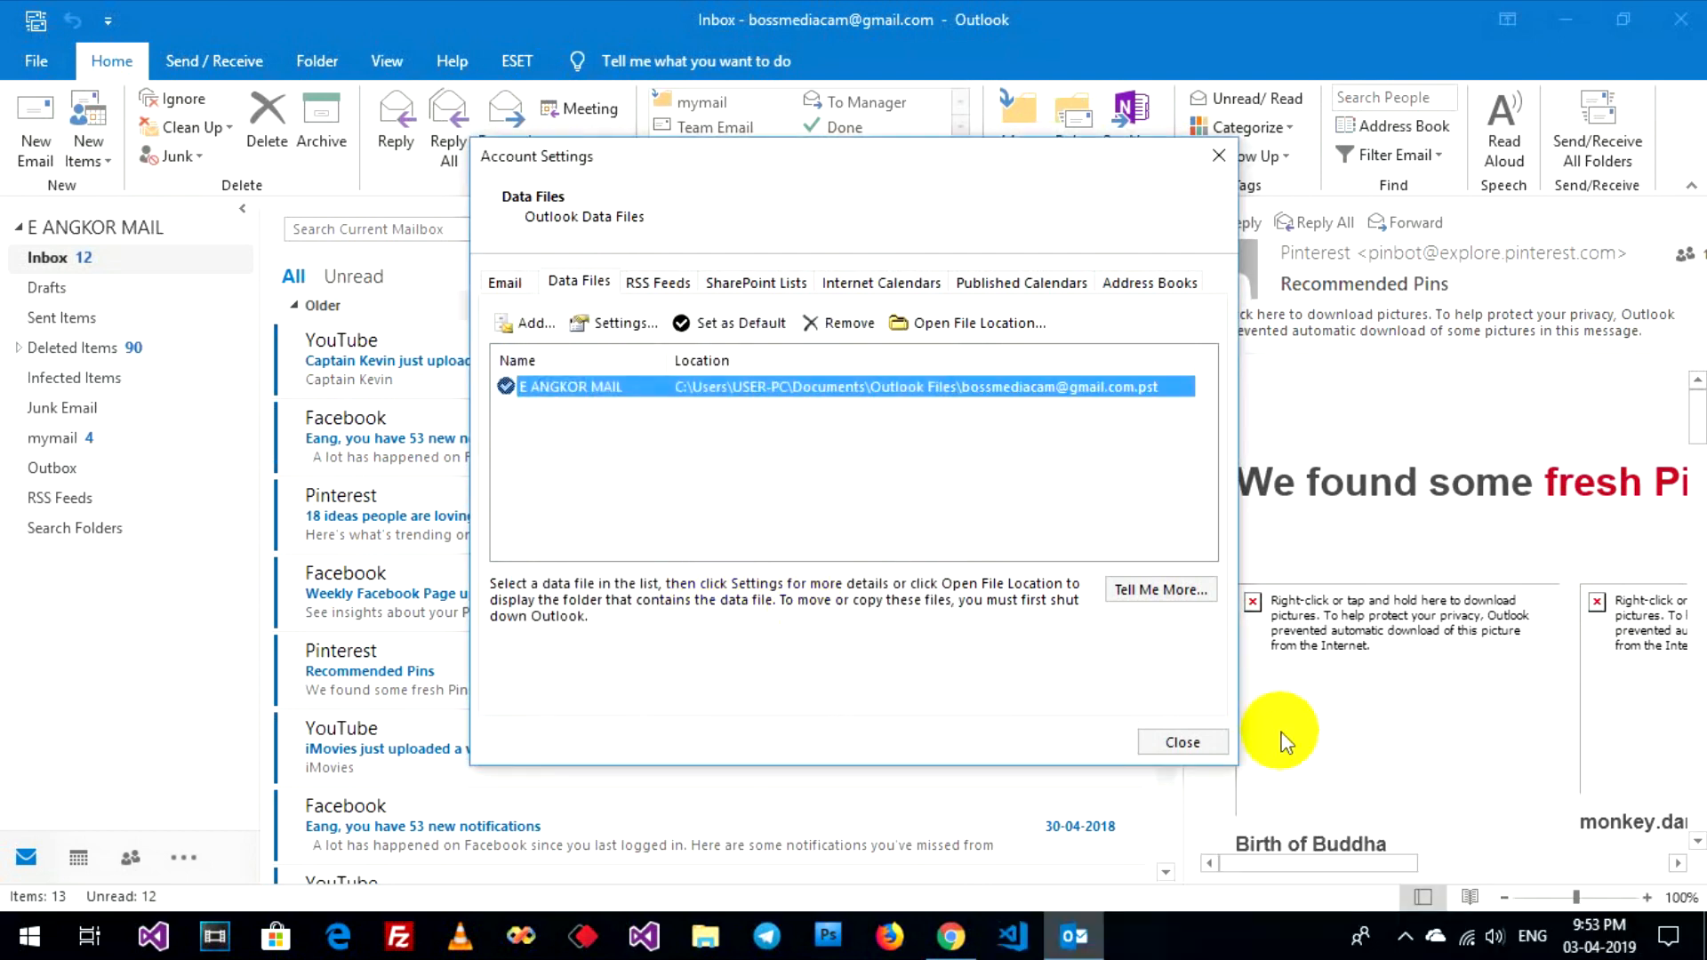
click(1181, 742)
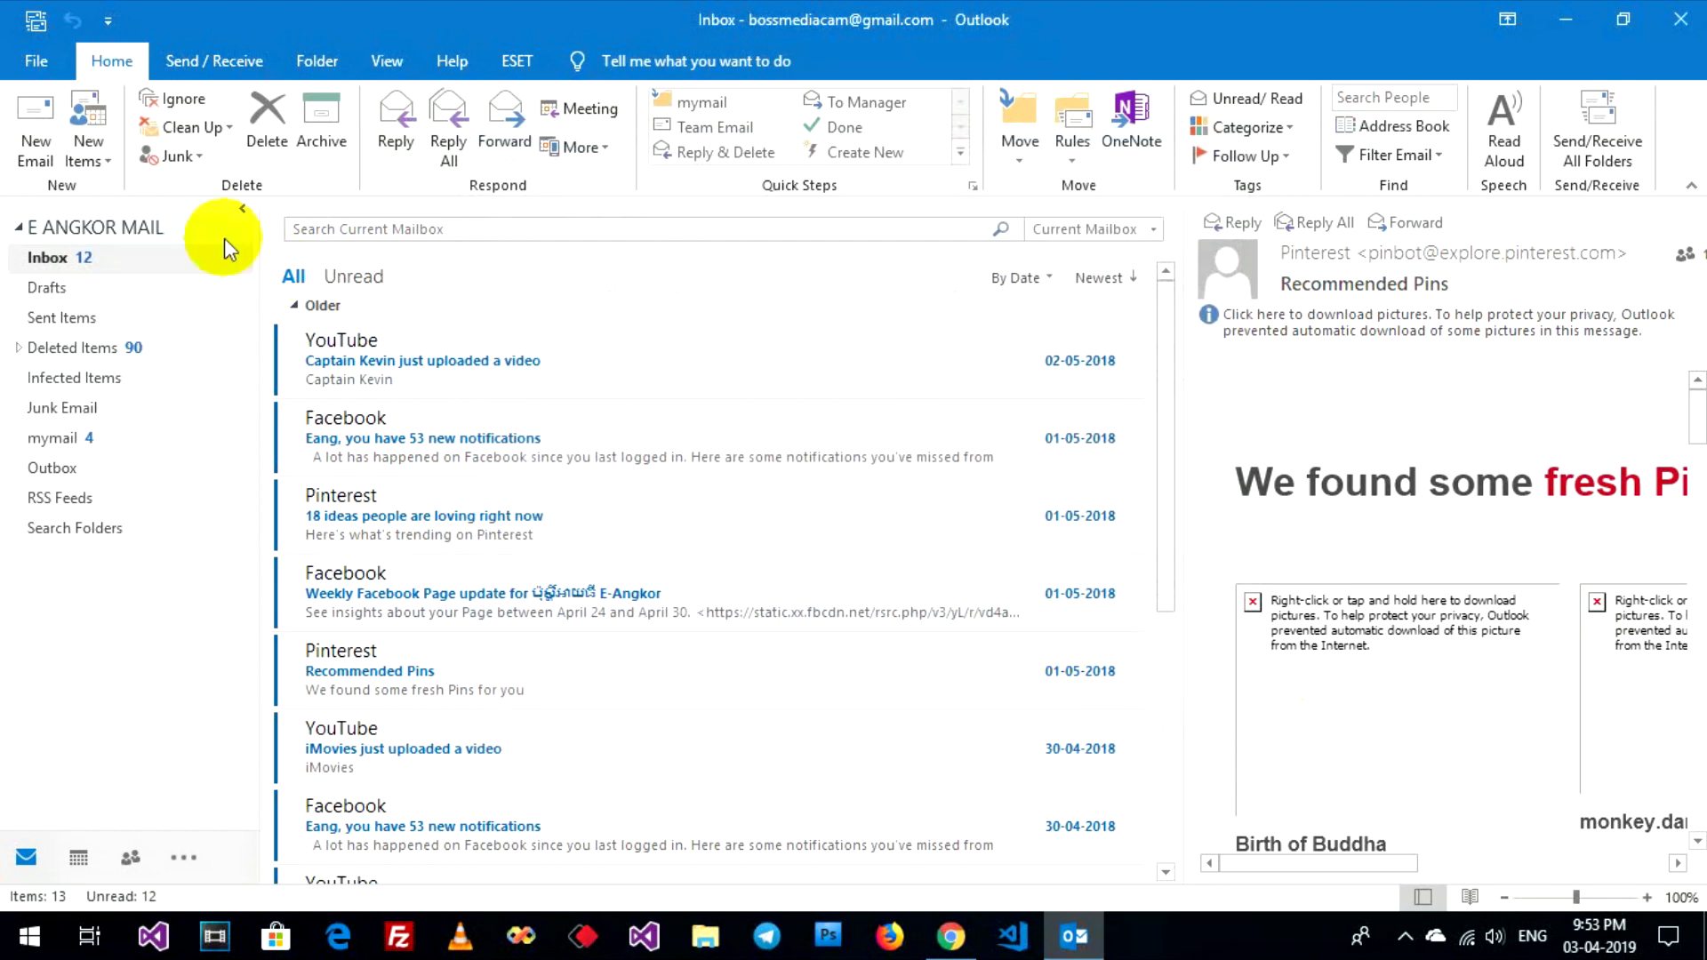
mouse_move(114, 235)
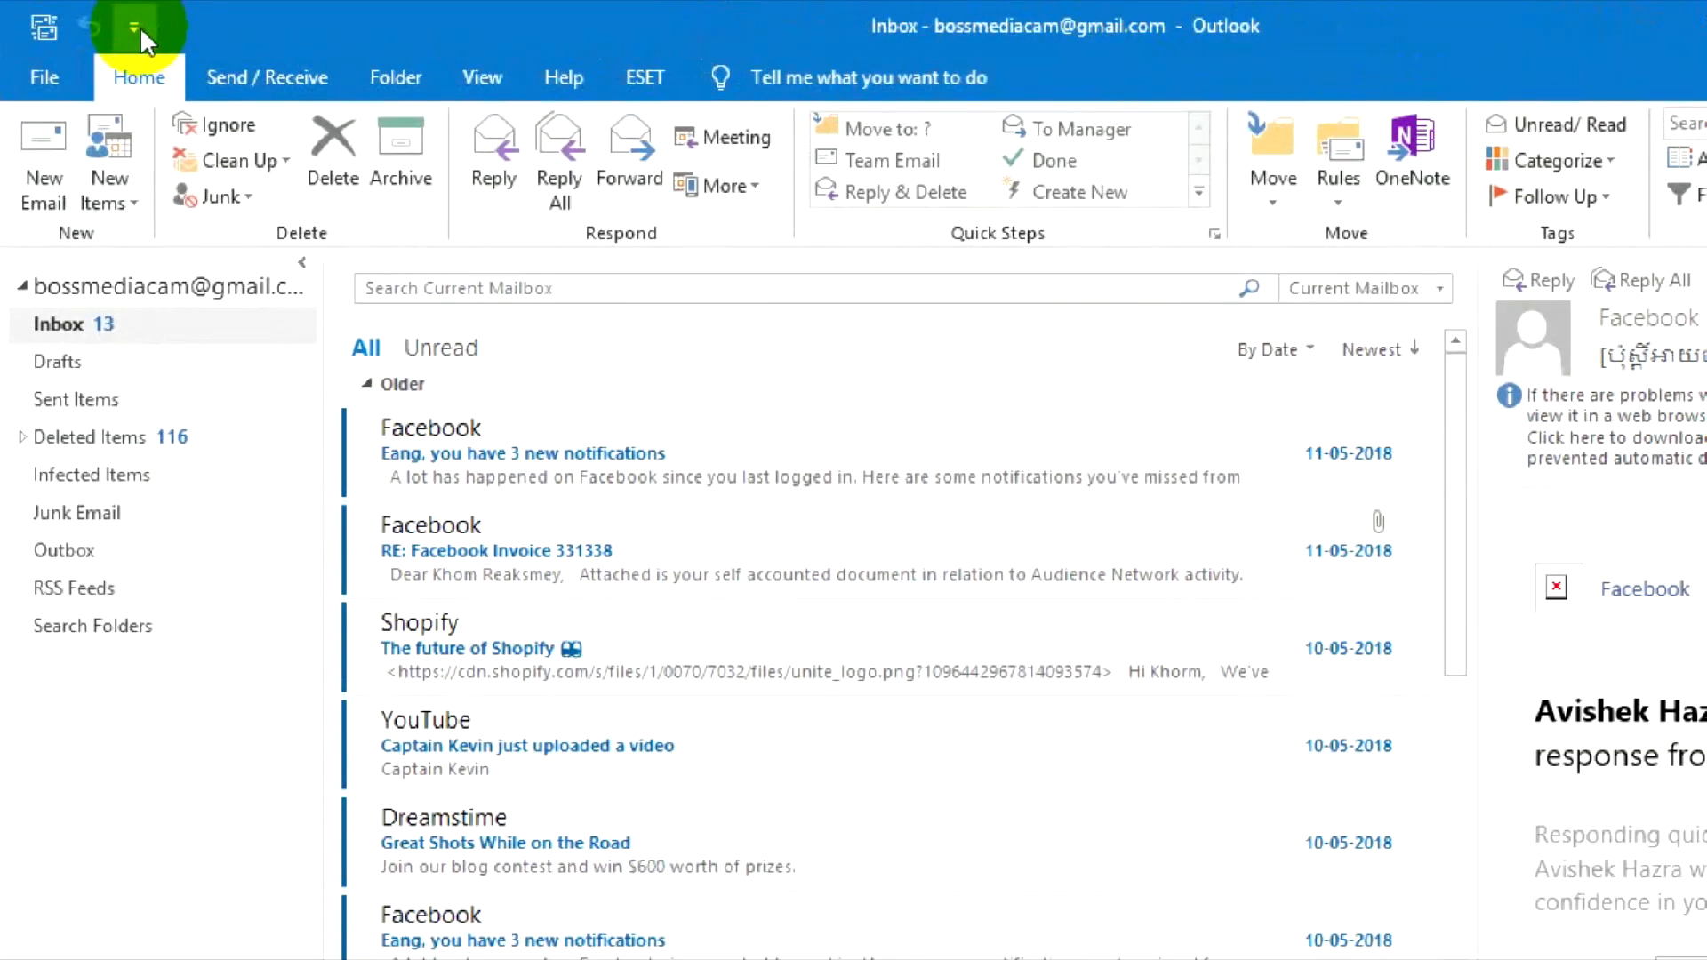
- Add Print to the Quick Access Toolbar and reach the toolbar customization options
click(134, 27)
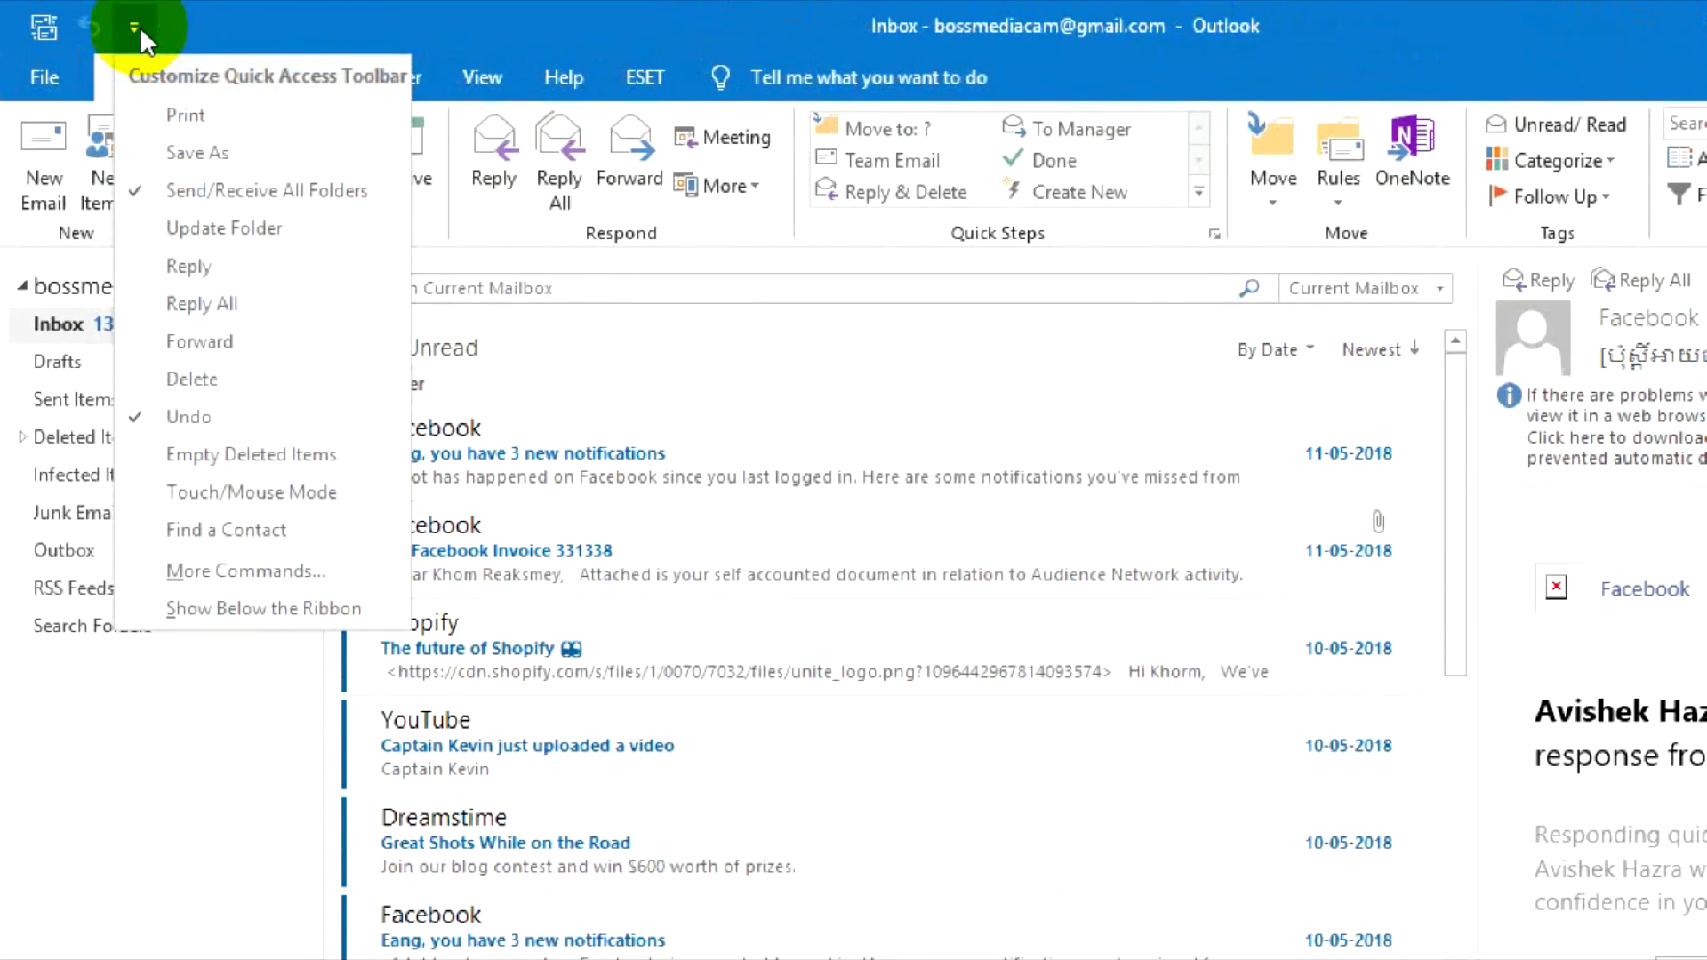
mouse_move(185, 115)
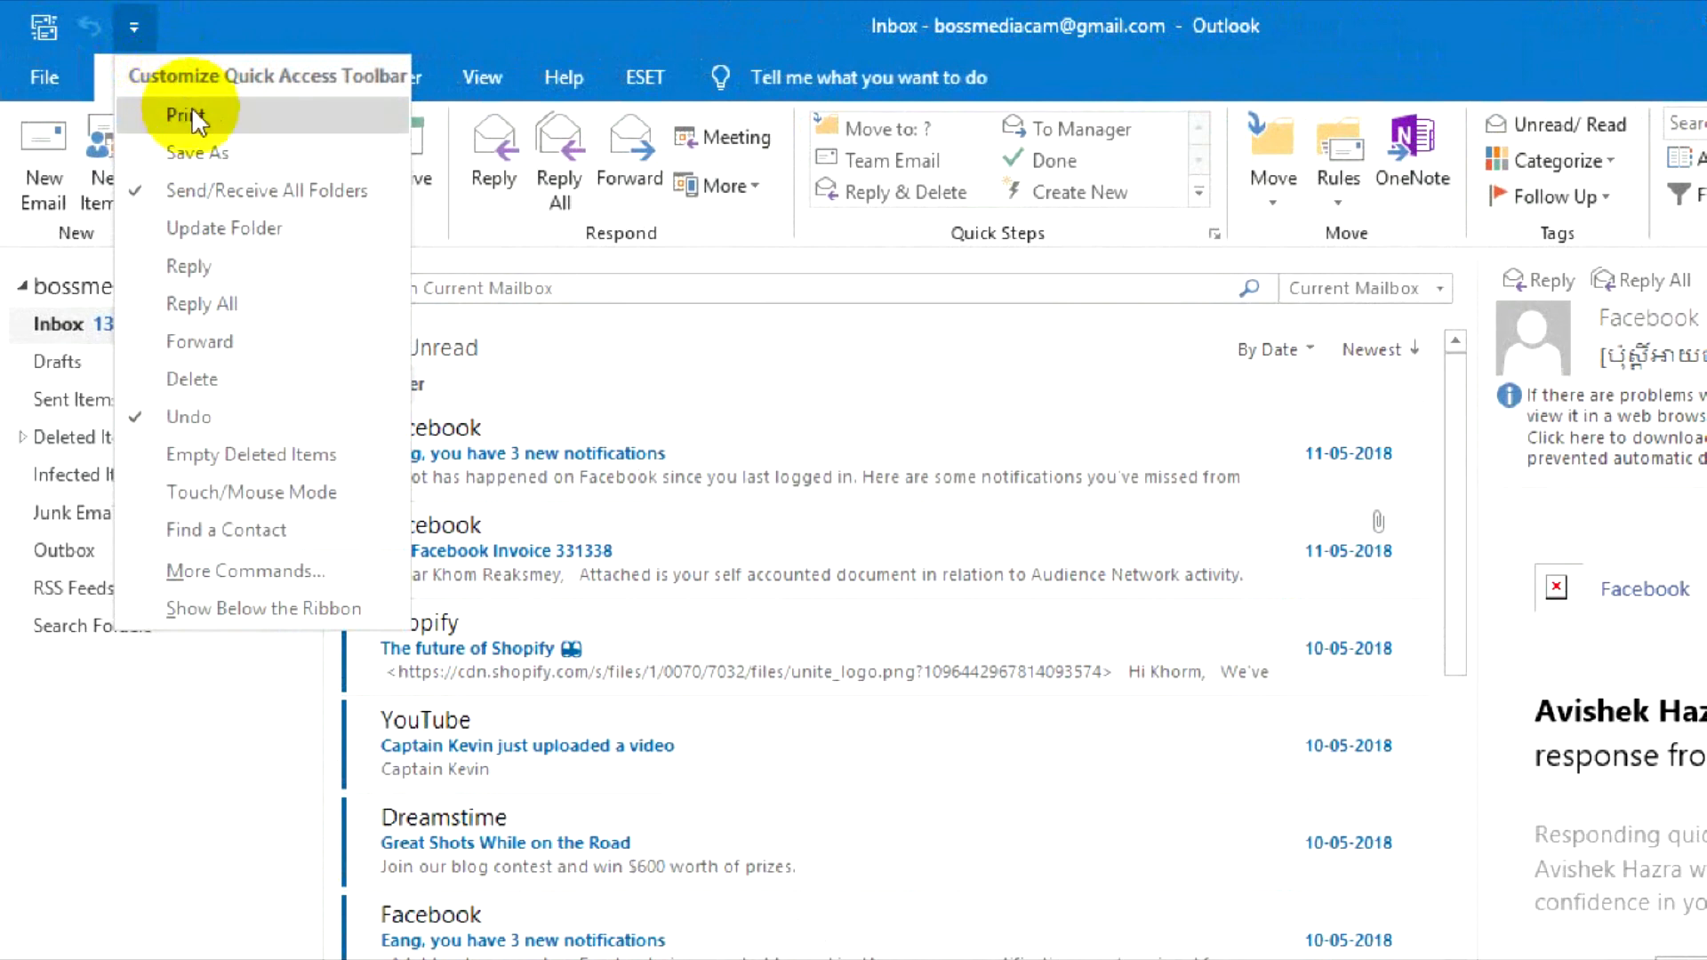
mouse_move(187, 118)
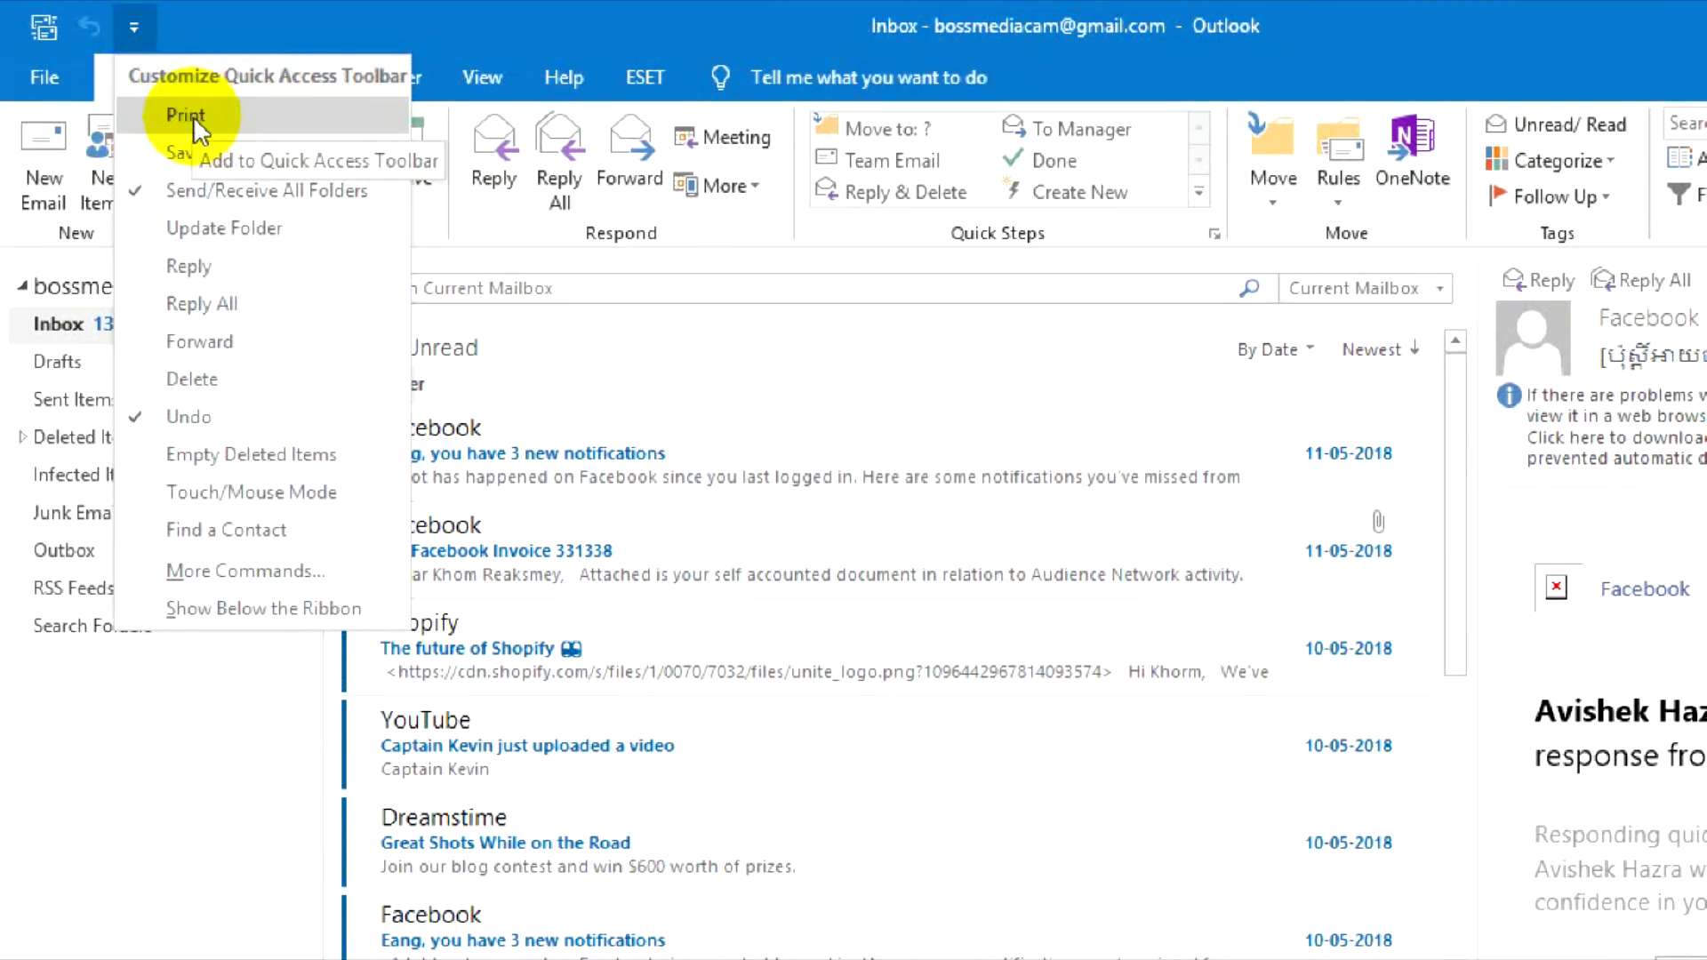
click(187, 115)
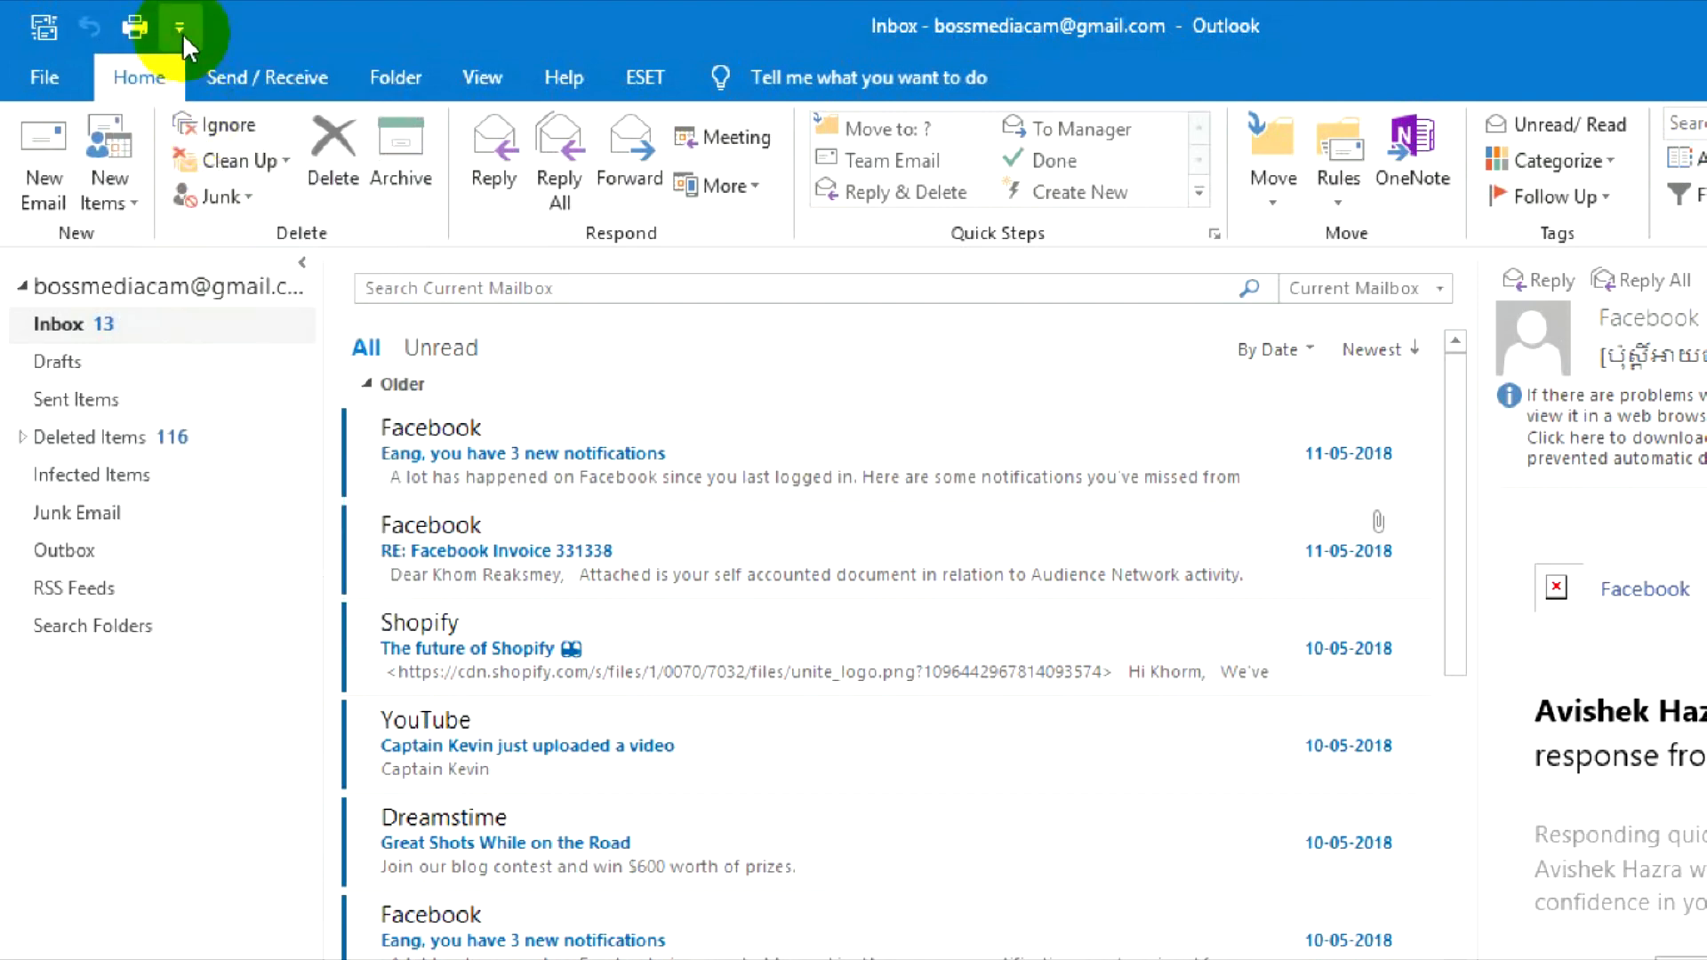
click(181, 27)
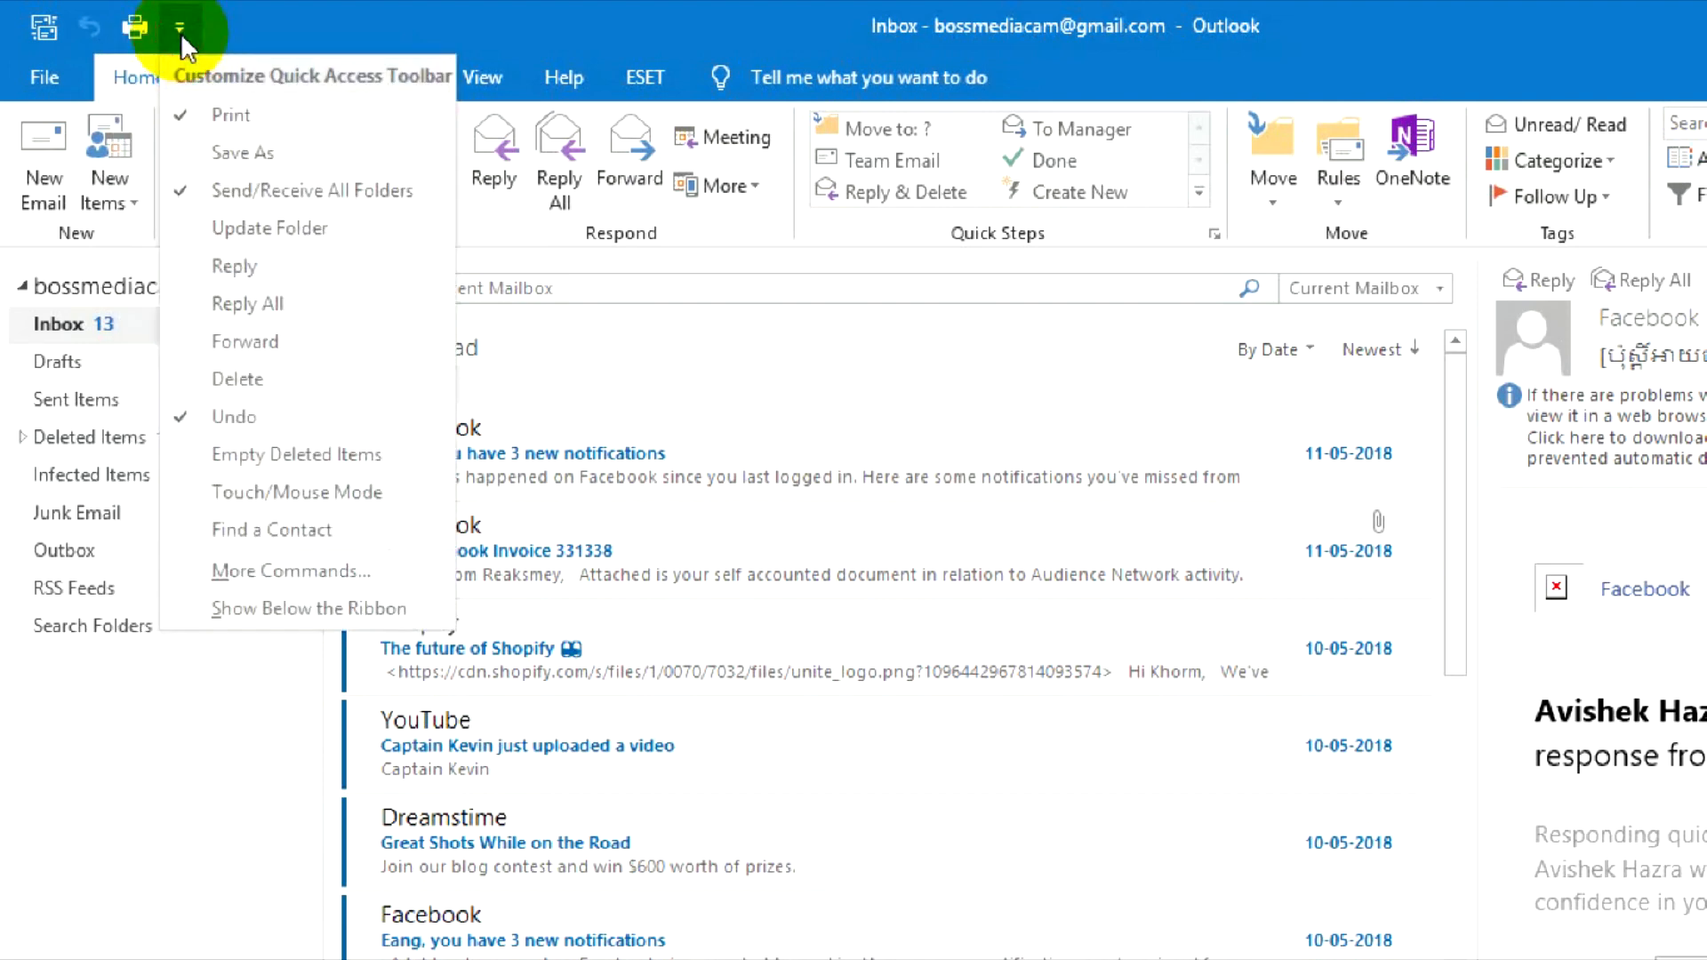
mouse_move(290, 571)
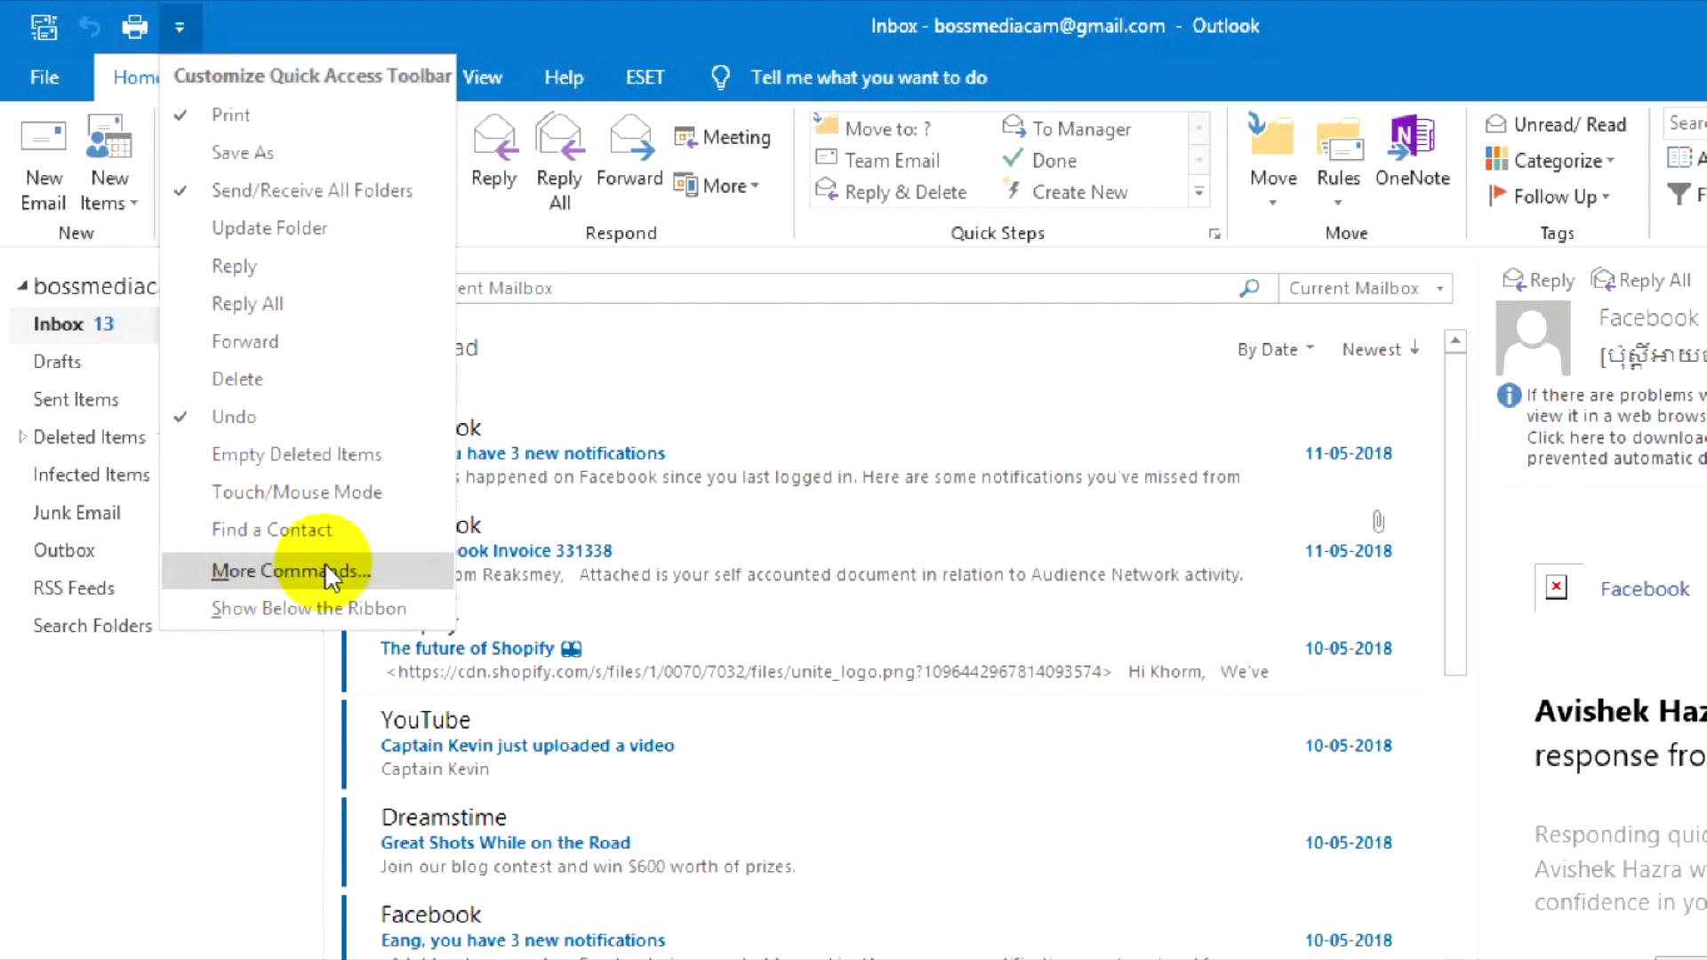
click(290, 571)
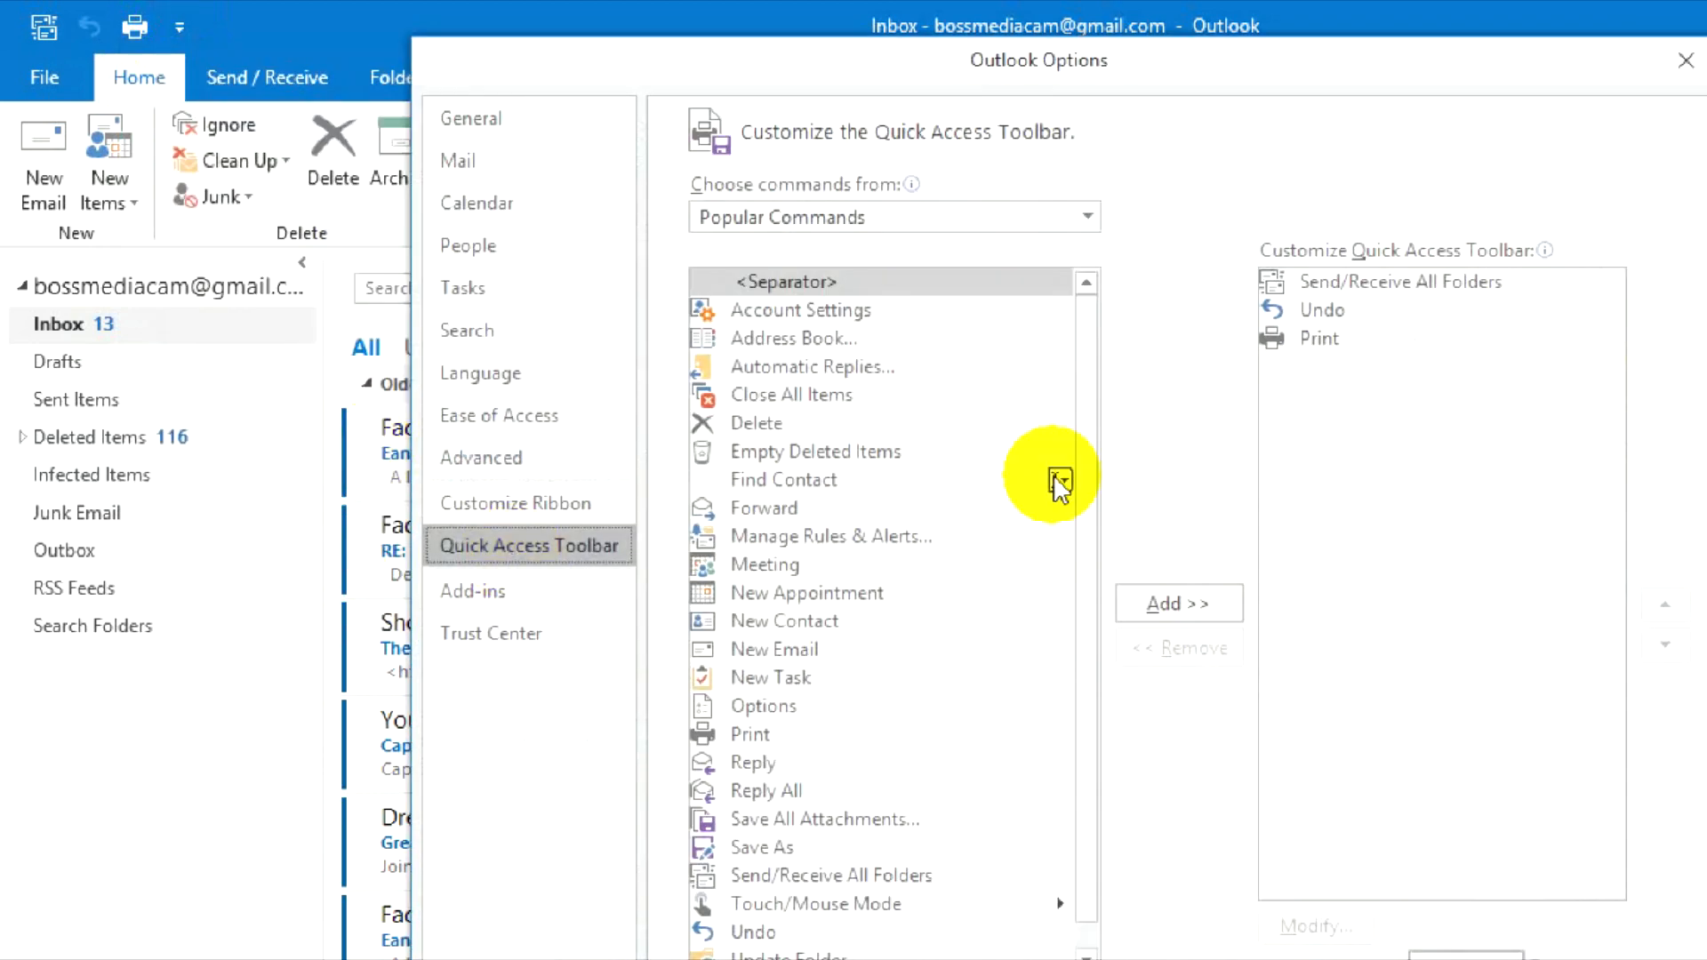
mouse_move(891, 462)
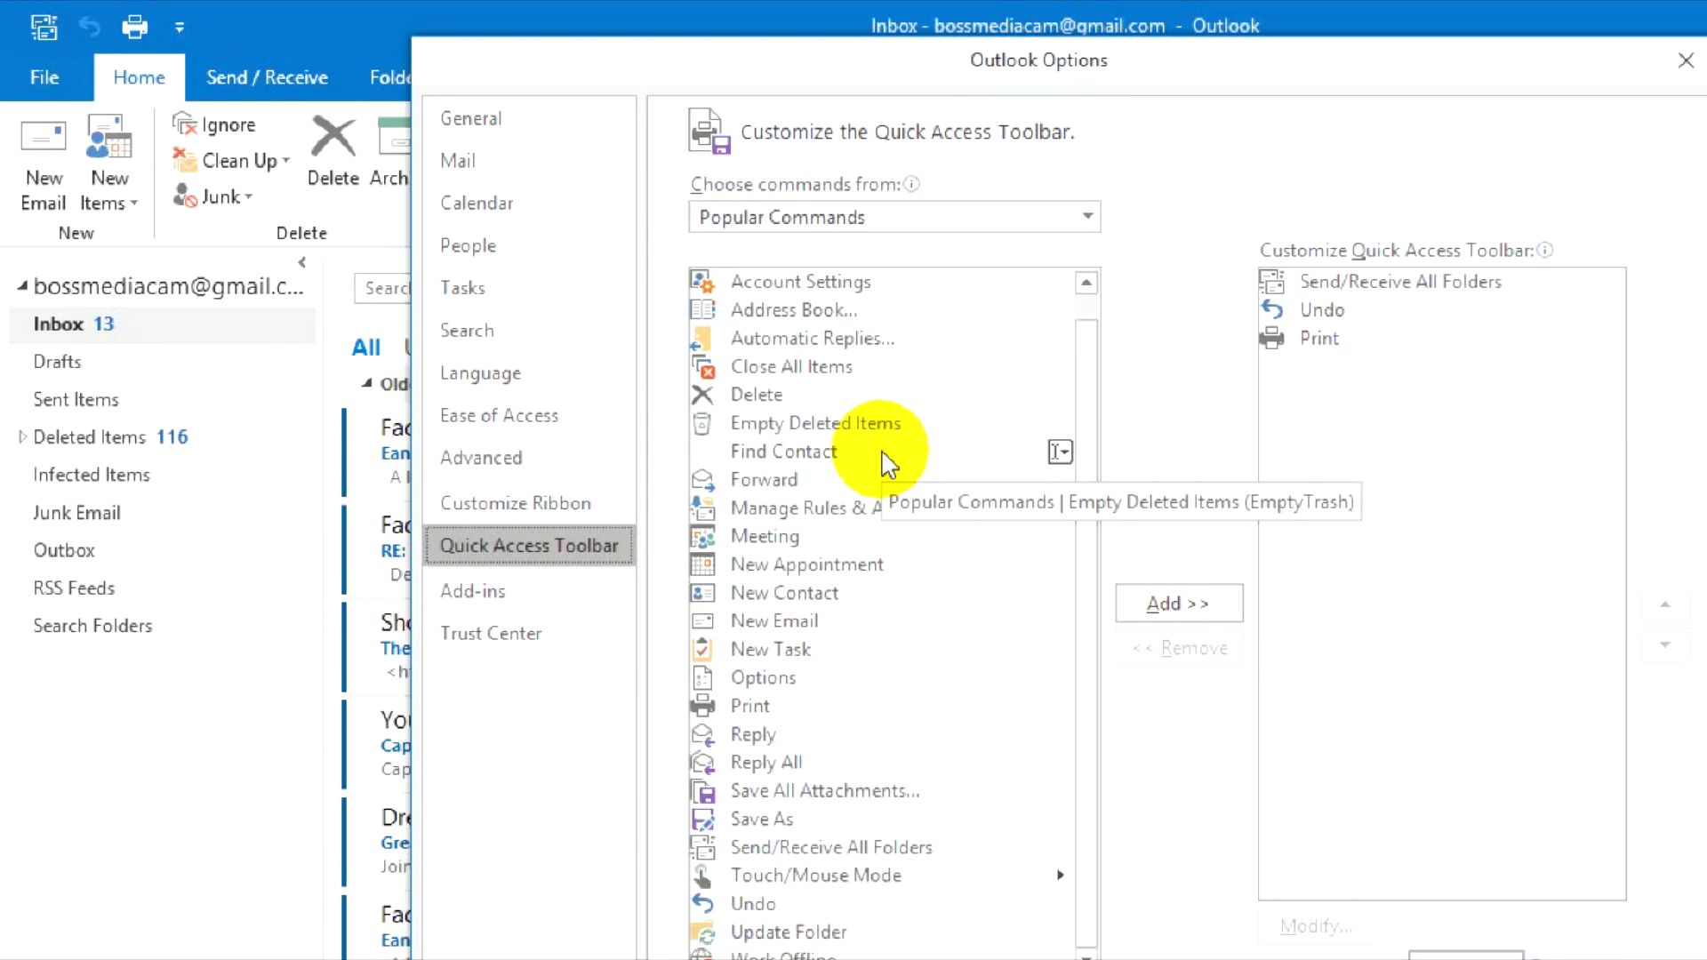
mouse_move(876, 877)
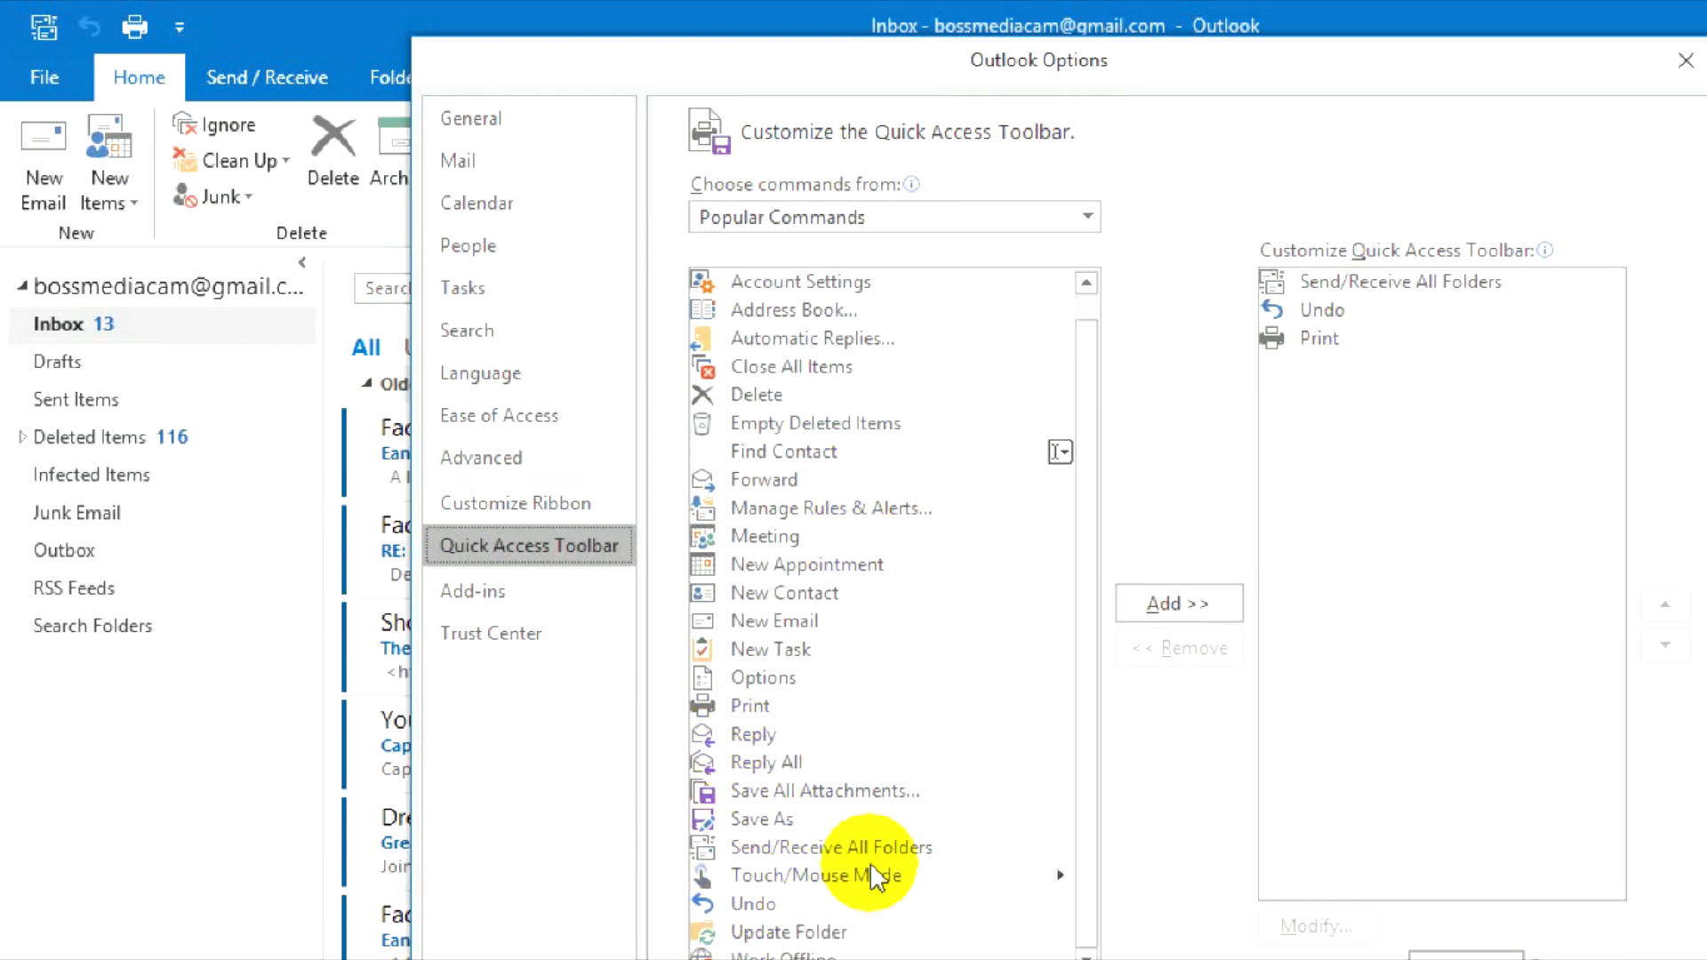
mouse_move(770, 918)
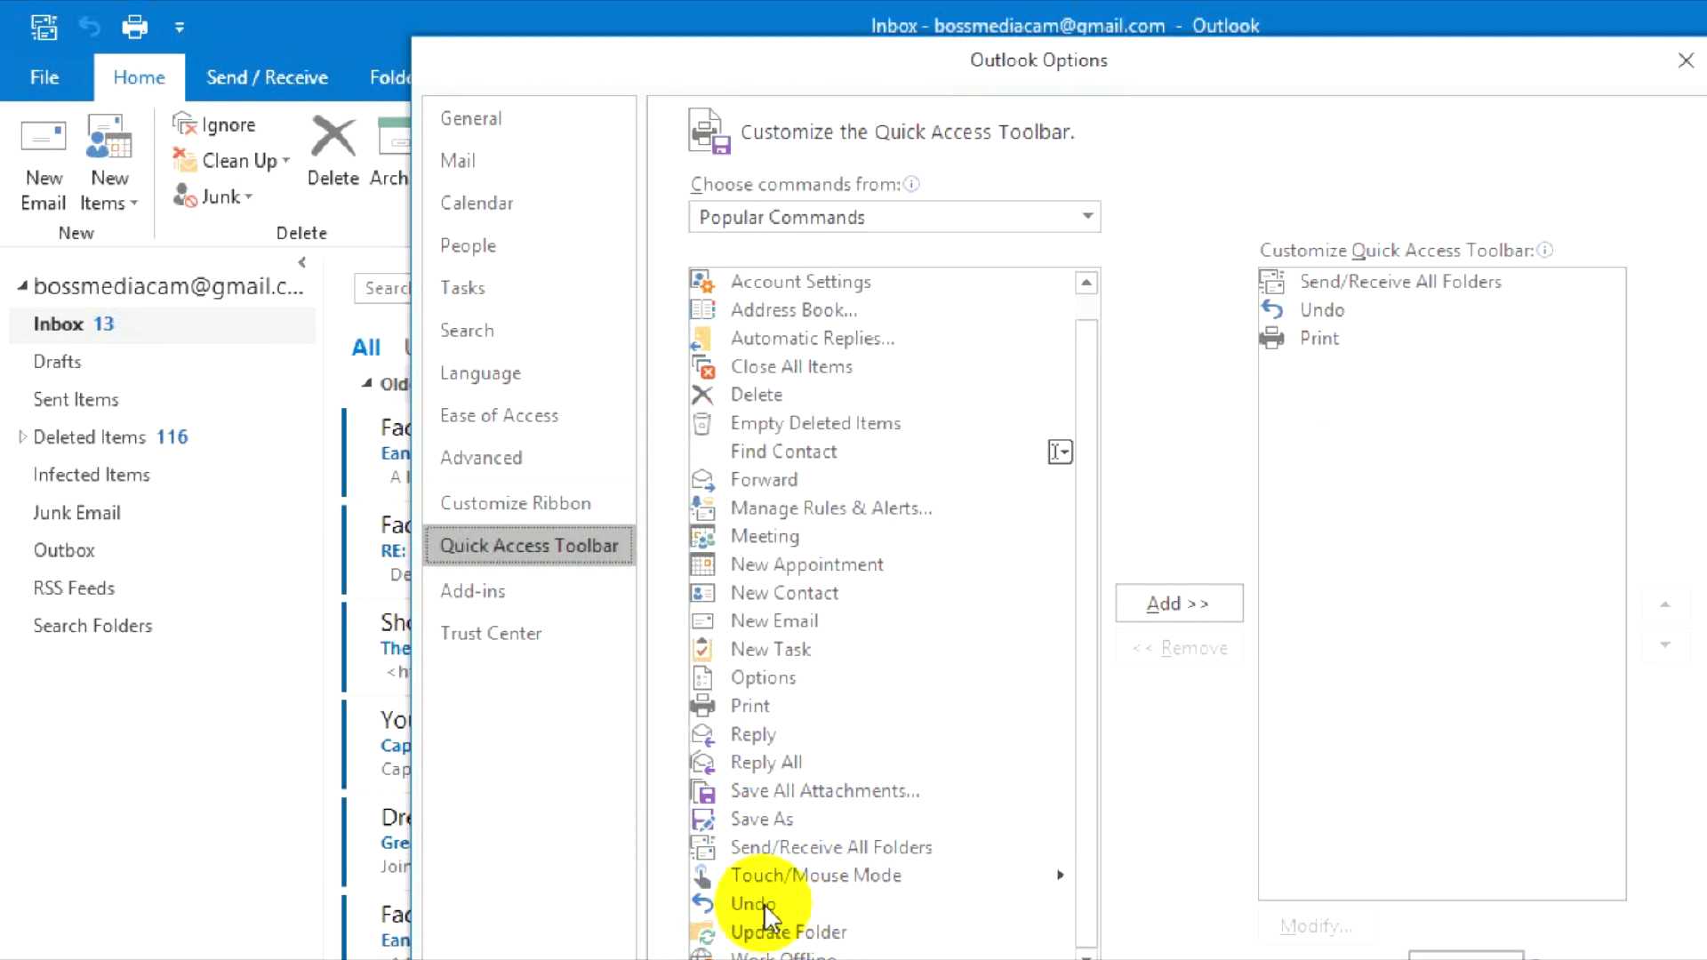
mouse_move(807, 811)
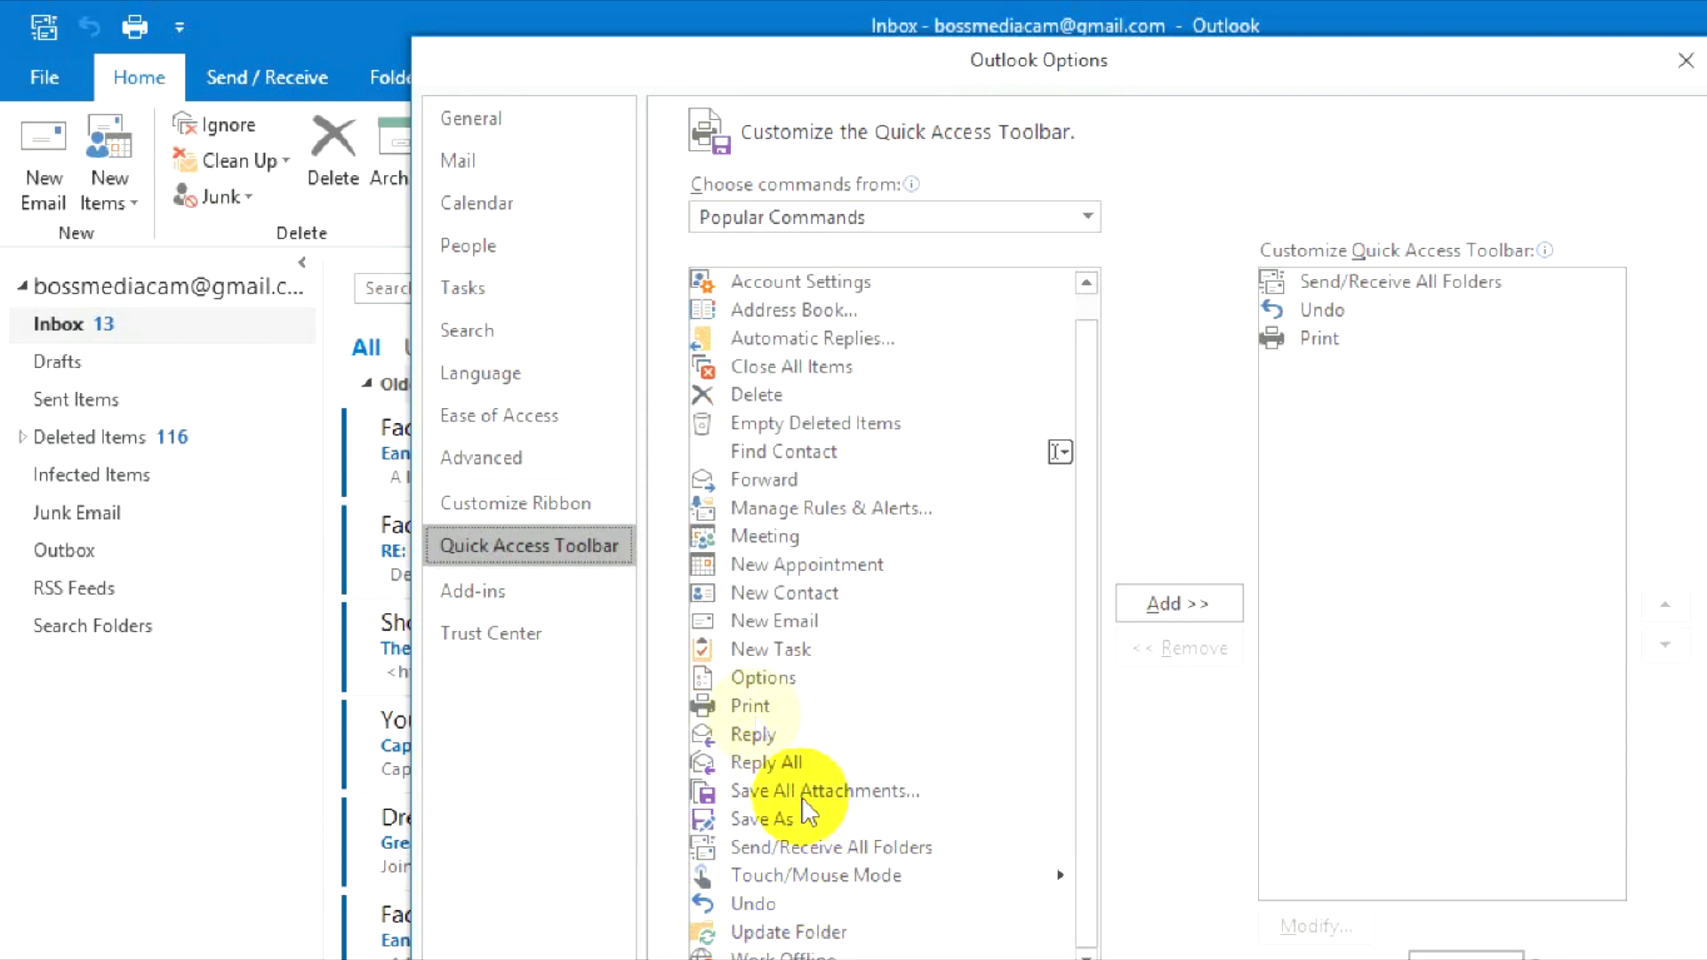
mouse_move(809, 606)
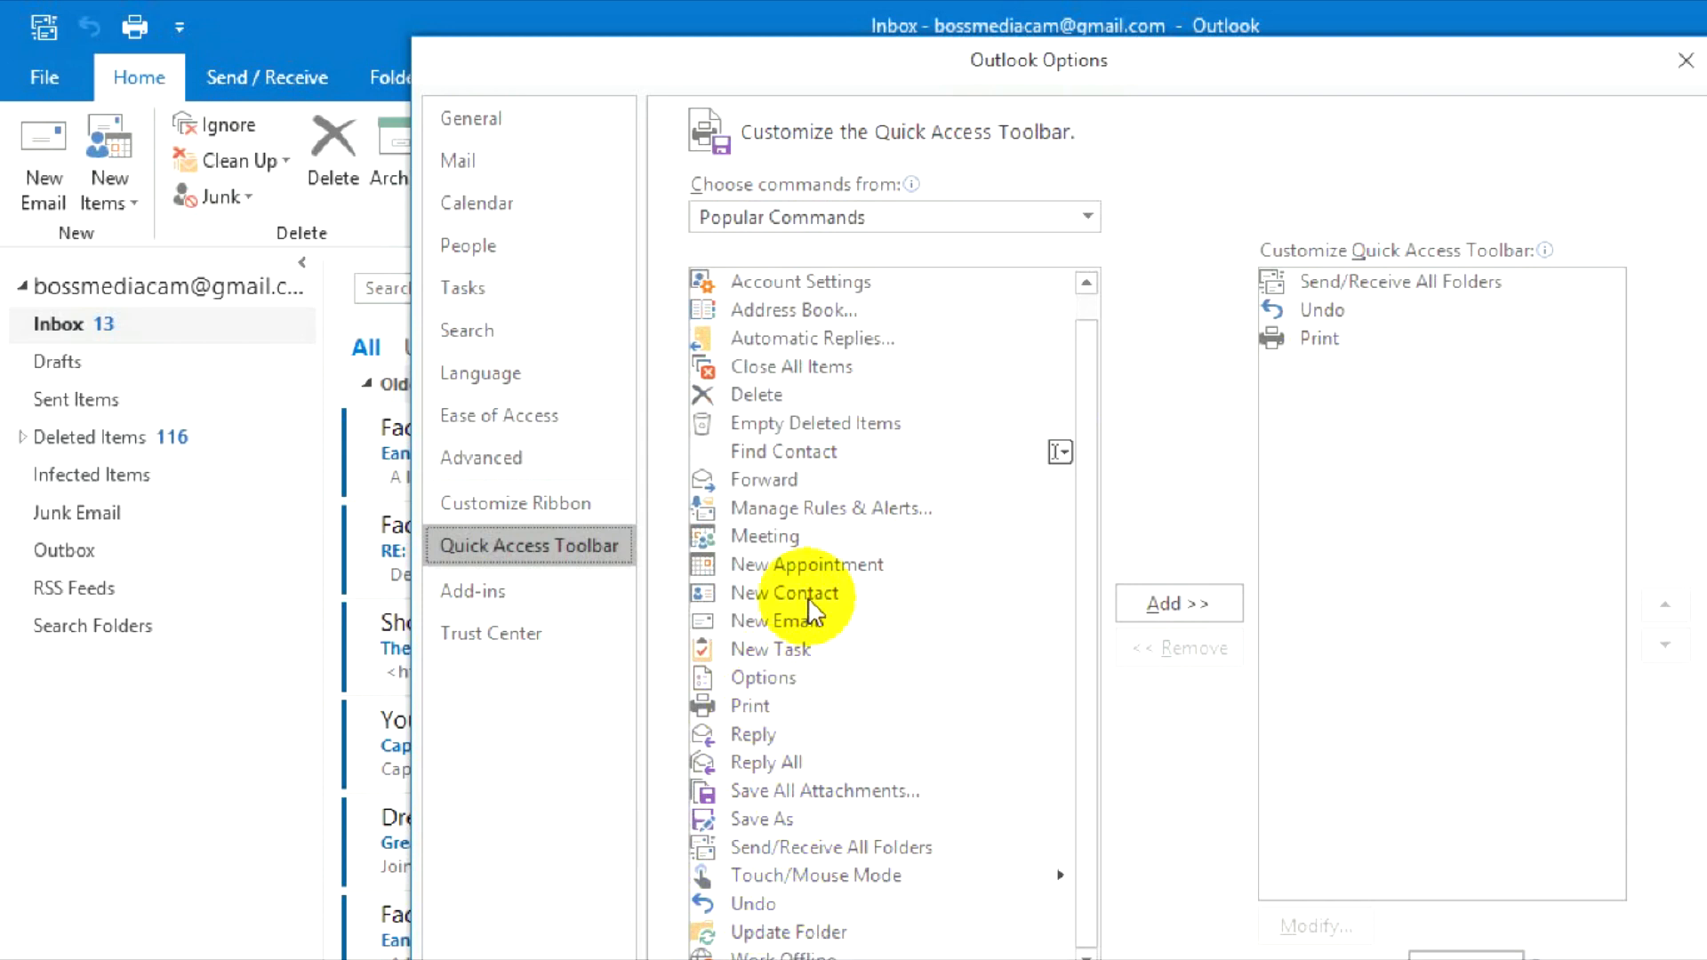
mouse_move(871, 589)
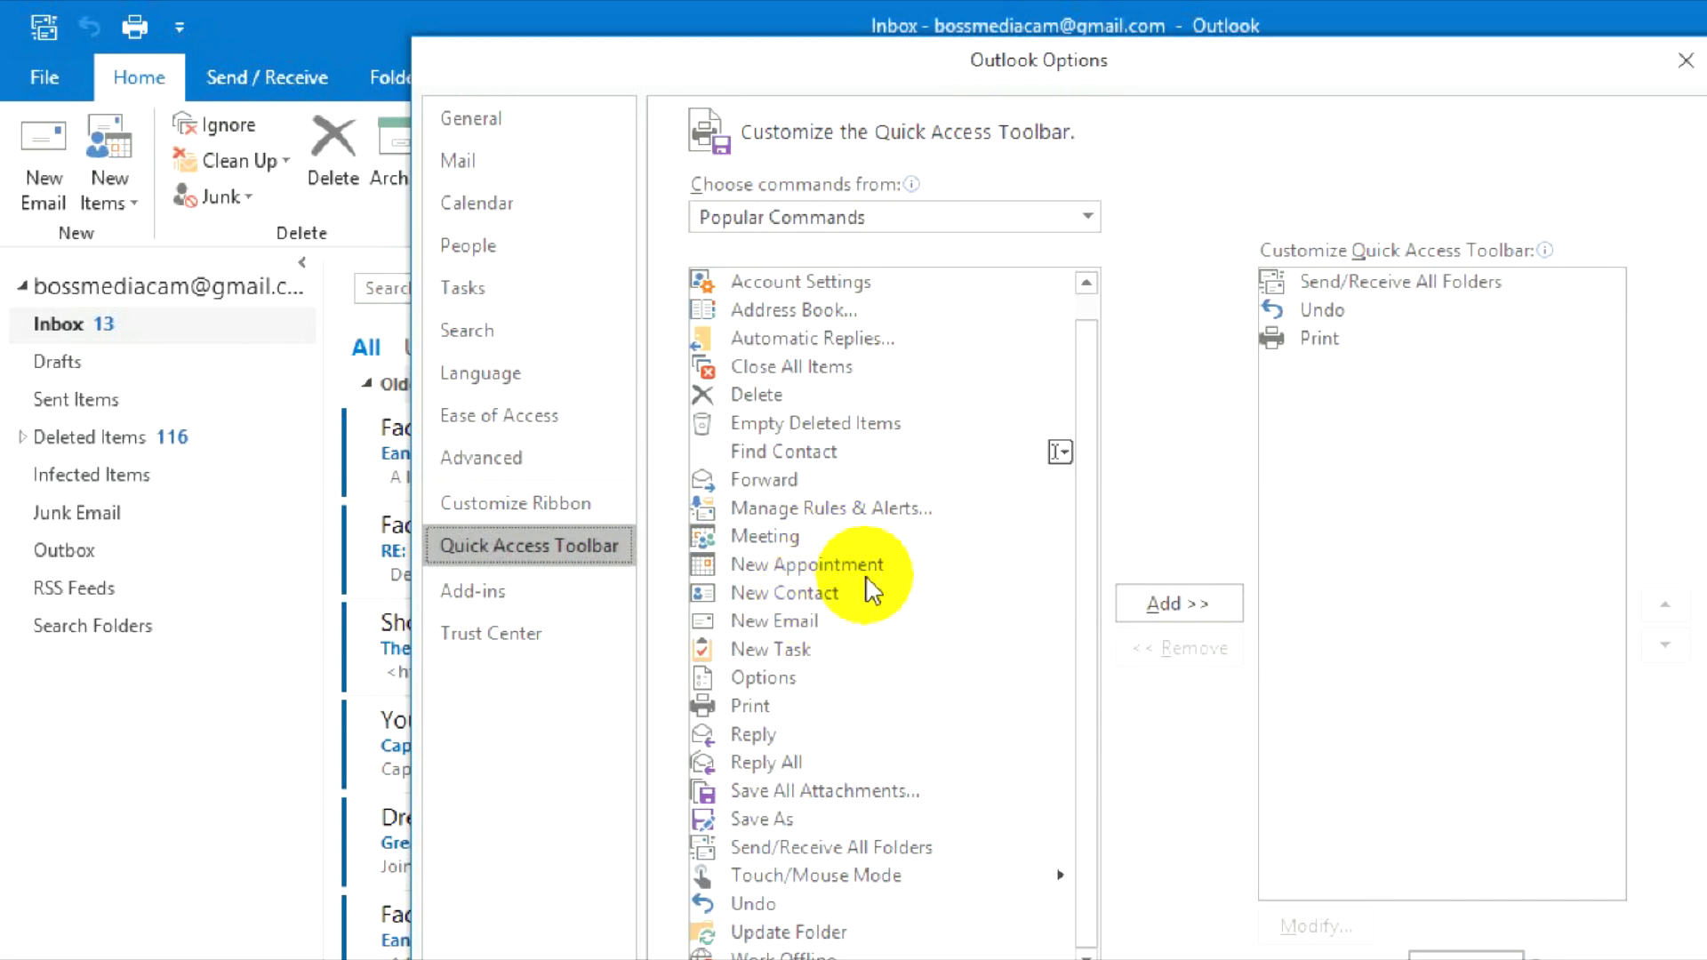
mouse_move(838, 784)
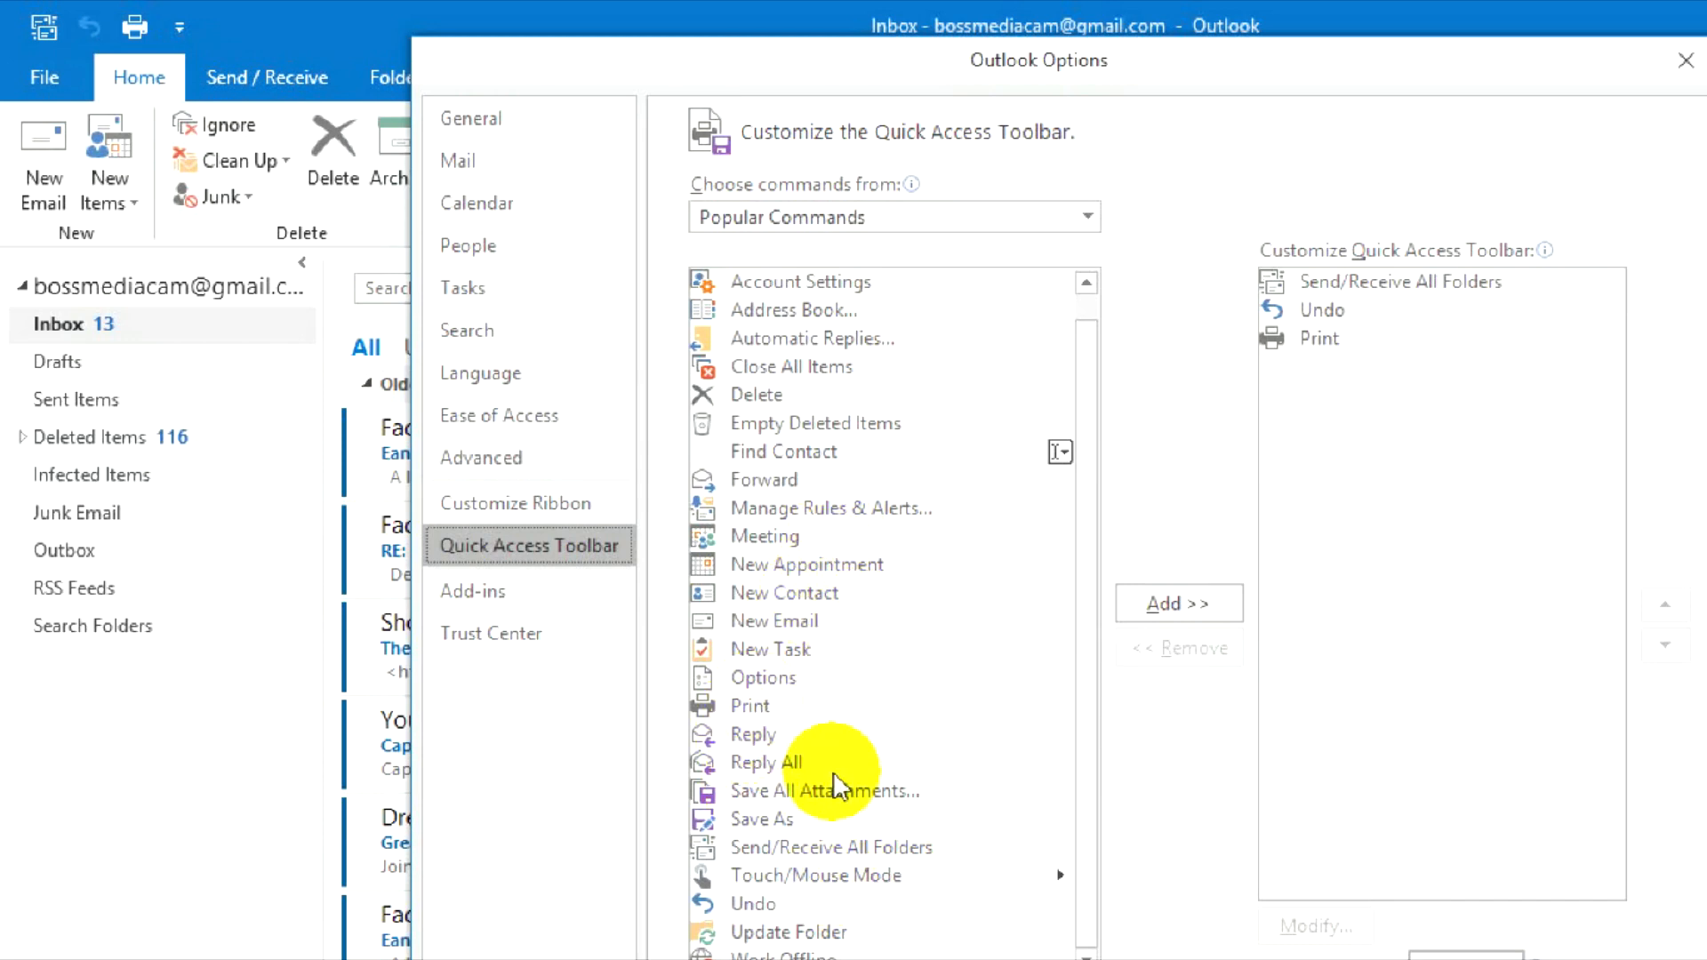
- Add the Reply command from Popular Commands to the Quick Access Toolbar
click(752, 735)
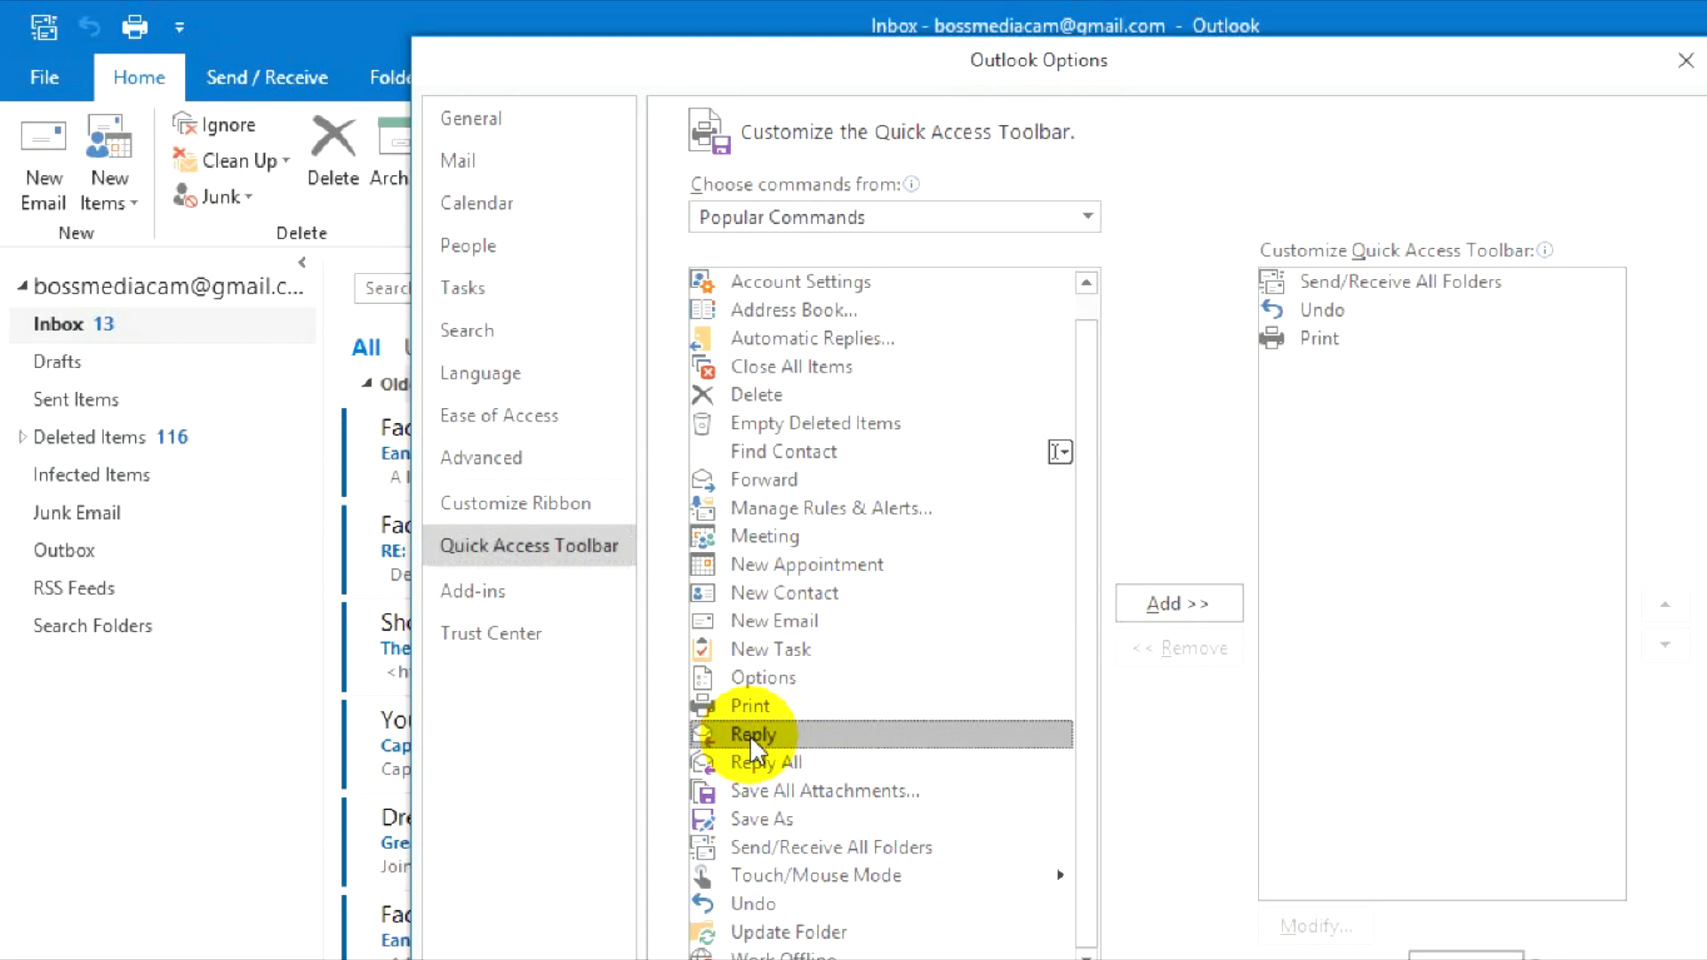
click(1177, 602)
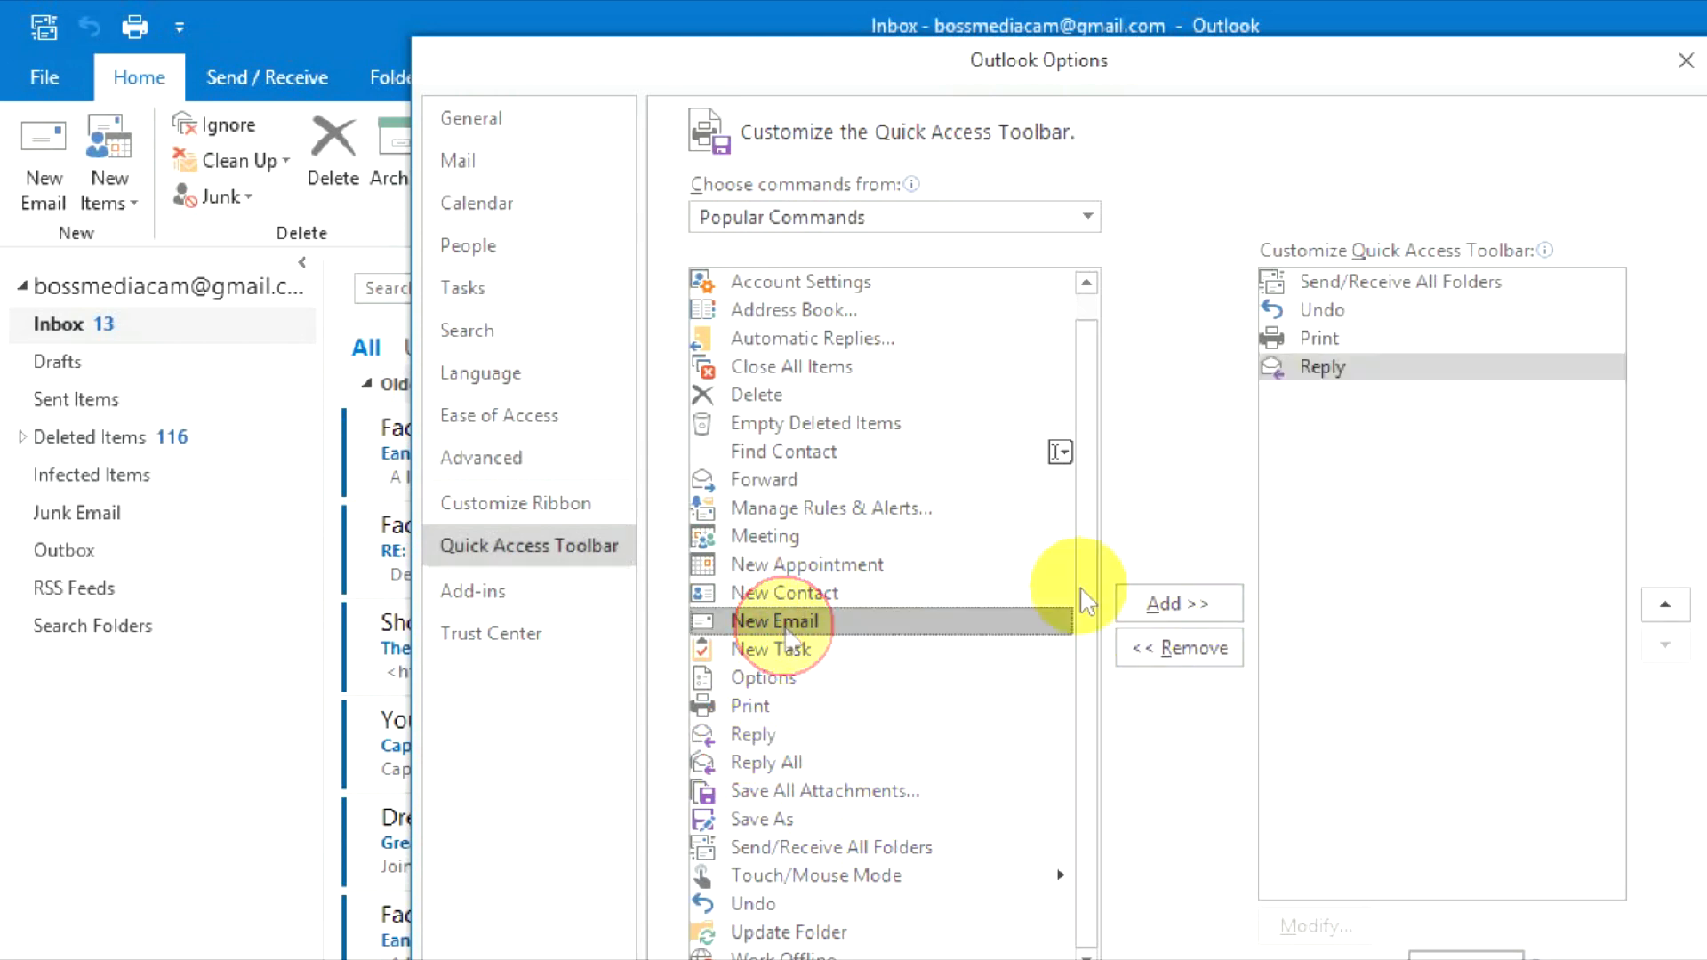
click(1177, 604)
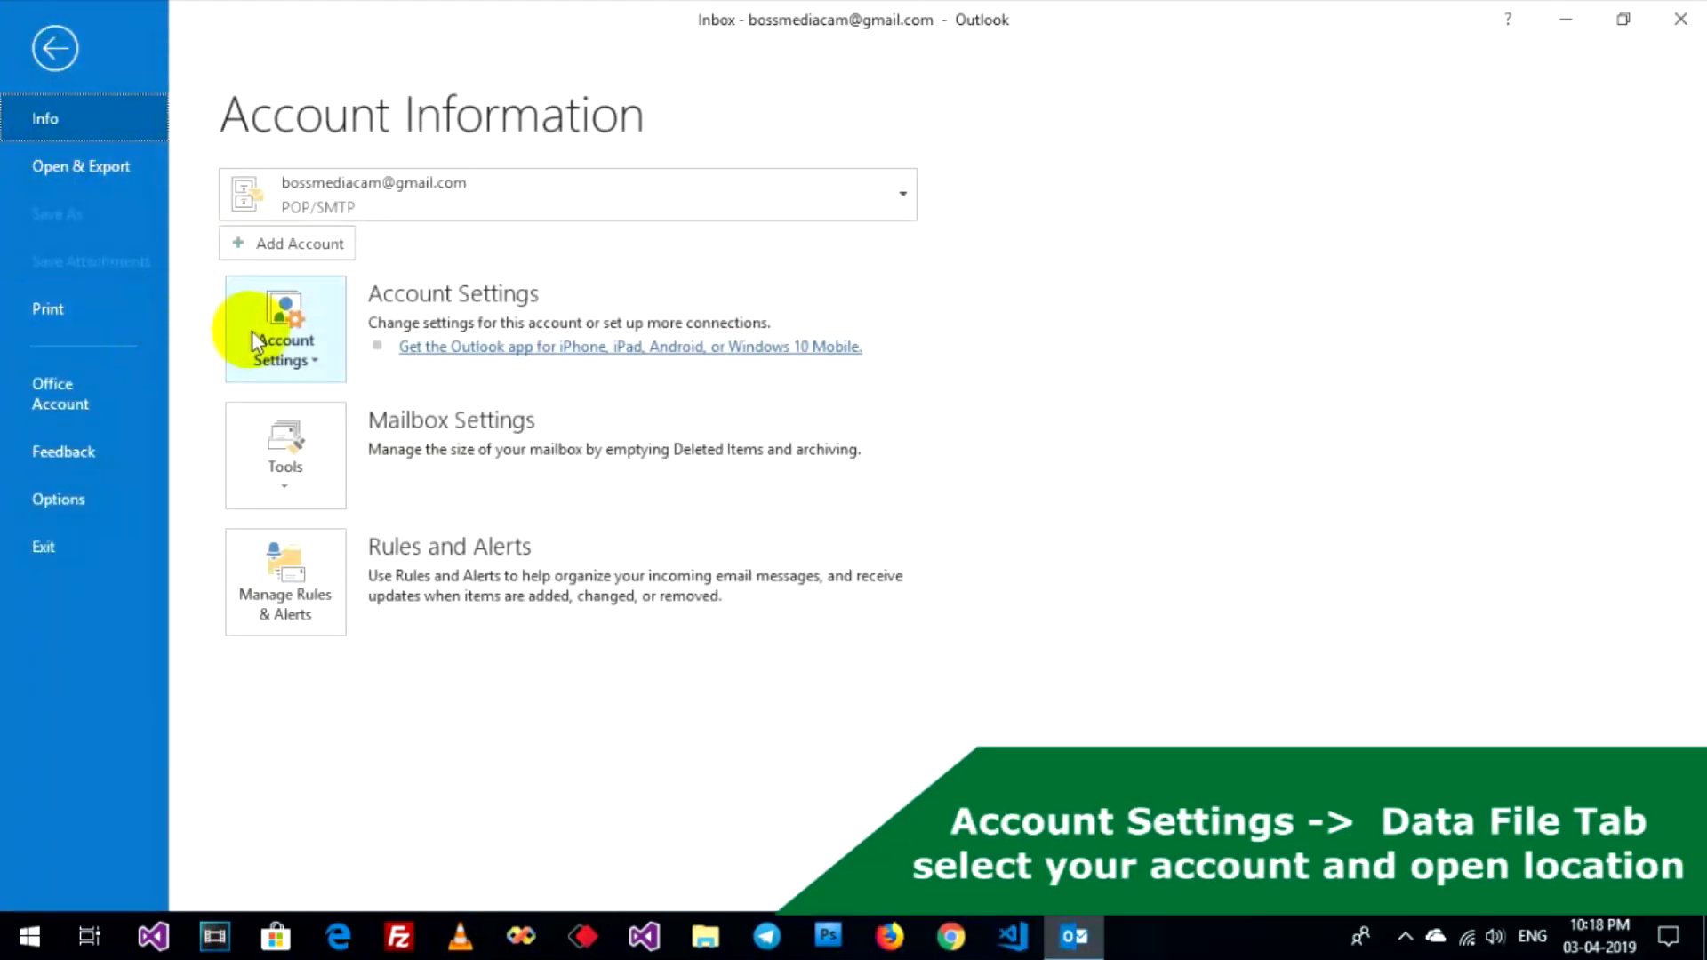
- From Account Settings, select the account's .pst data file and show its folder in File Explorer
click(55, 46)
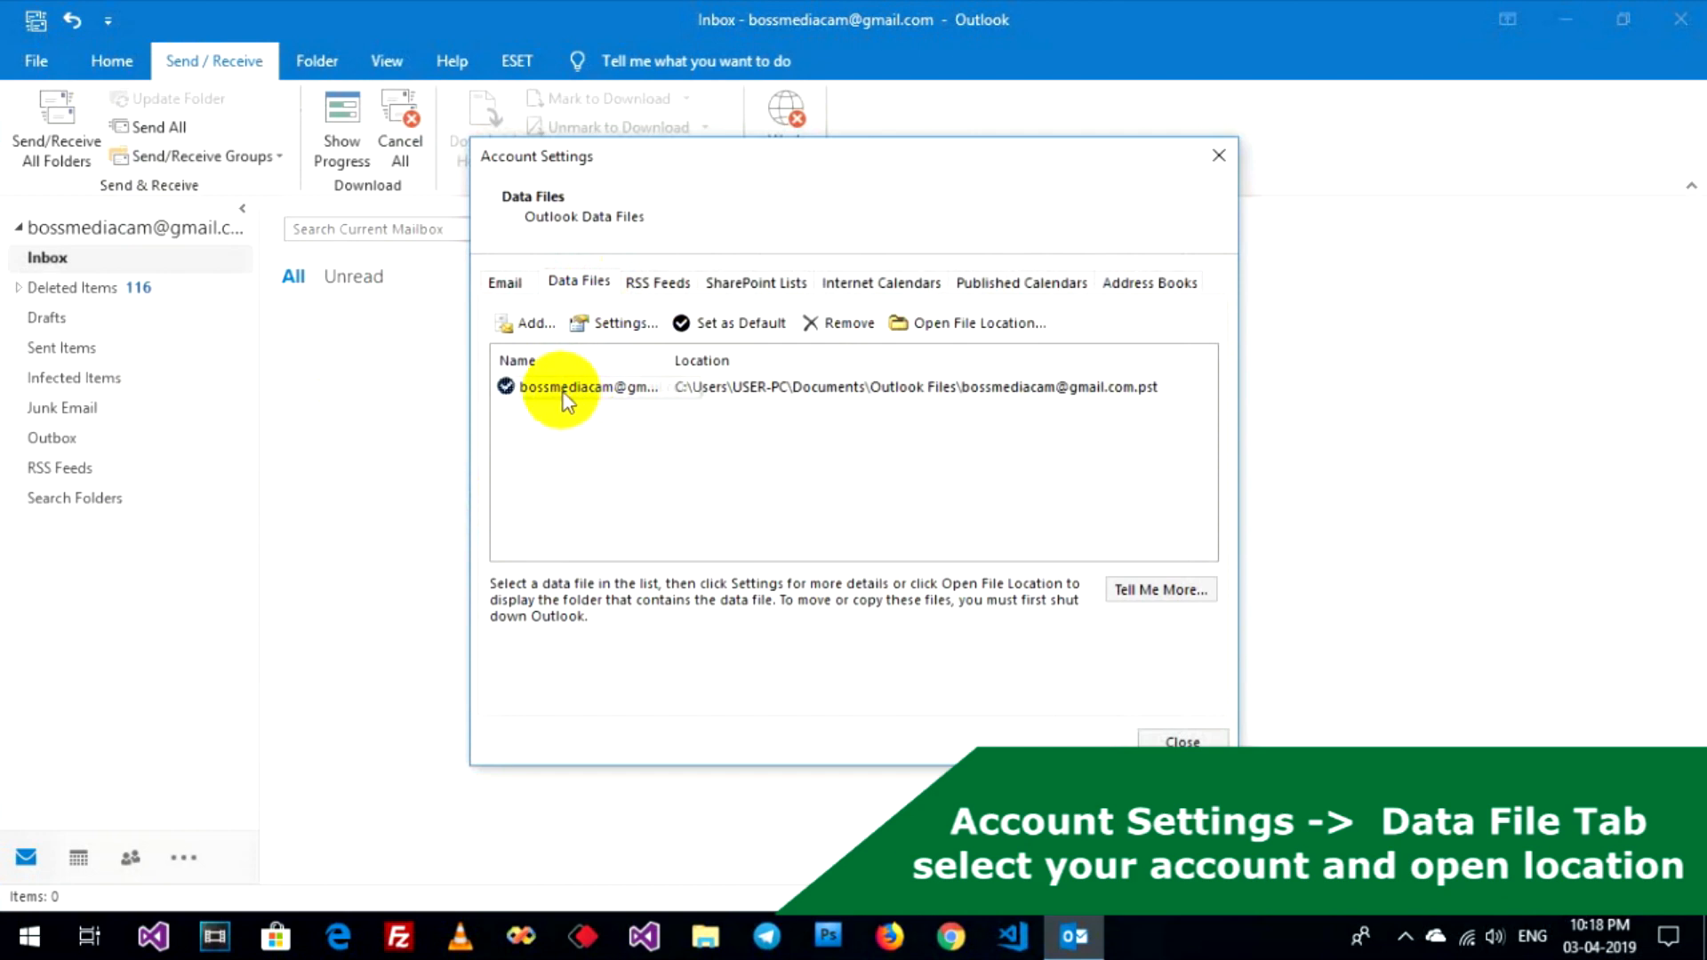
click(591, 386)
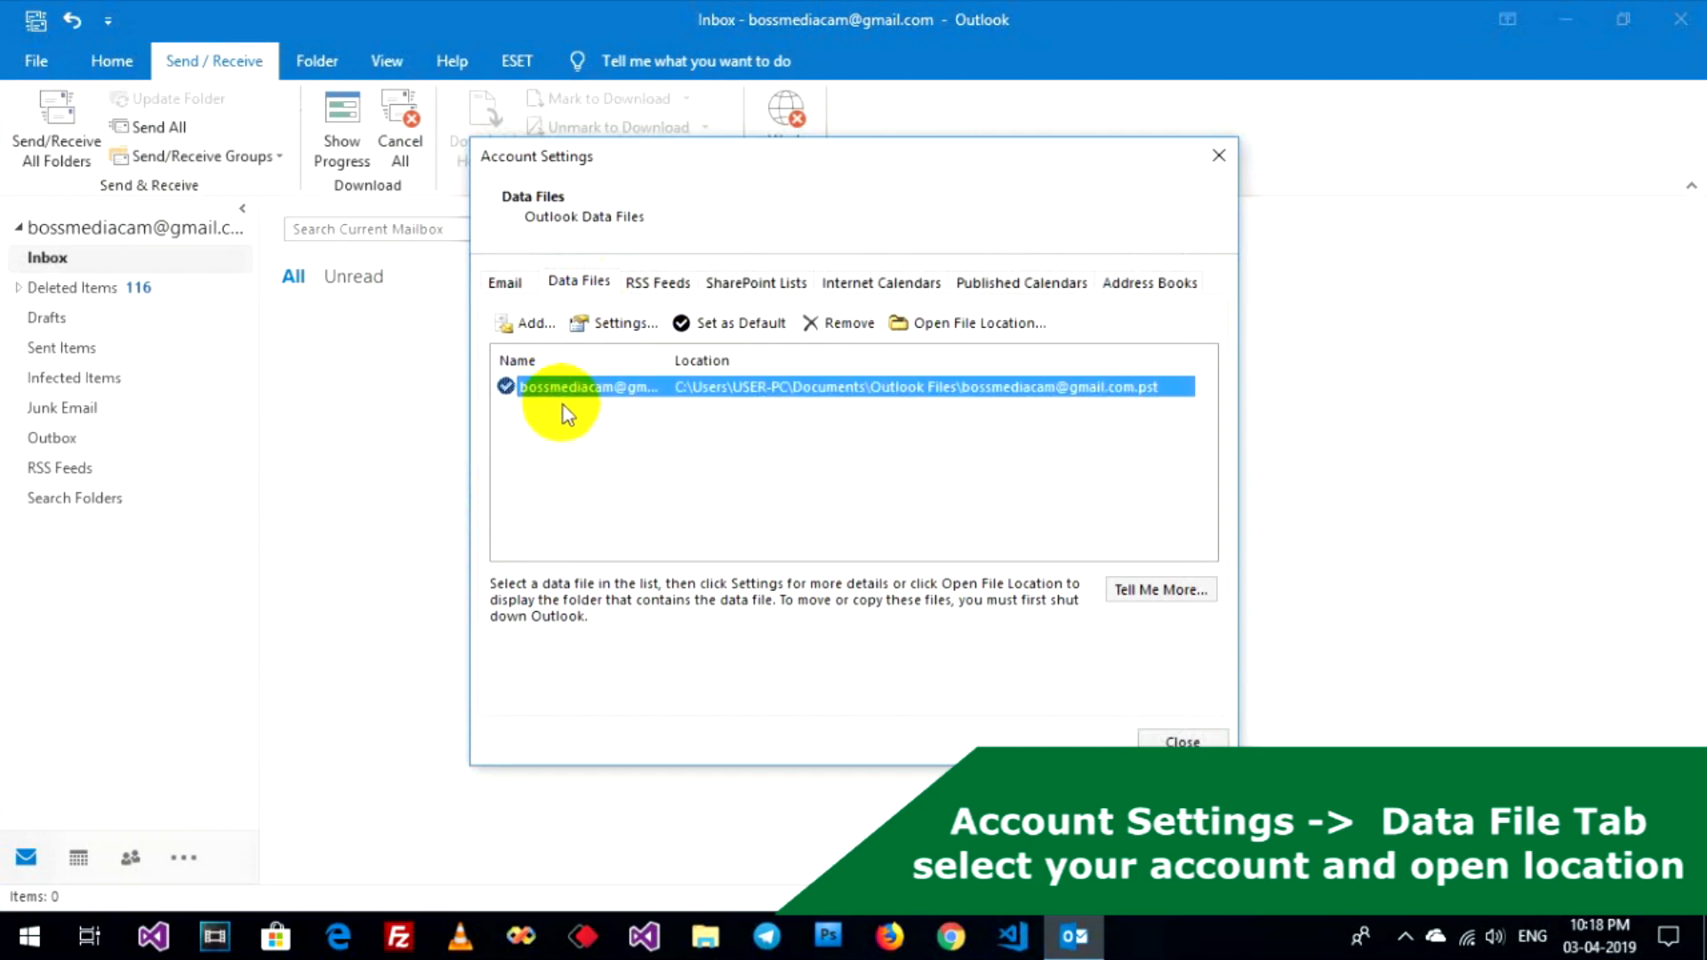
mouse_move(985, 317)
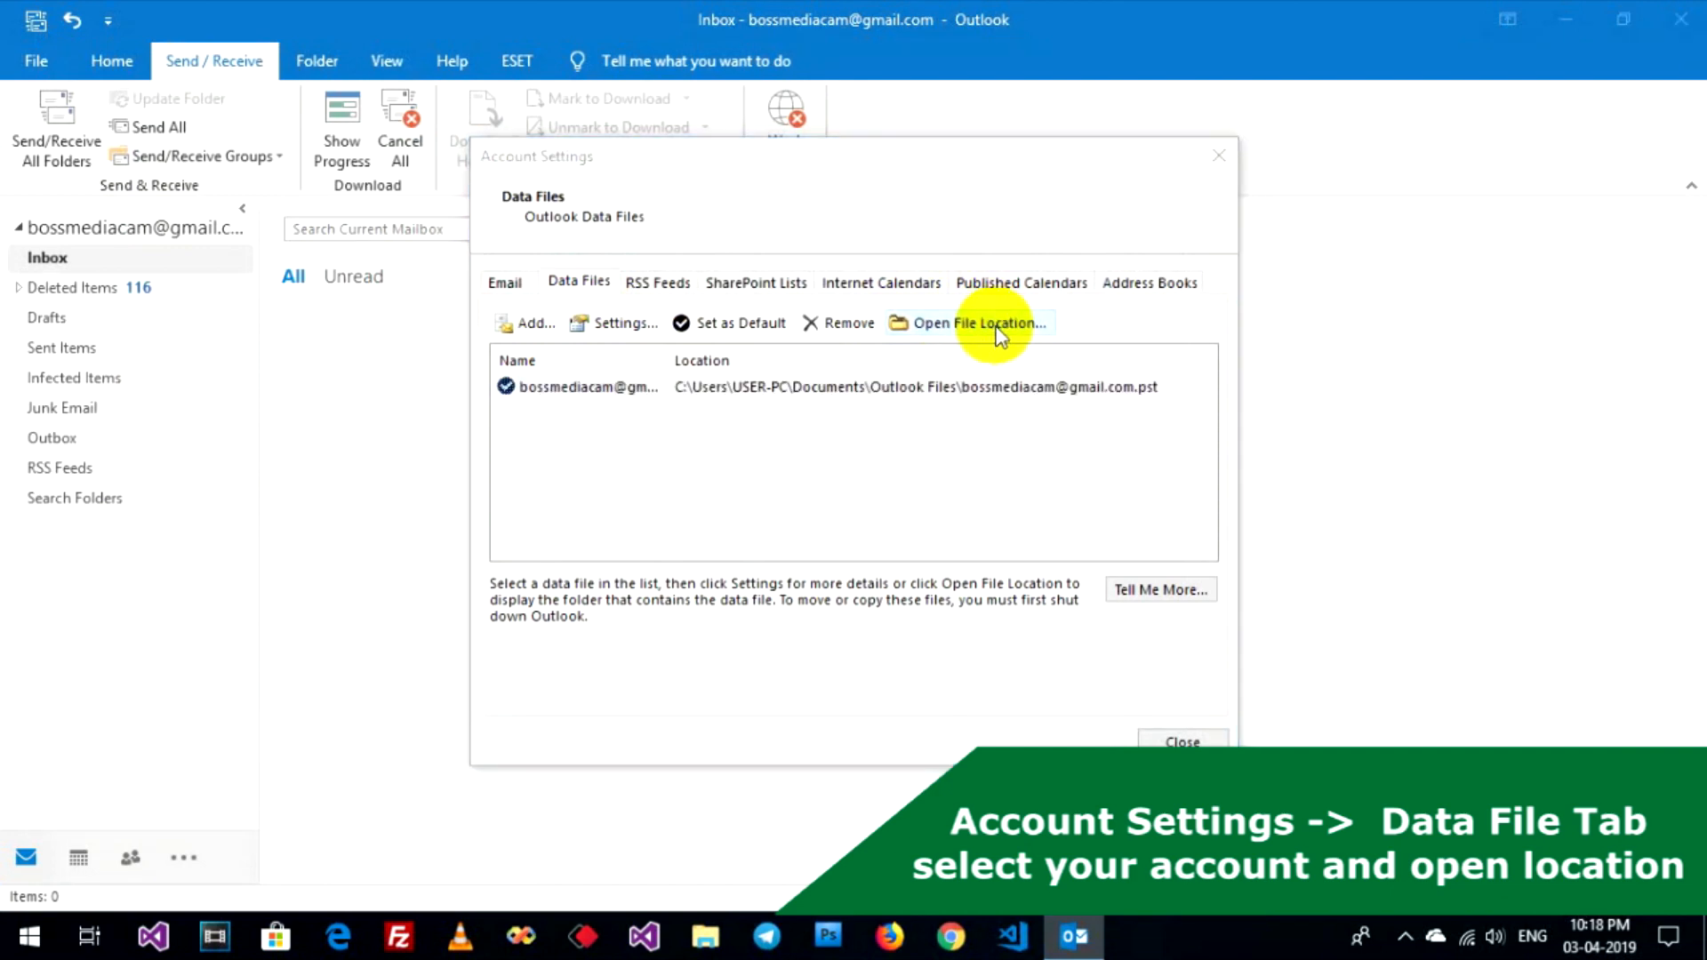
click(976, 321)
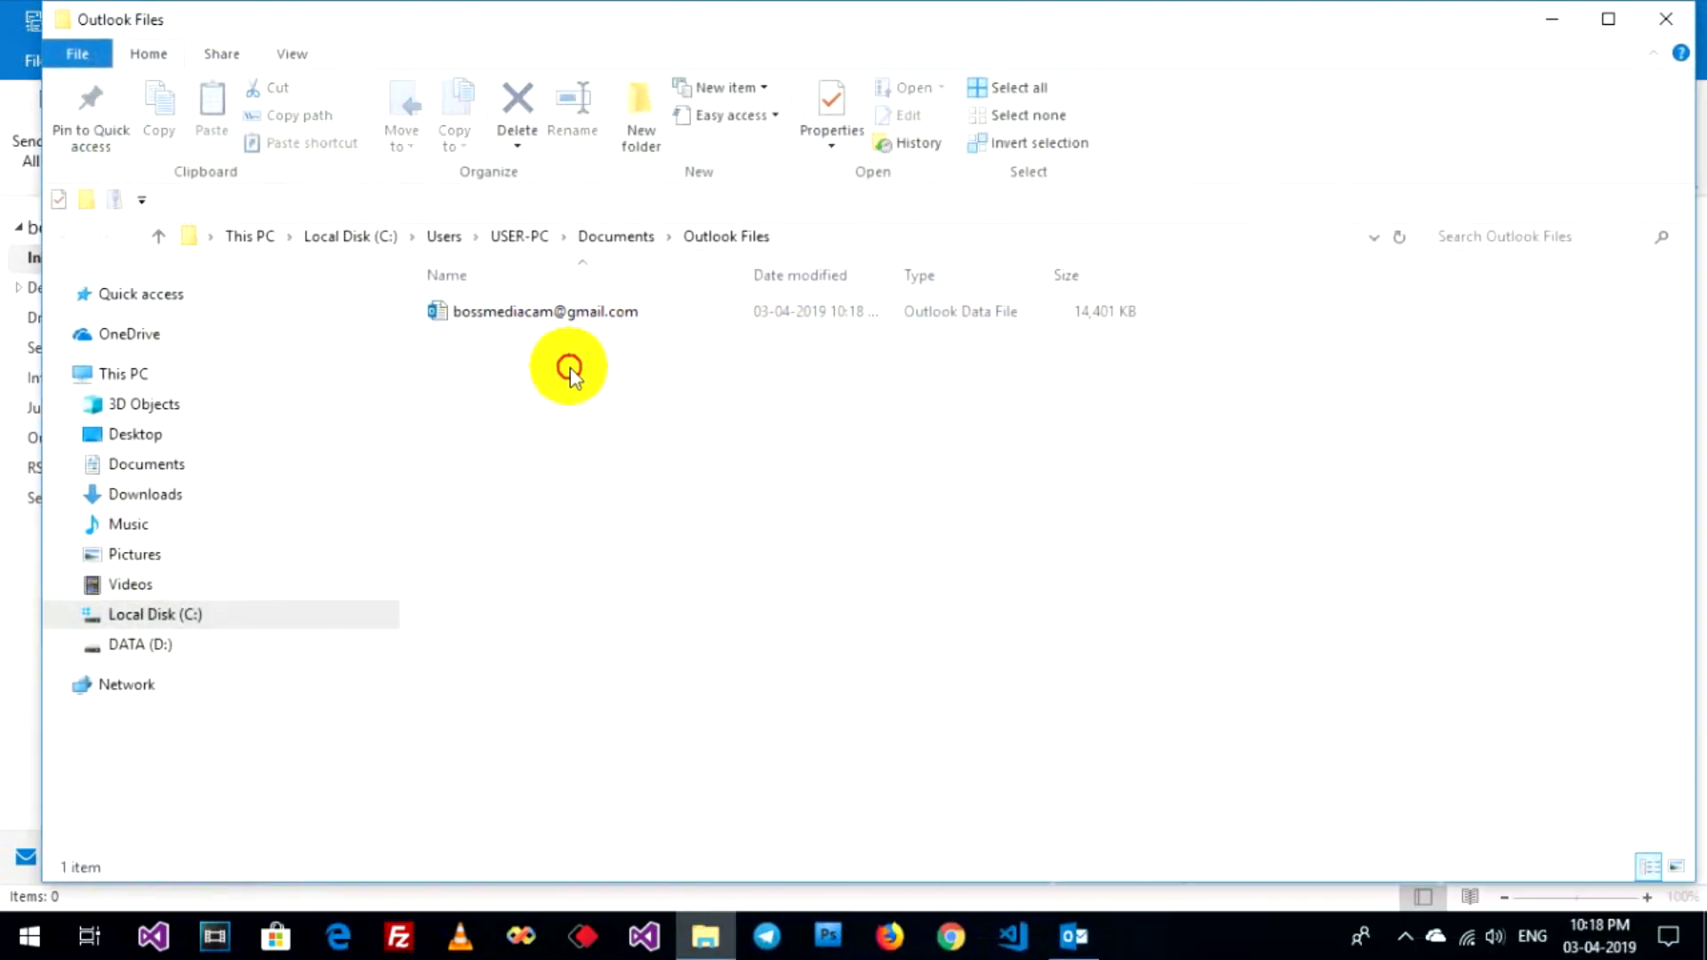
- Reveal the data folder's full path, then bring Outlook forward to close it
click(546, 311)
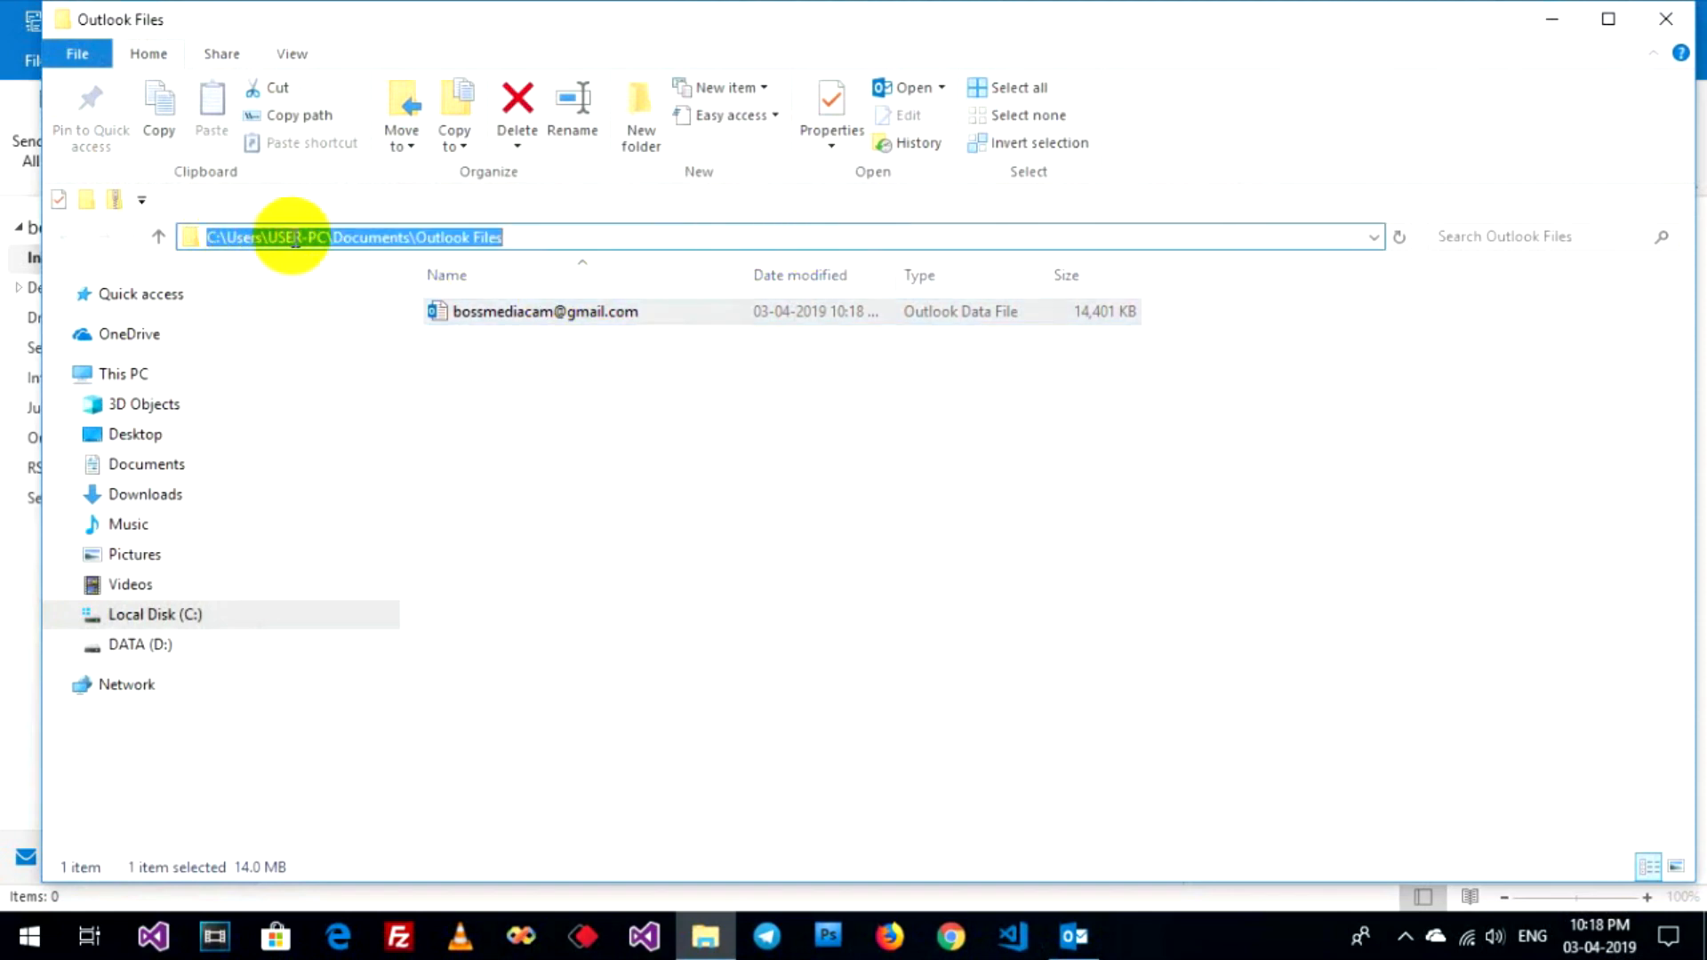
mouse_move(435, 237)
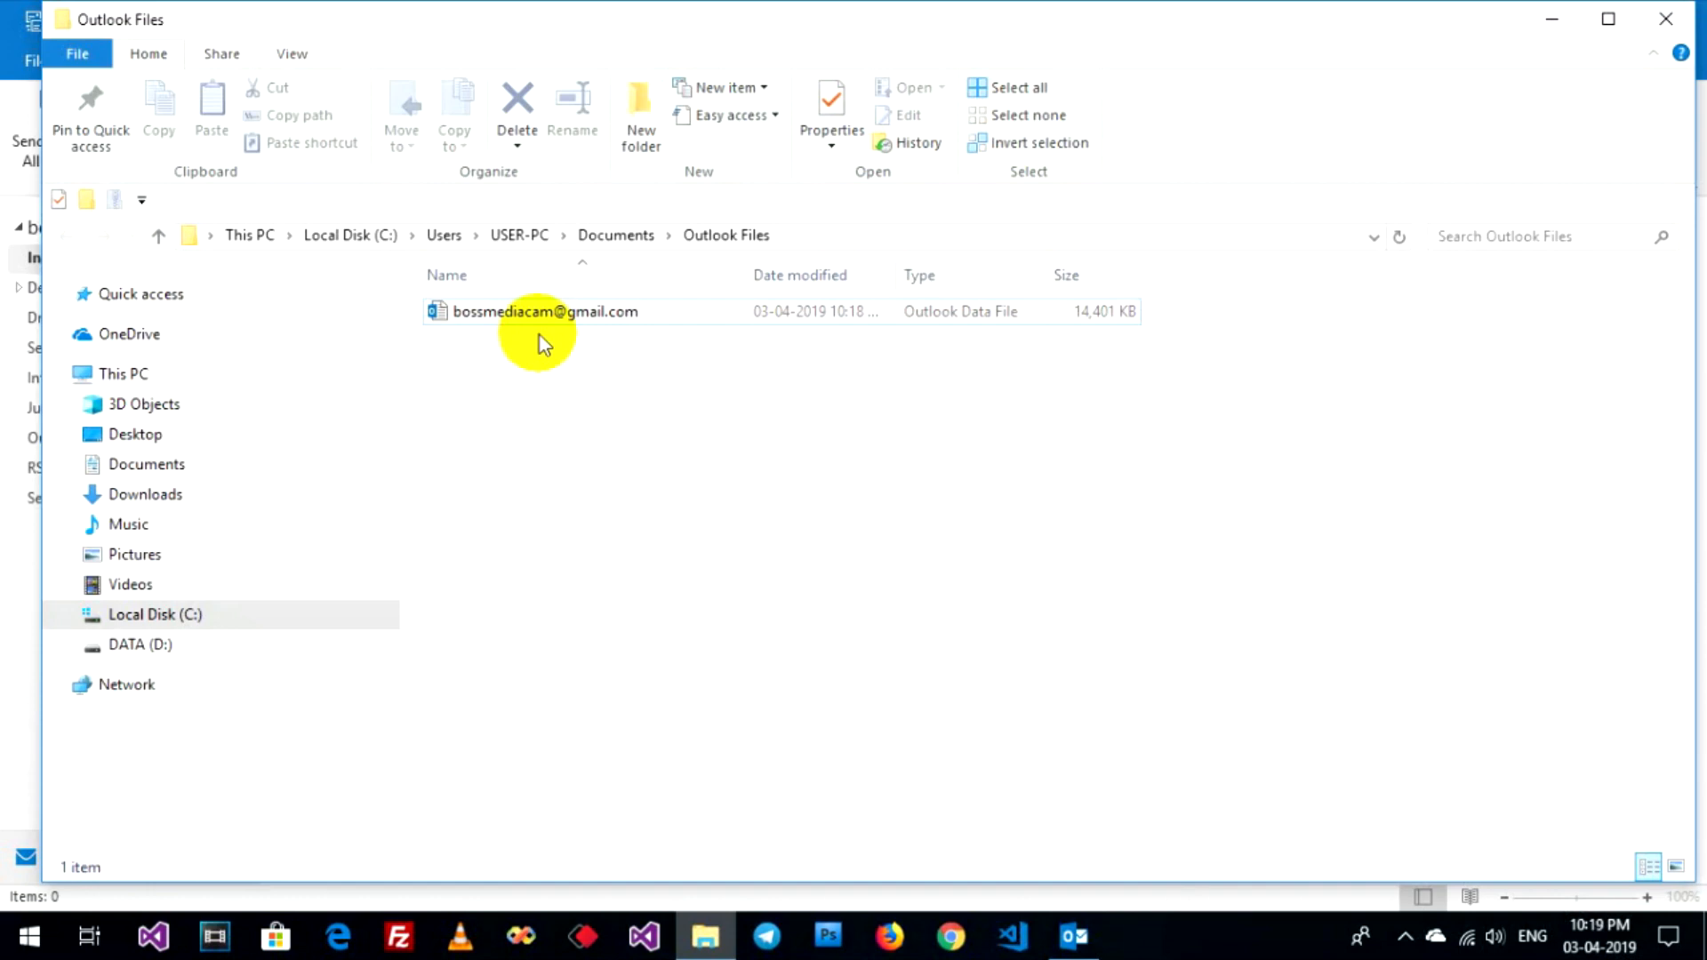
mouse_move(467, 446)
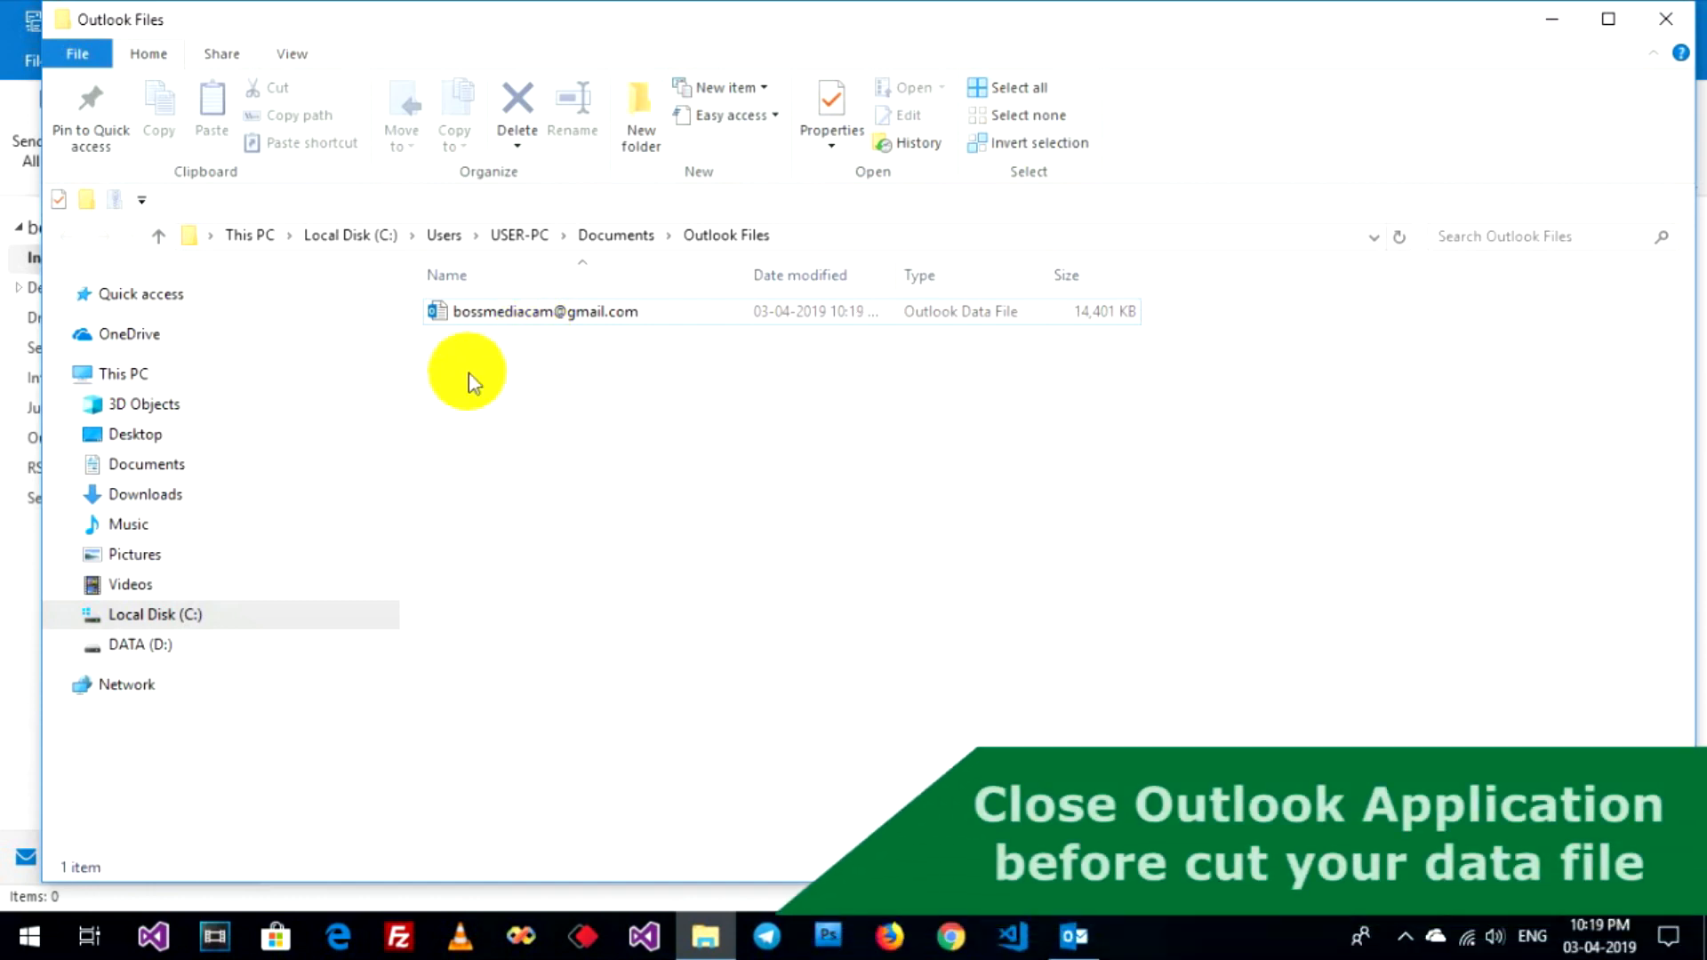
mouse_move(871, 822)
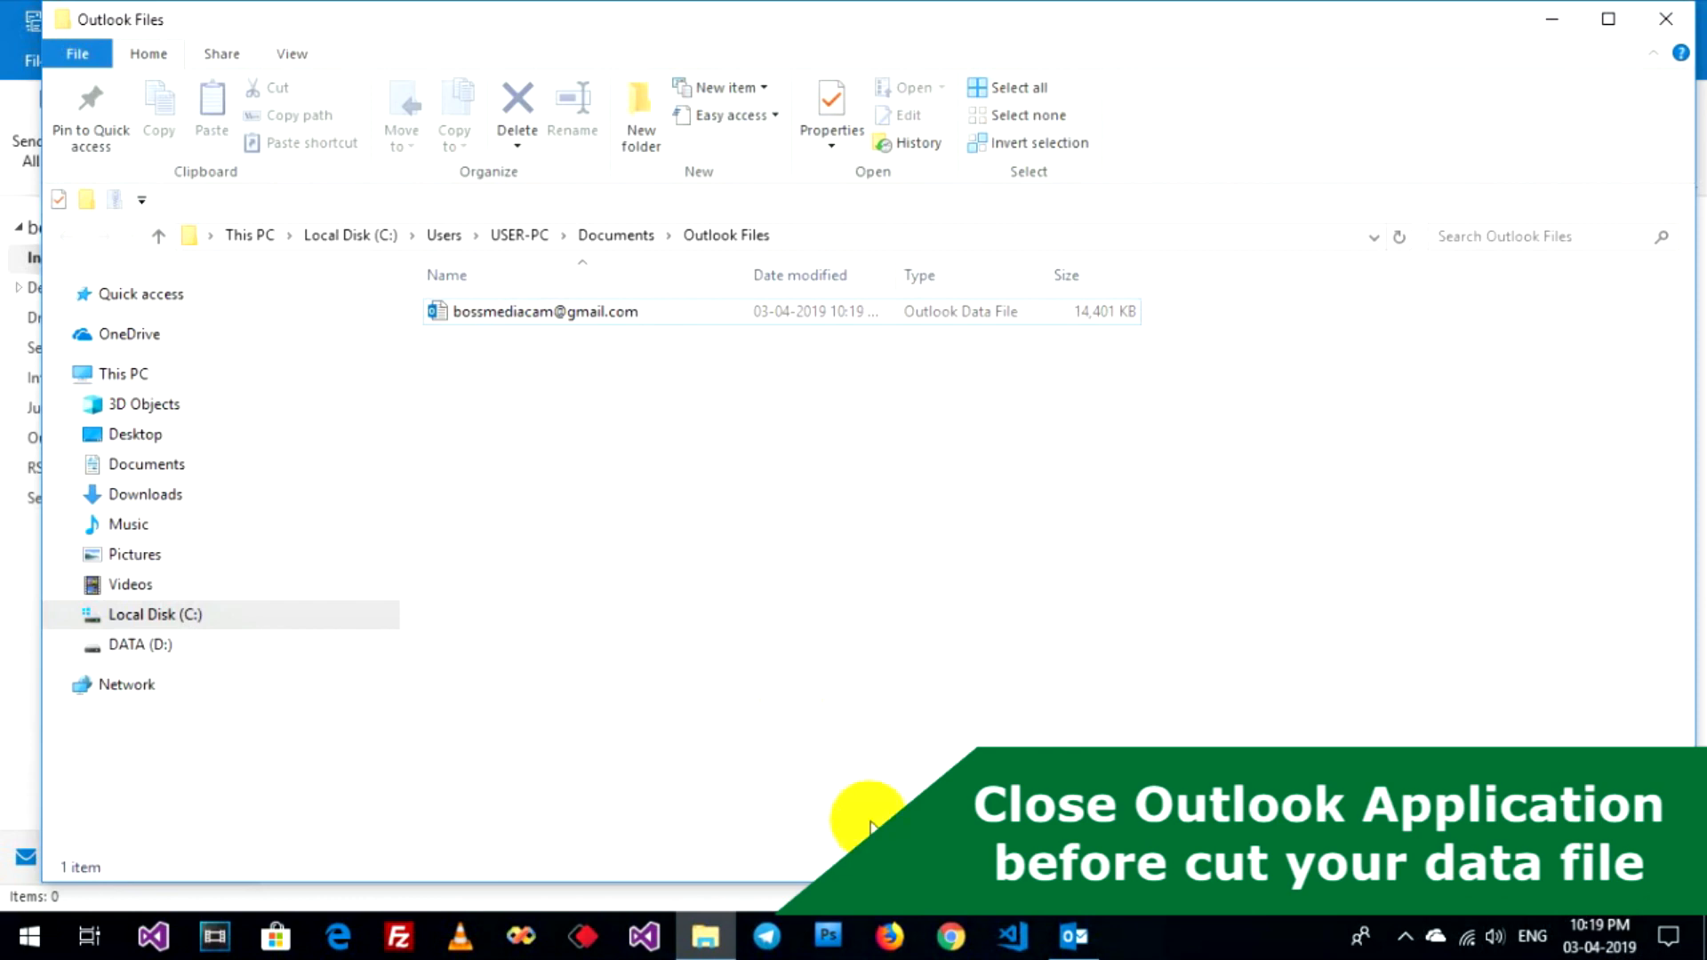
mouse_move(1074, 934)
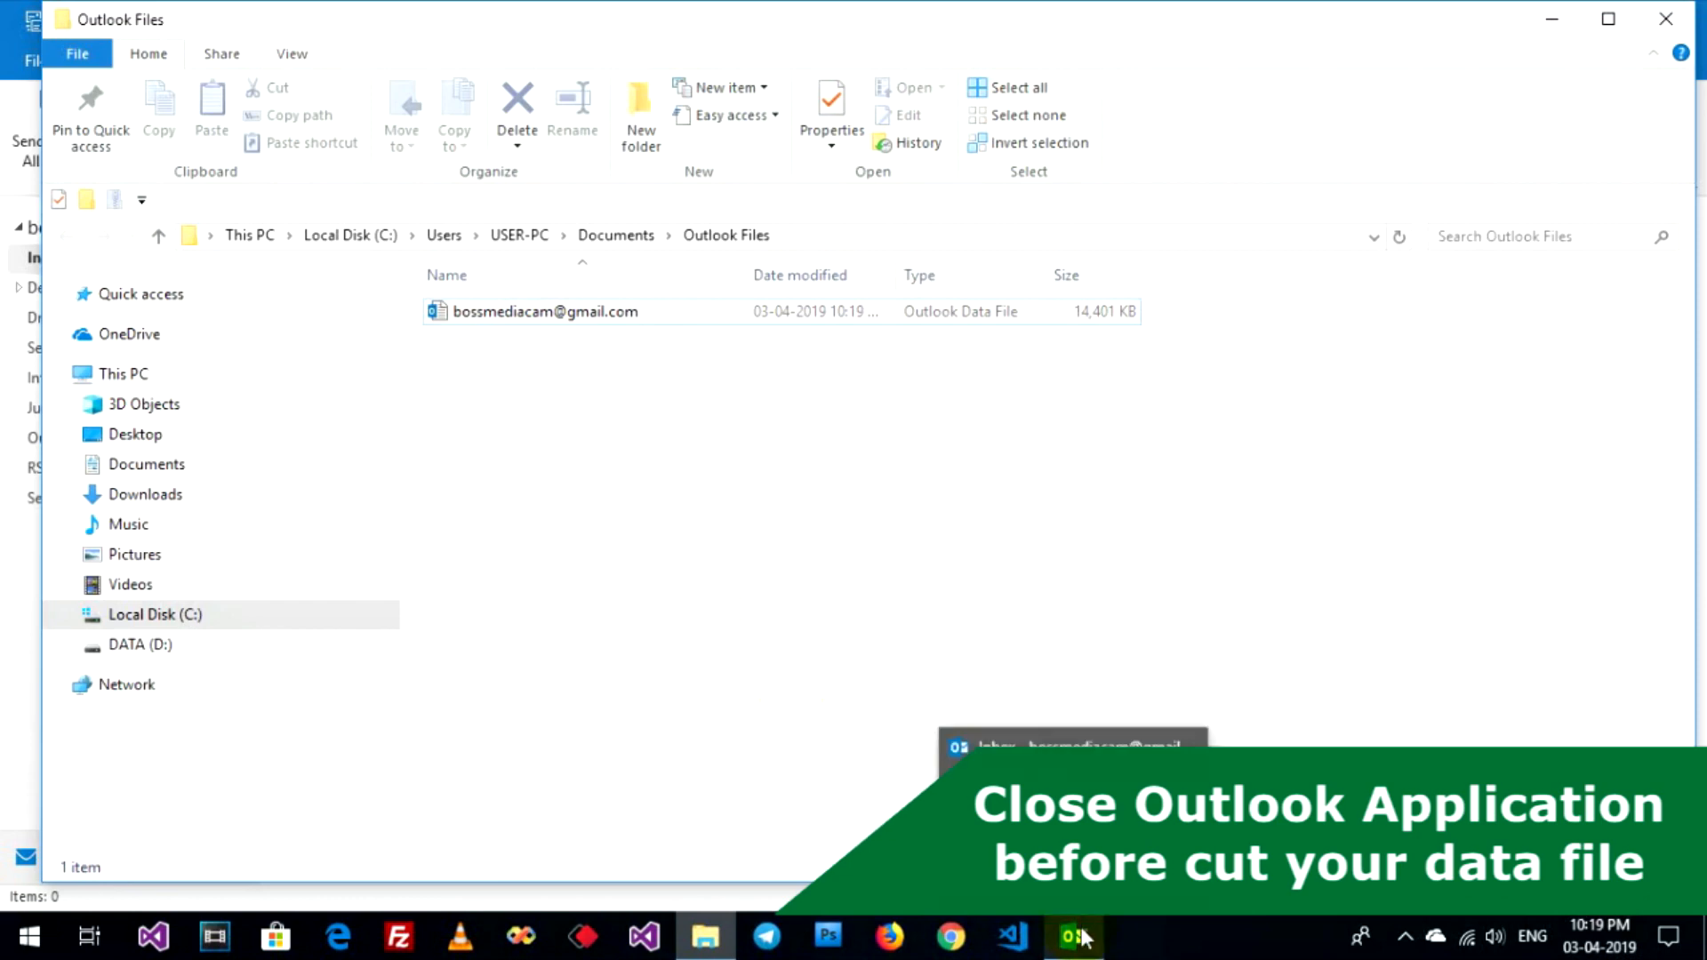
click(1074, 937)
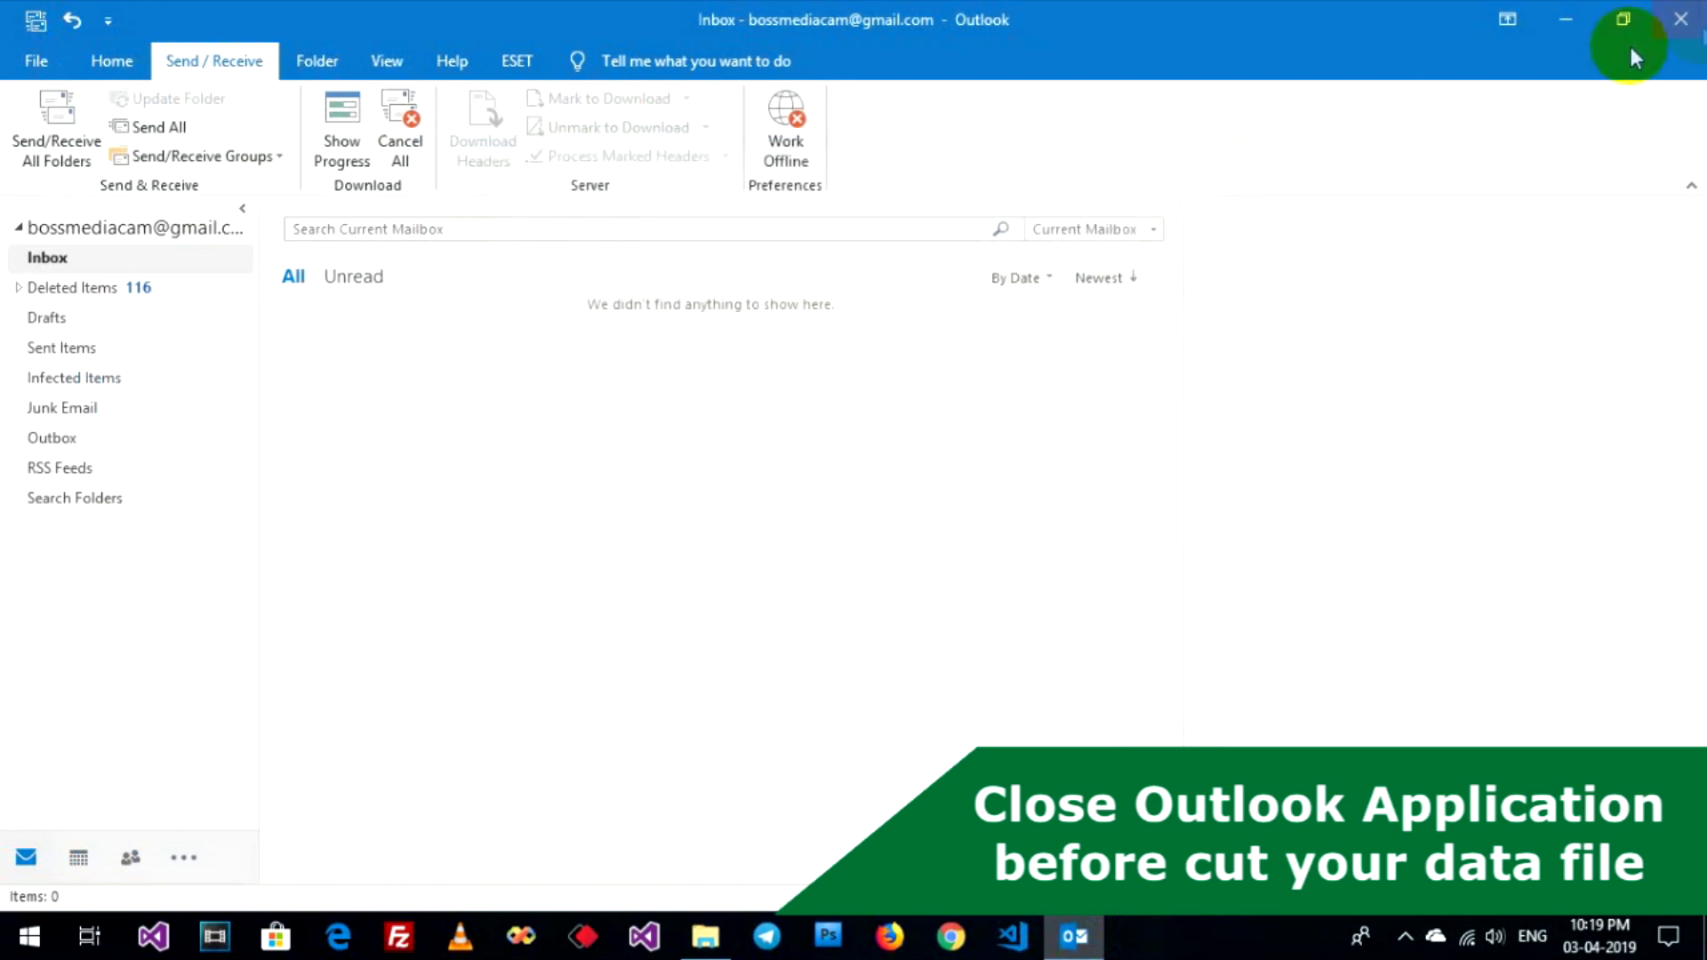
mouse_move(1679, 20)
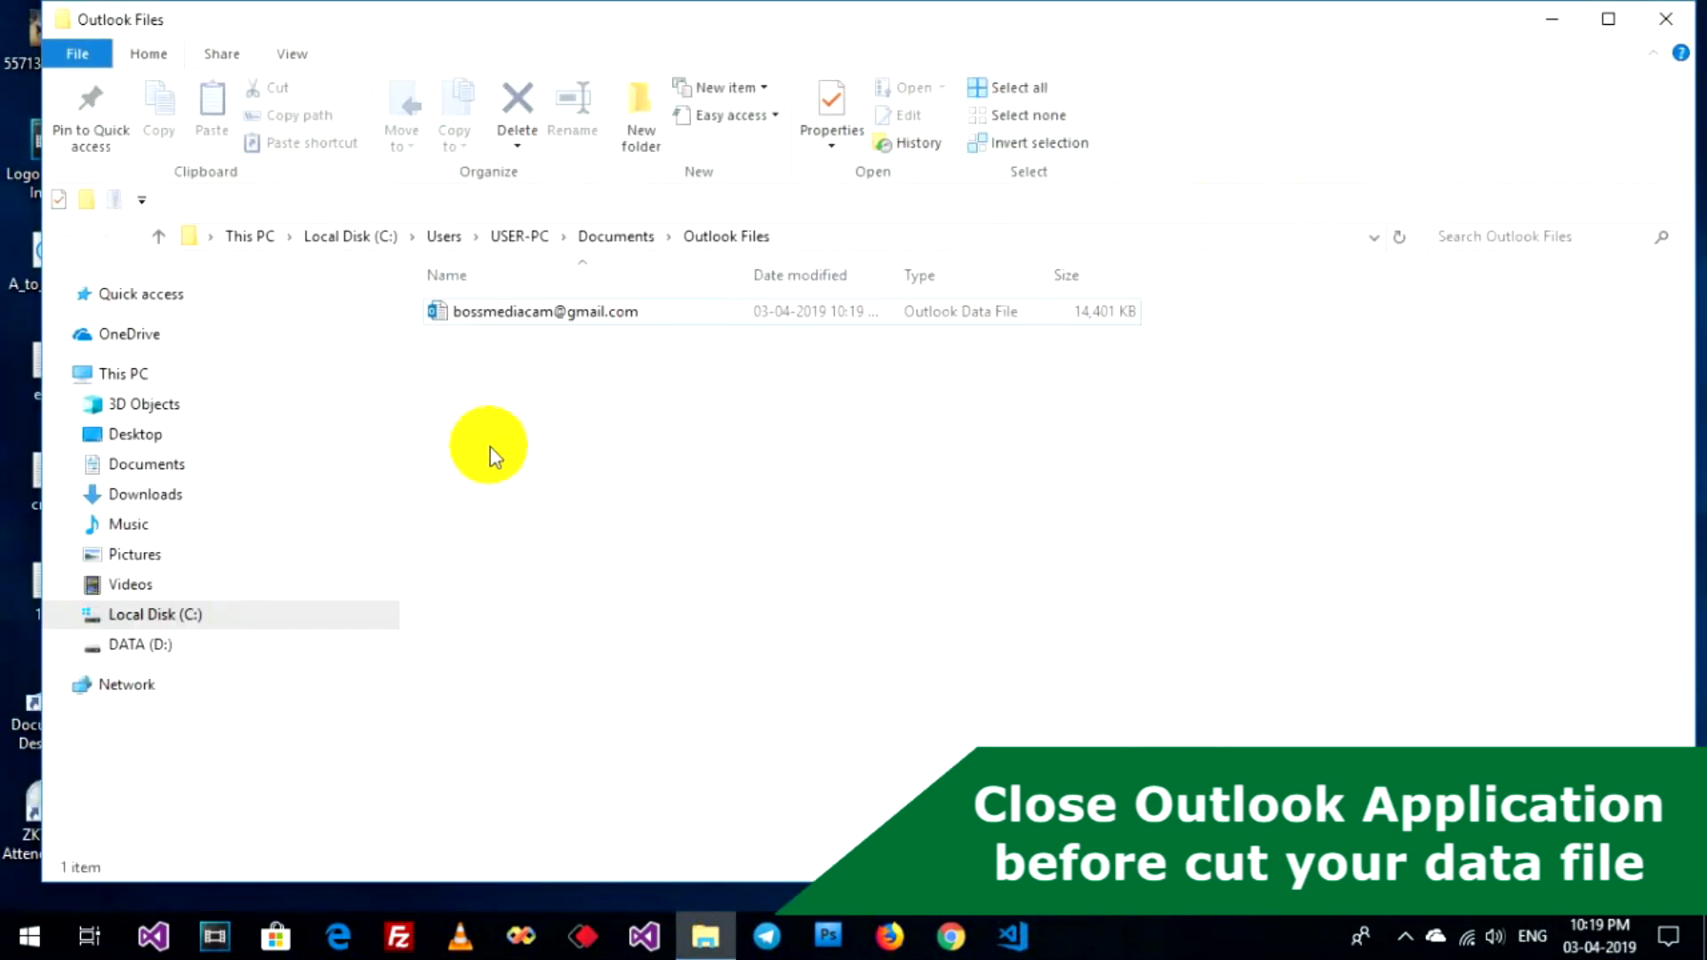
- Cut the Outlook data file and paste it into the OutlookEangkor folder on DATA (D:)
right_click(544, 311)
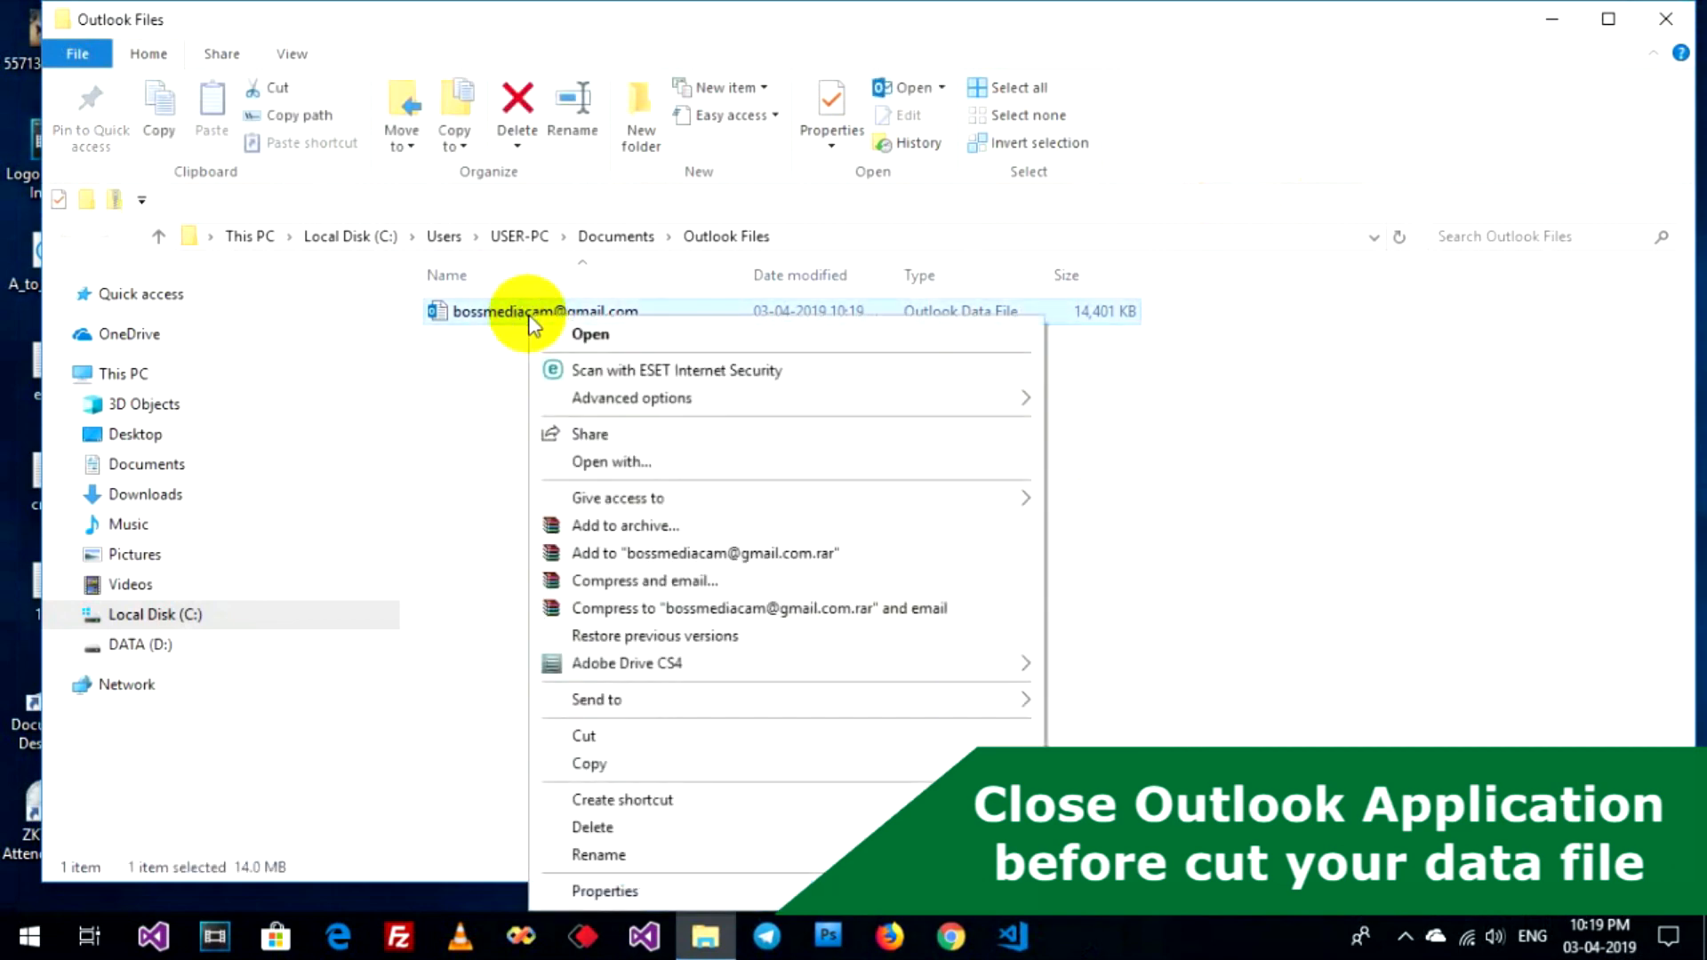
mouse_move(597, 699)
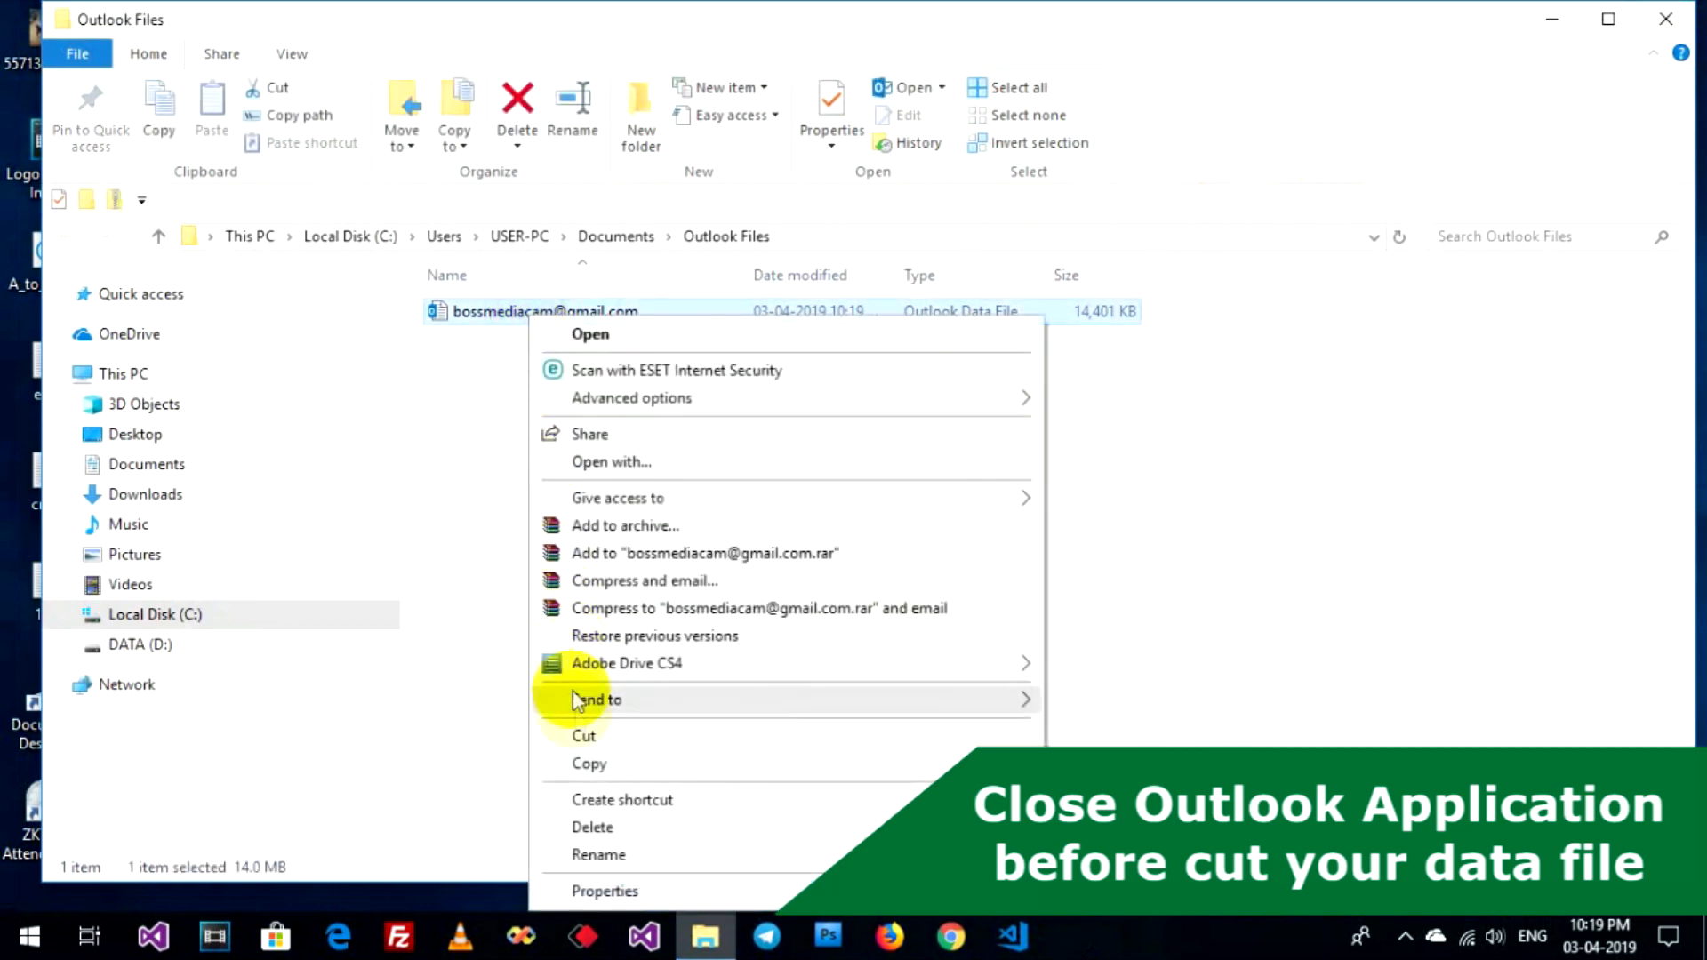
click(155, 613)
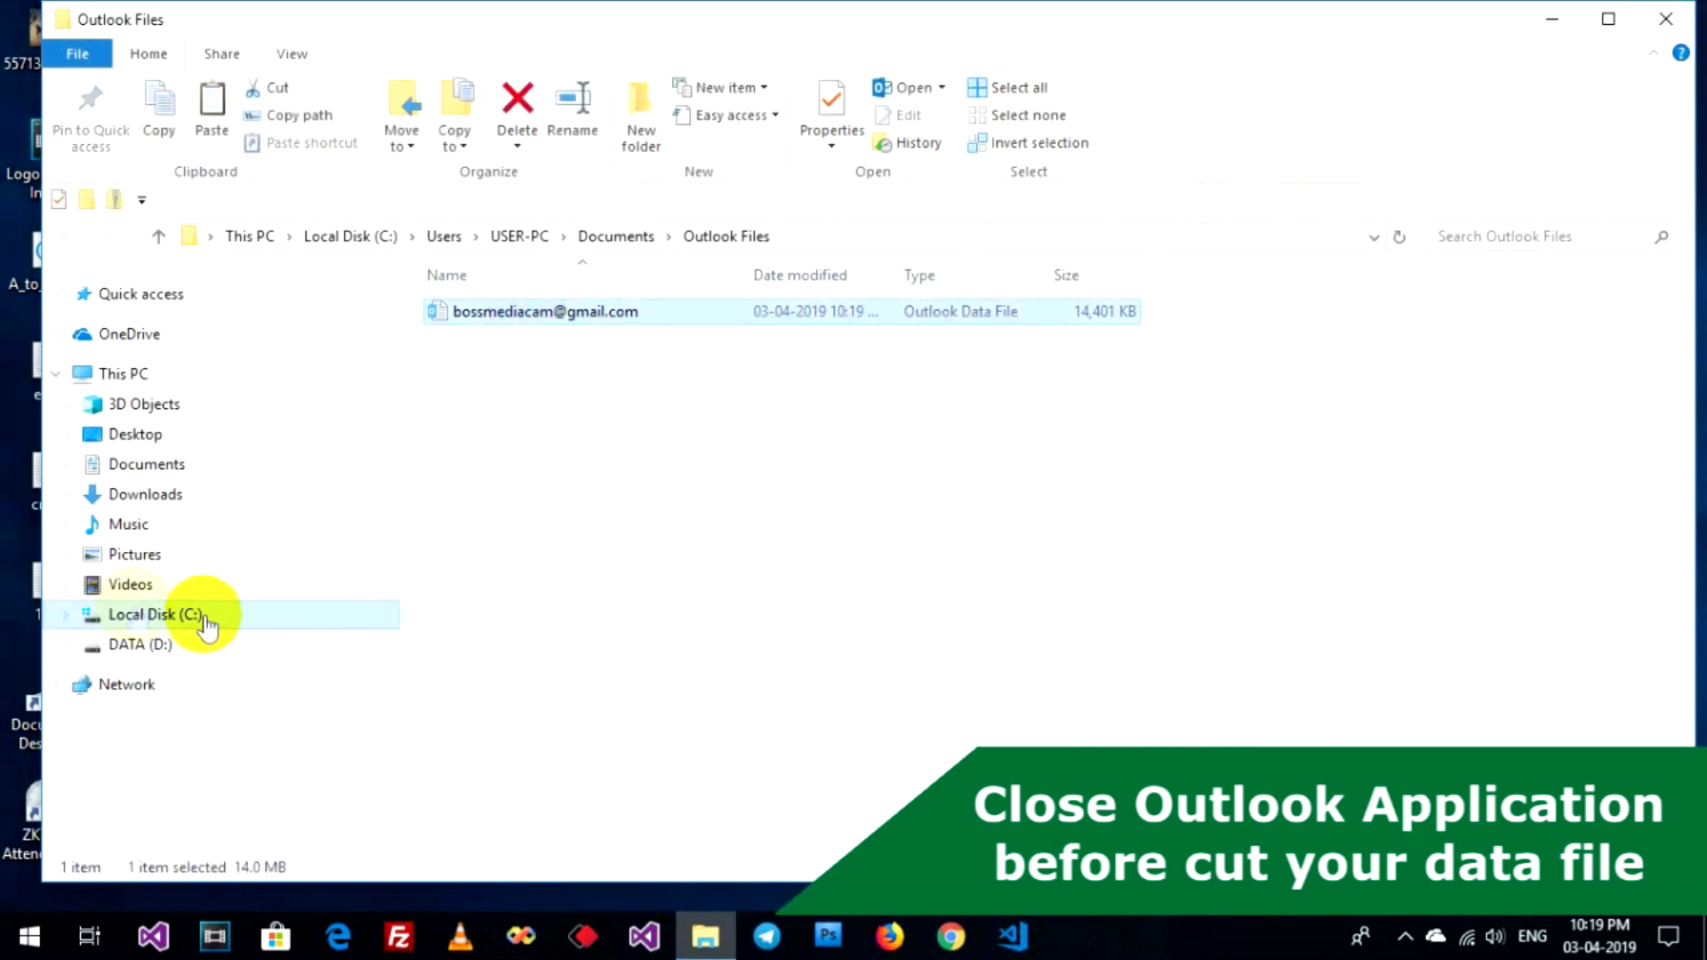
mouse_move(139, 643)
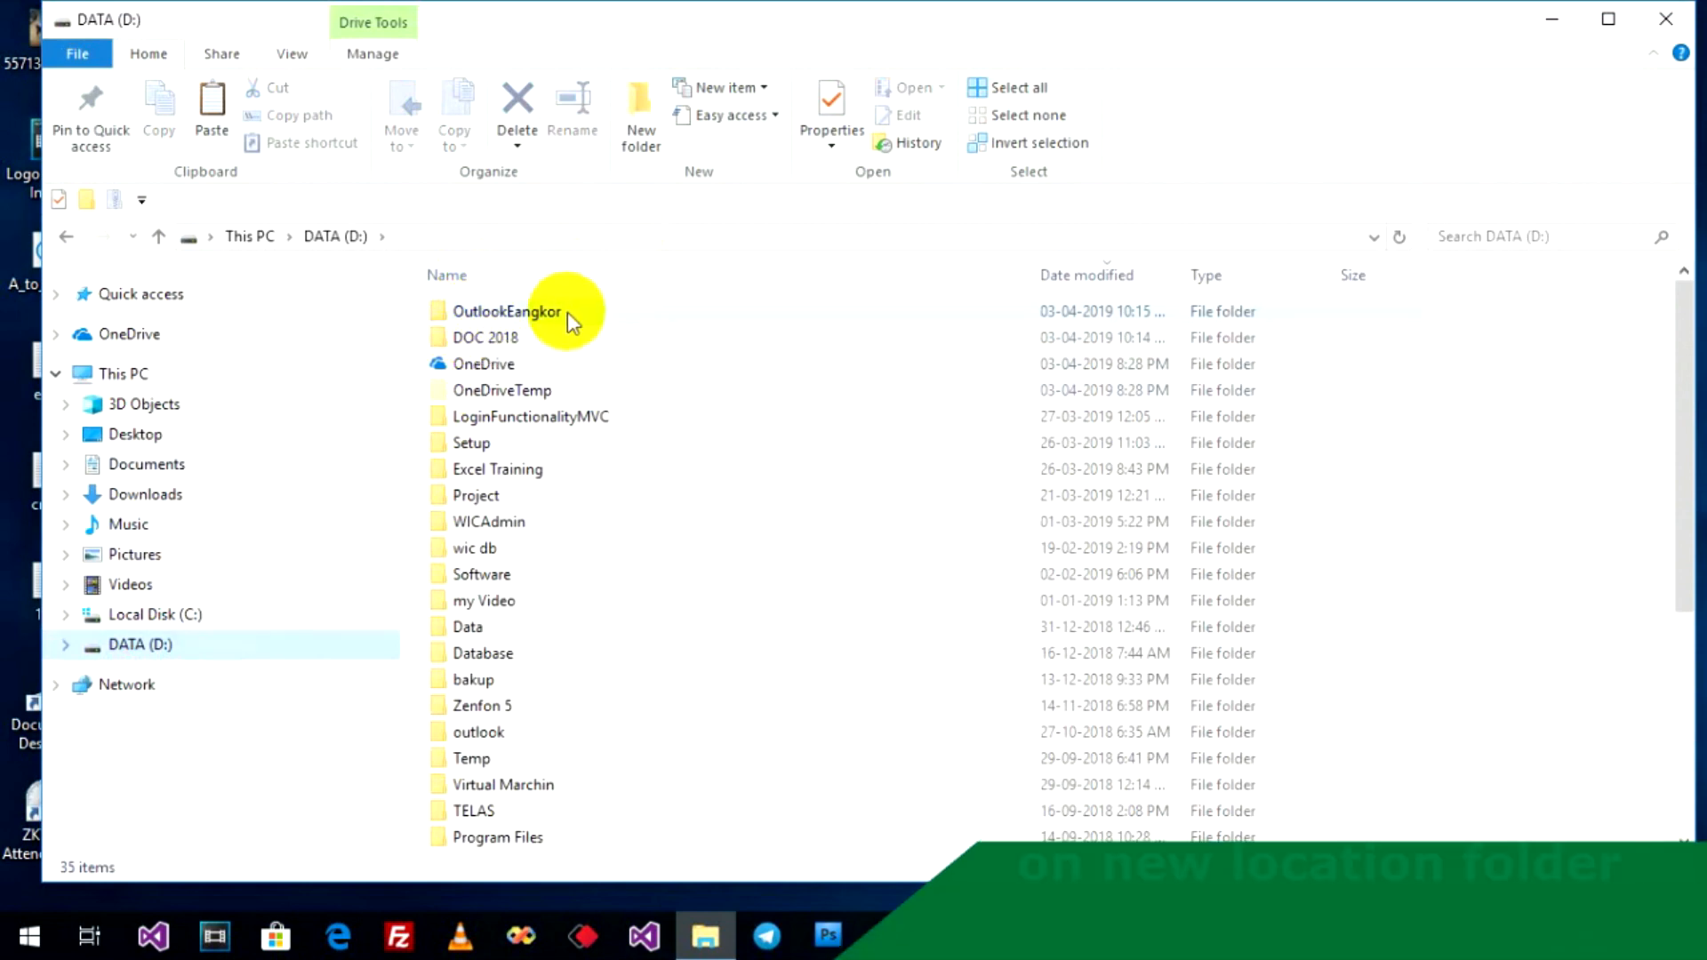
mouse_move(501, 327)
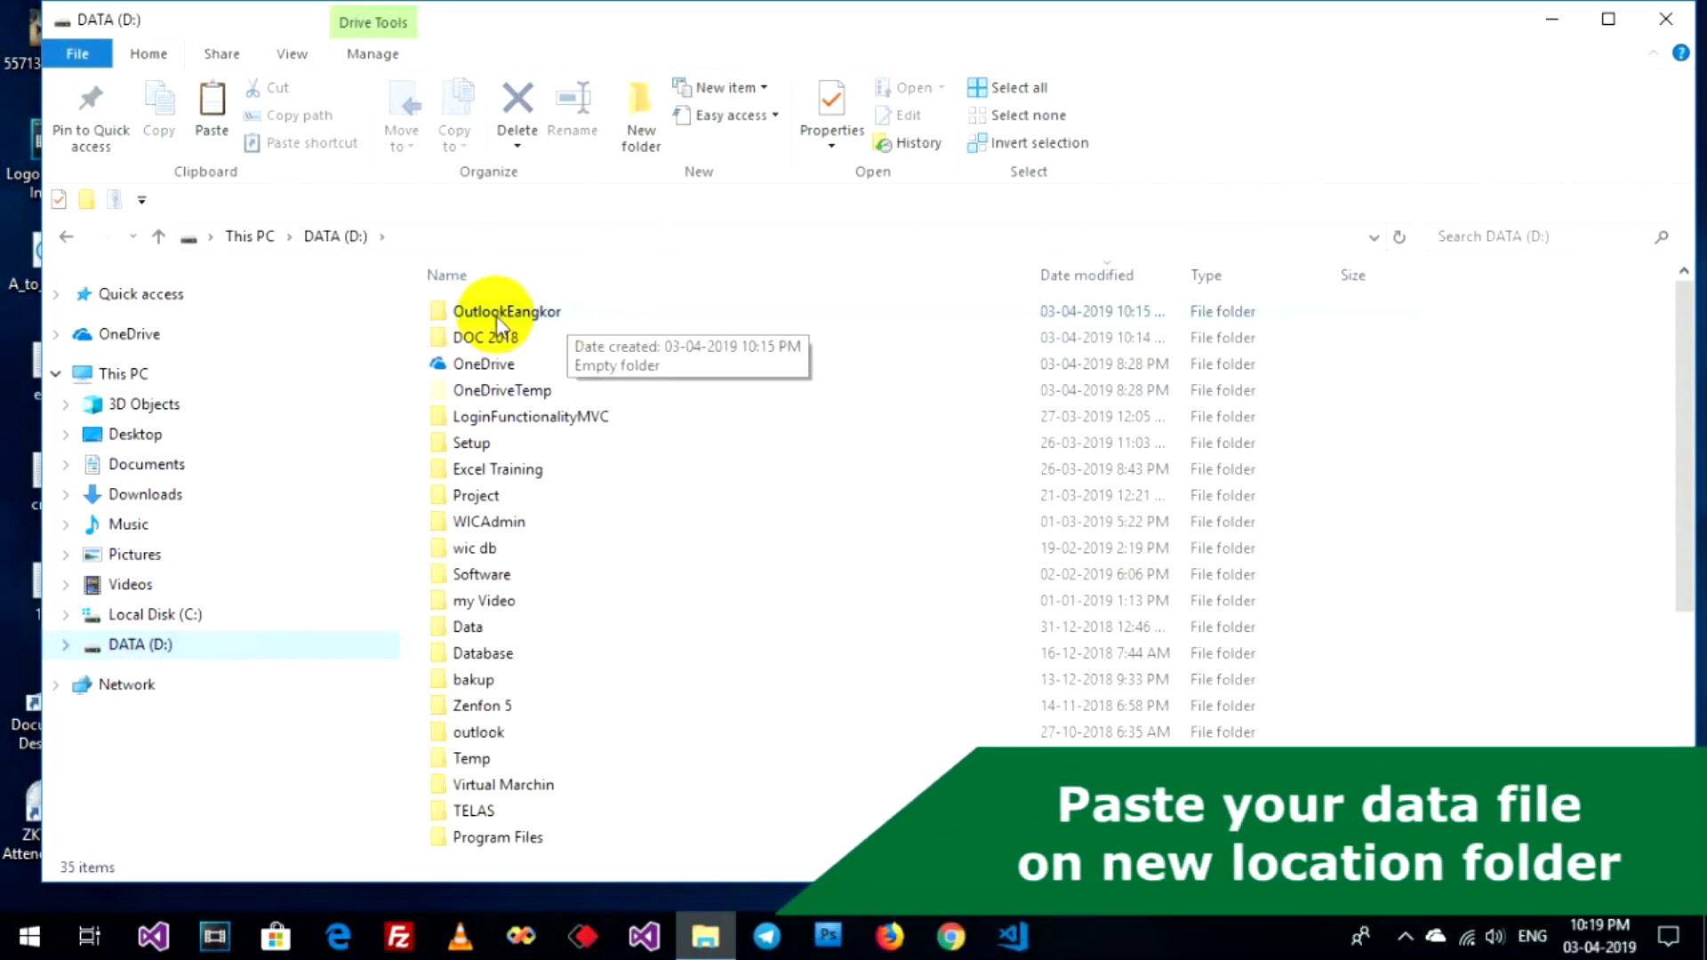
mouse_move(535, 317)
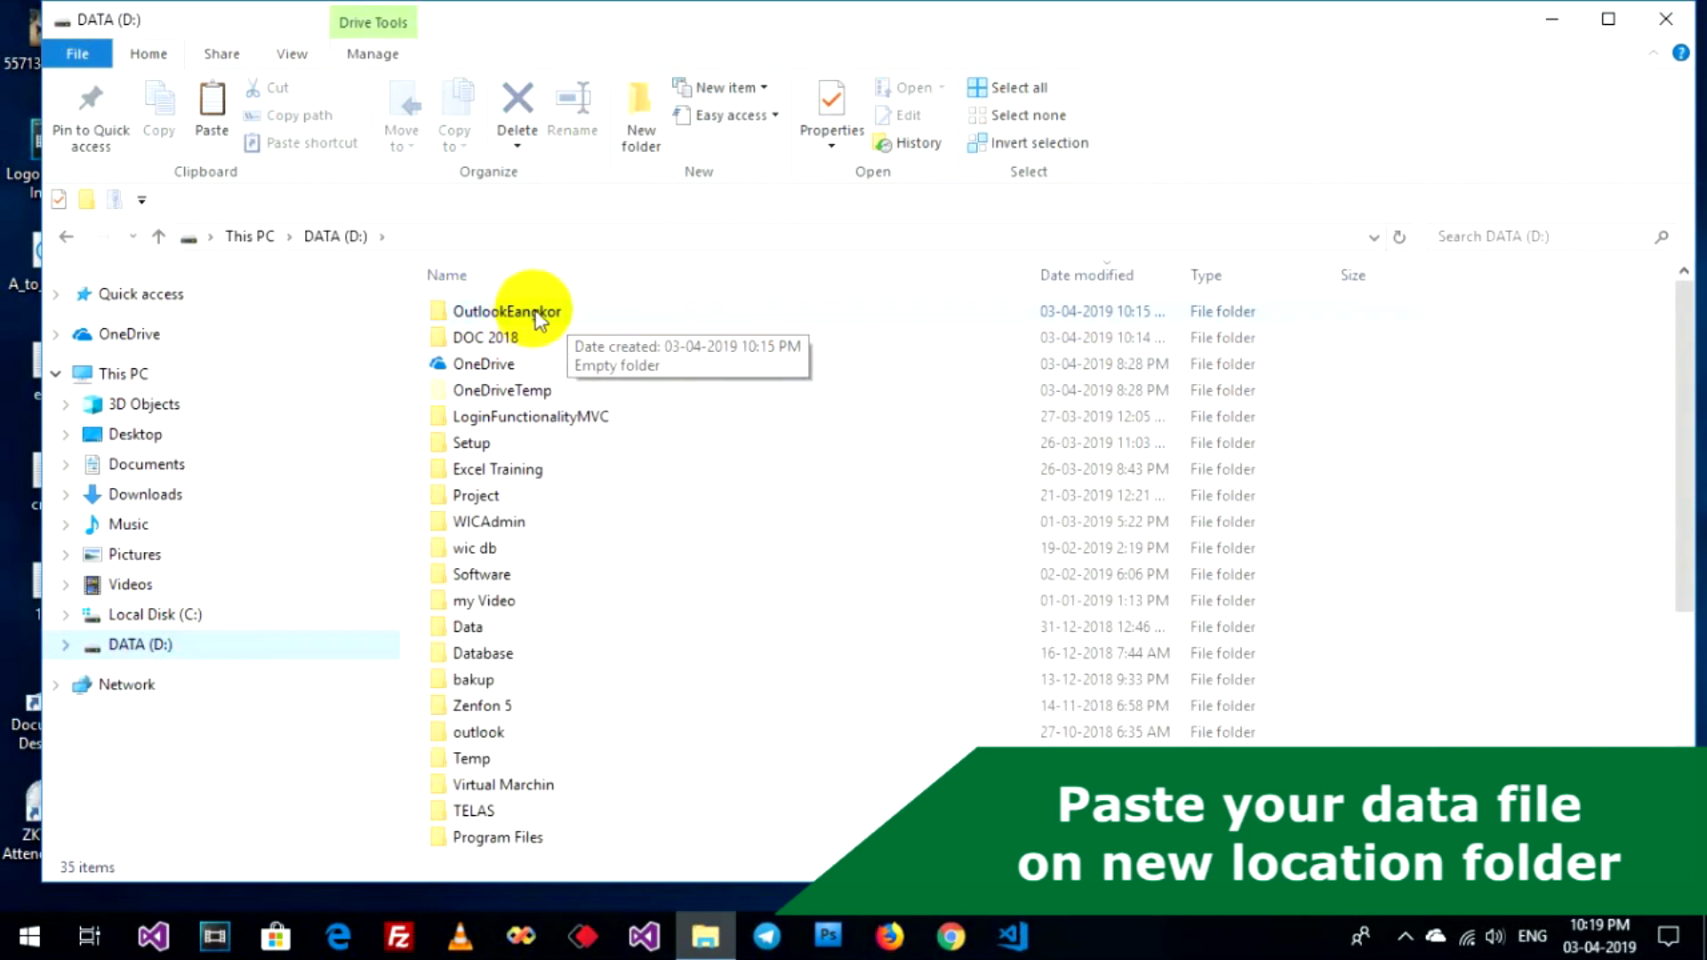
mouse_move(359, 237)
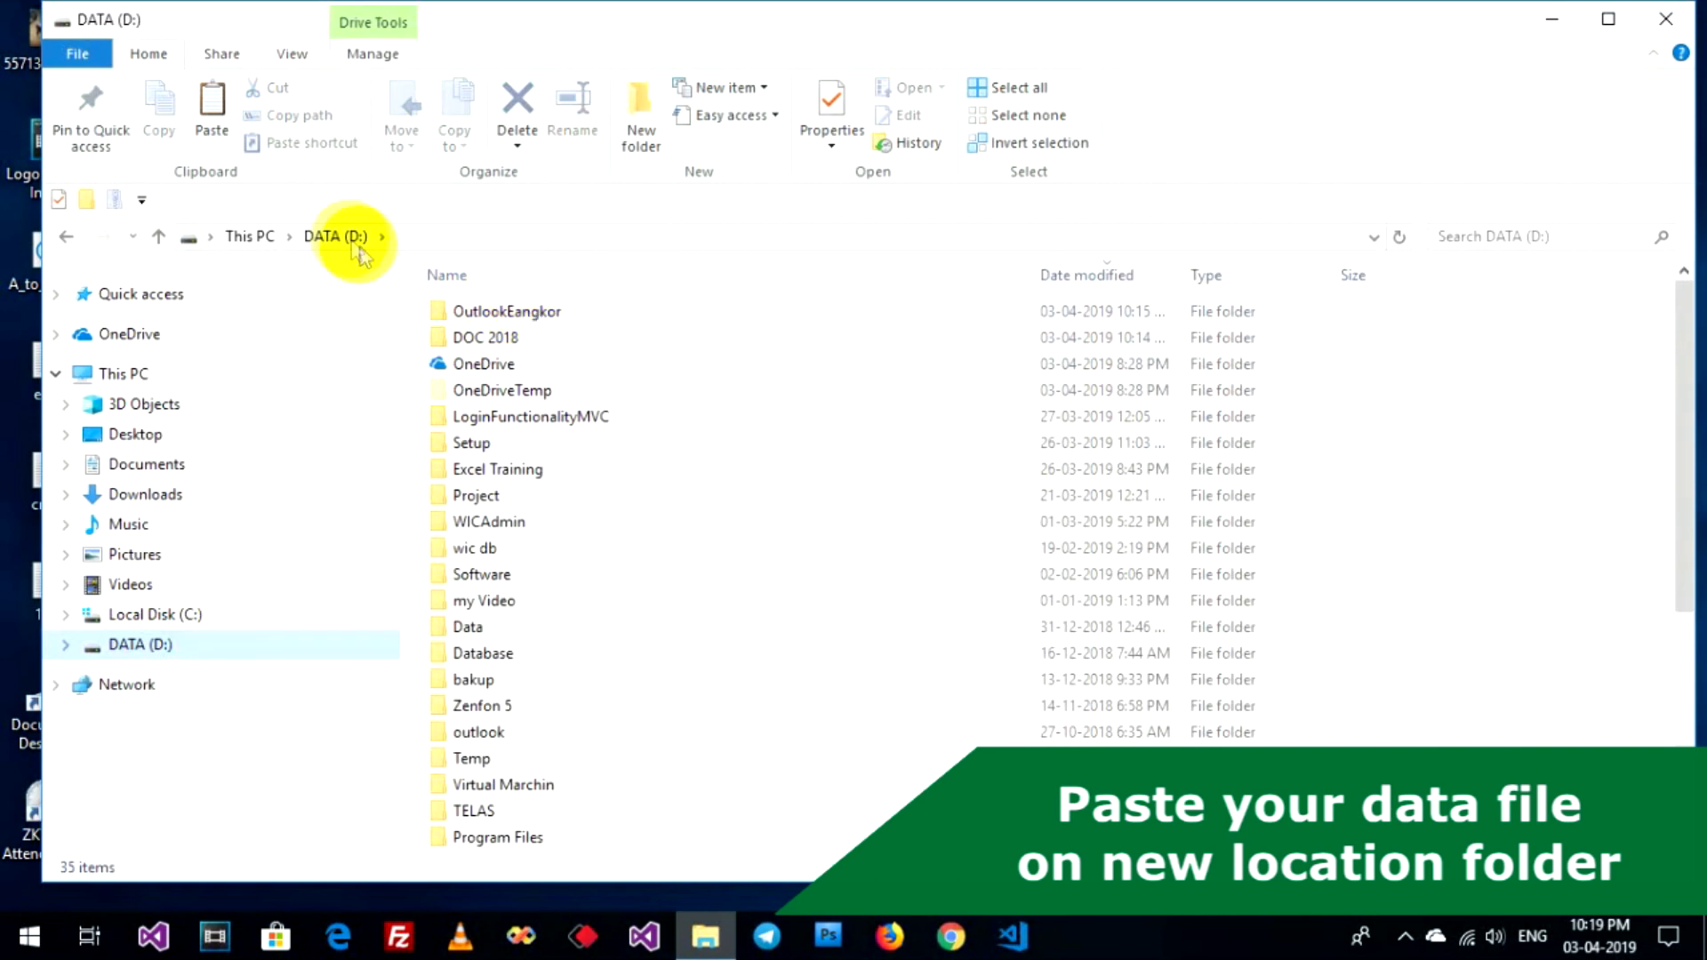
double_click(506, 310)
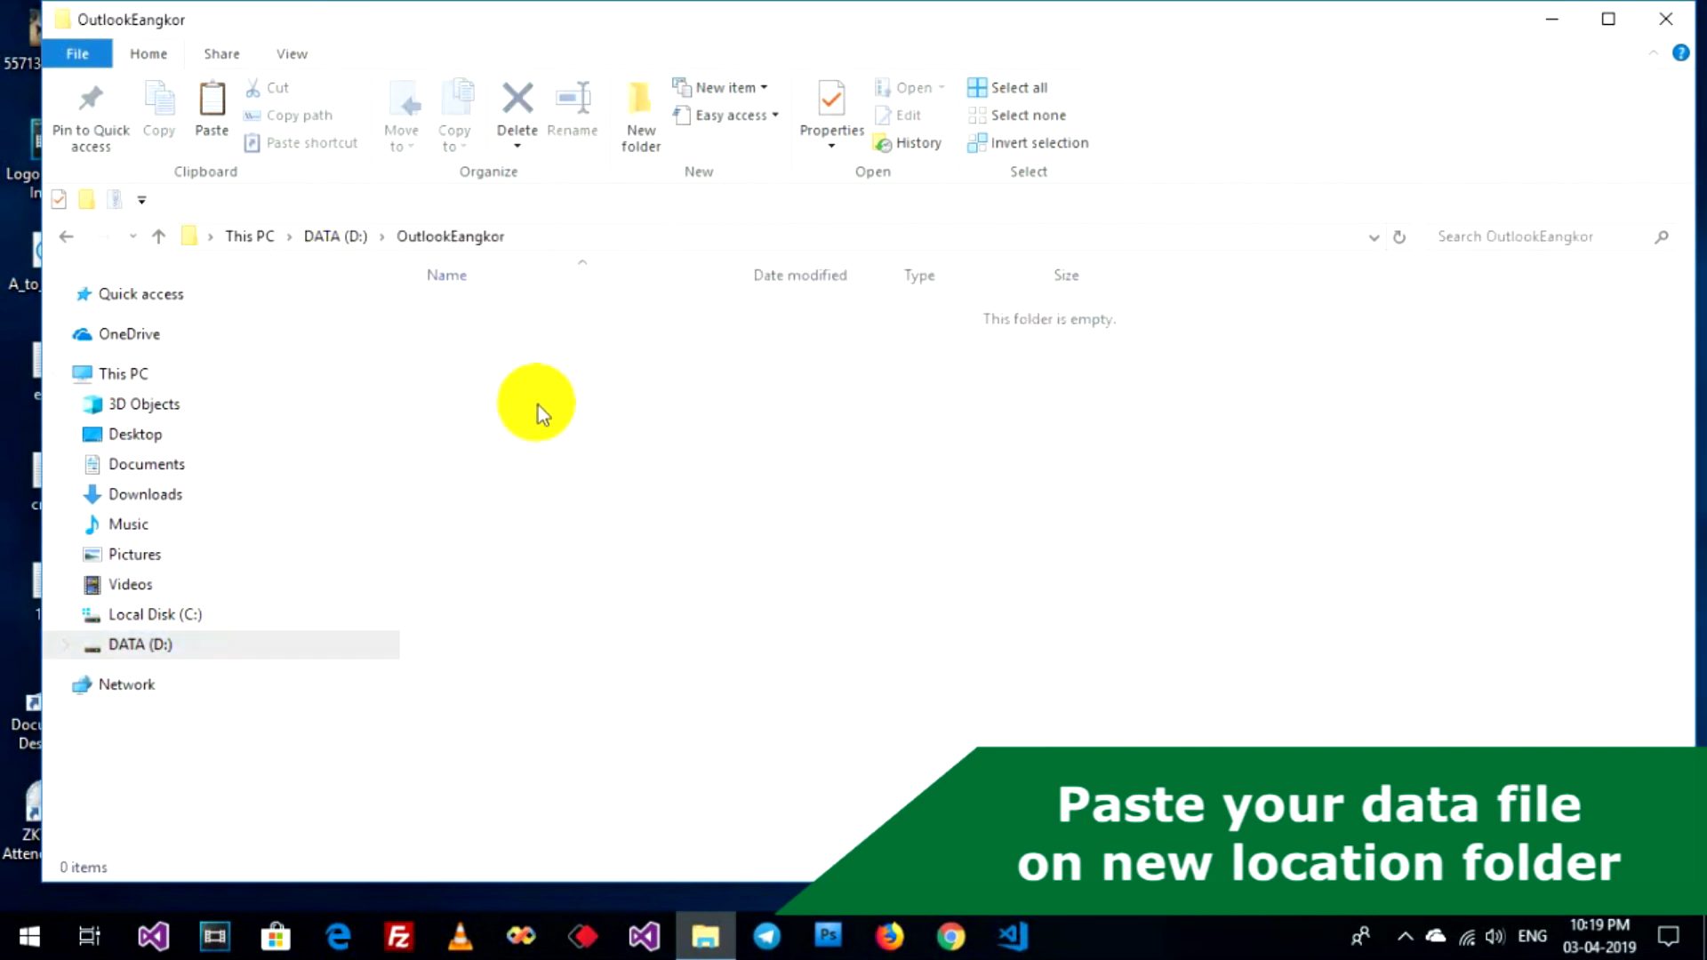
right_click(534, 404)
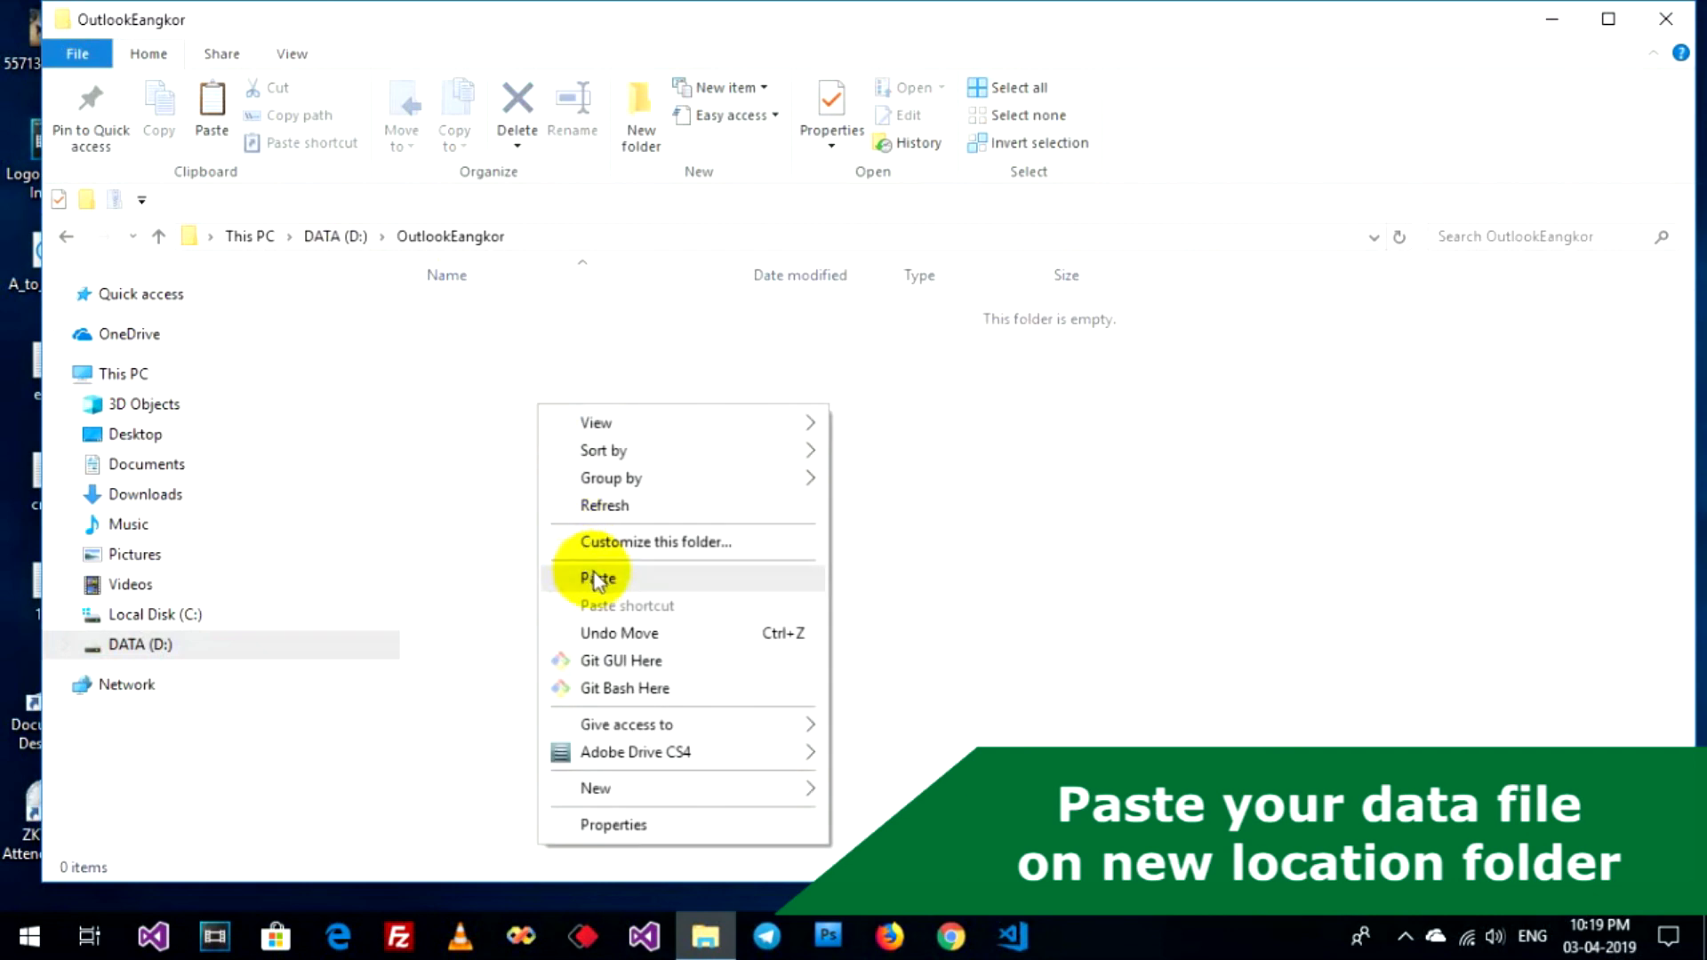
click(597, 578)
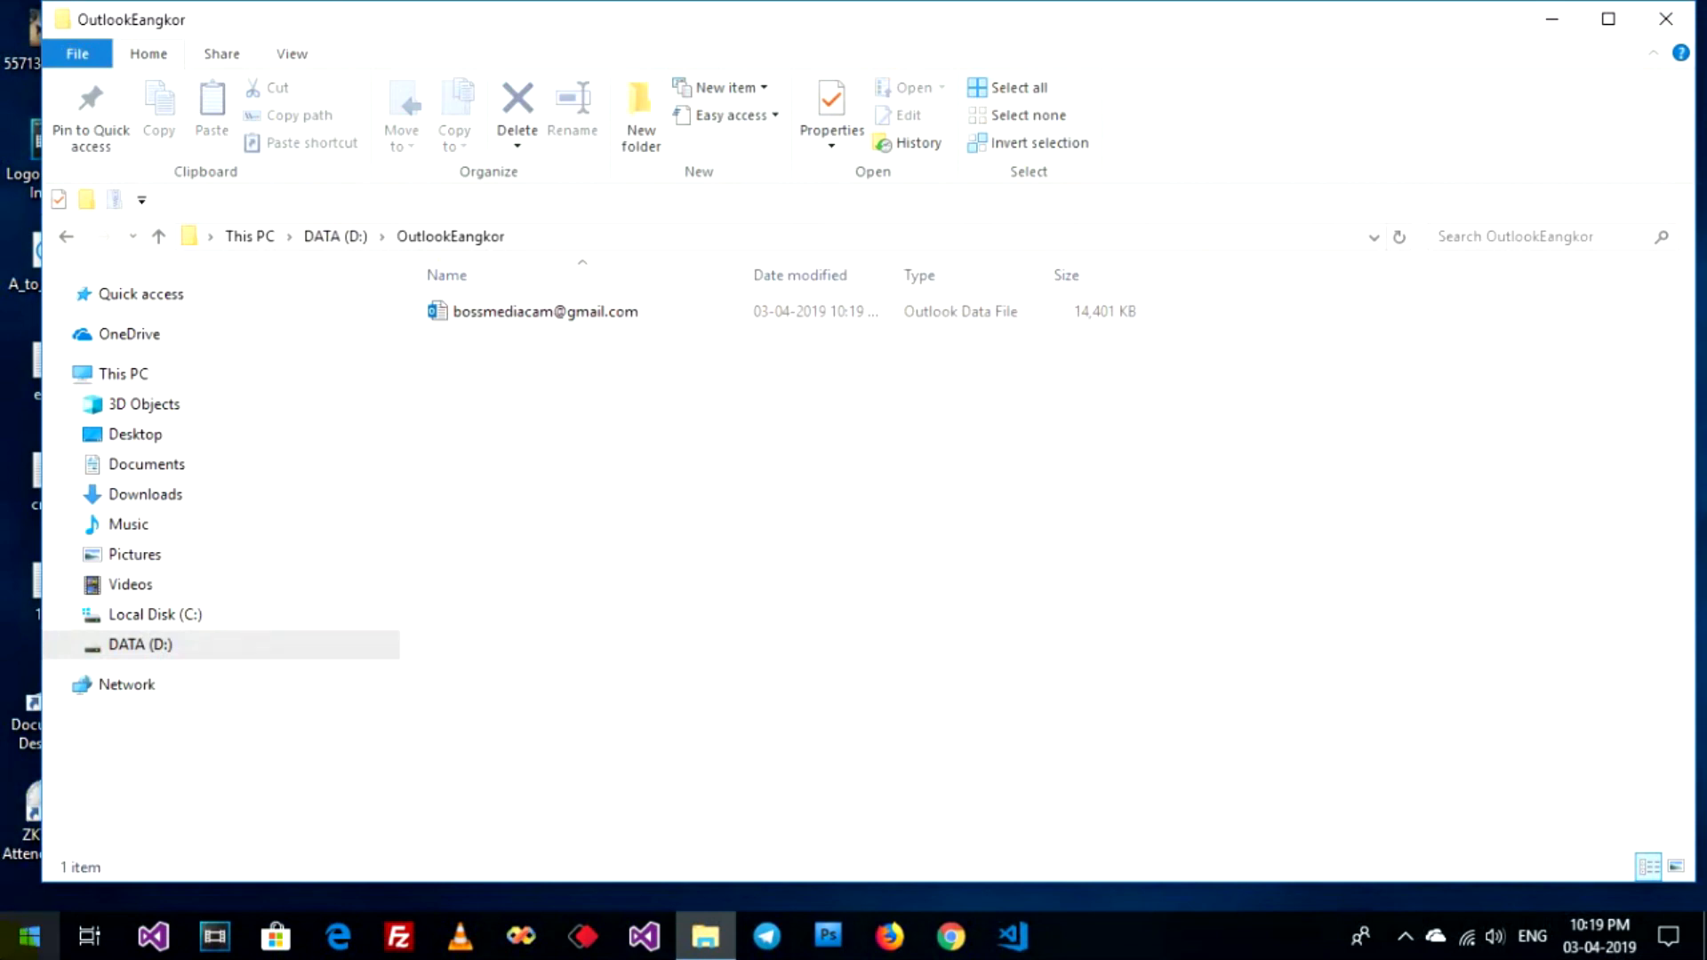
- Relaunch Outlook with its profile and acknowledge the missing data file warning
click(21, 934)
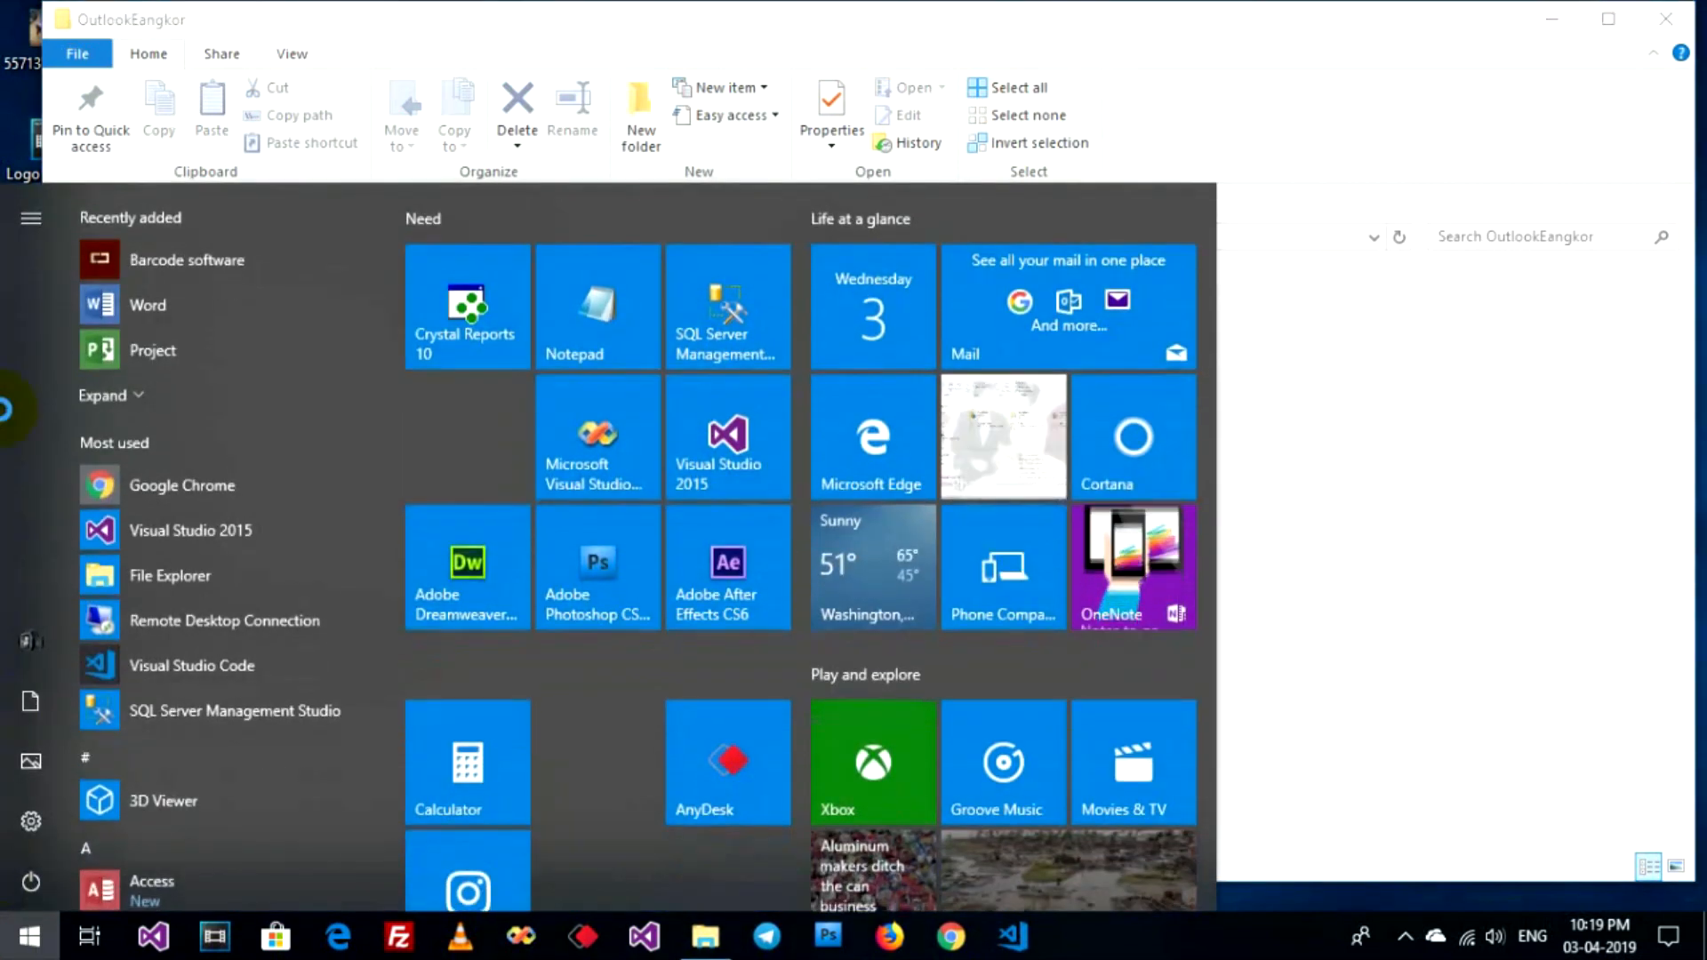
text(out)
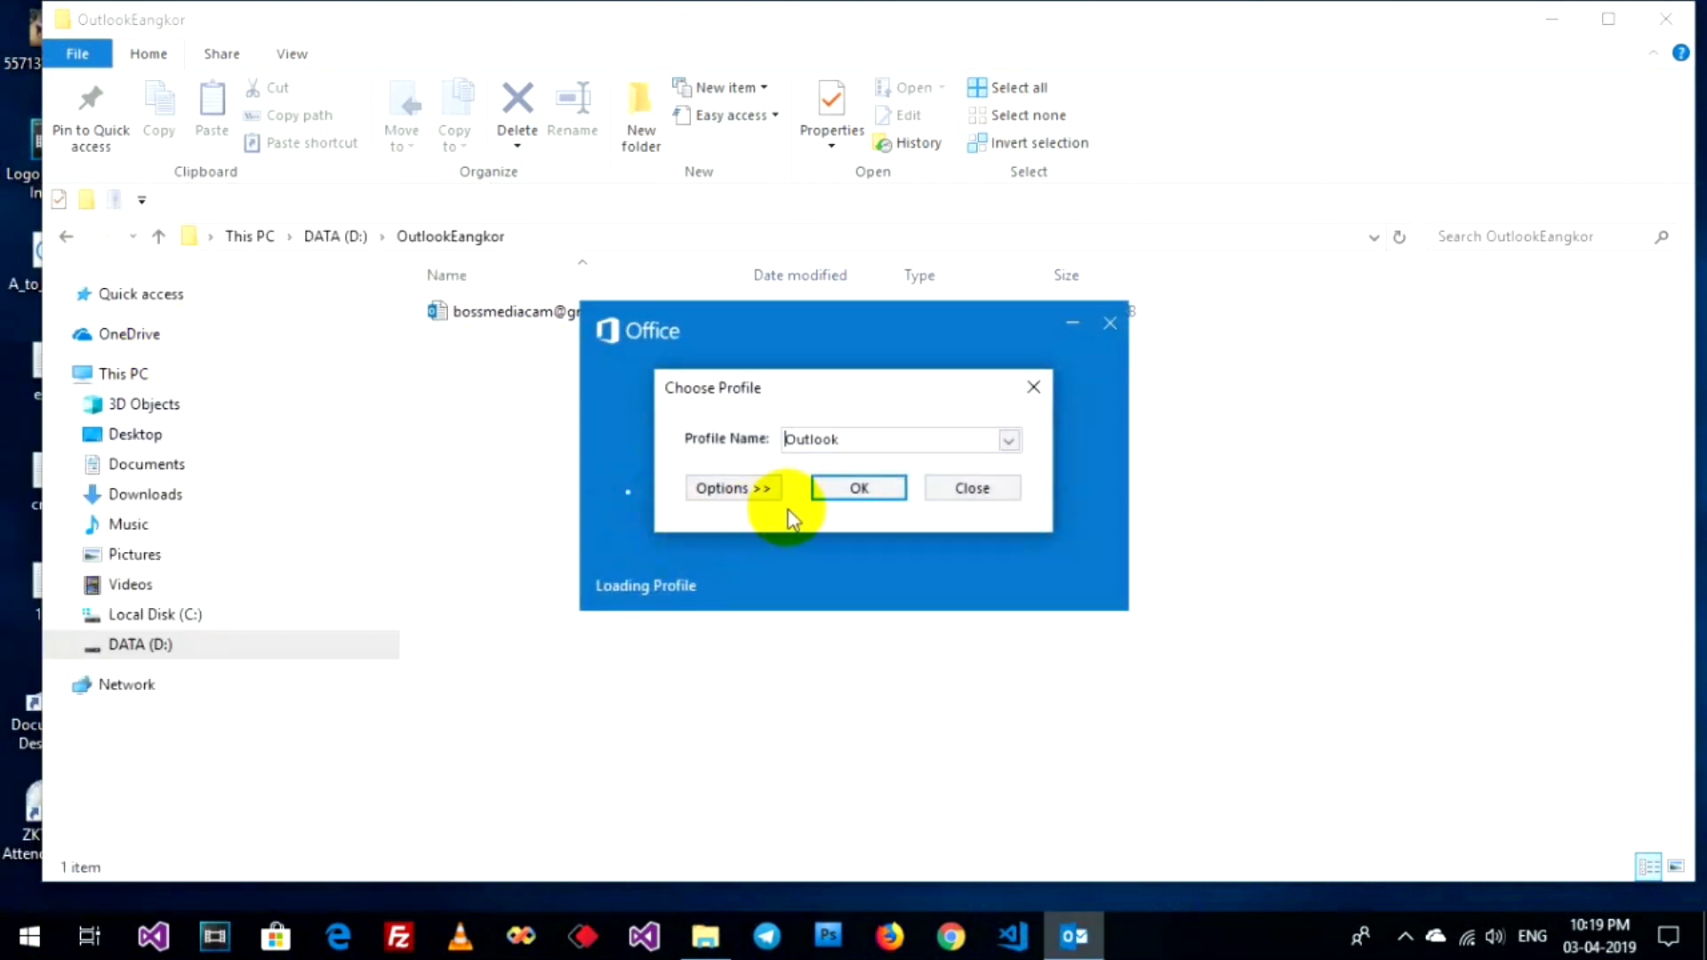
click(857, 487)
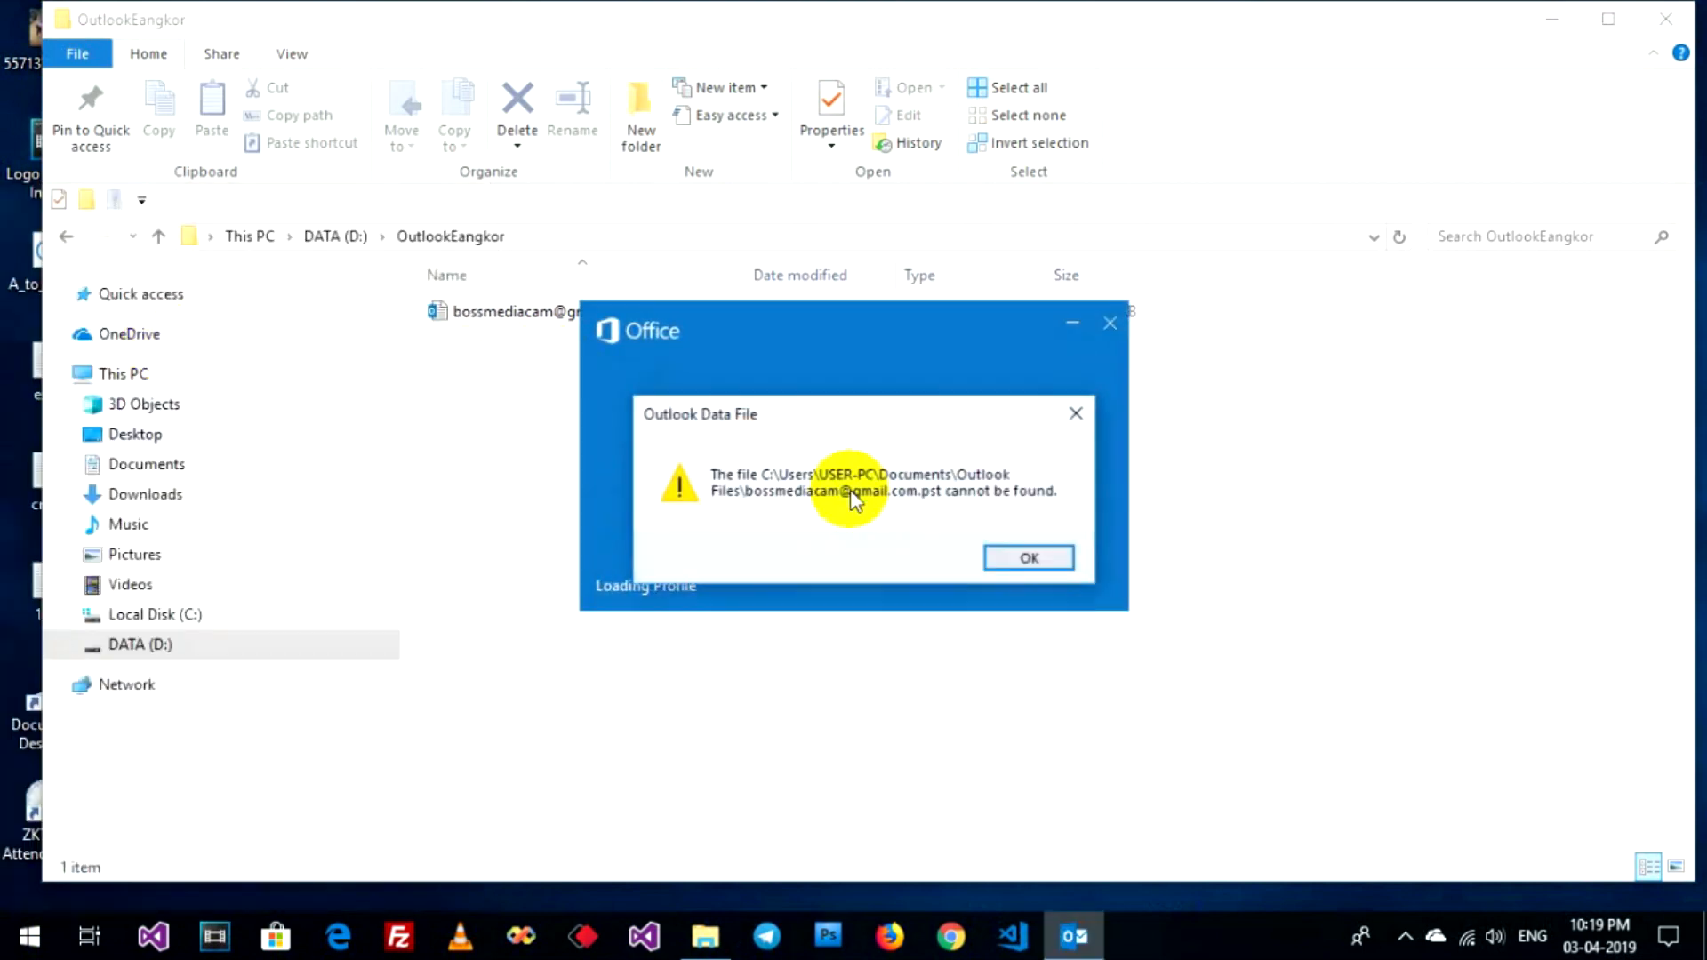
mouse_move(750, 490)
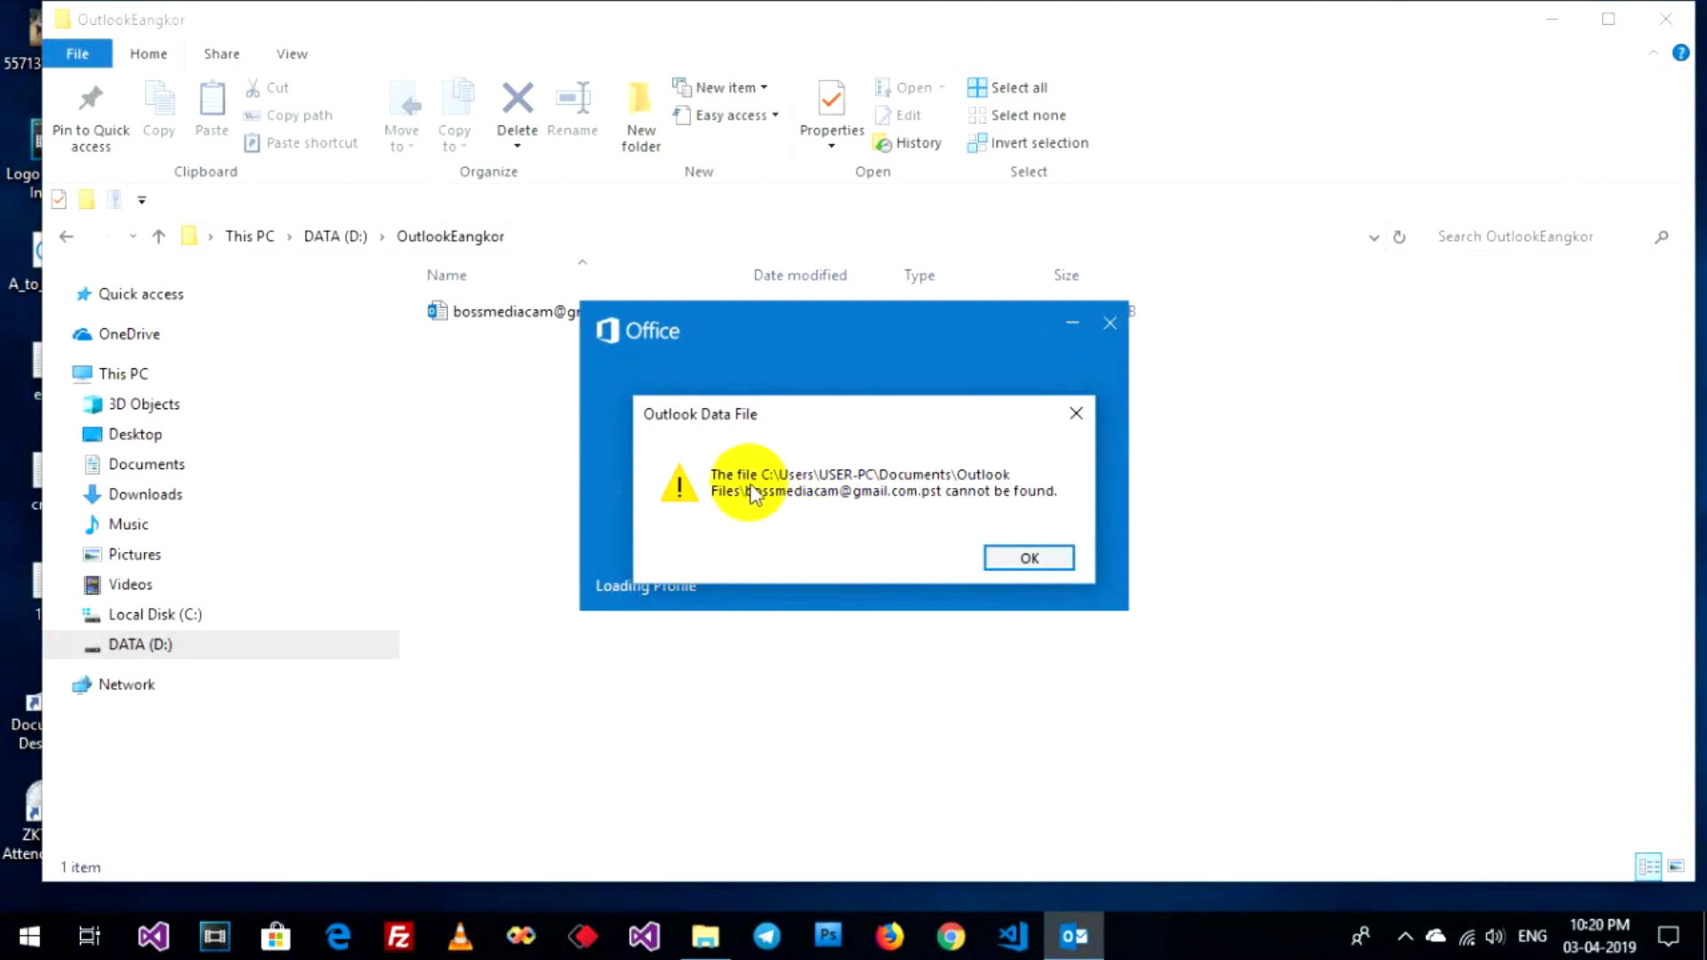
mouse_move(1006, 513)
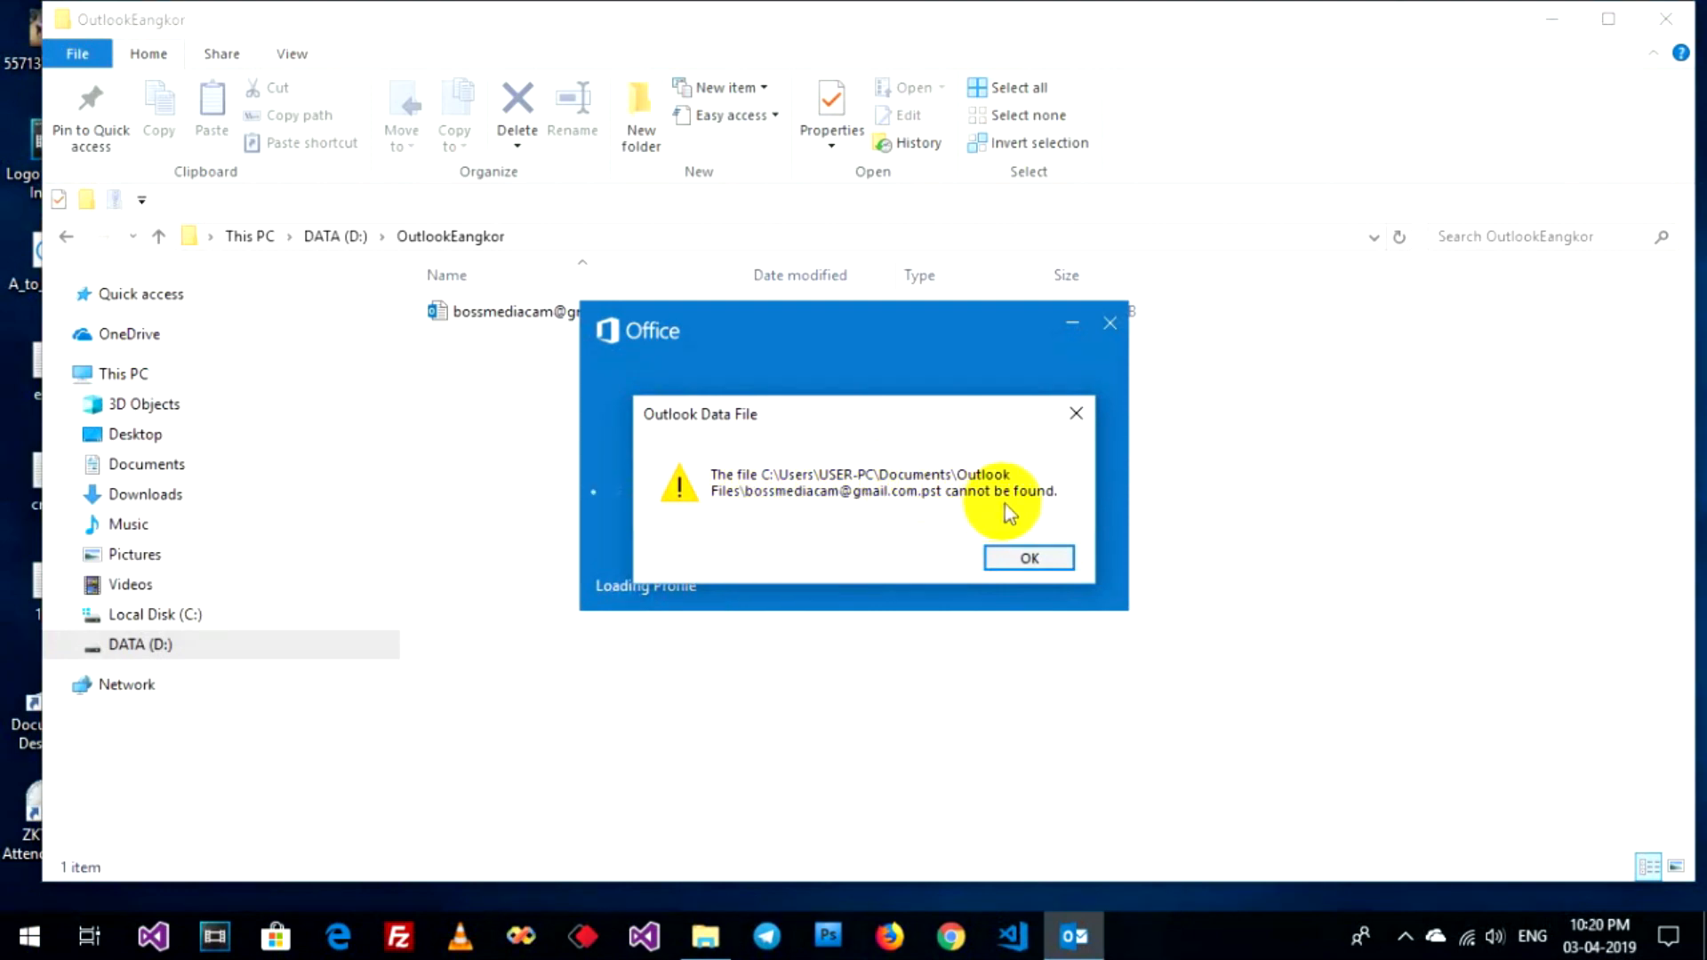
click(1026, 556)
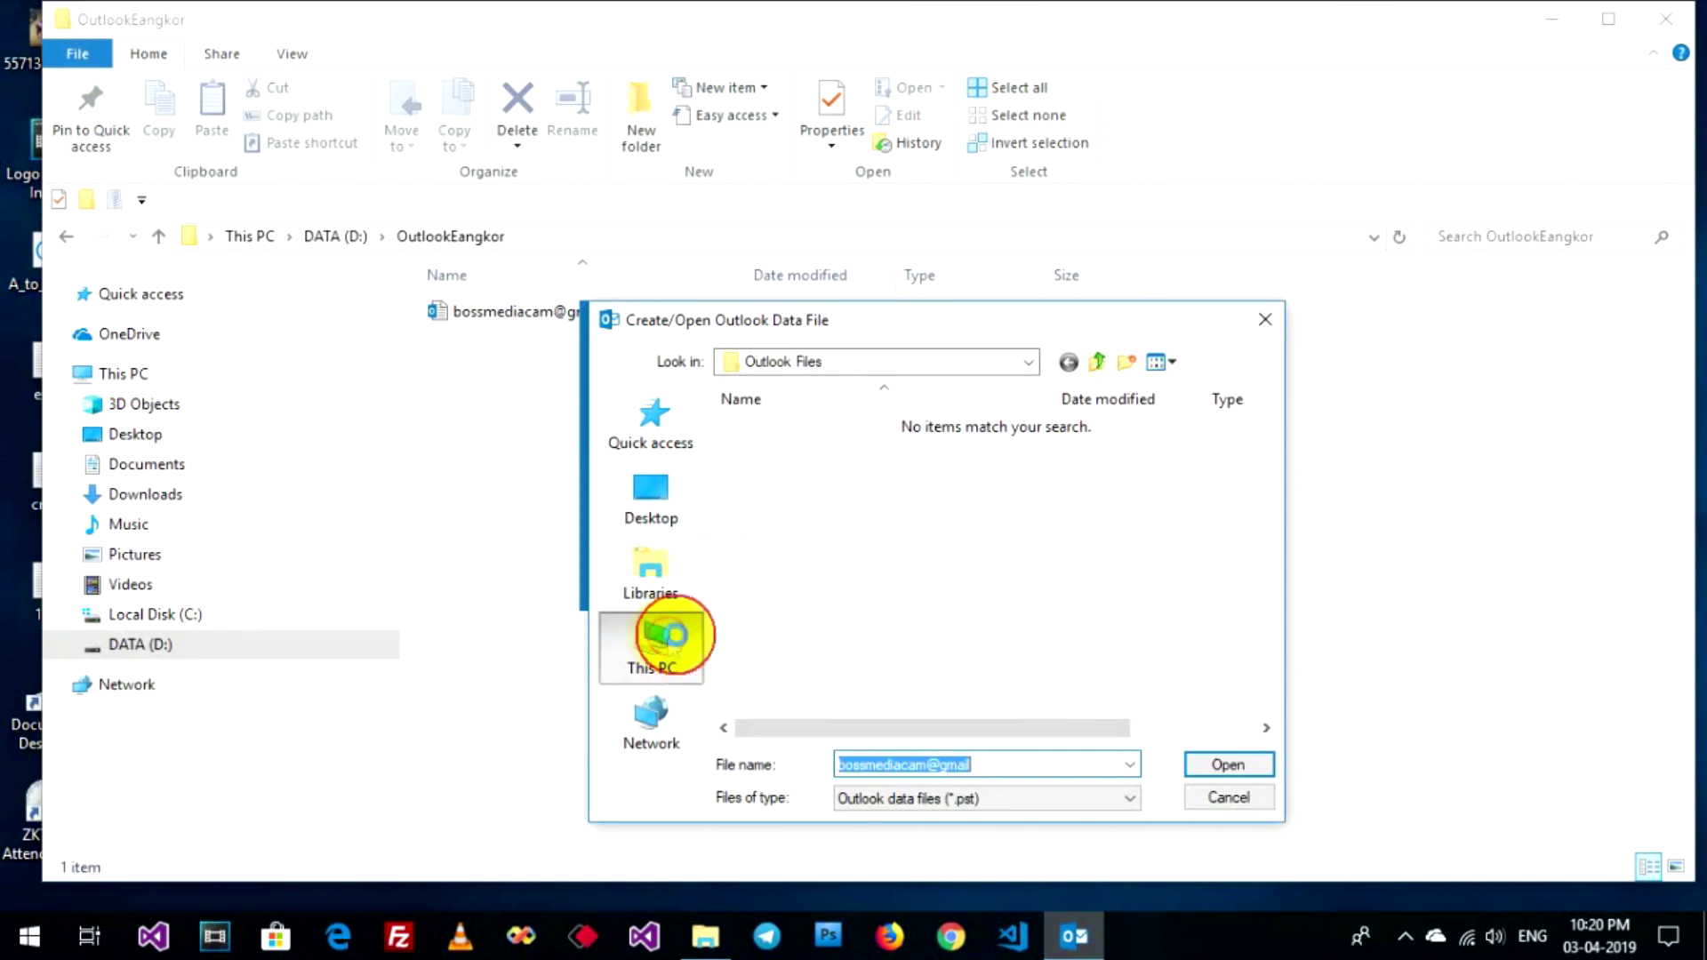
- Browse to D:\OutlookEangkor, select the .pst data file and load it so the Inbox opens
click(651, 645)
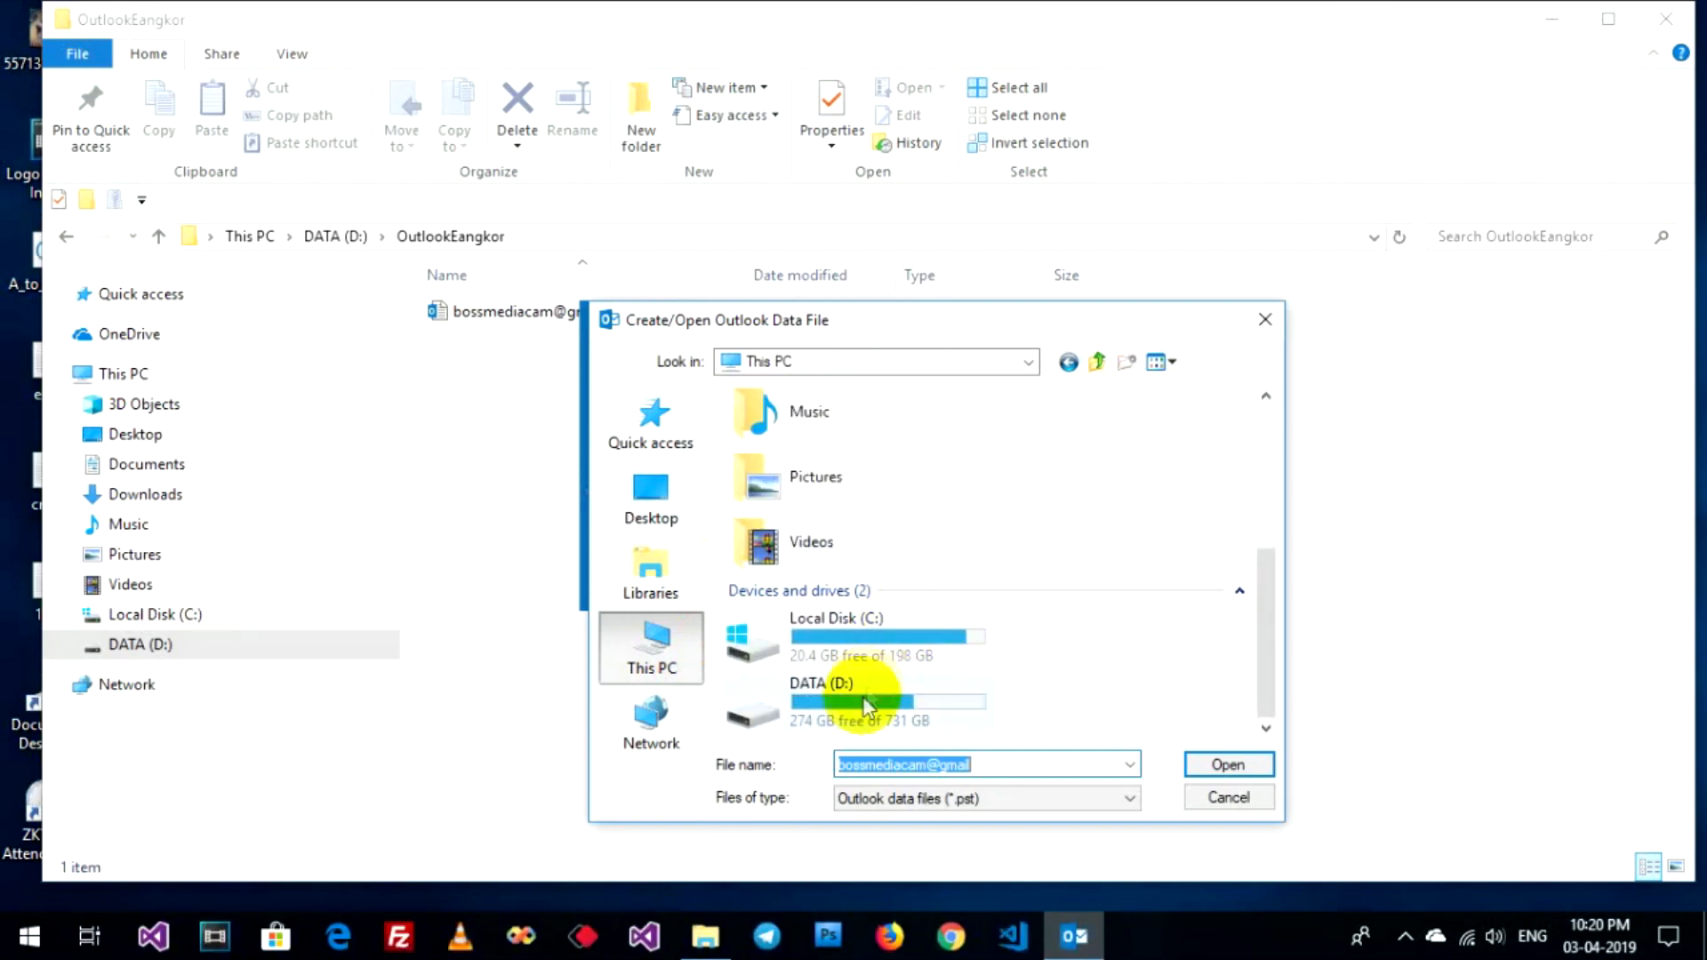
double_click(861, 702)
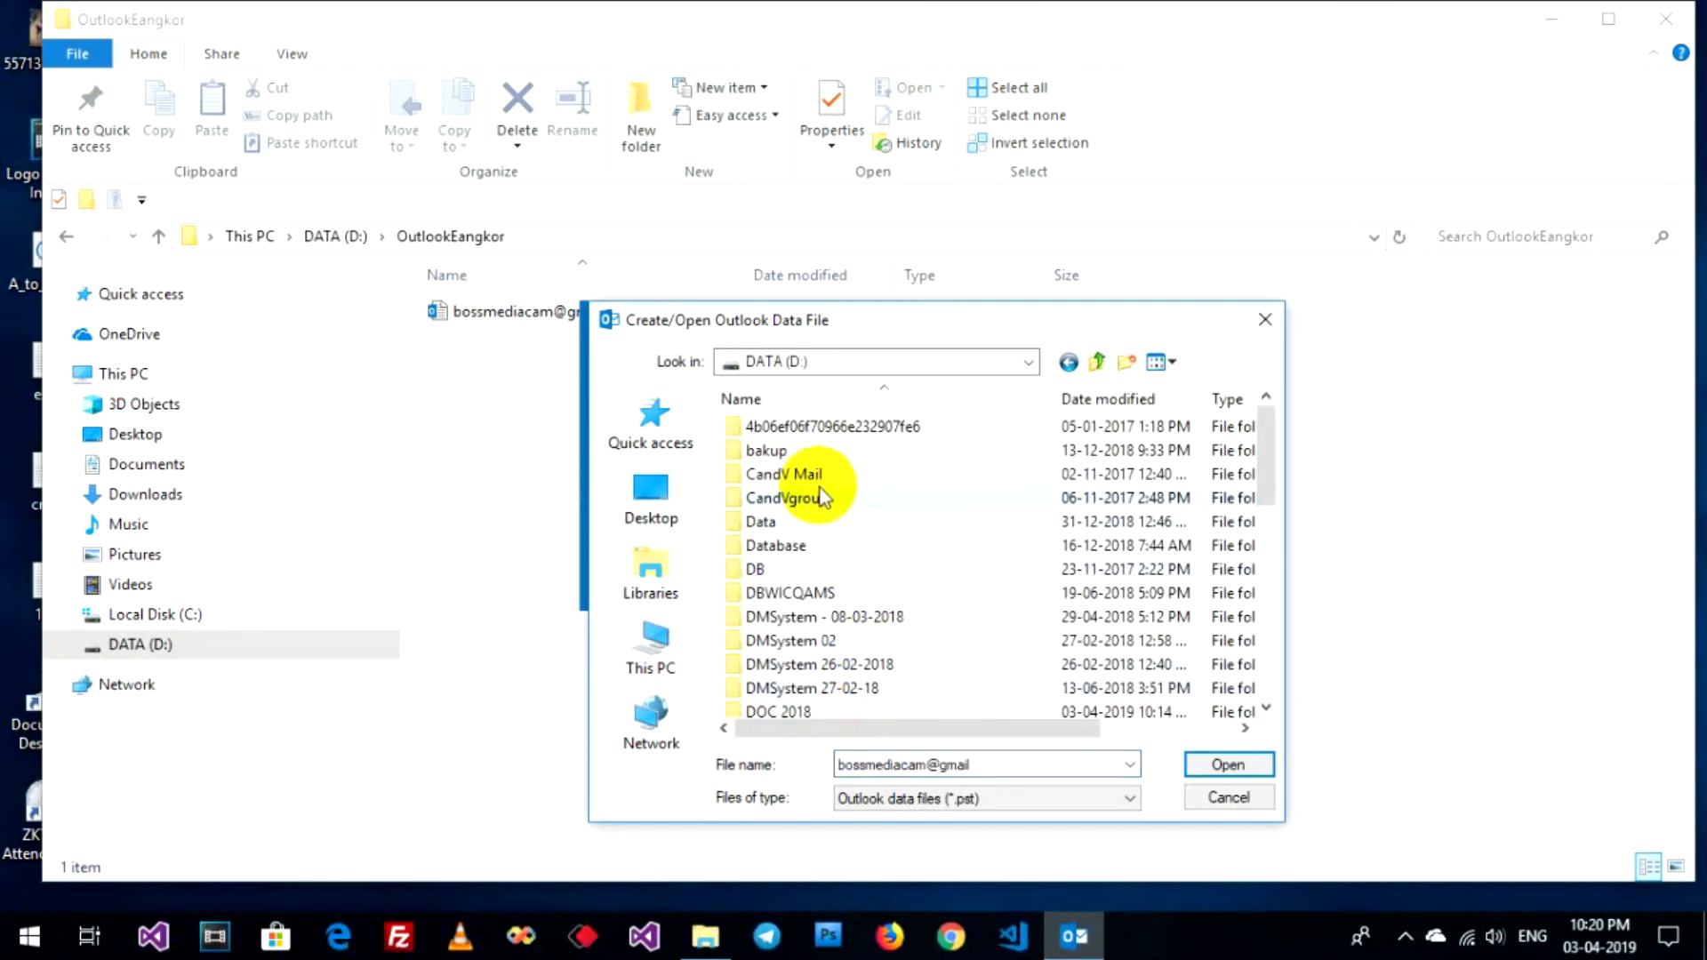
scroll(down, 3)
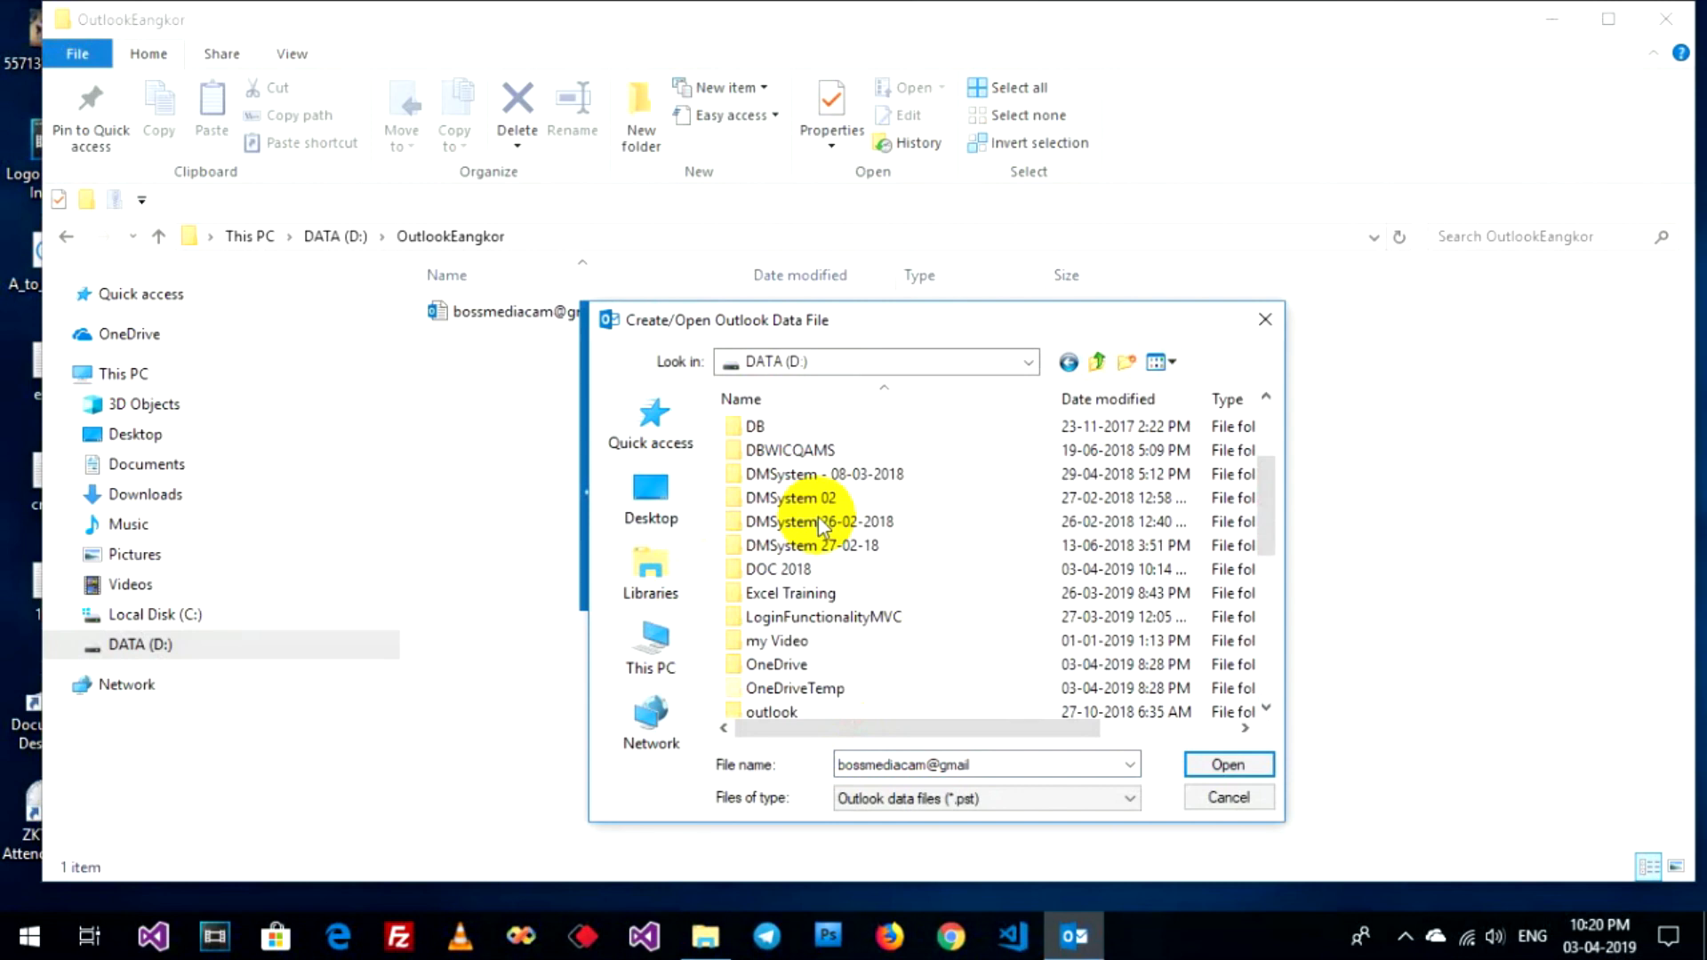
mouse_move(805, 631)
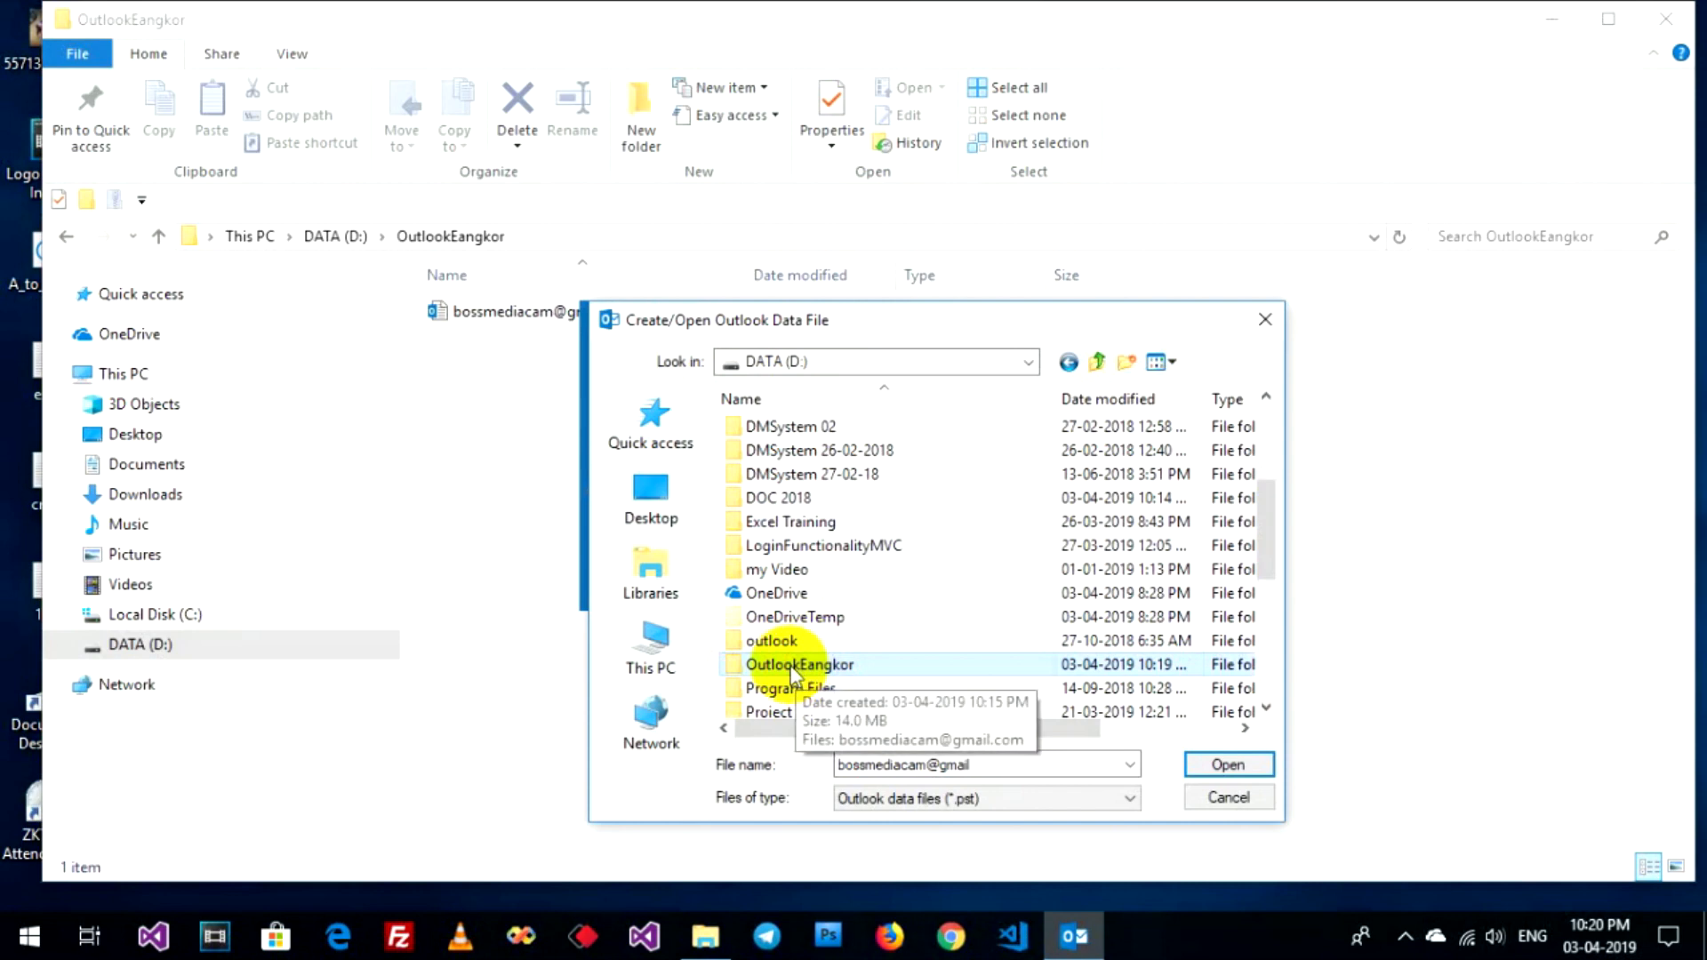
double_click(800, 663)
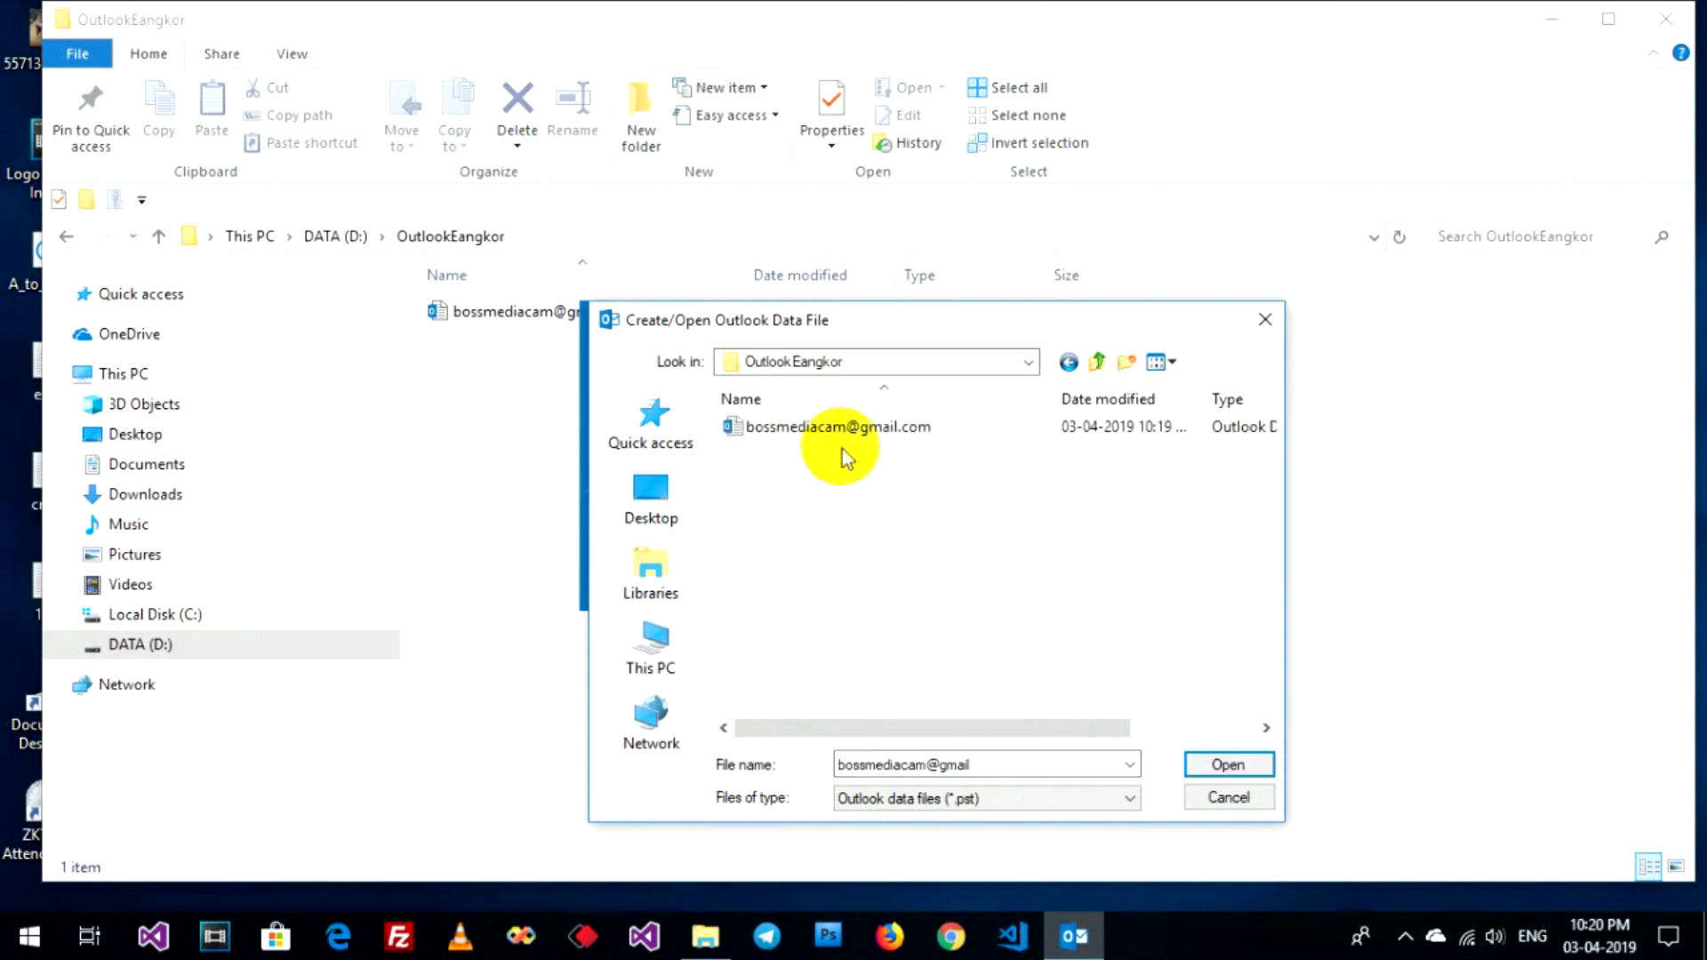
click(838, 425)
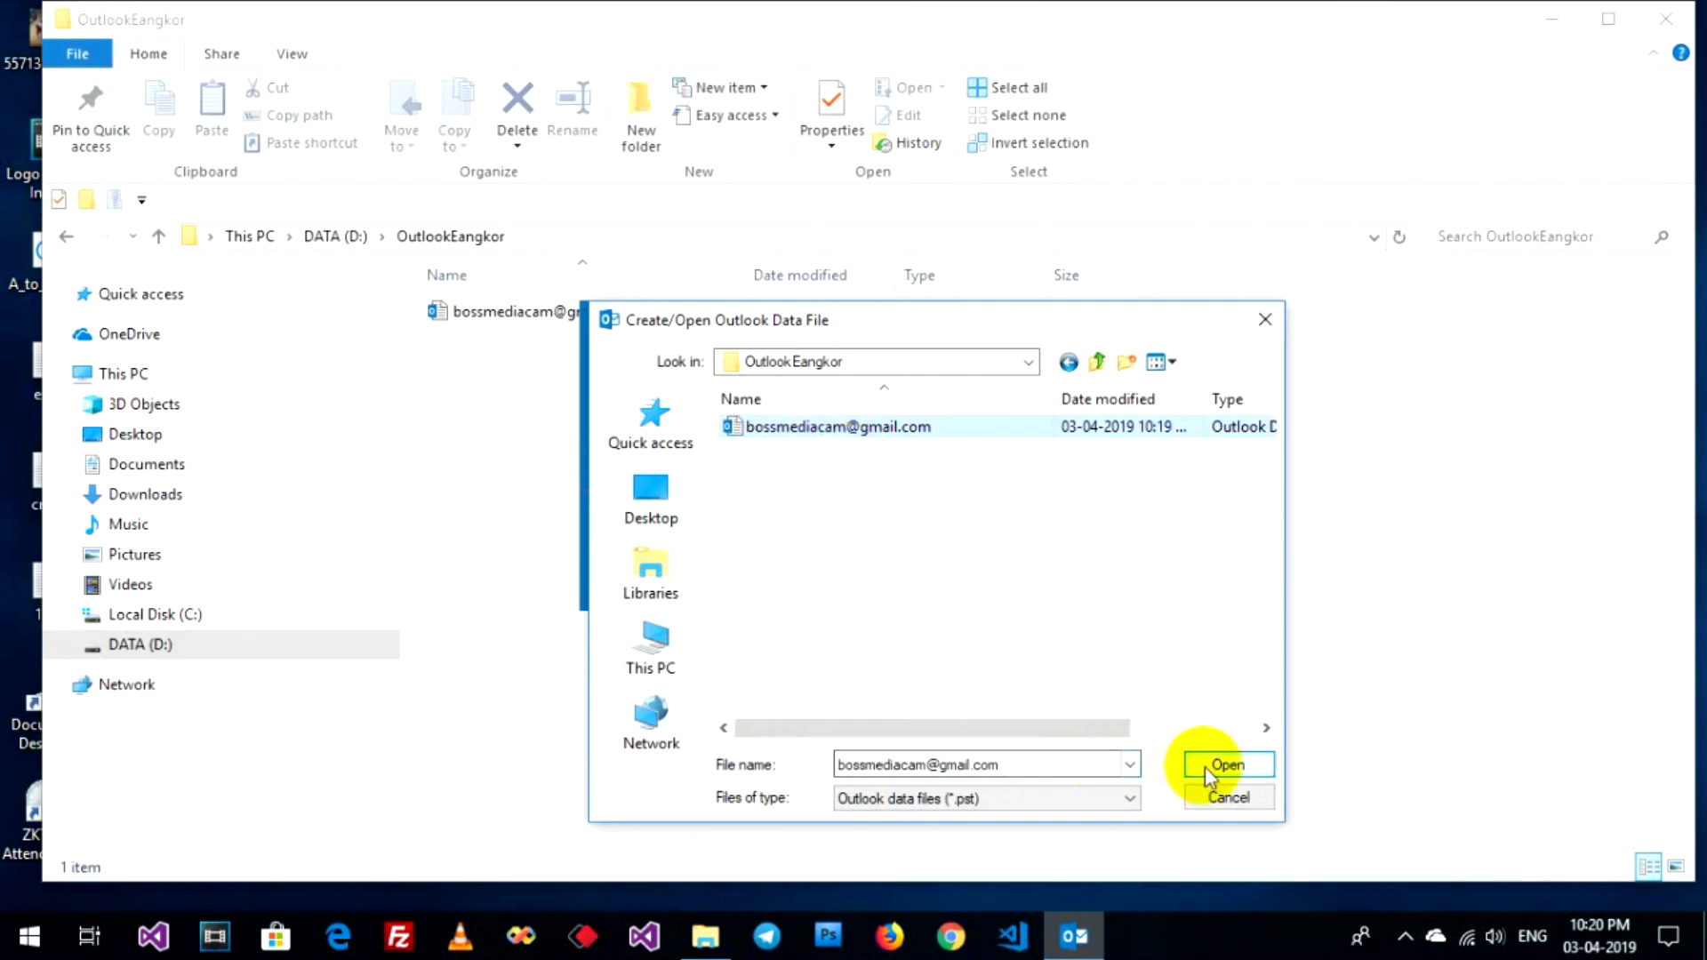
click(1225, 764)
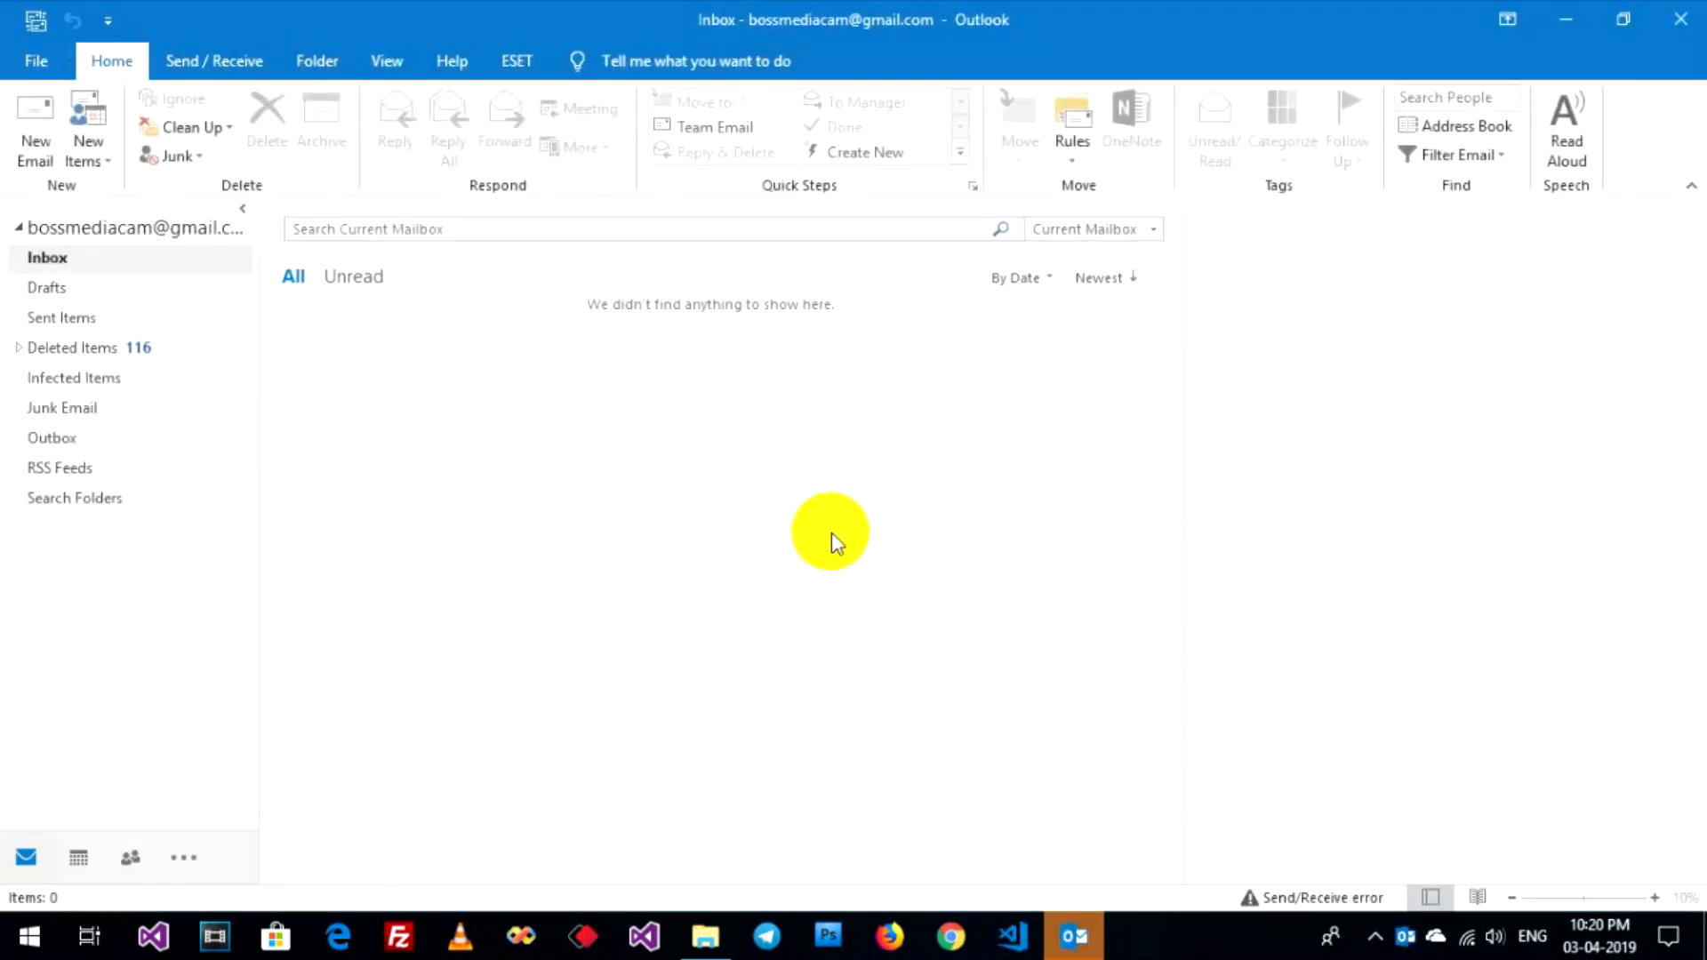
mouse_move(818, 569)
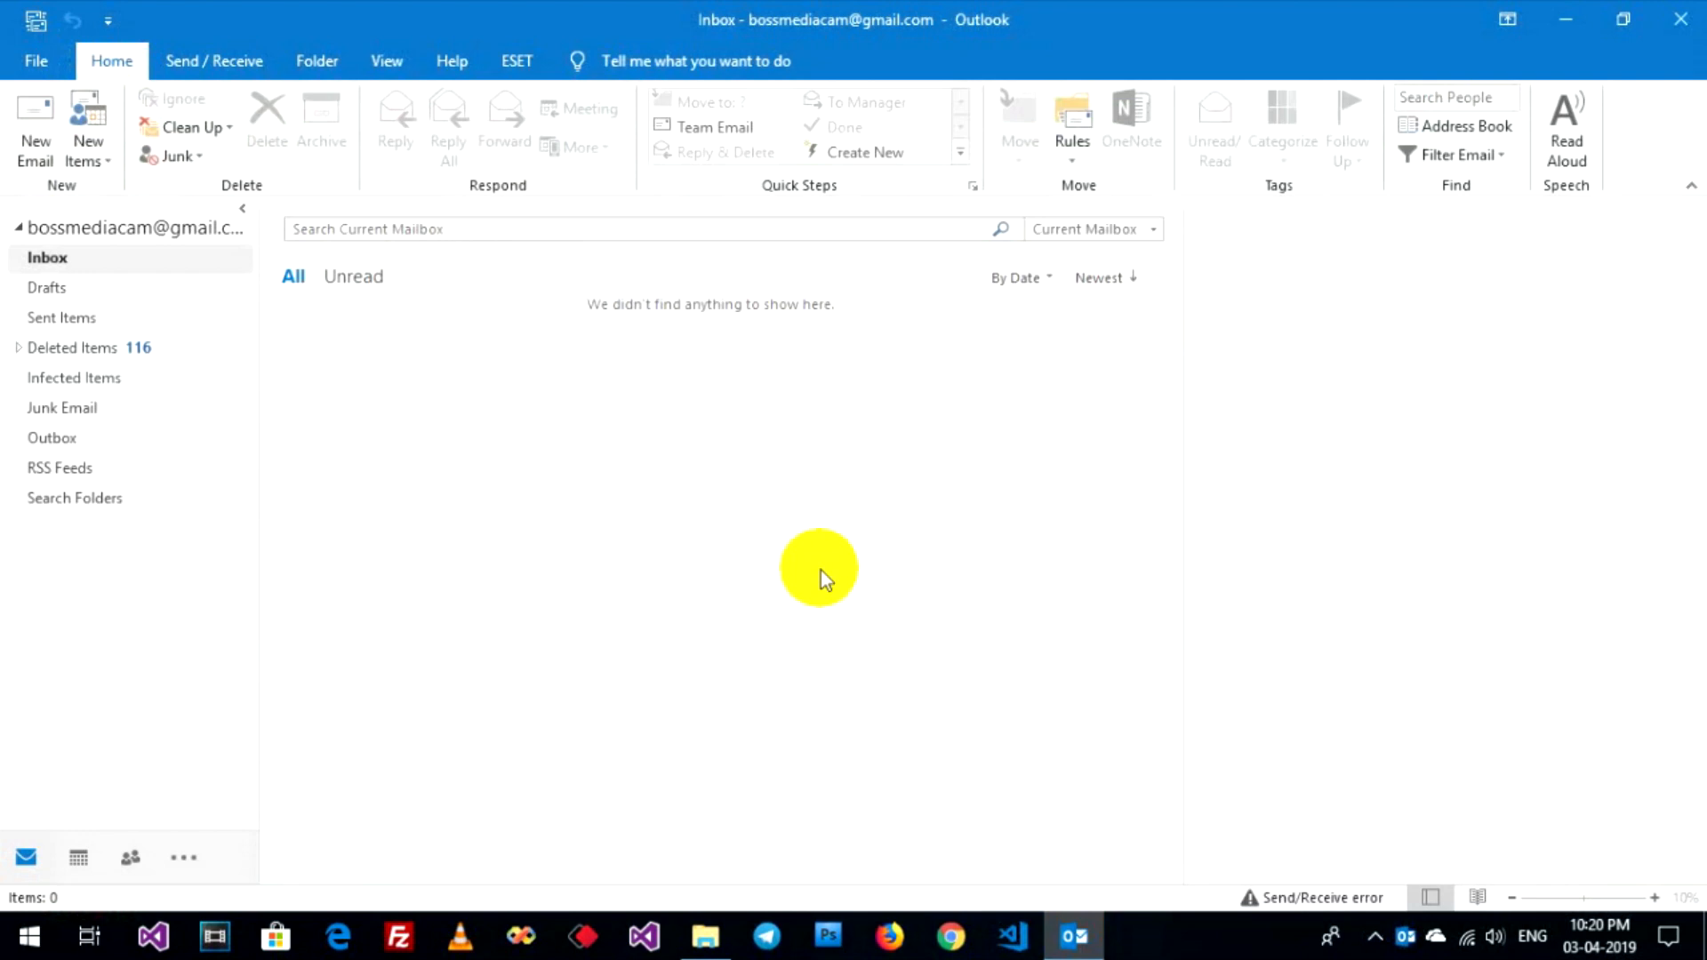
mouse_move(808, 647)
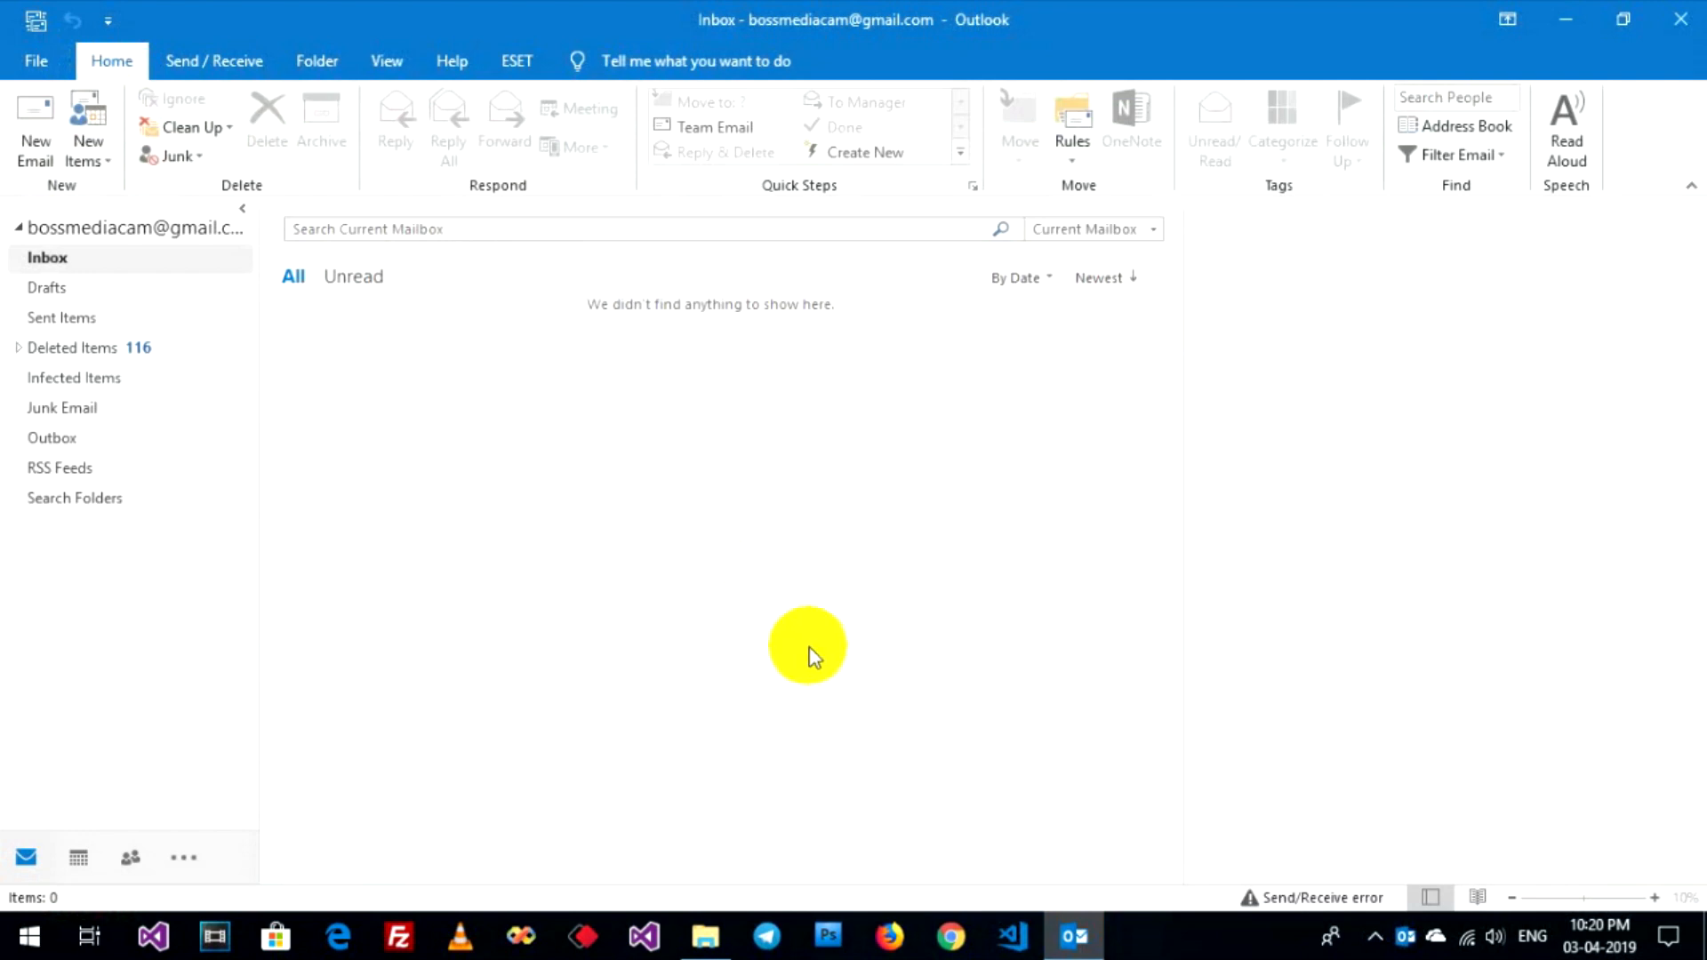
mouse_move(1040, 764)
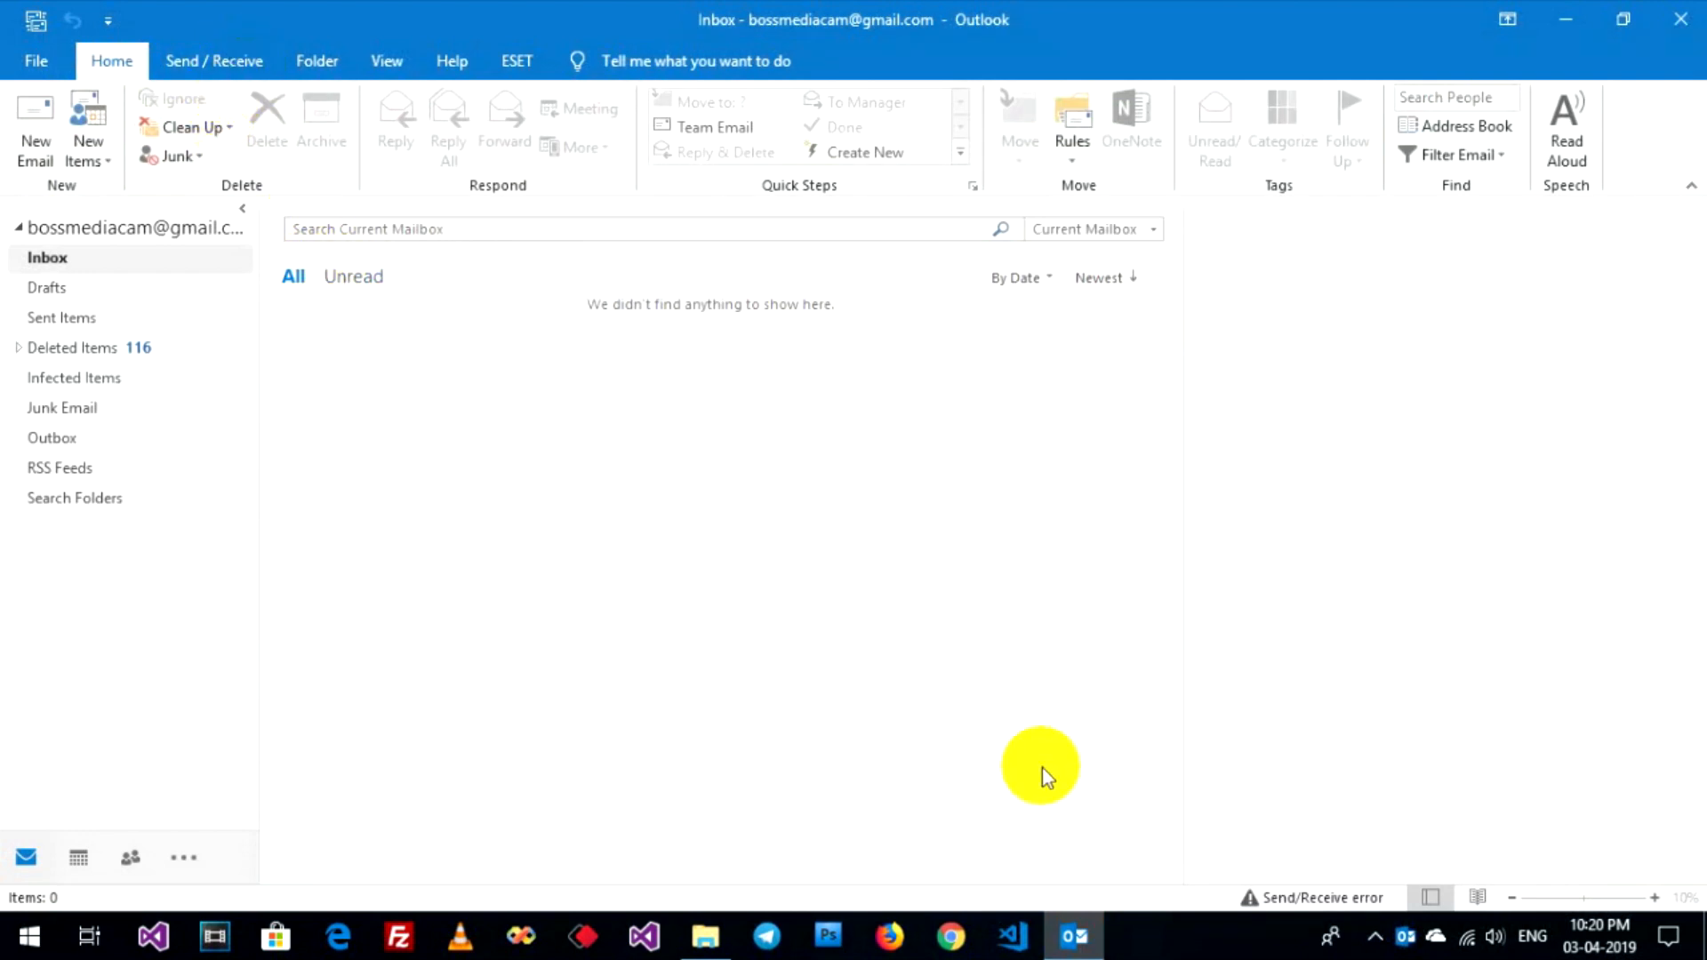
click(1304, 896)
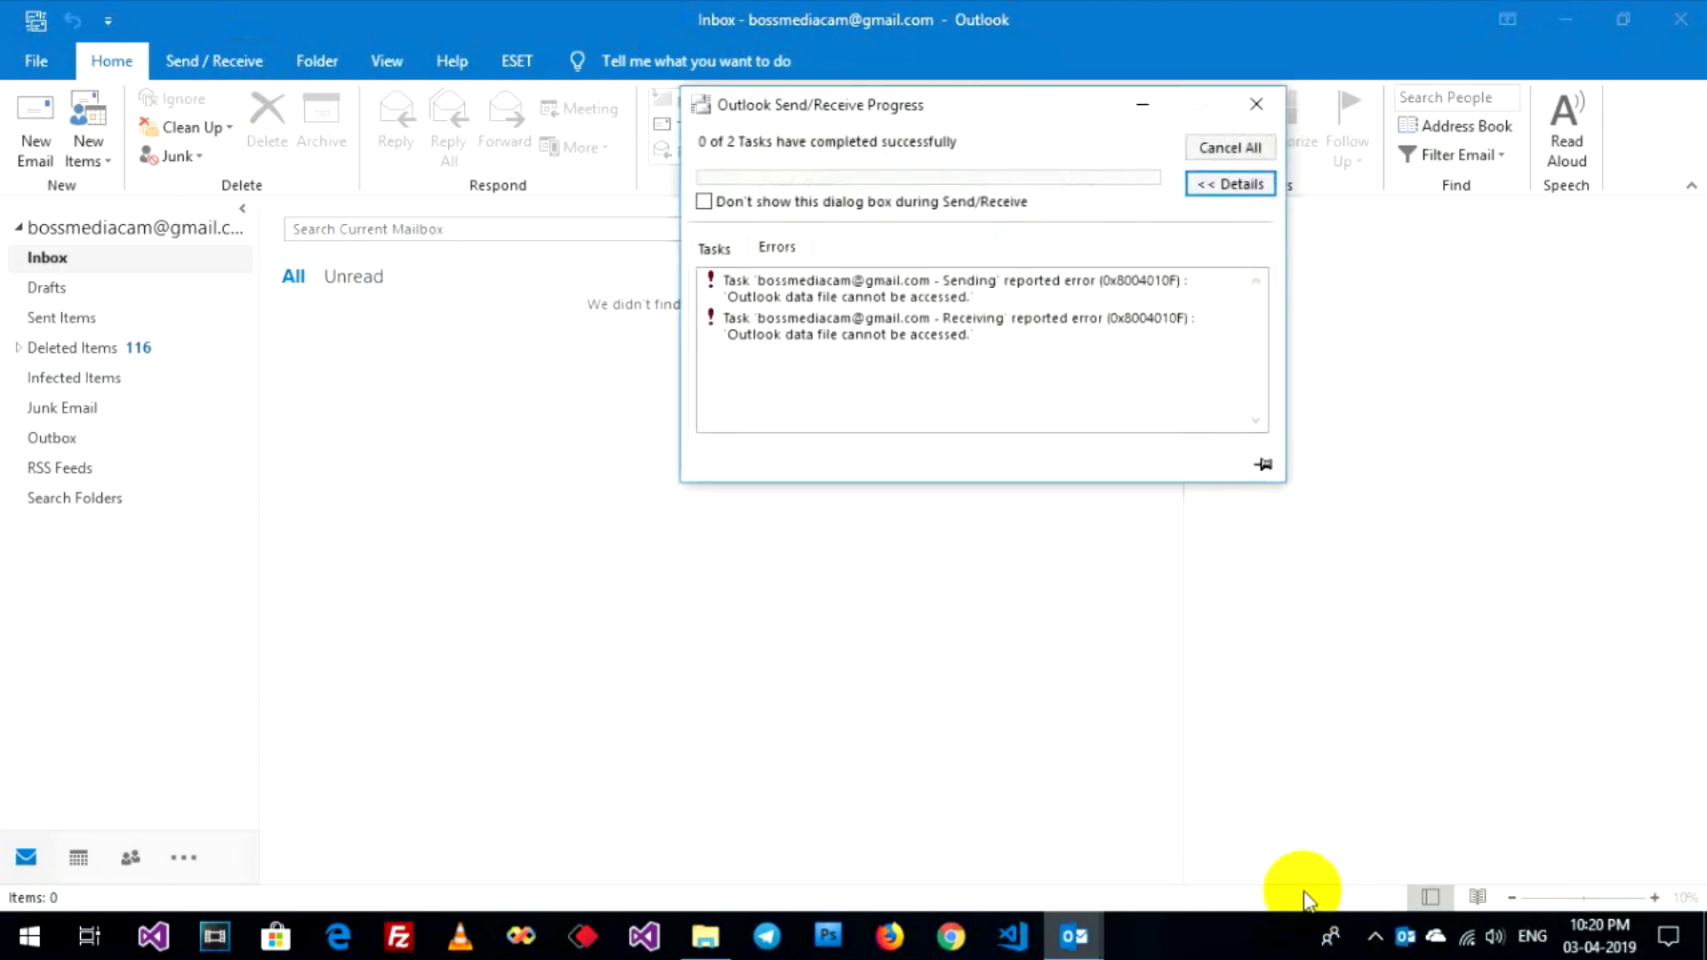
mouse_move(999, 304)
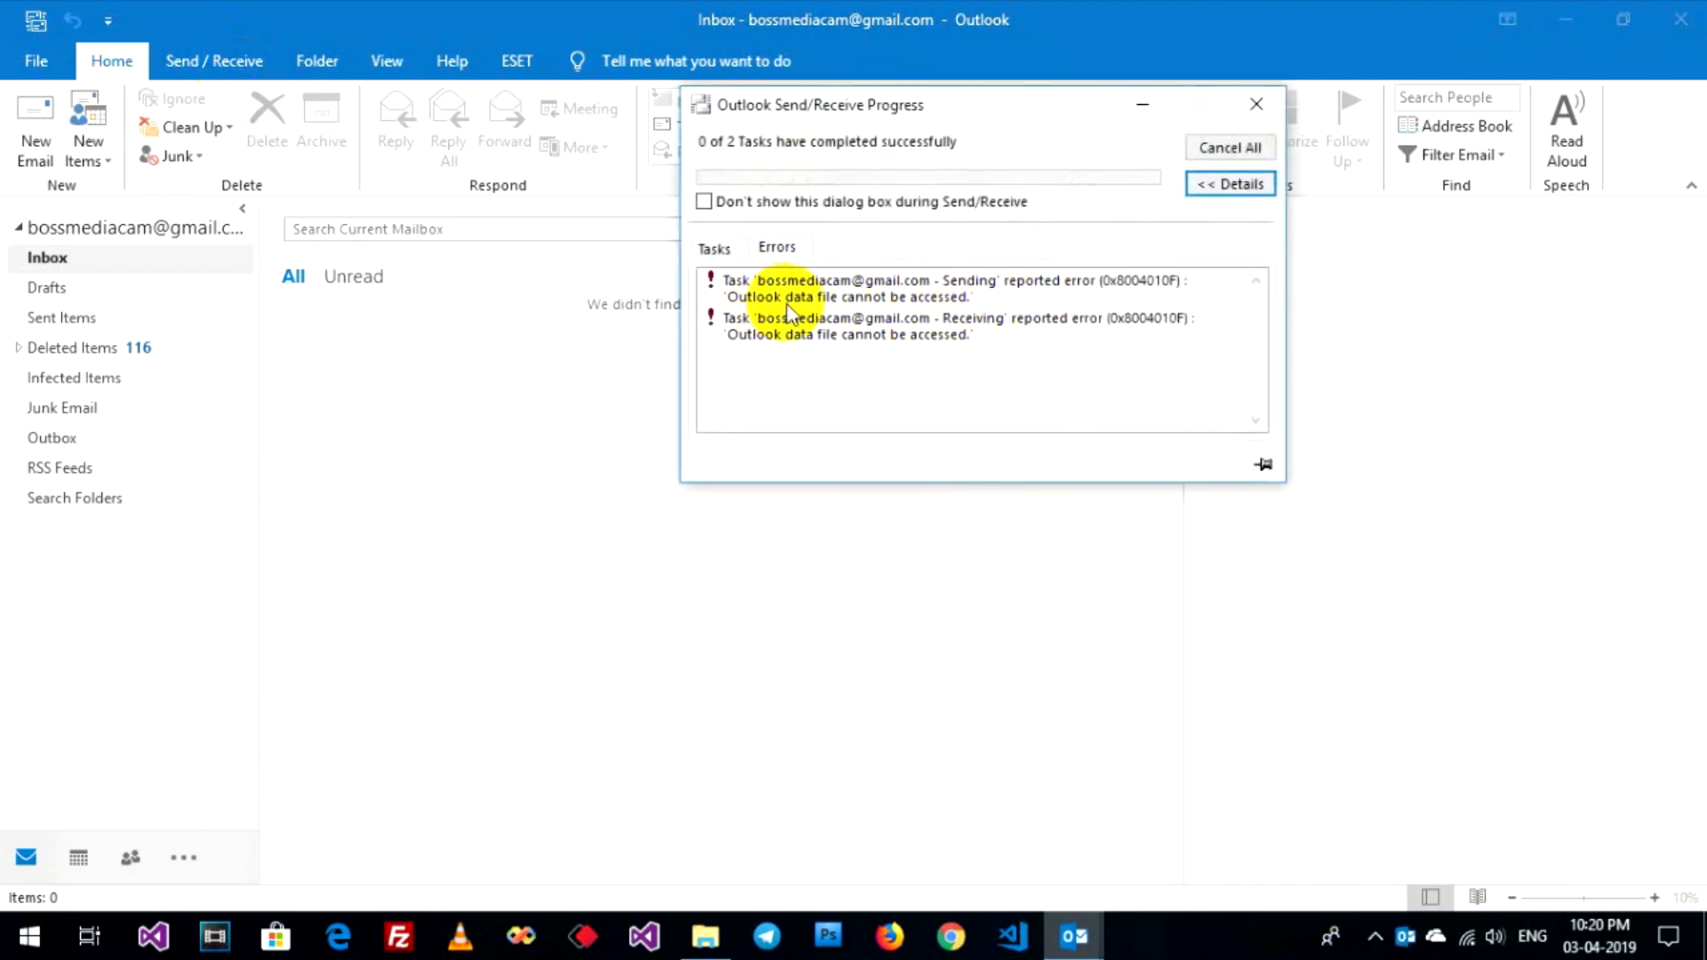
mouse_move(882, 321)
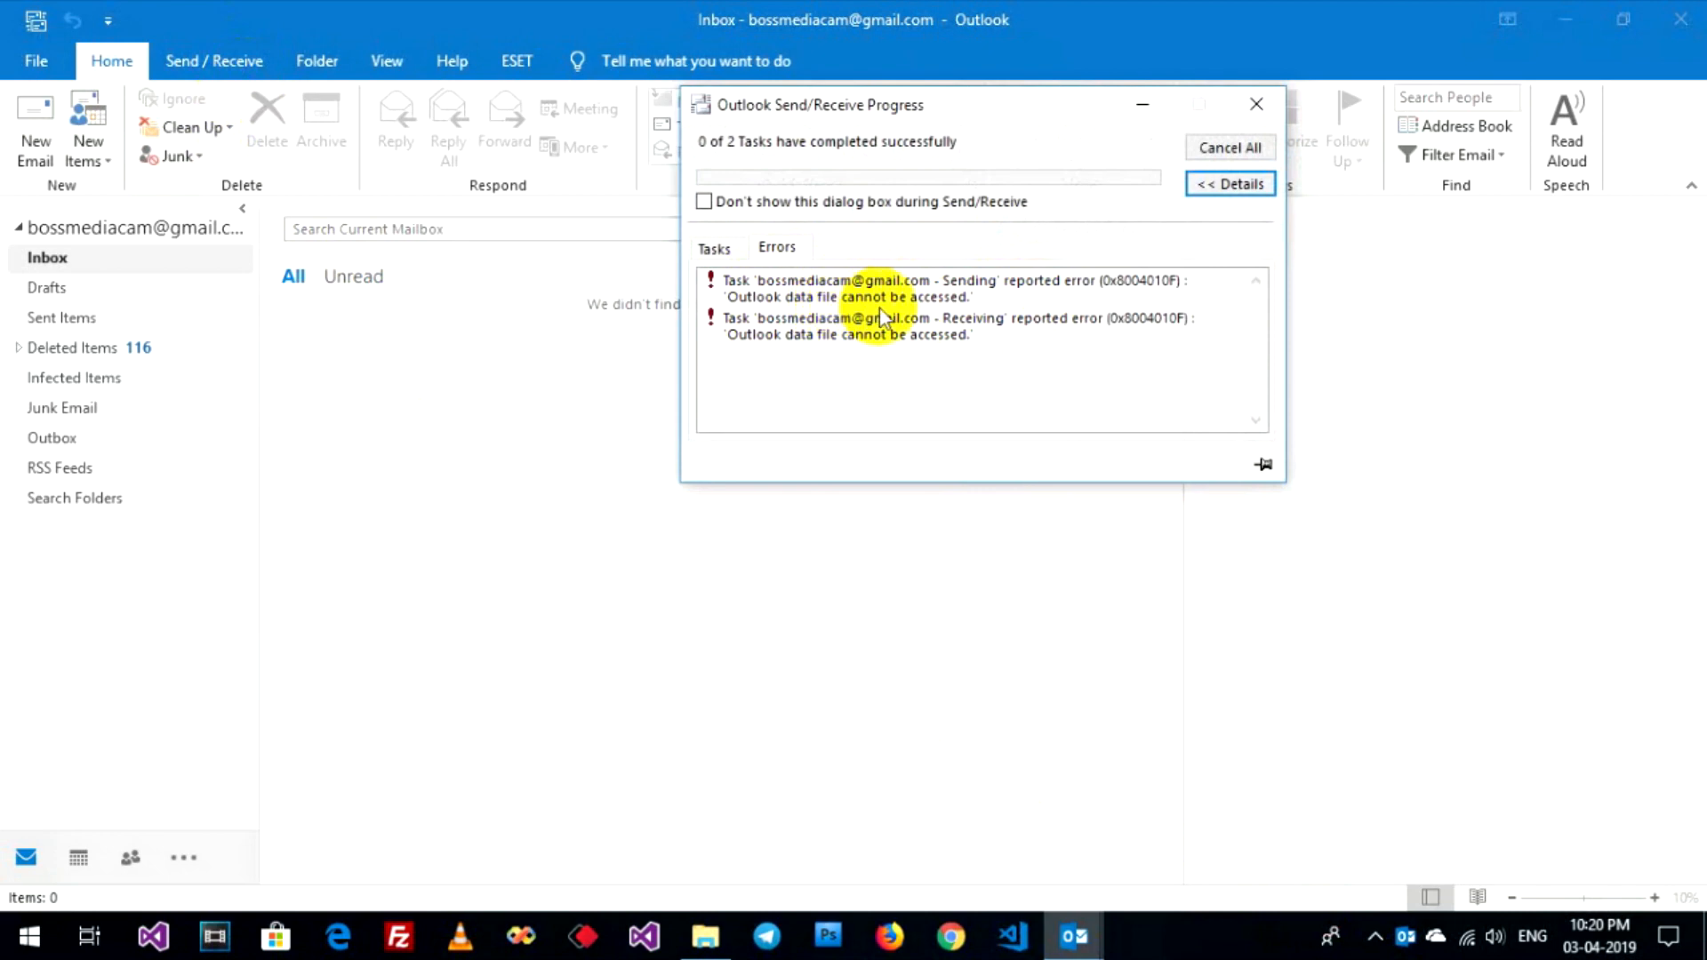
click(882, 326)
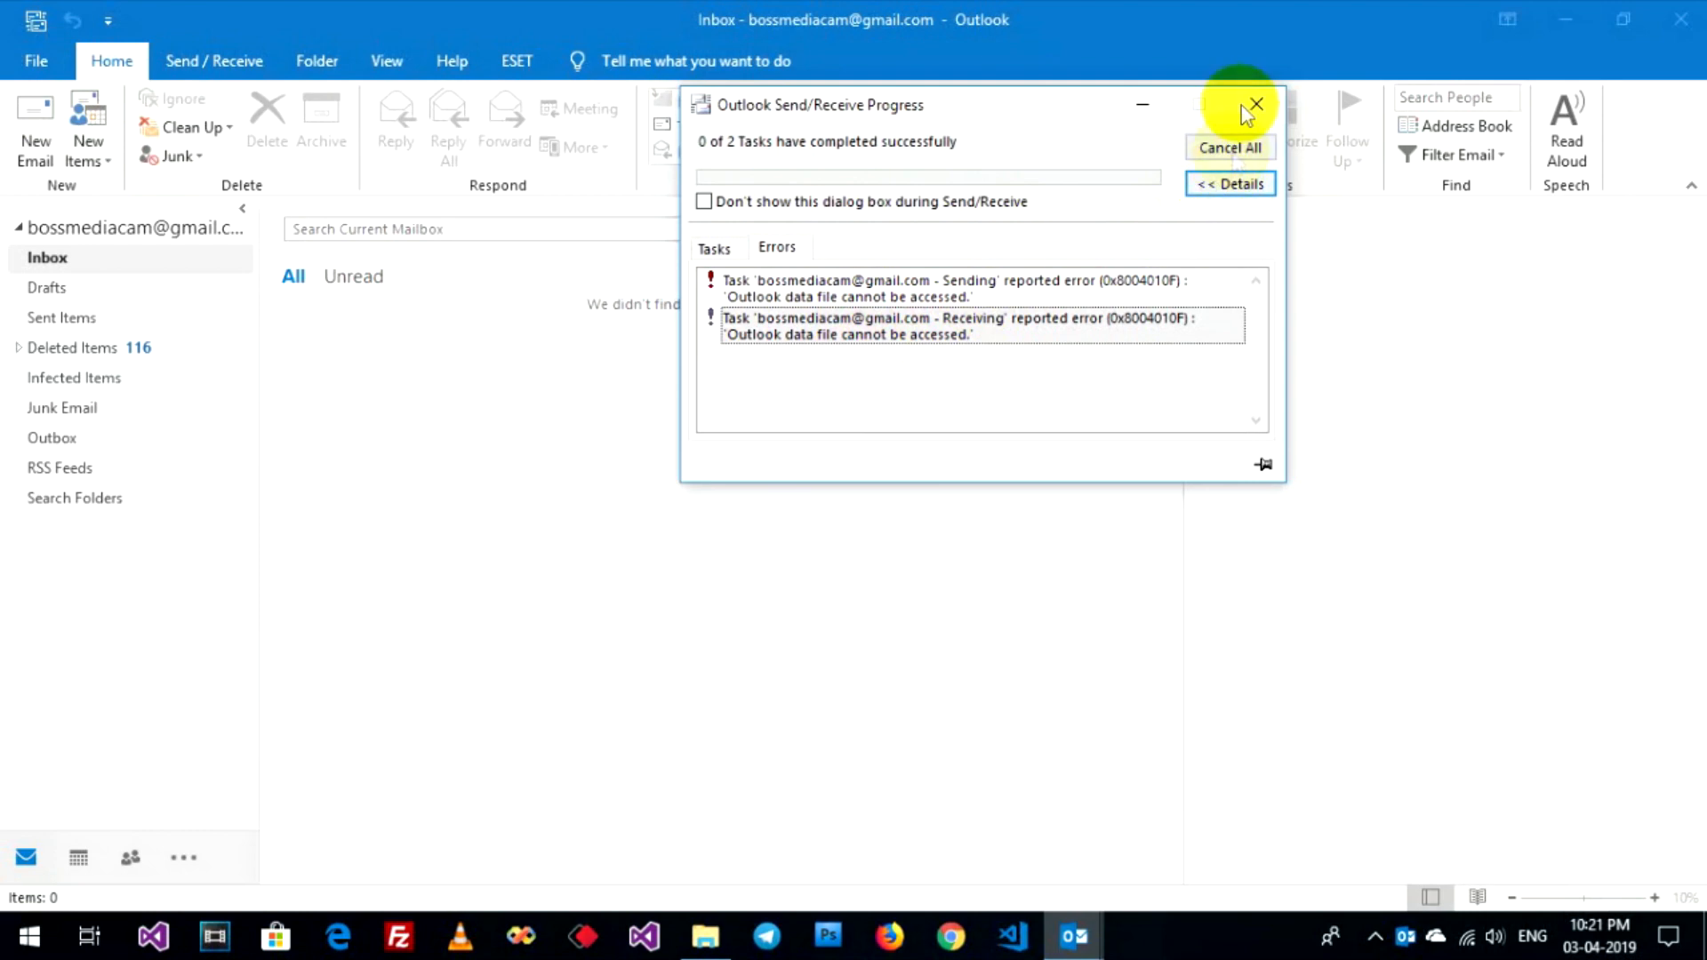
click(1254, 105)
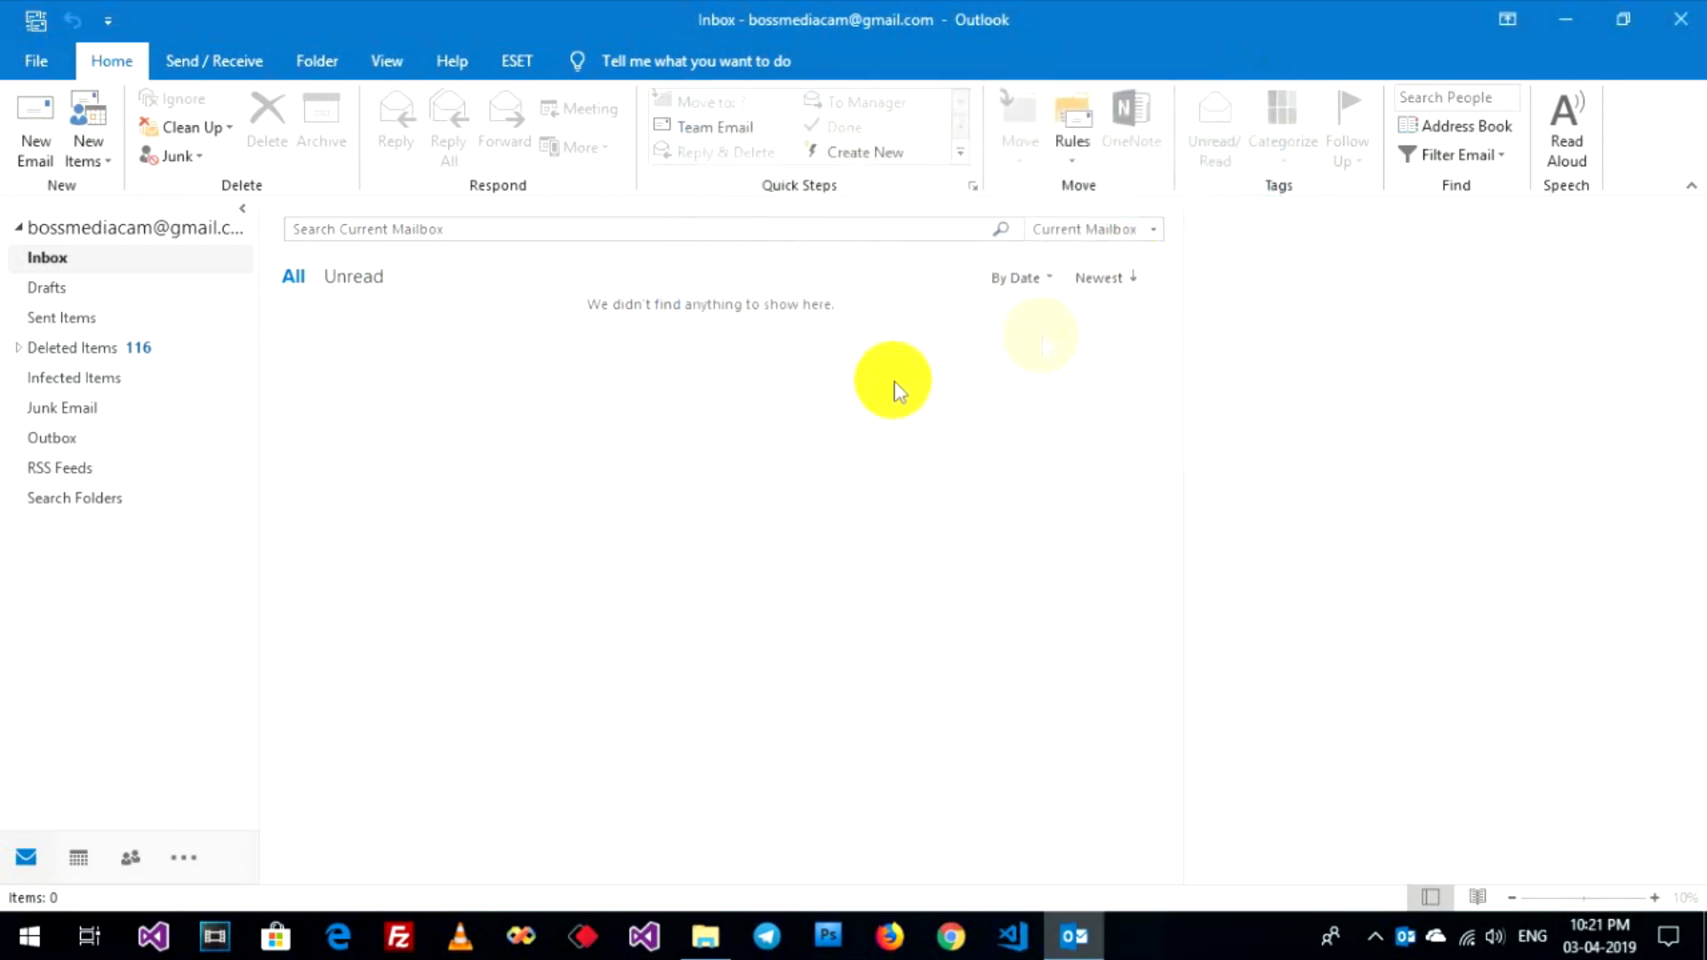
mouse_move(36, 61)
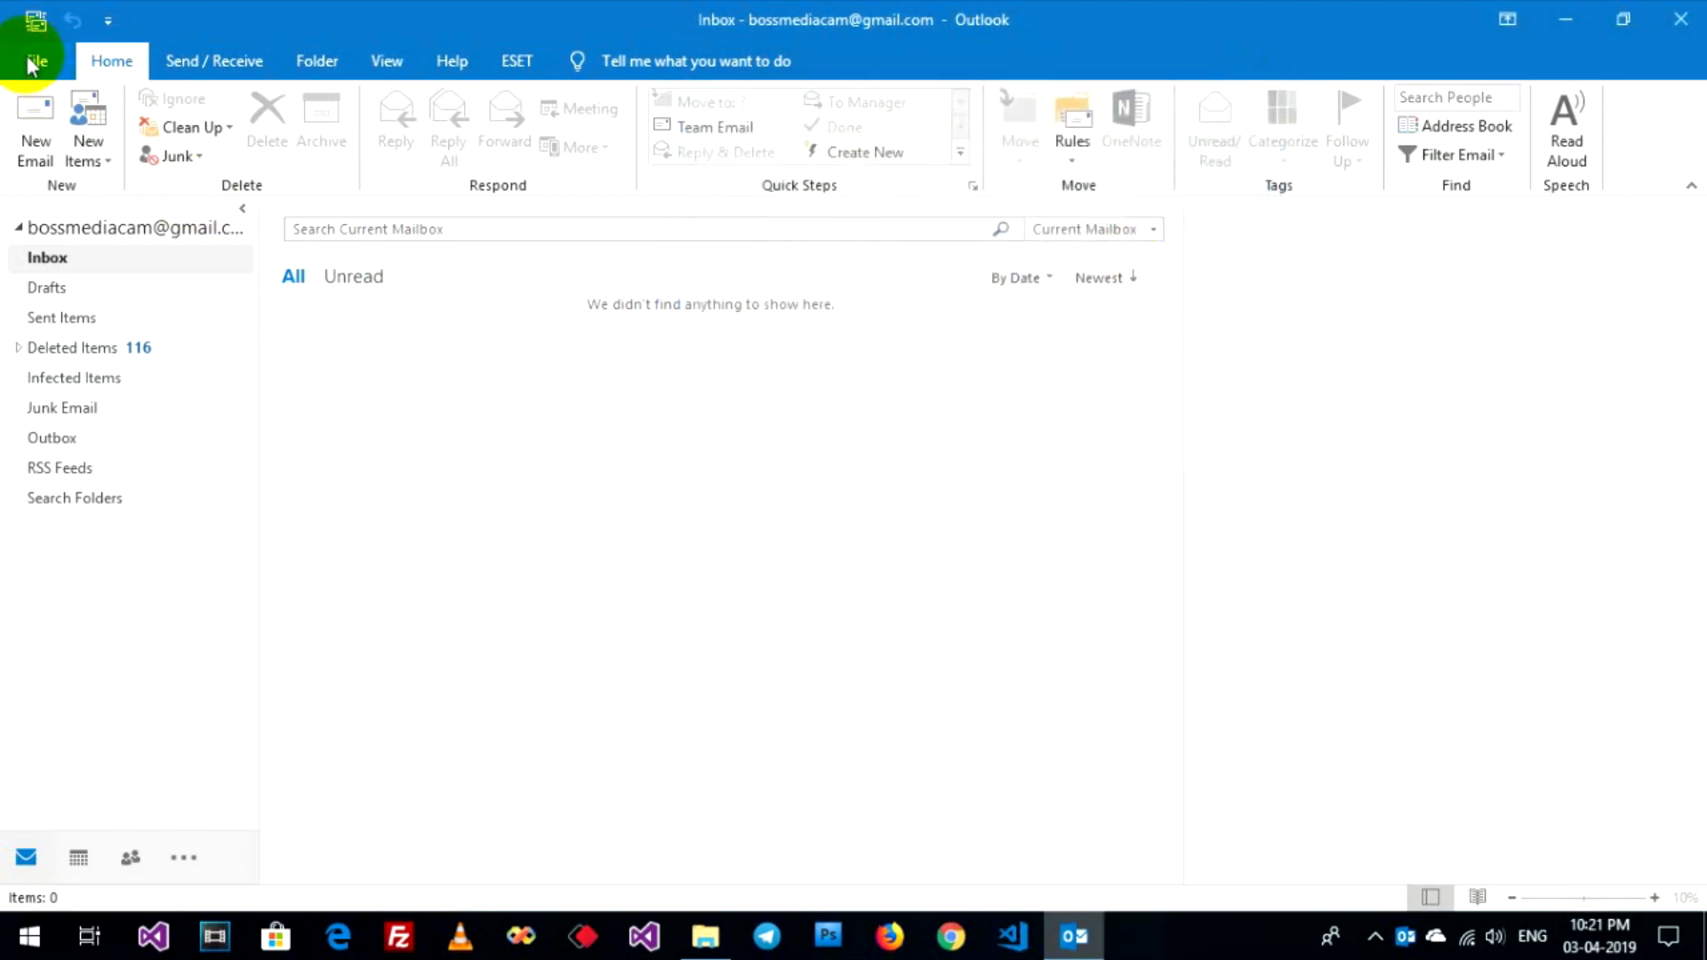
- In Account Settings, change the delivery folder to the relocated data file's Inbox
click(35, 60)
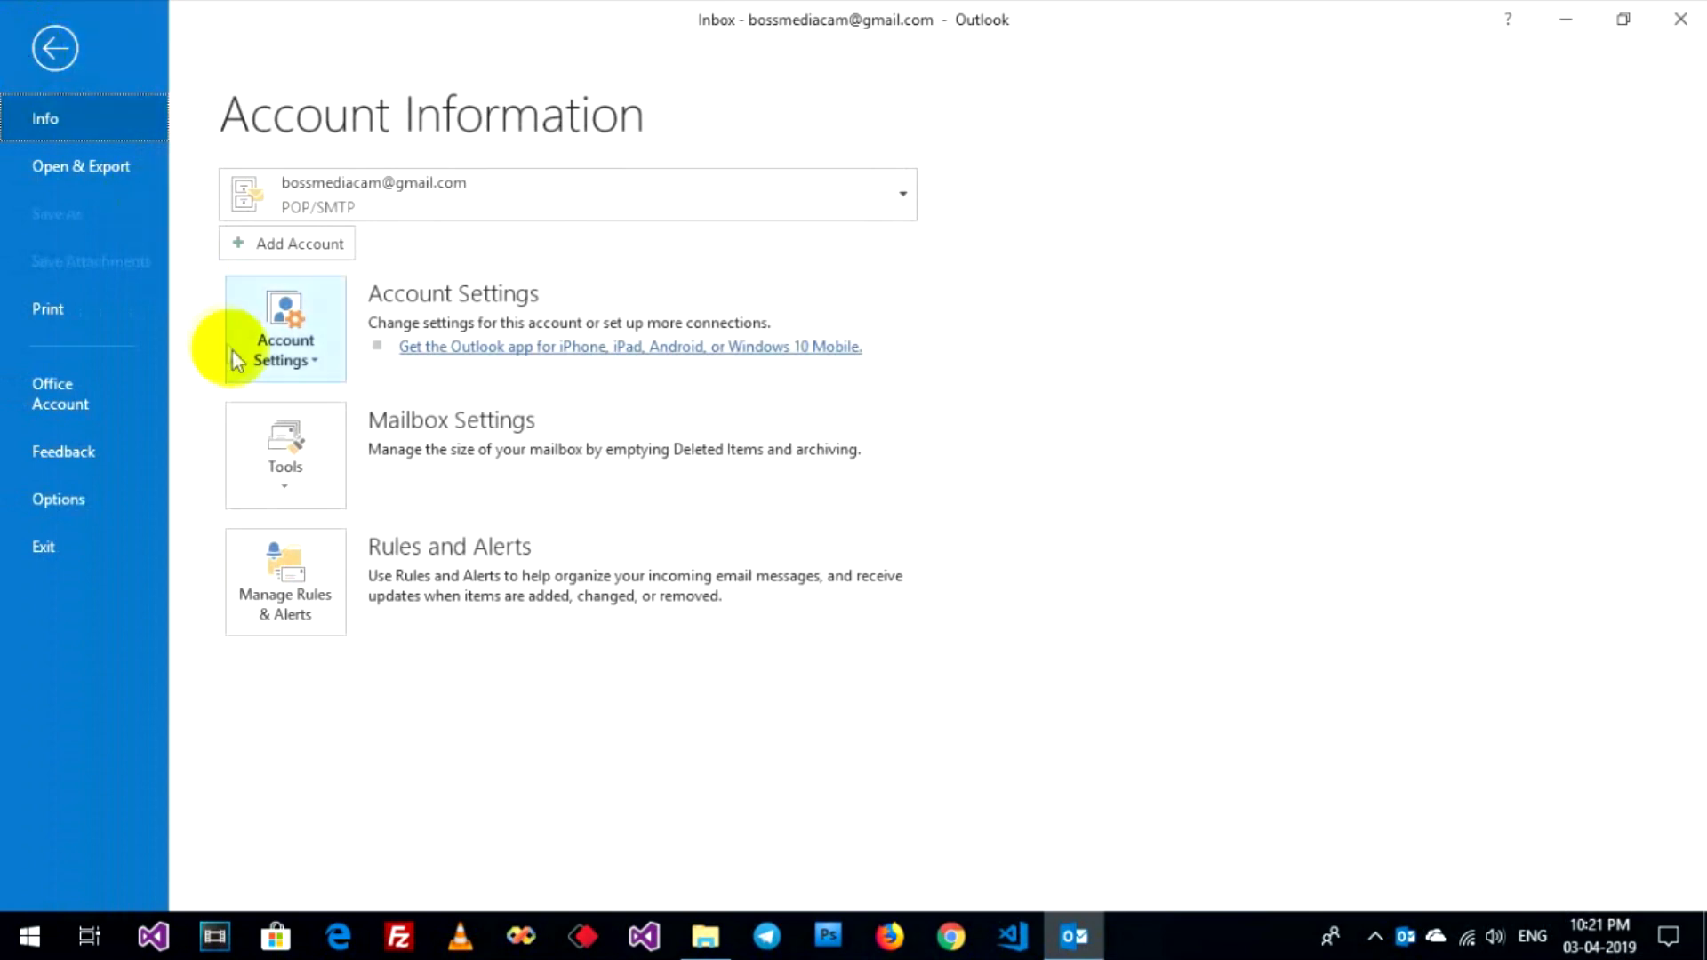
click(55, 46)
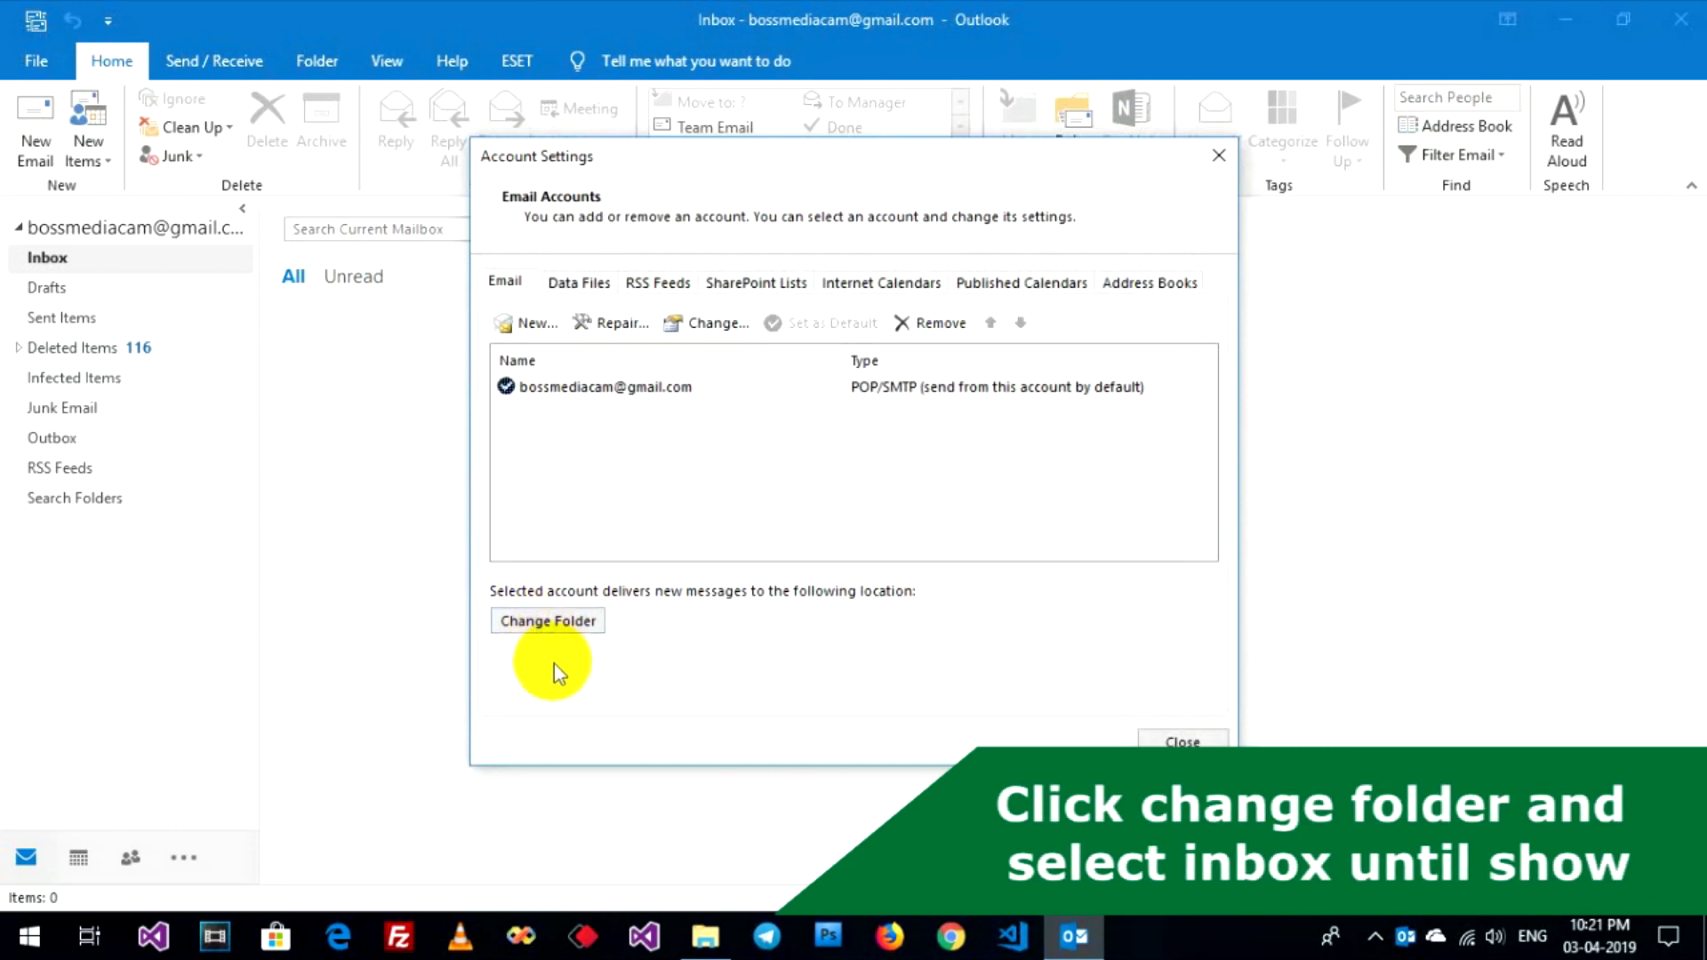
mouse_move(564, 629)
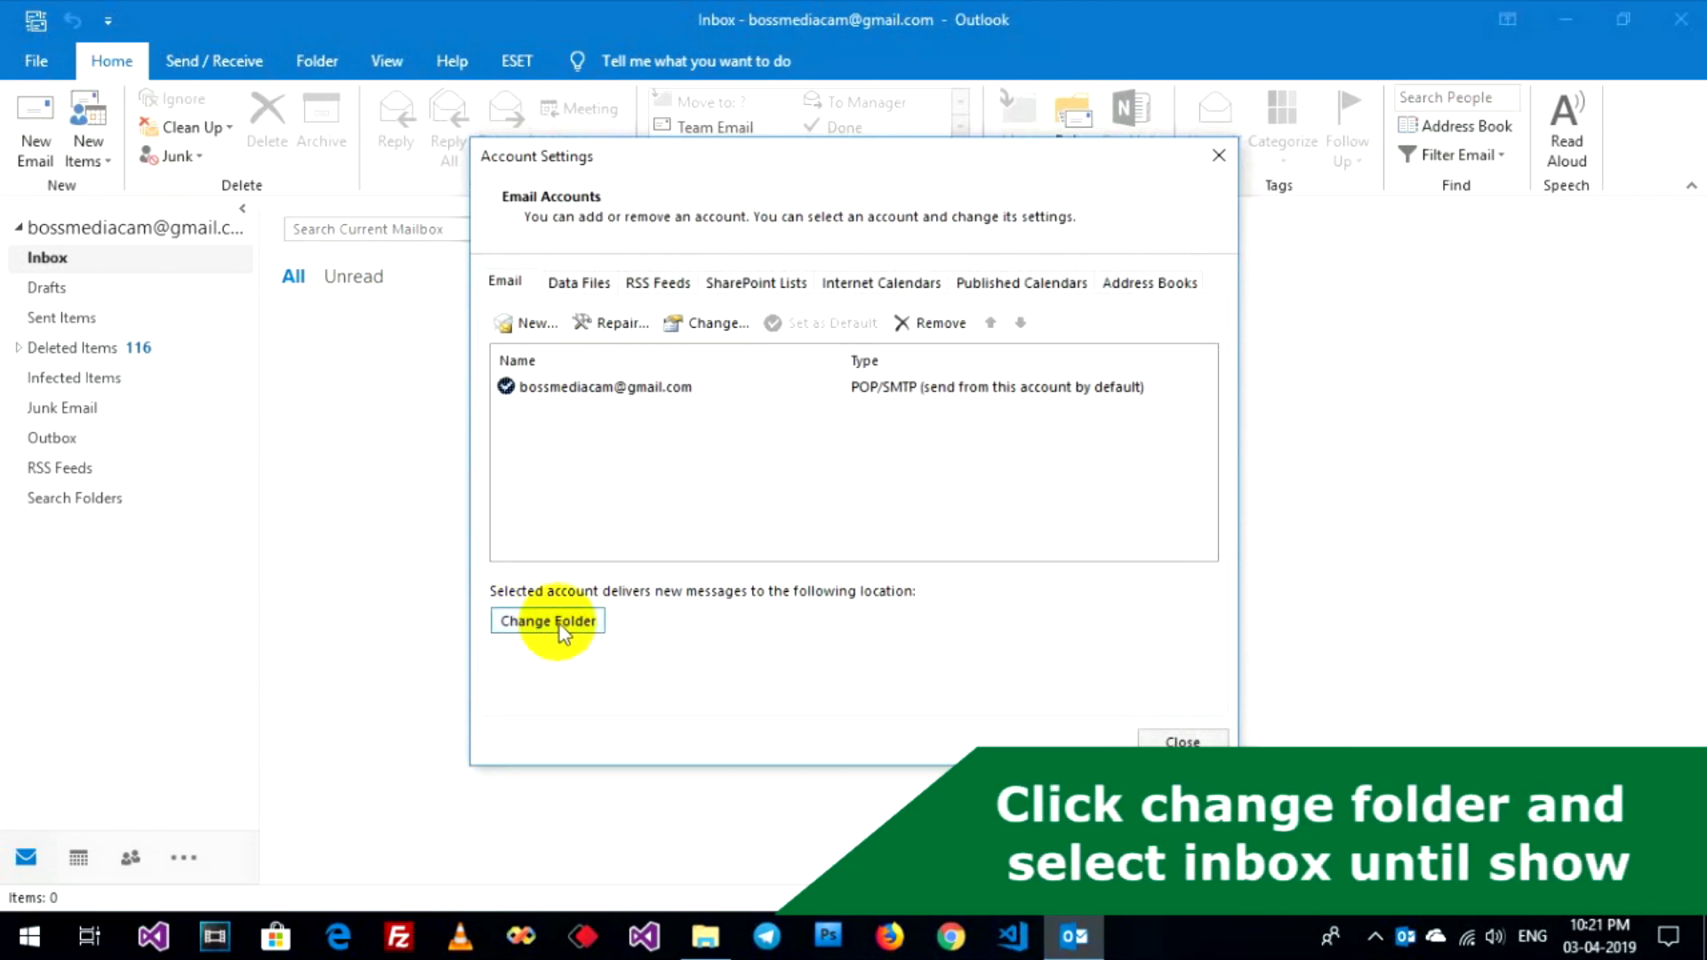
click(546, 620)
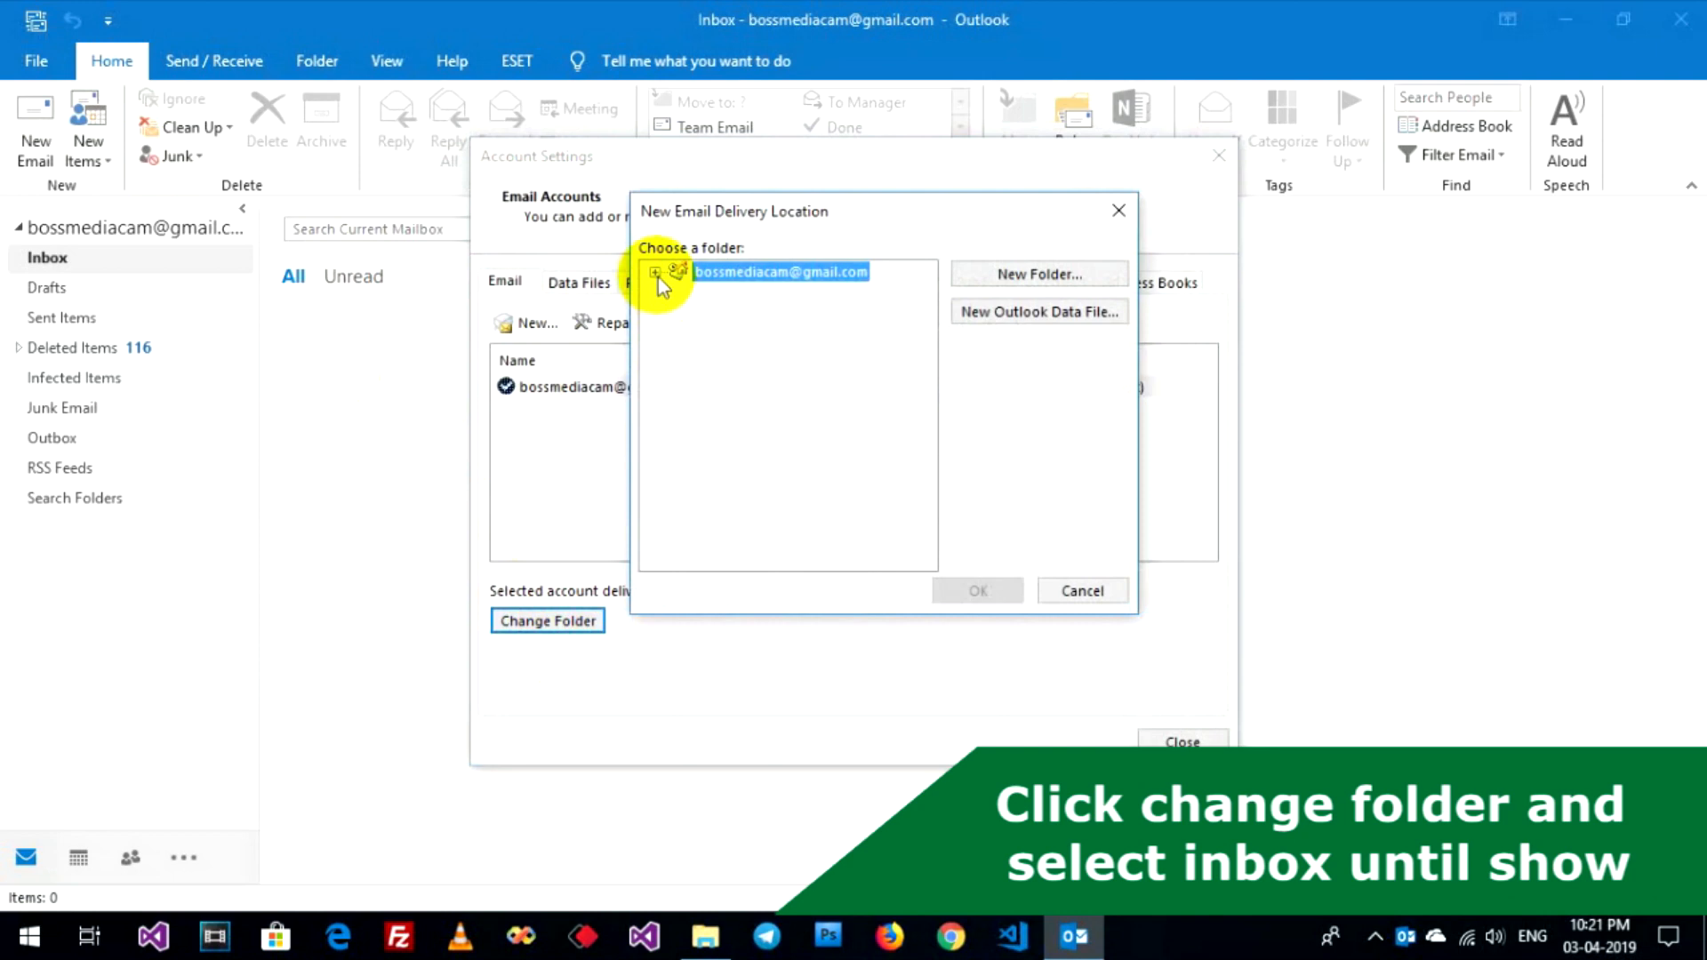
click(654, 270)
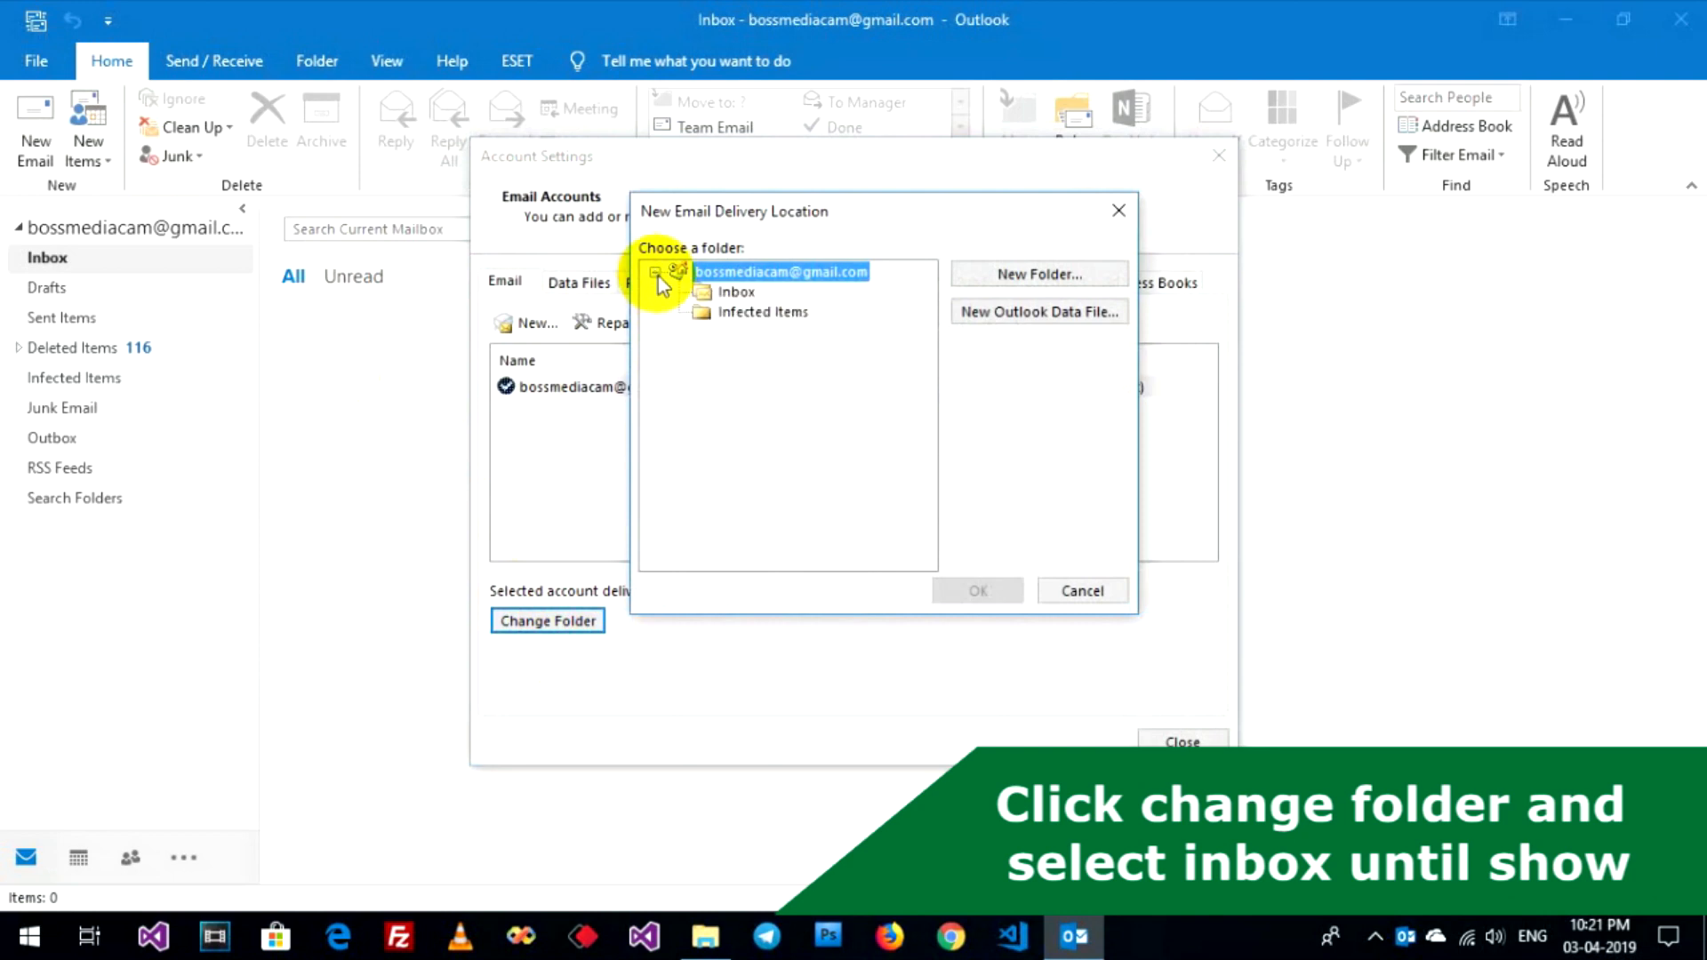
mouse_move(702, 297)
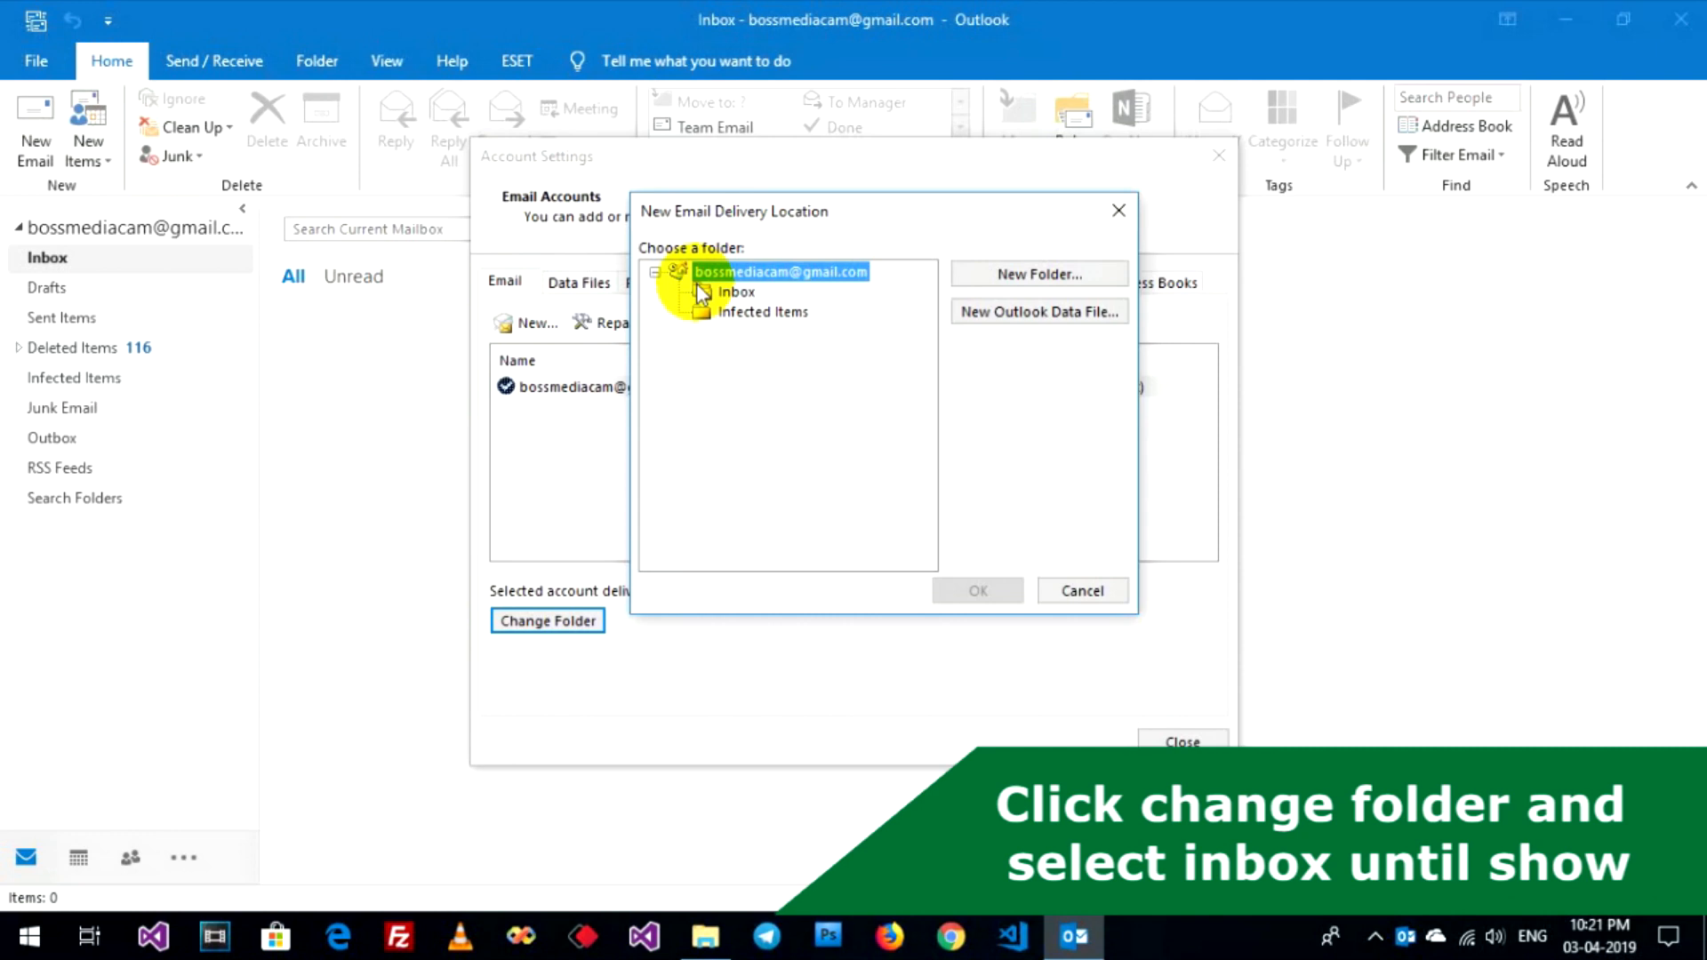
mouse_move(713, 297)
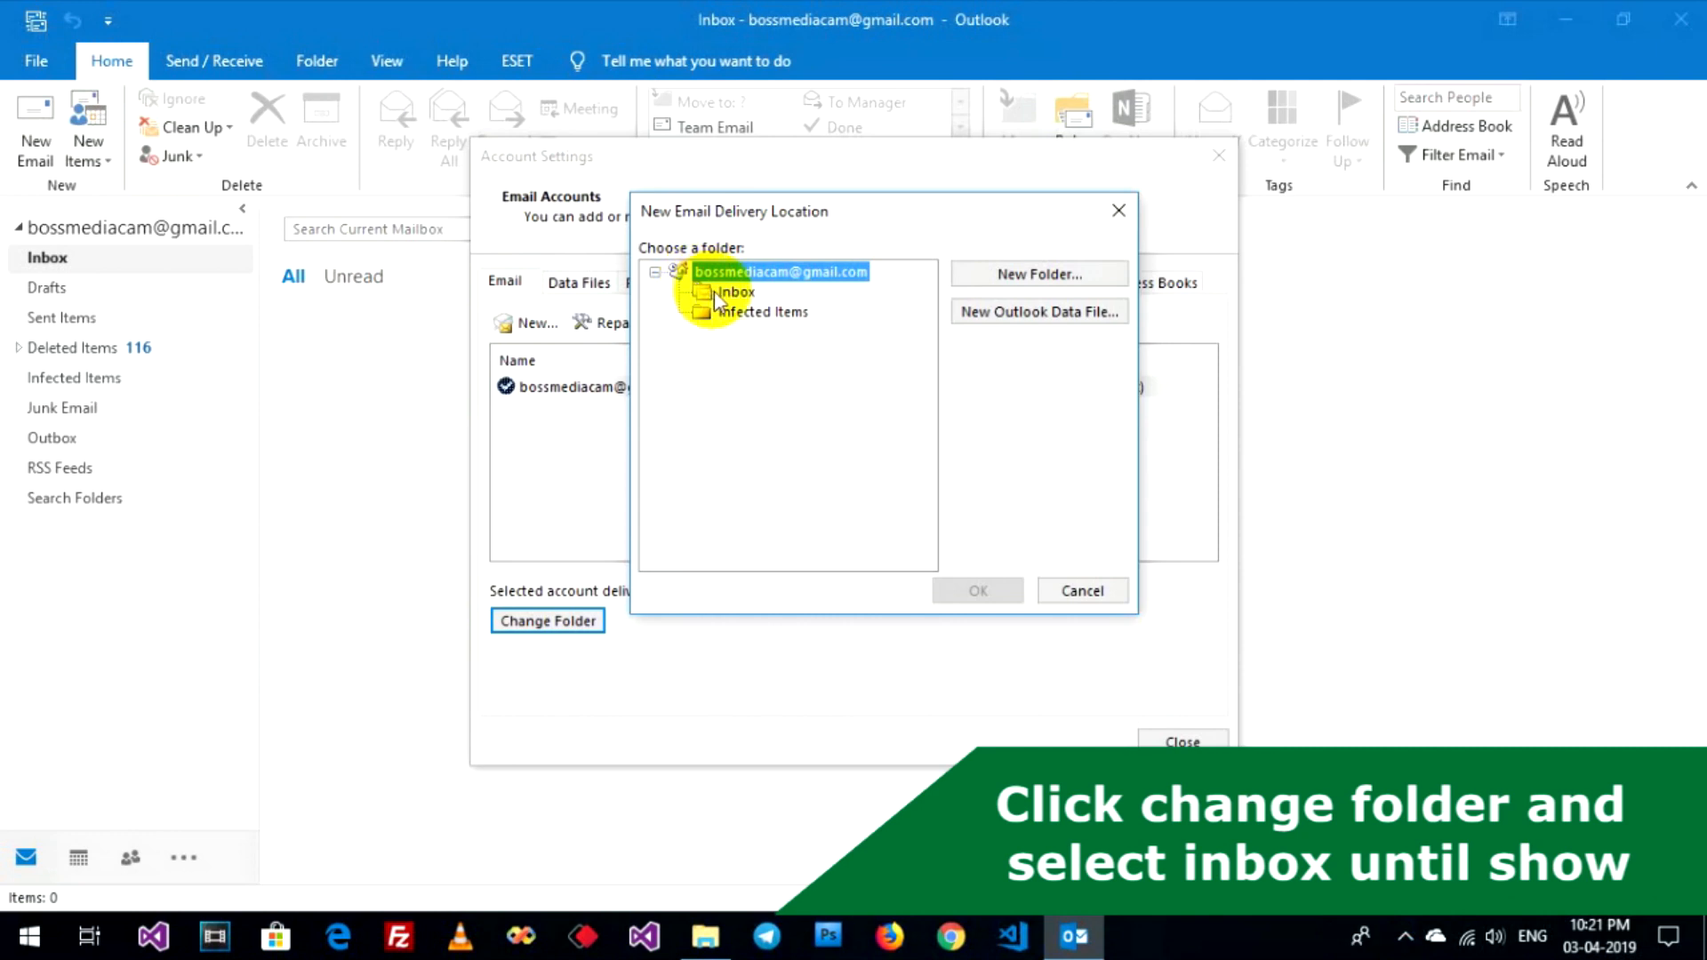
click(736, 293)
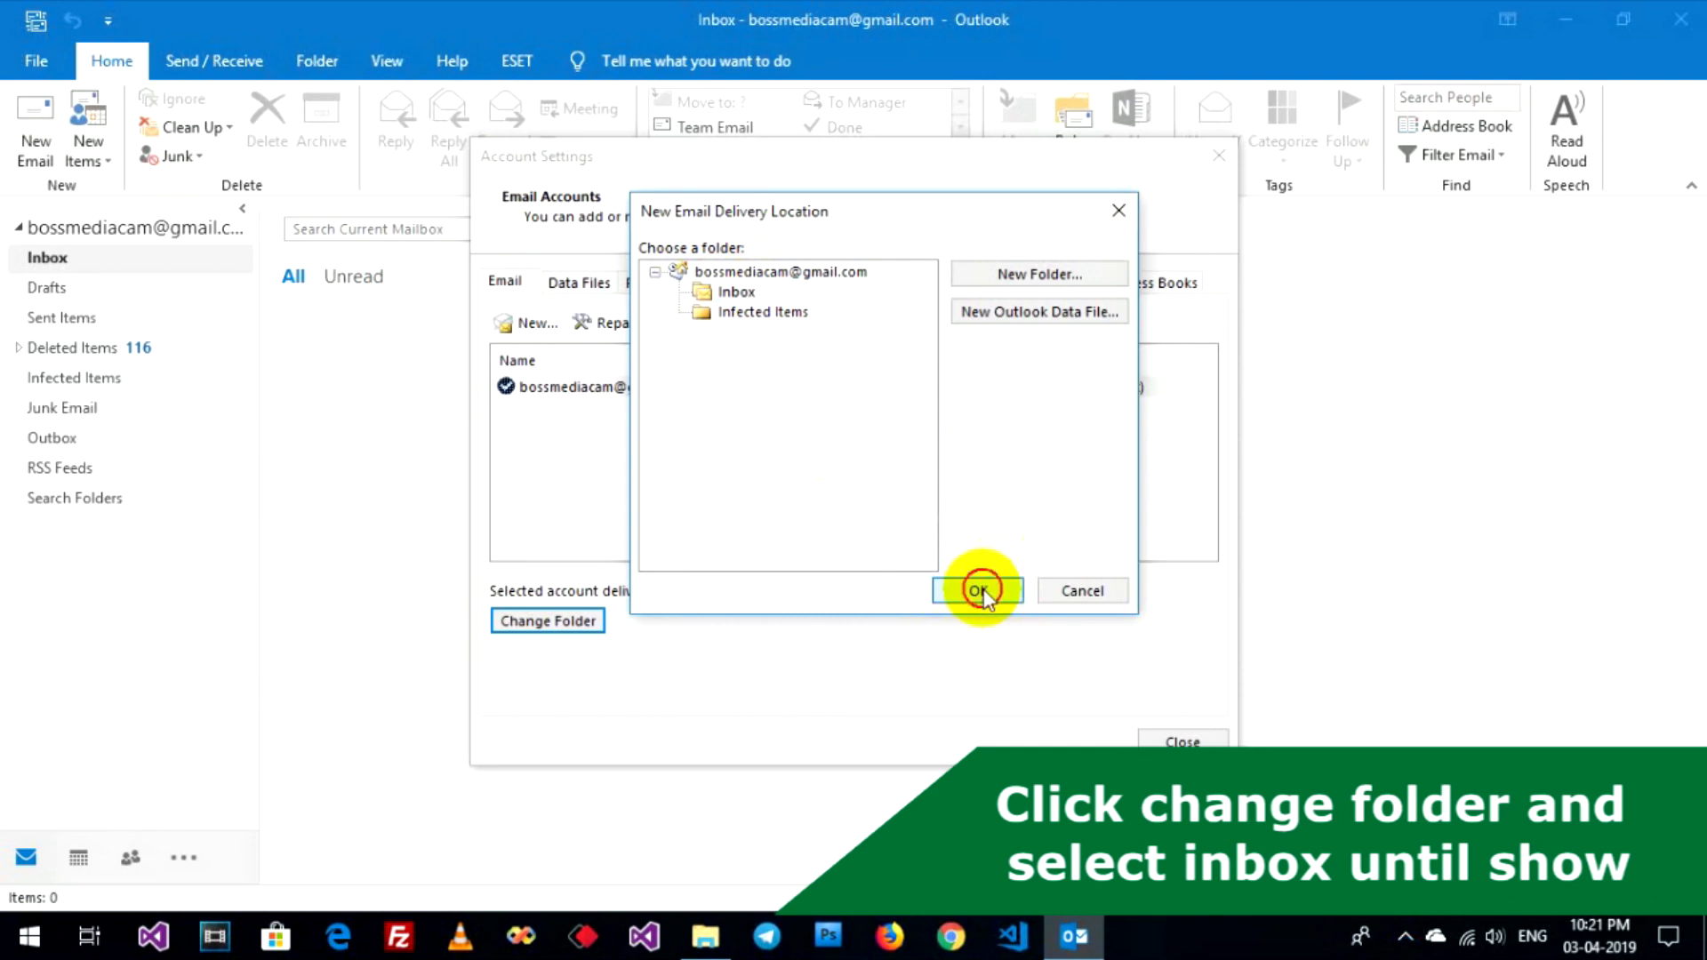
click(976, 590)
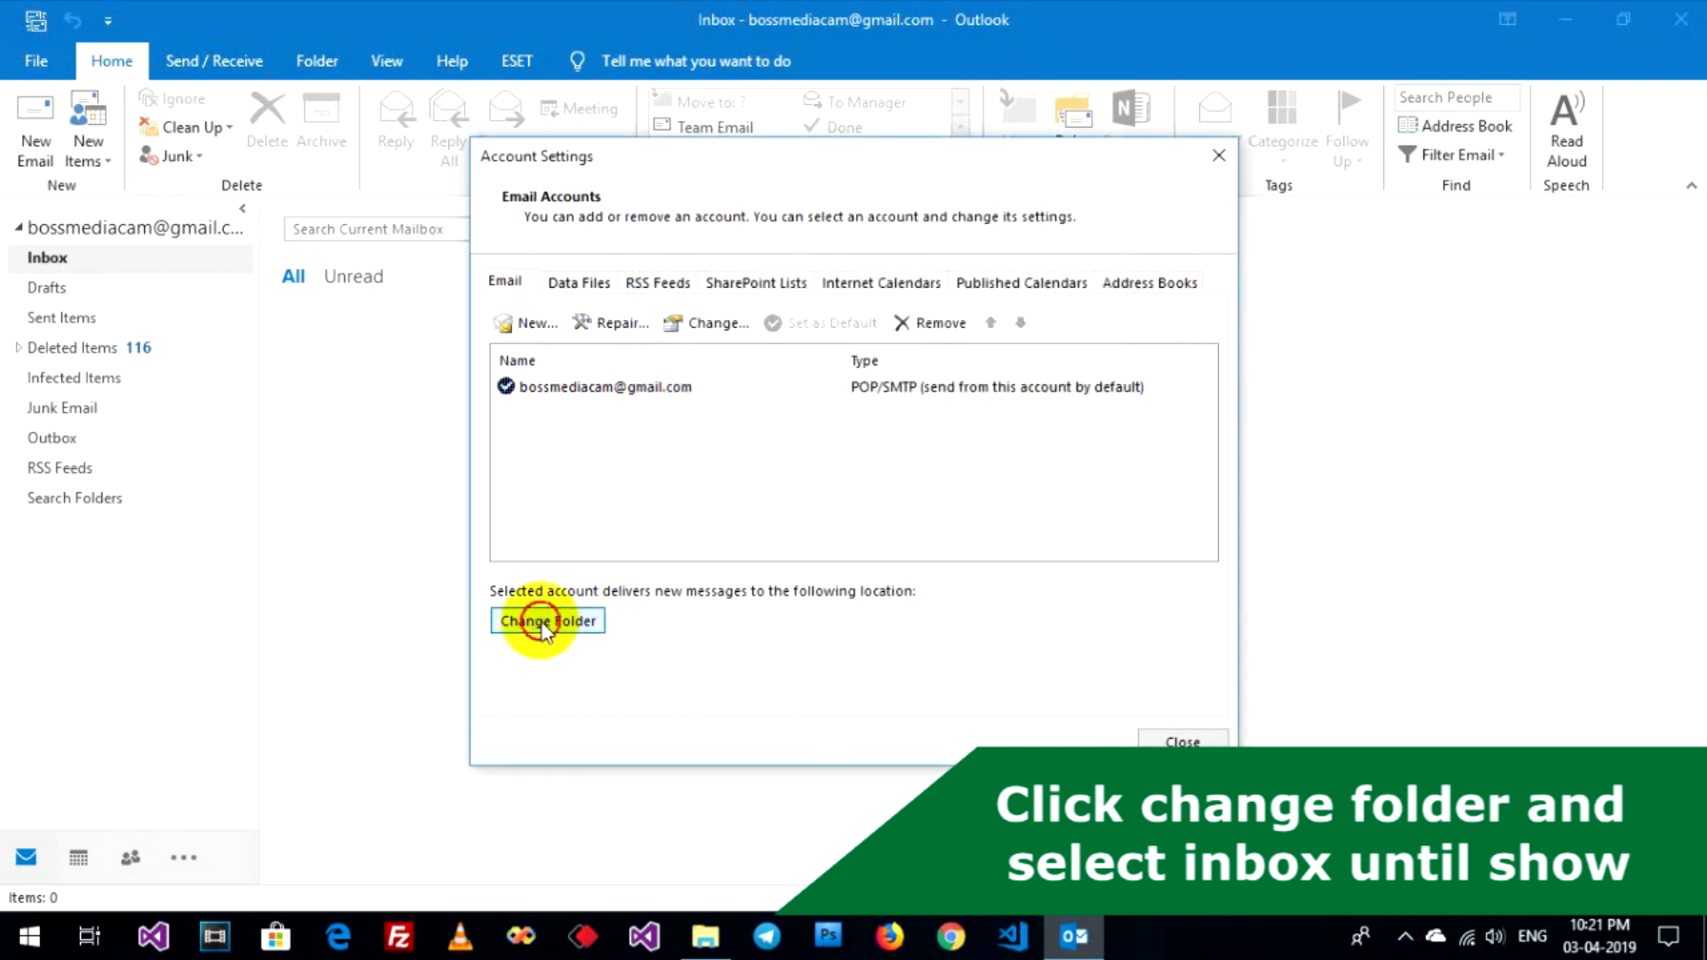
- Briefly pick Infected Items, then reconfirm Inbox as the delivery folder
click(546, 621)
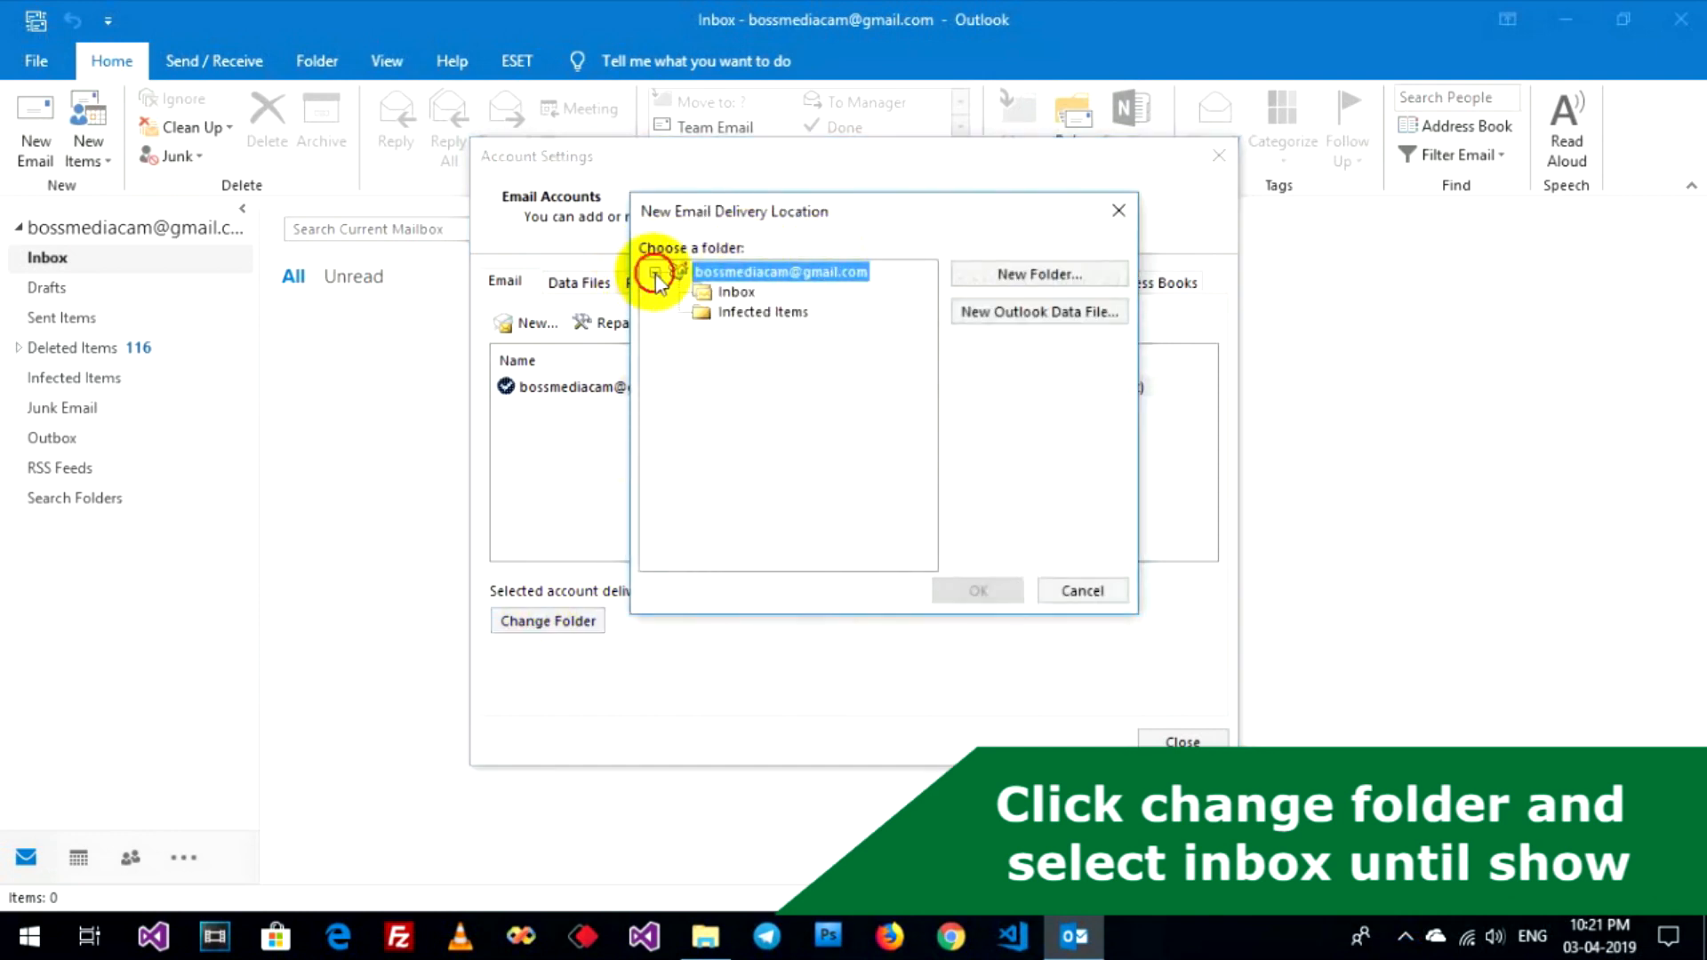
click(762, 313)
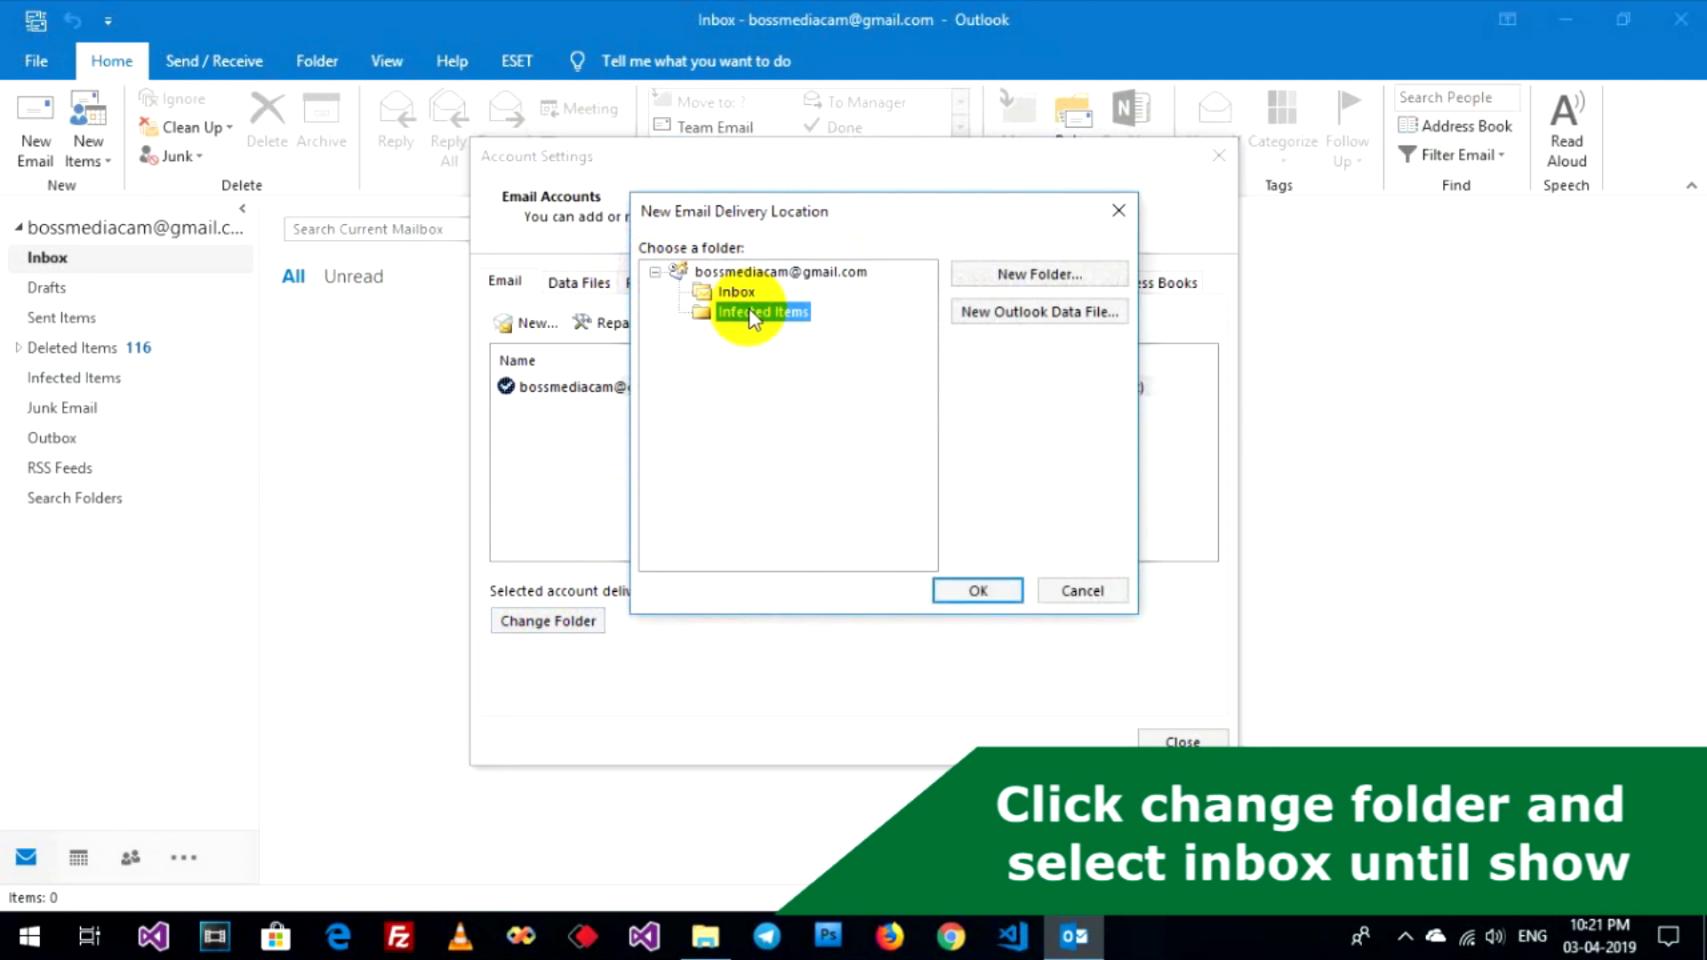
click(976, 591)
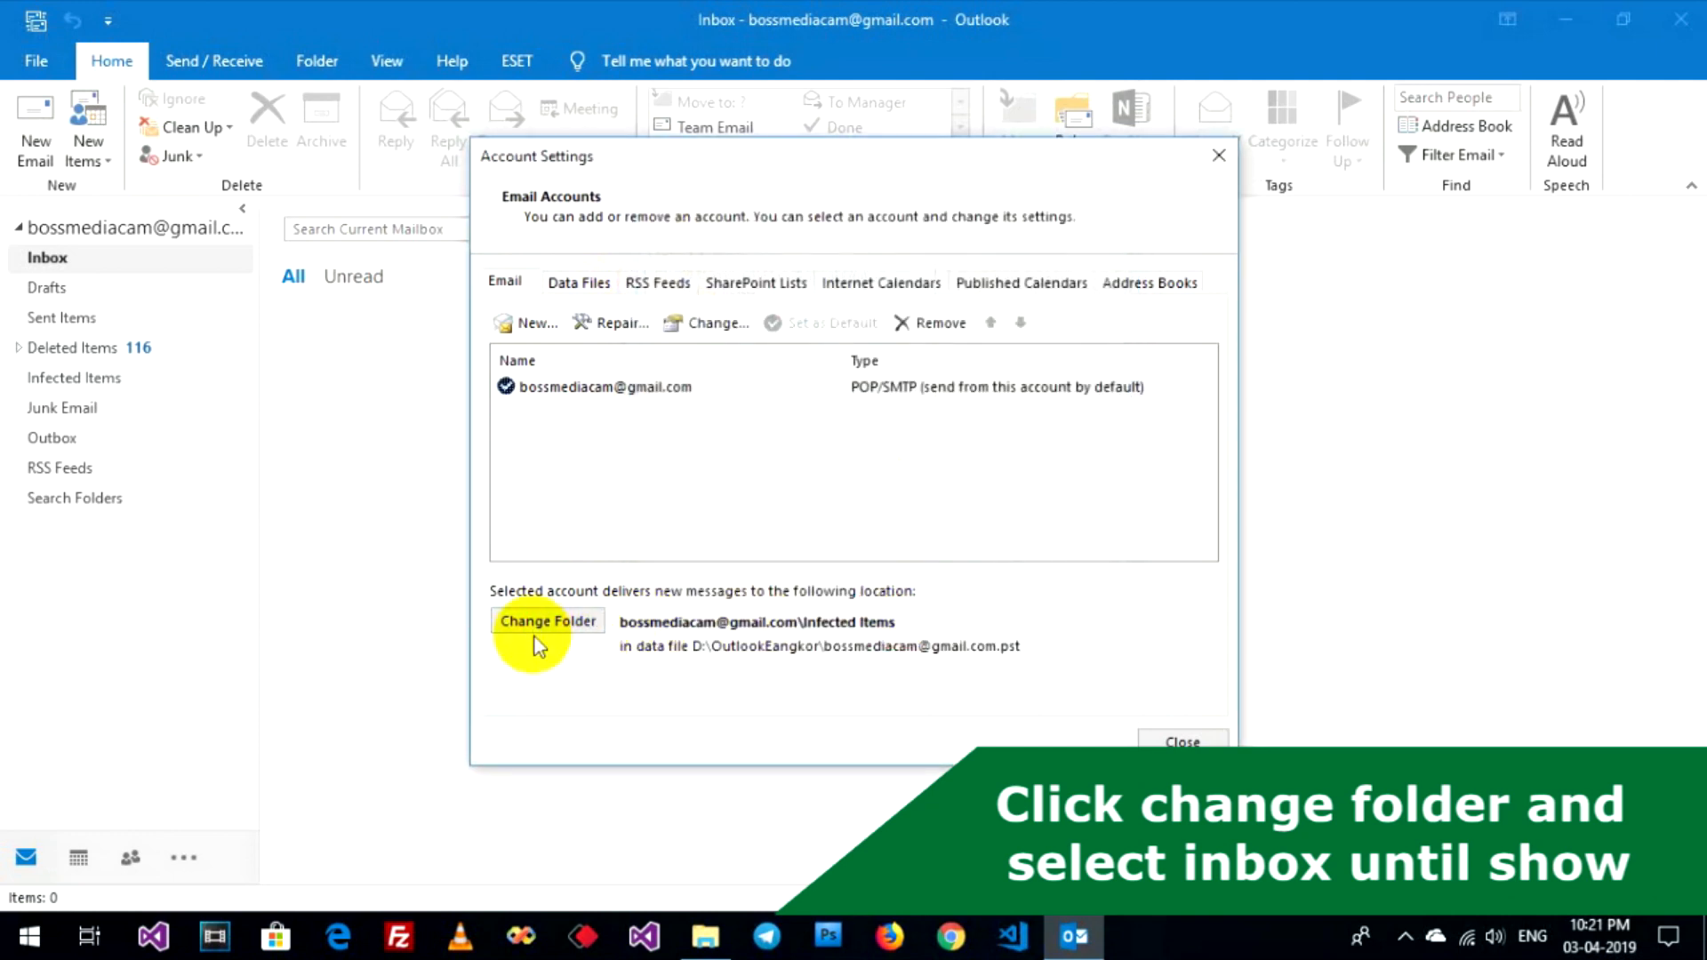
click(546, 621)
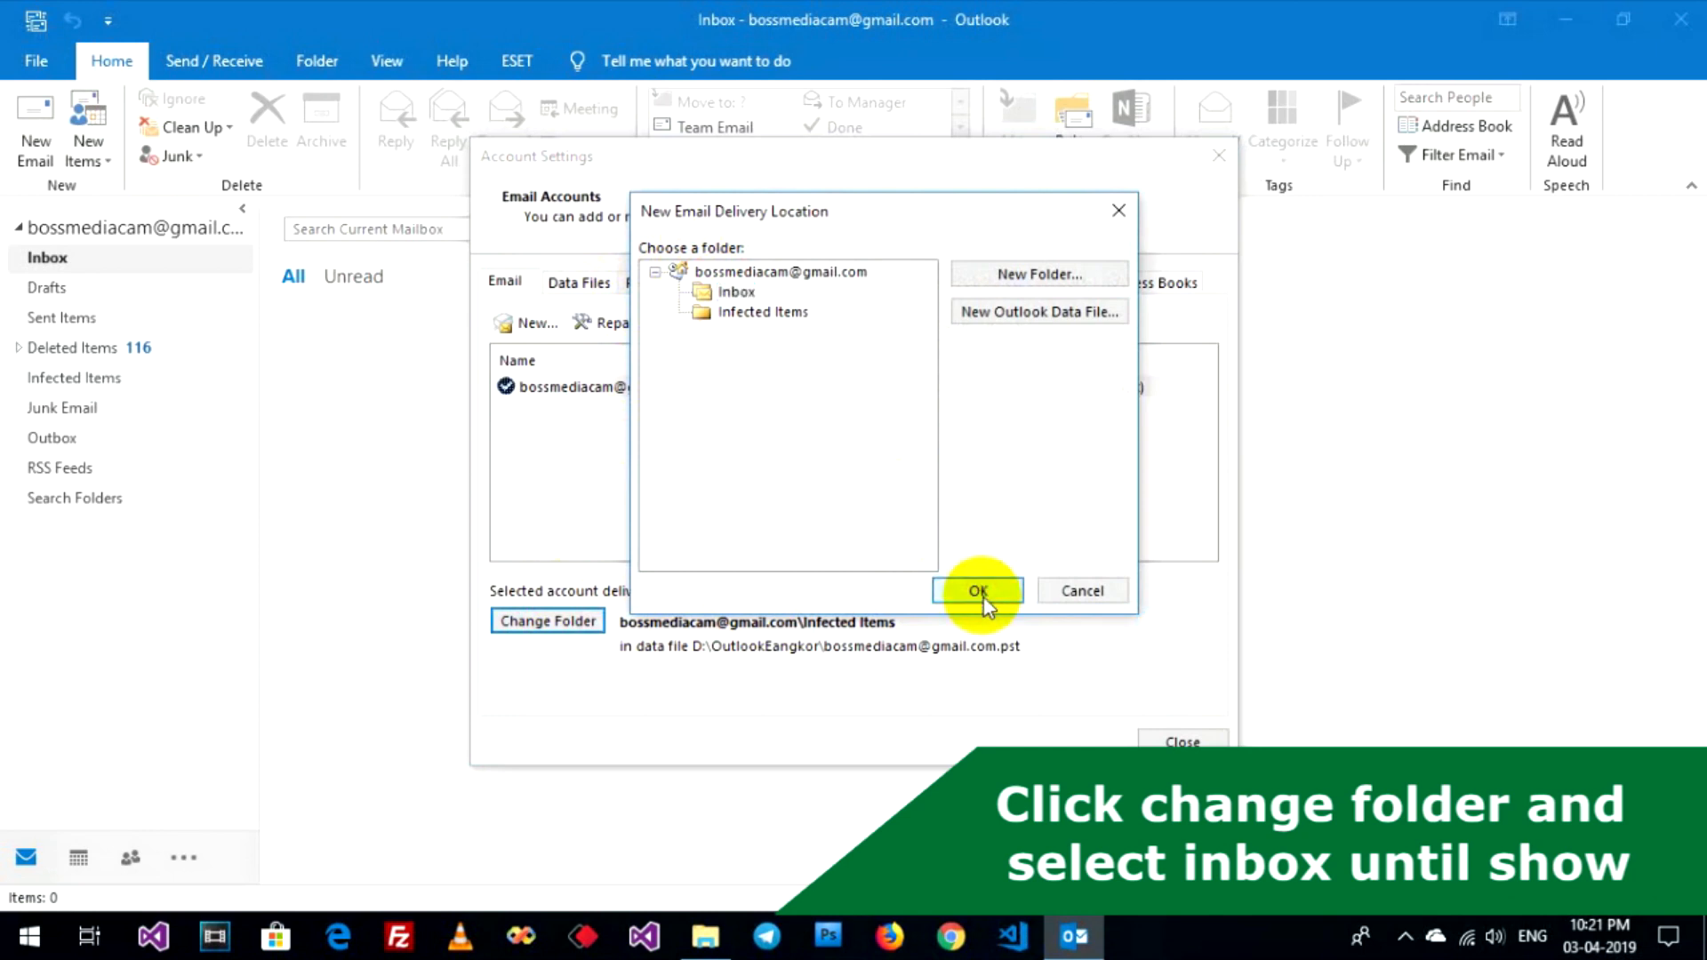
click(978, 590)
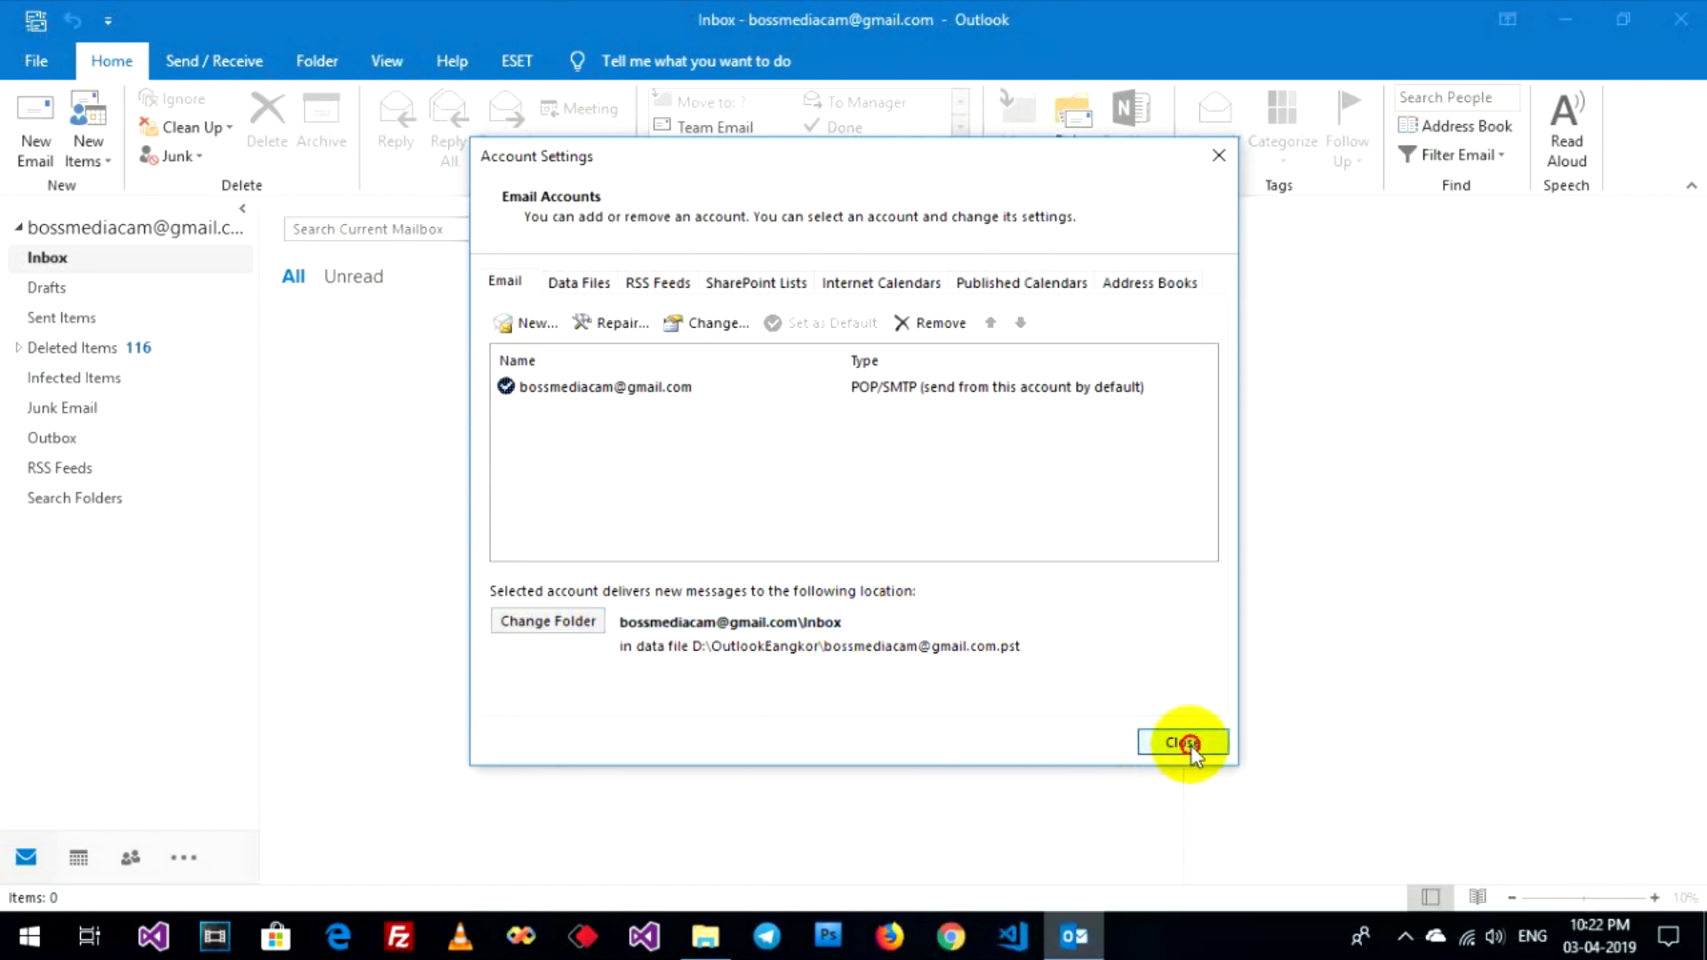
- Run Send/Receive All Folders and view the Inbox now listing four messages
click(1185, 742)
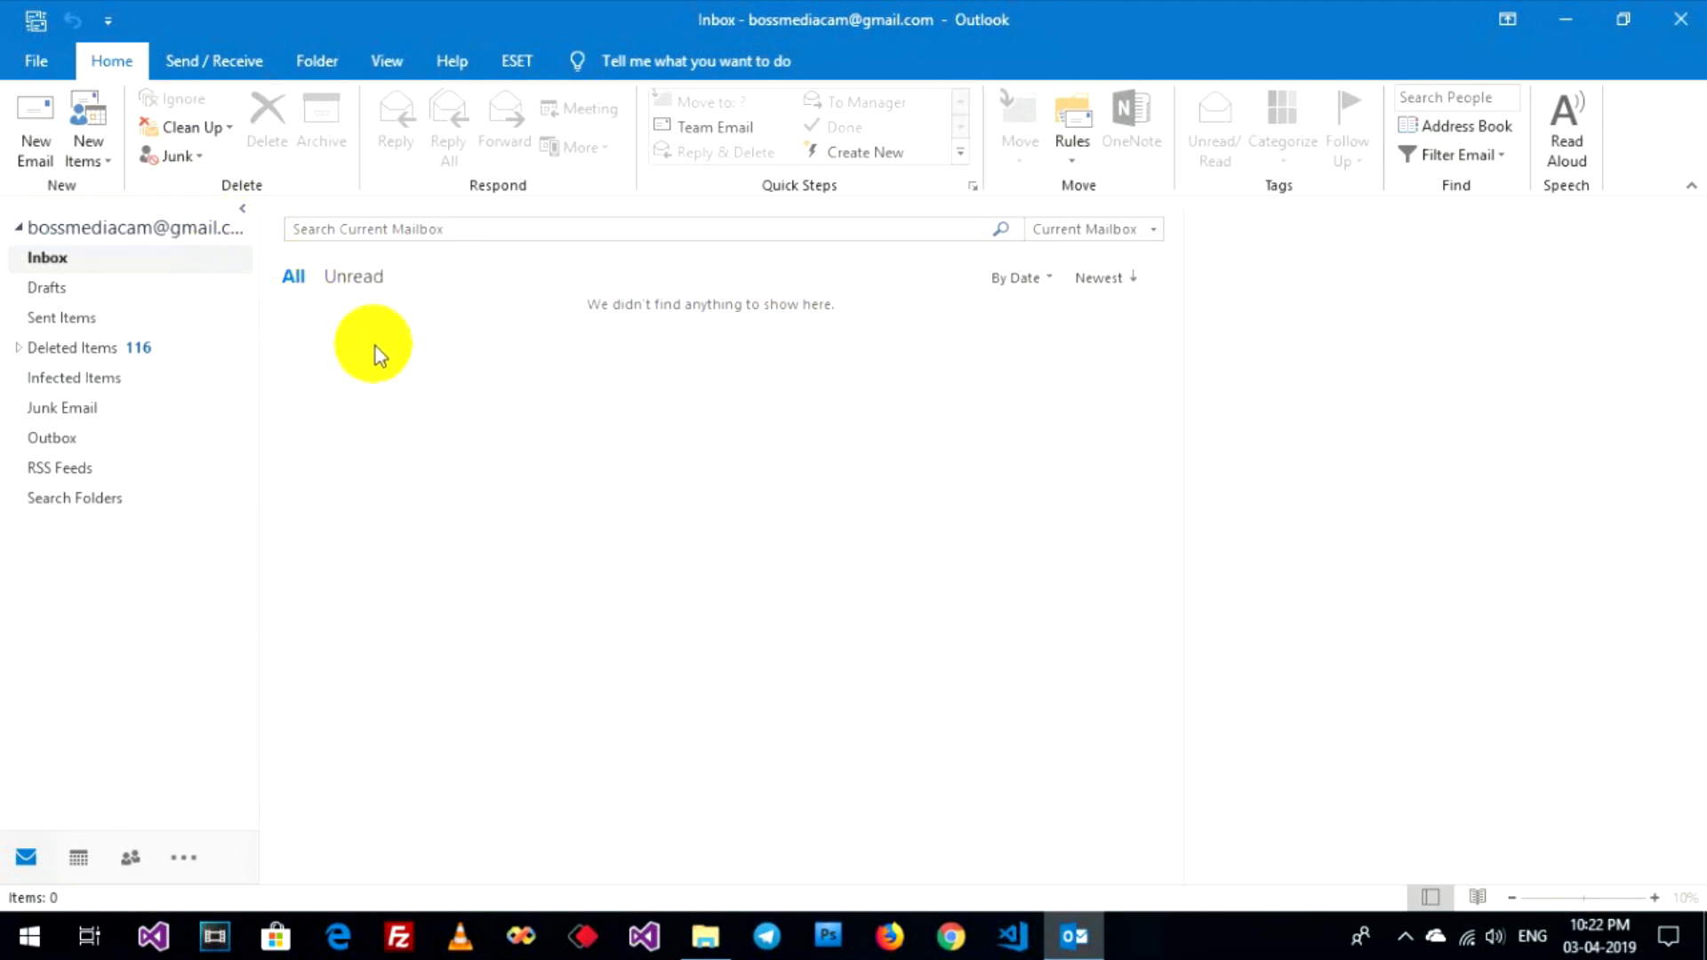
click(215, 60)
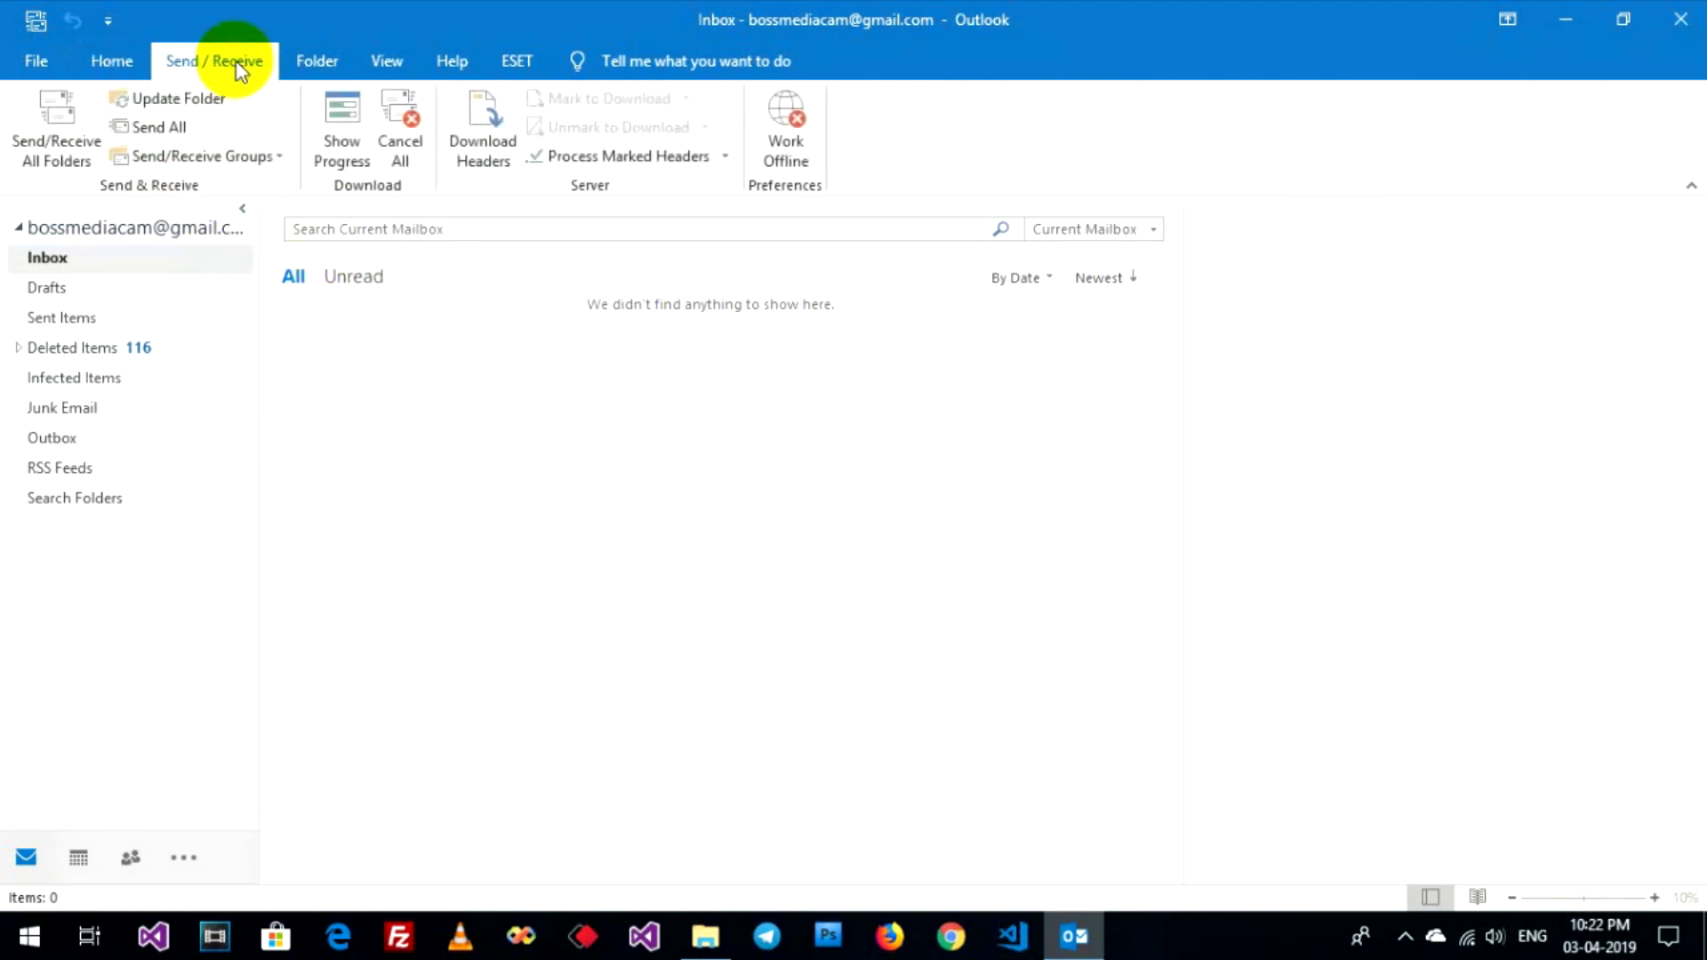
click(56, 124)
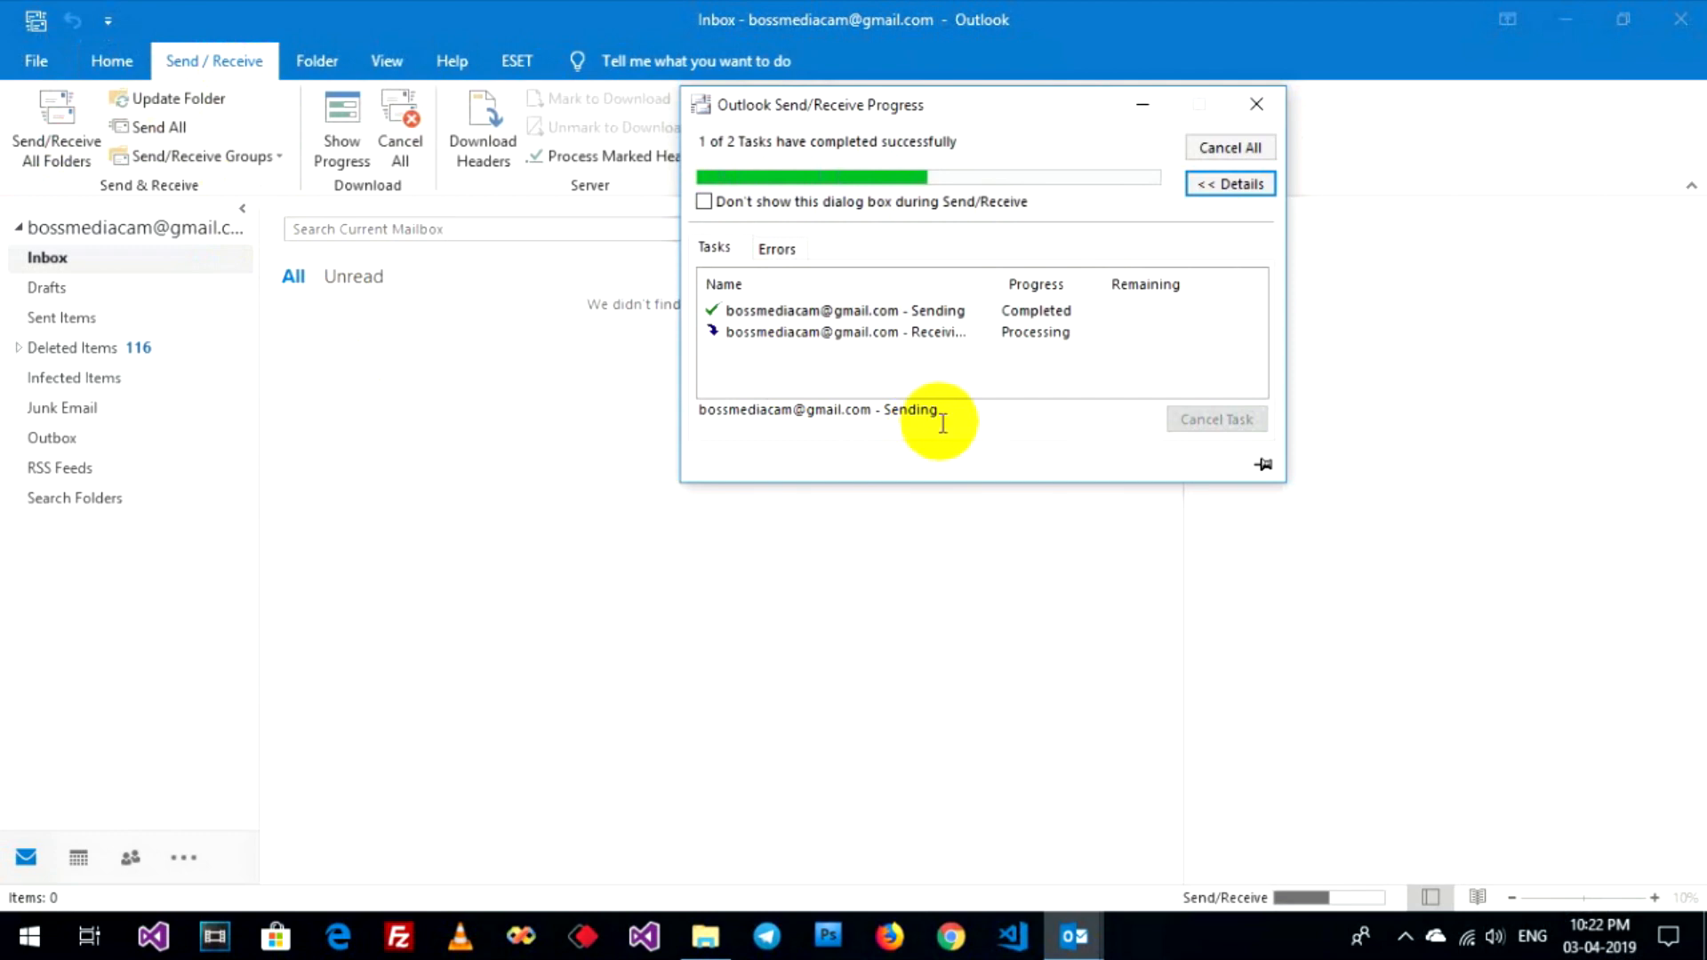
mouse_move(984, 349)
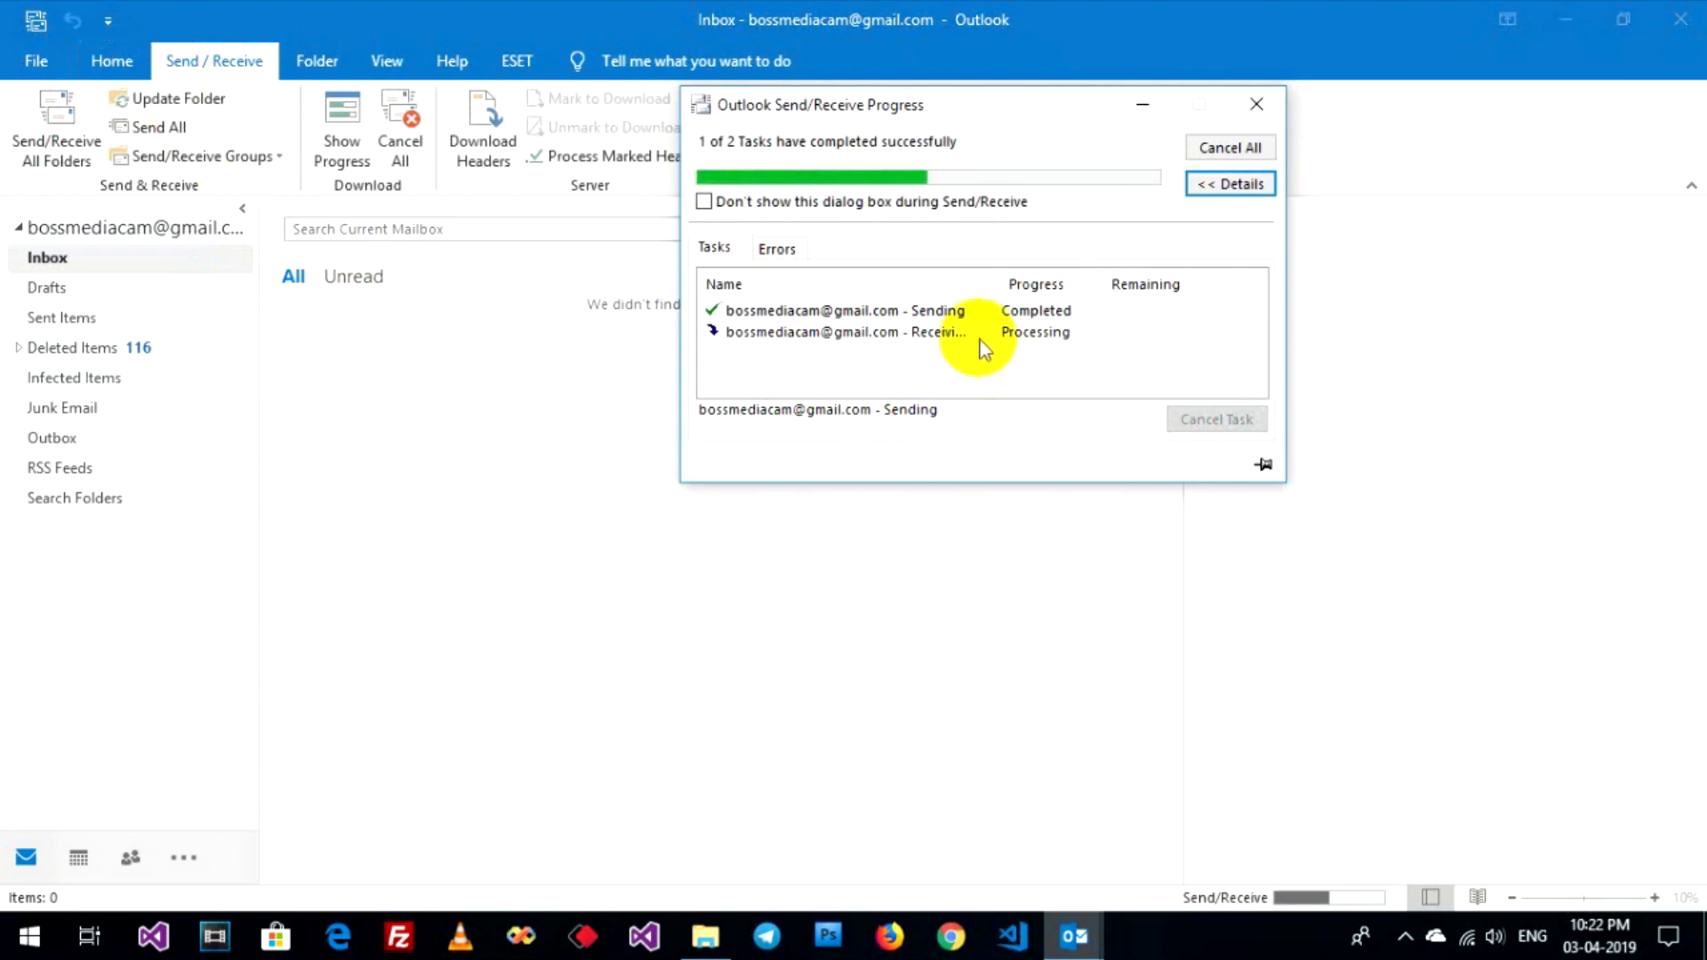
mouse_move(1097, 549)
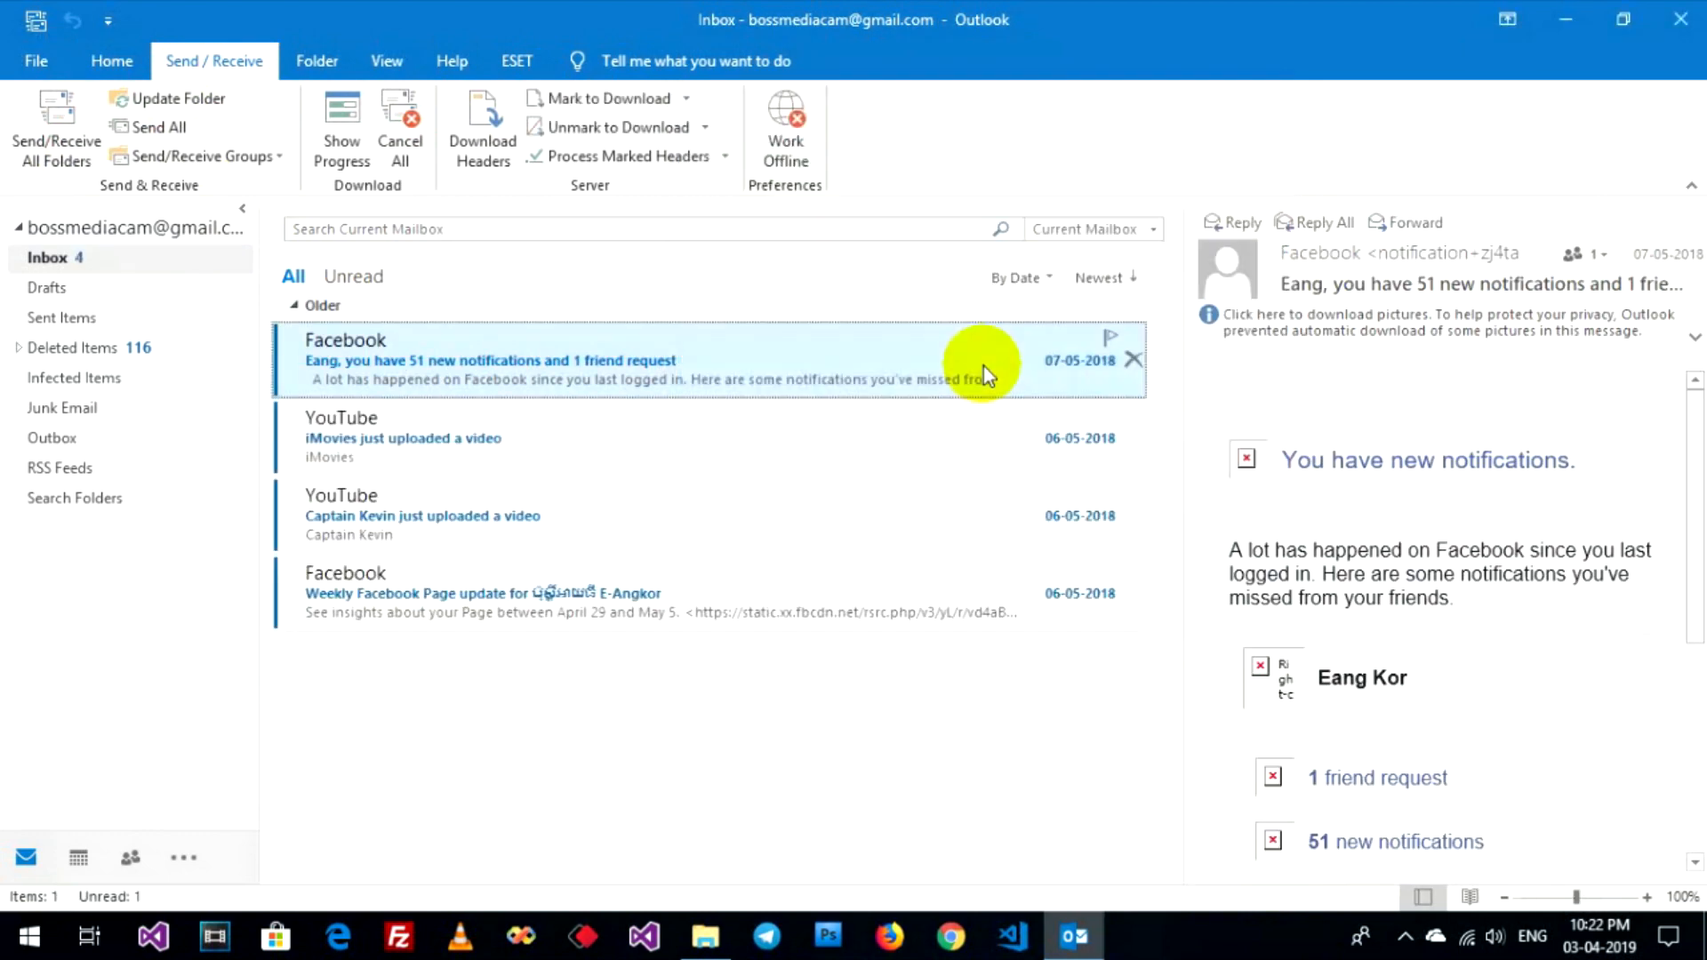
click(48, 258)
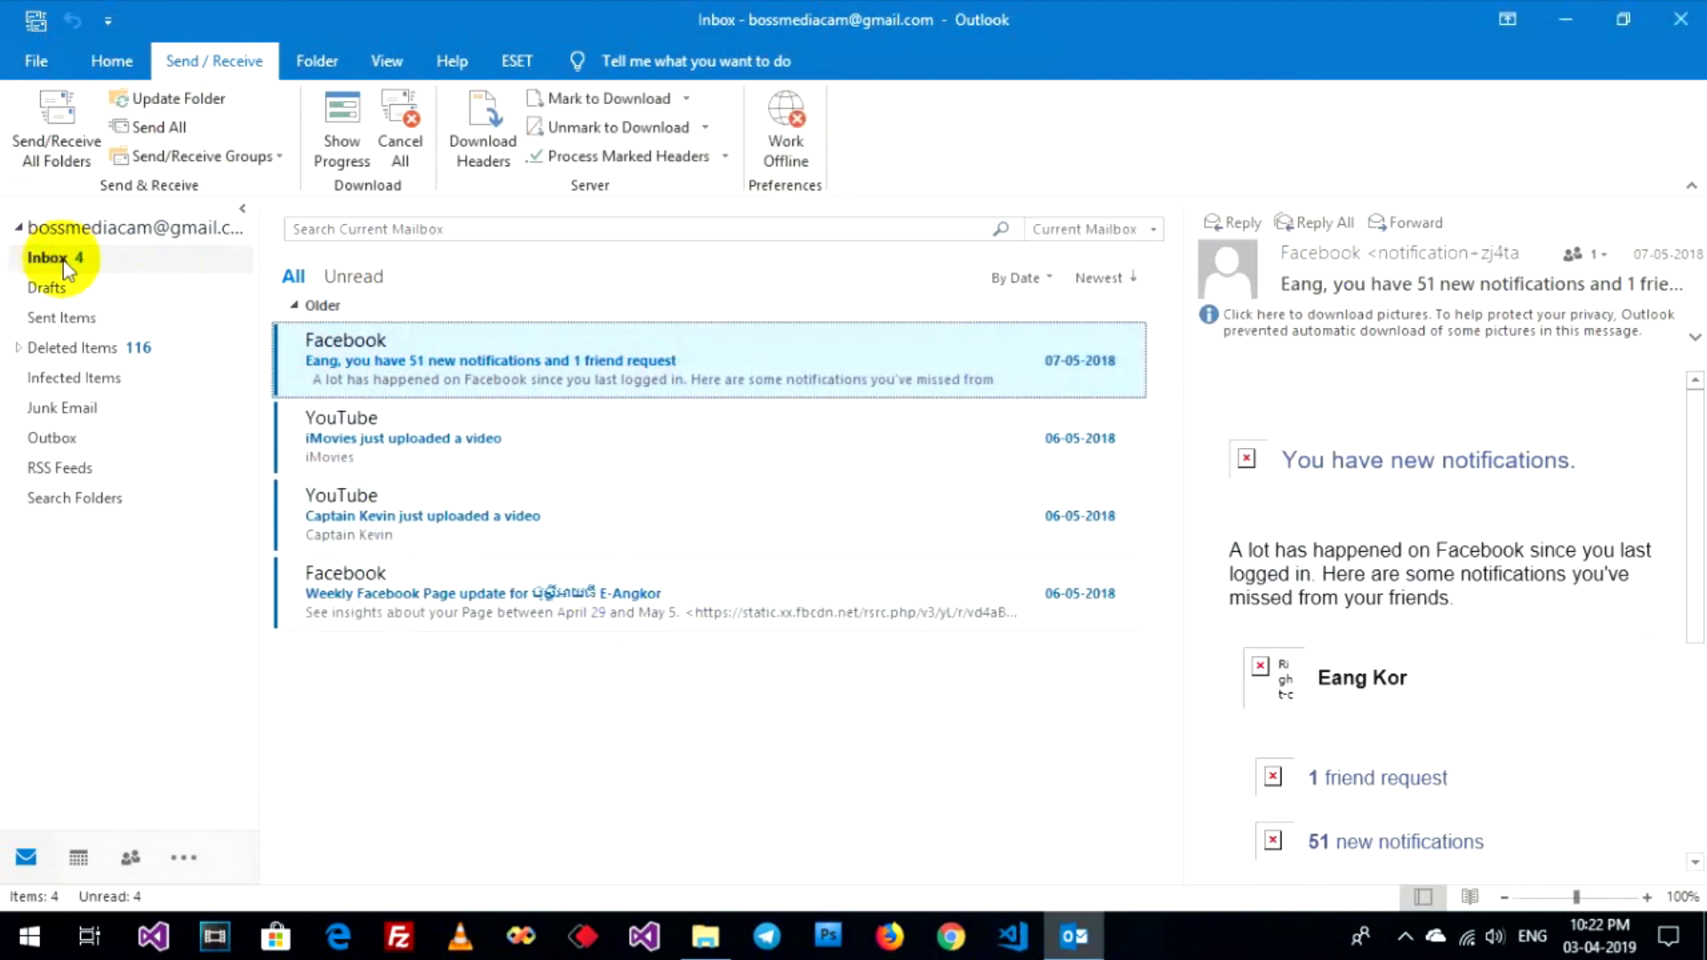
mouse_move(423, 346)
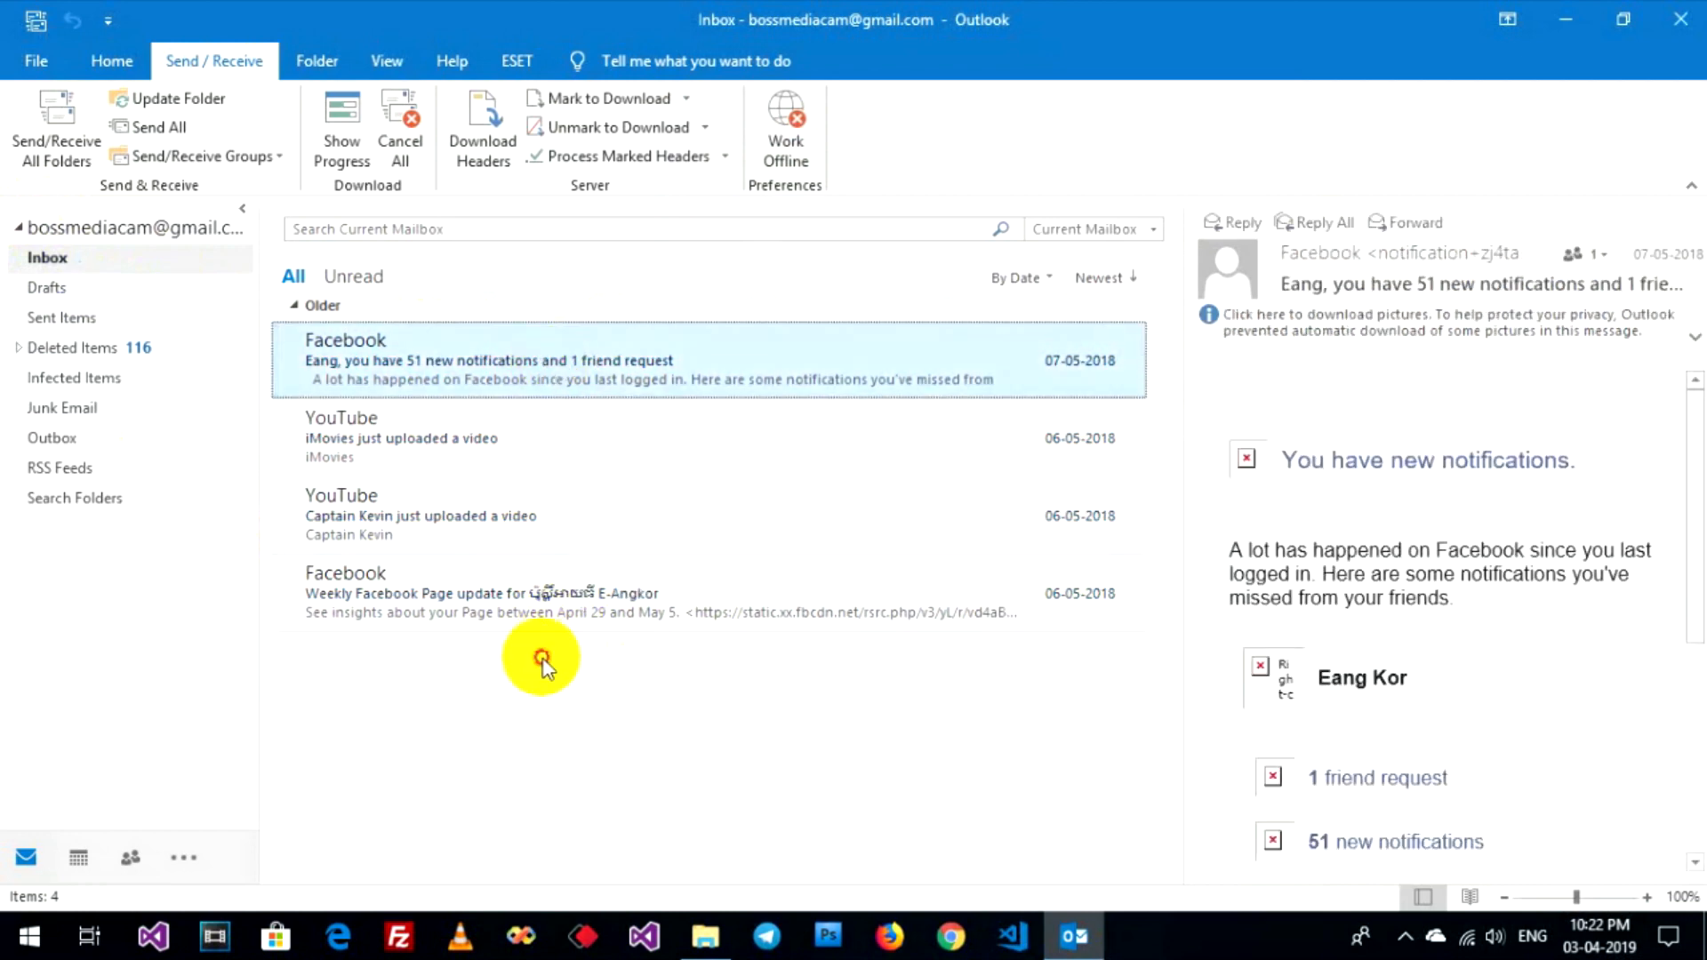
mouse_move(251, 478)
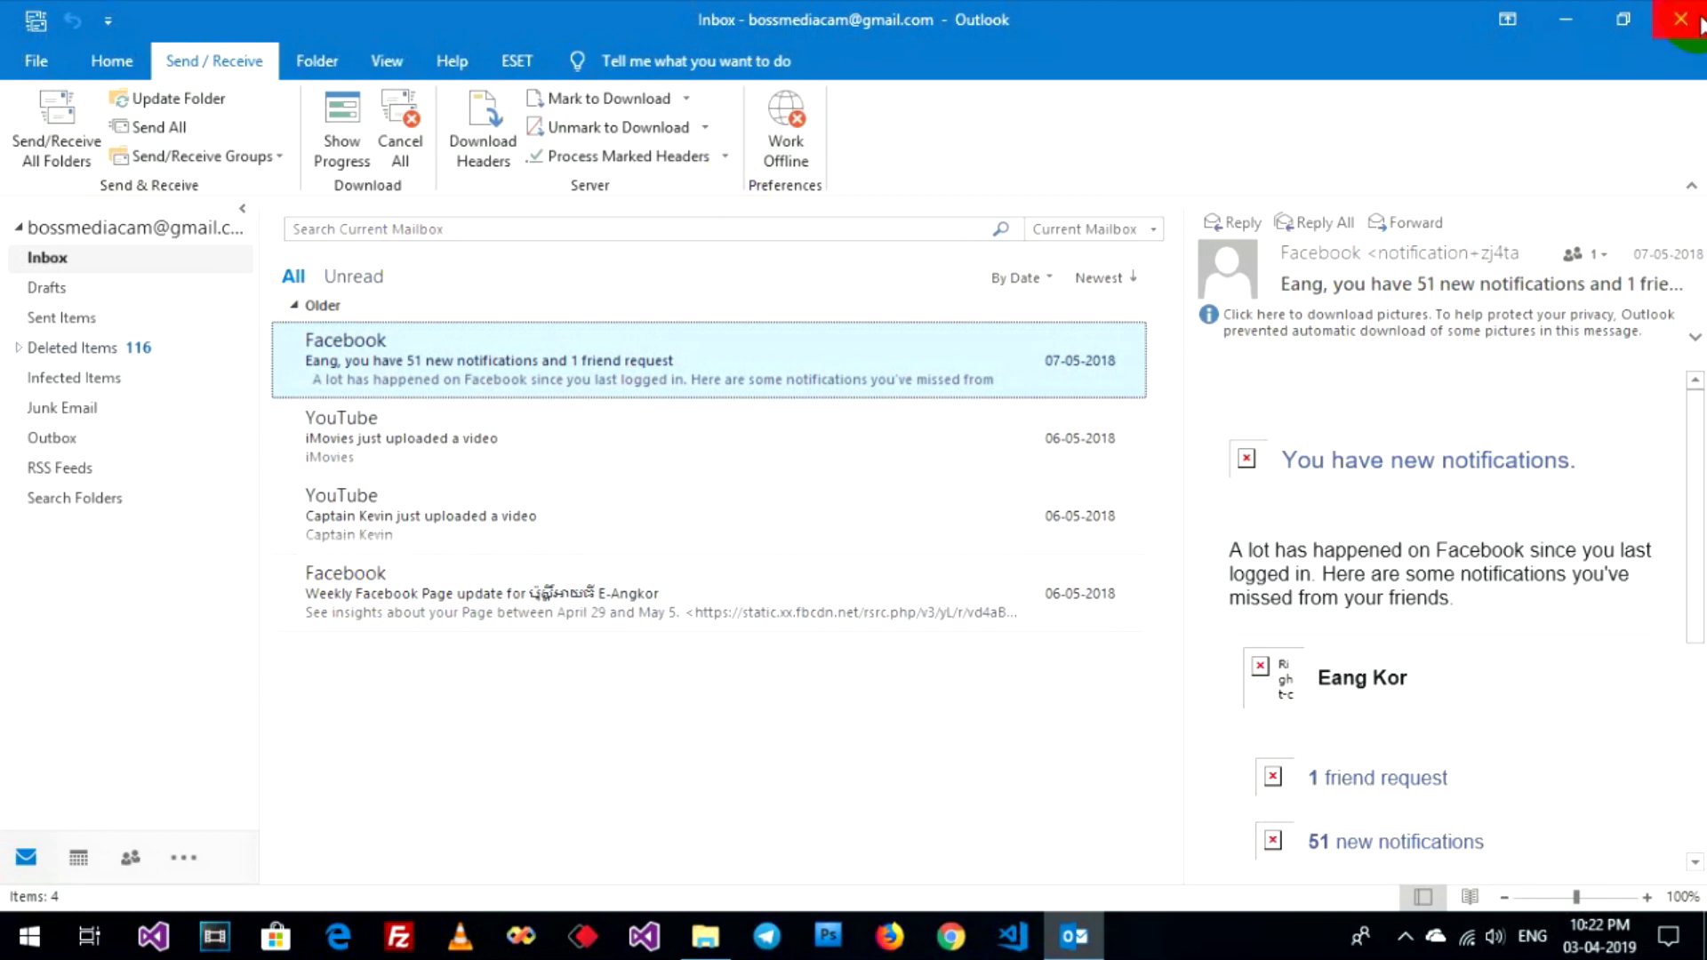
mouse_move(1686, 20)
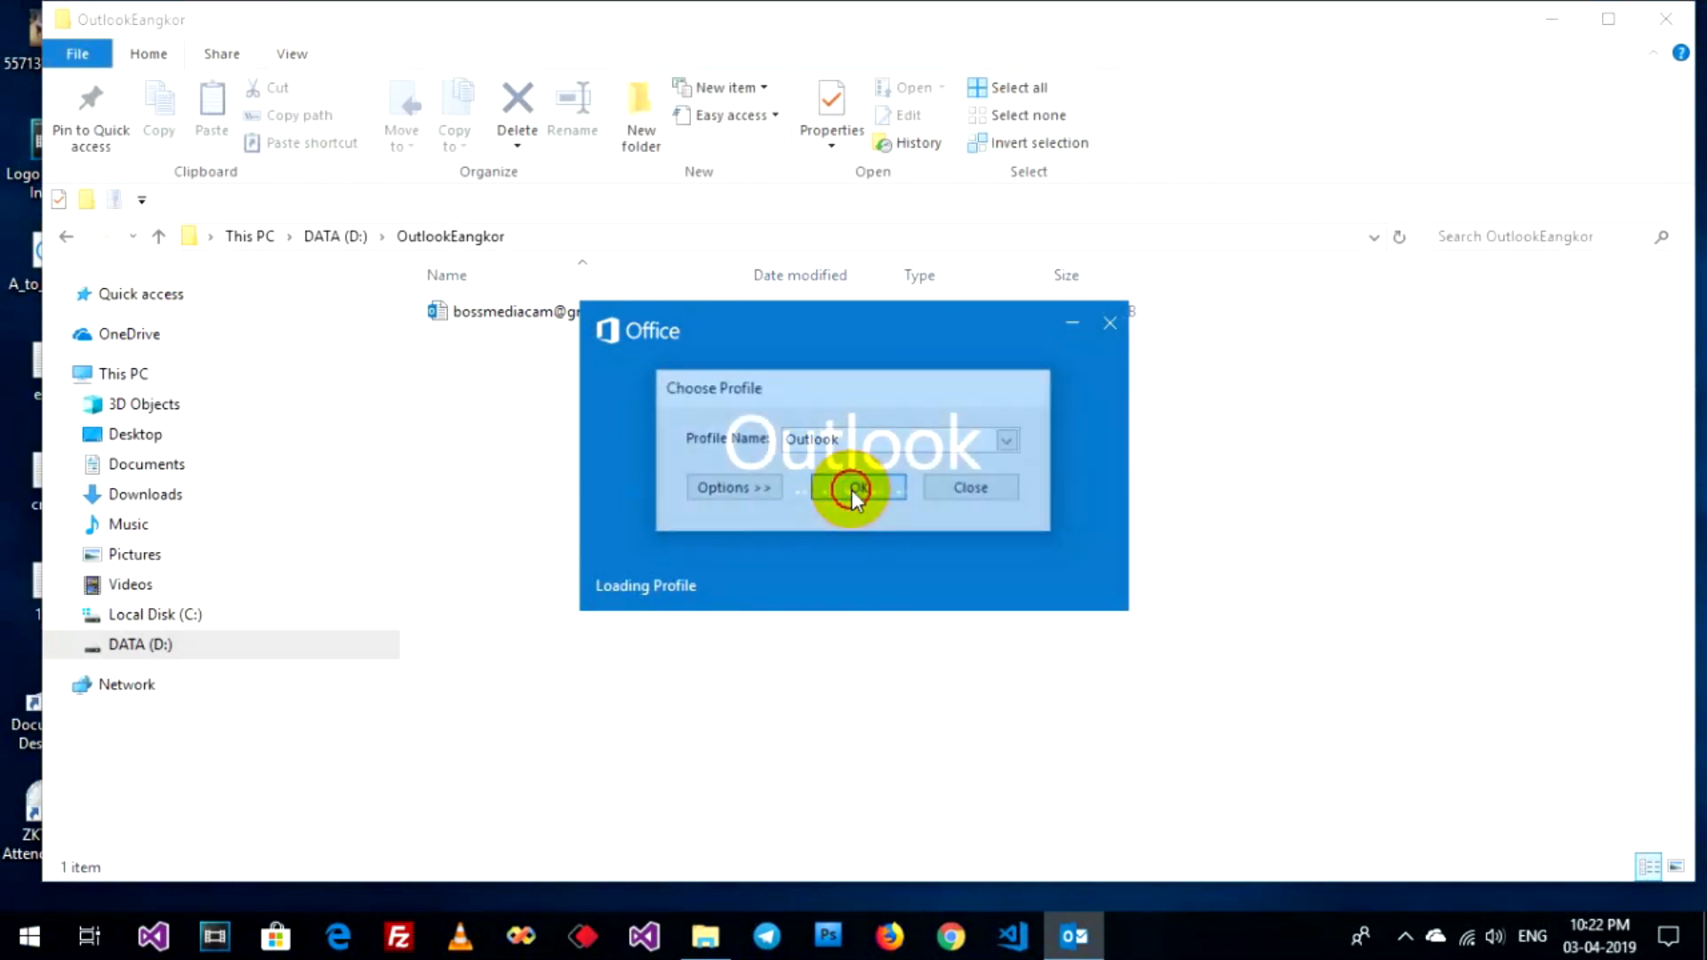
- Start Outlook again with the Outlook profile so the Inbox reopens
click(855, 487)
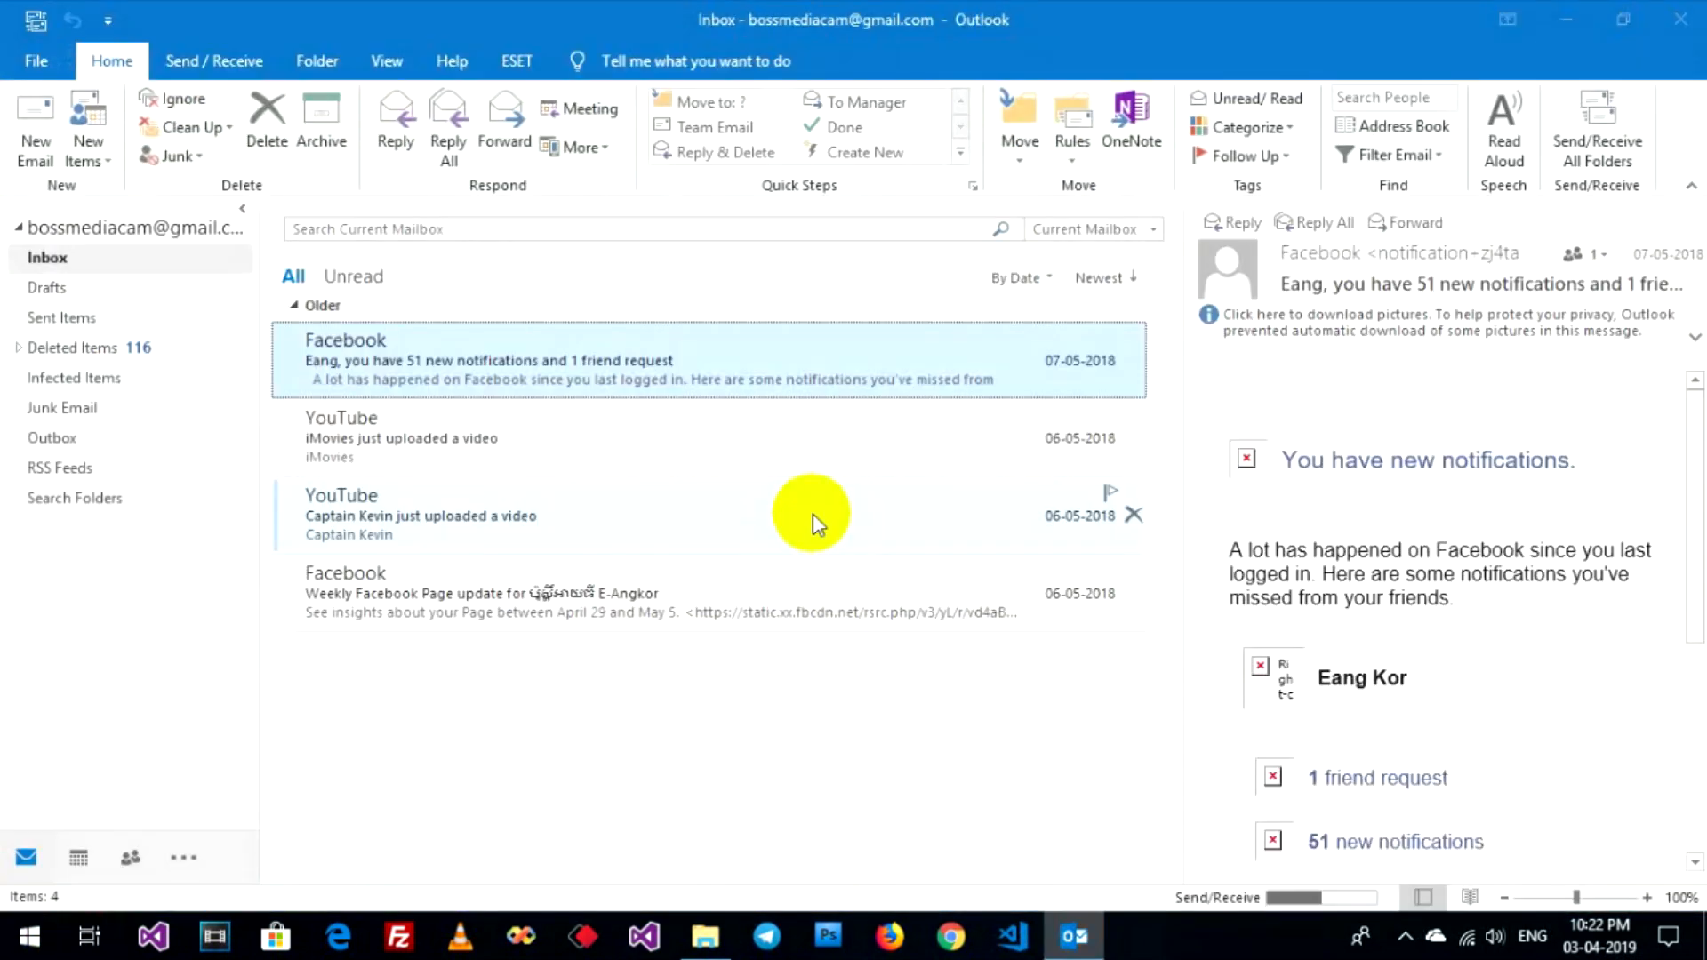
mouse_move(1001, 71)
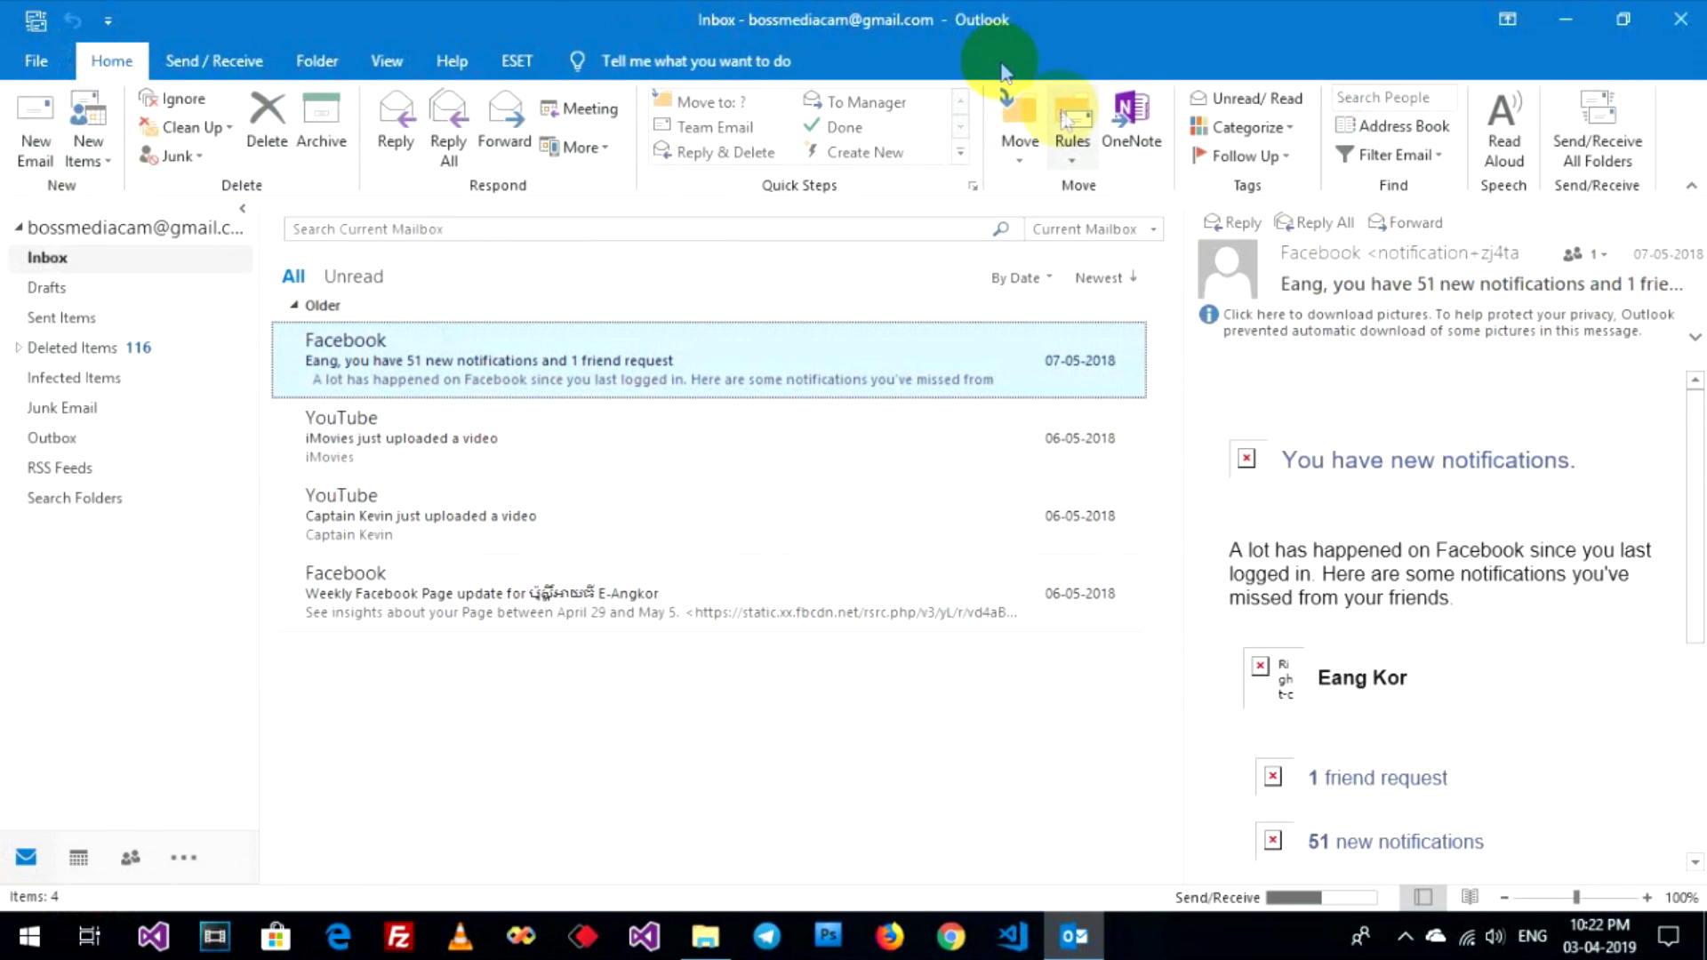
mouse_move(672, 50)
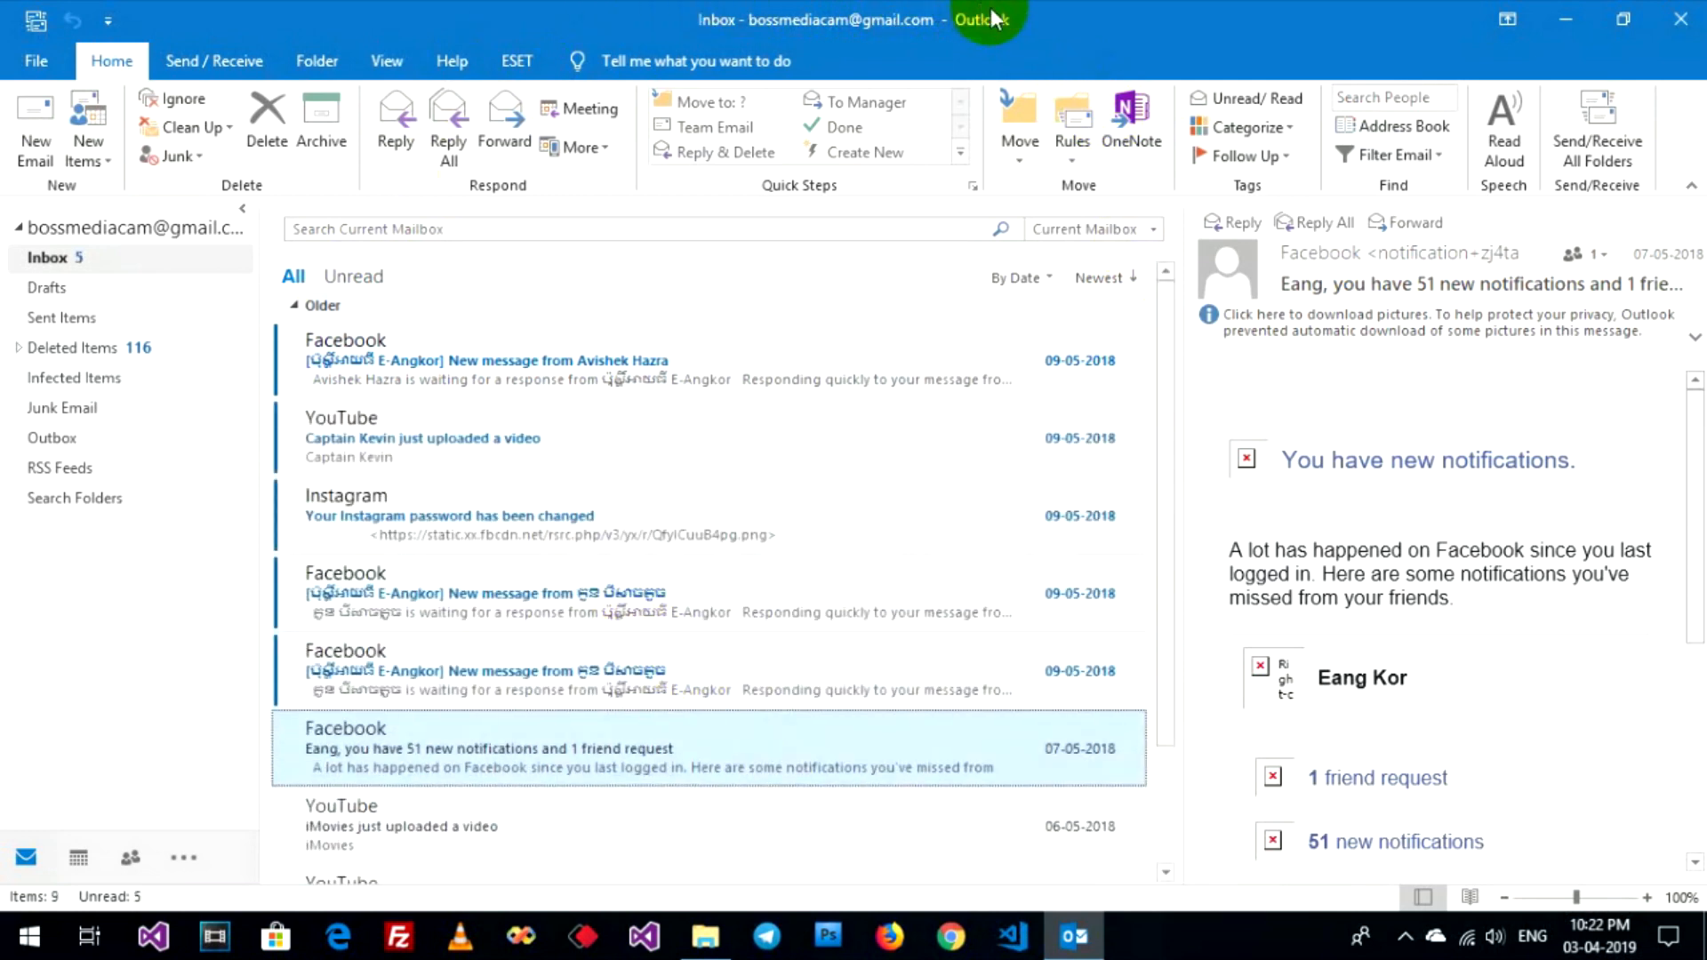
mouse_move(1077, 522)
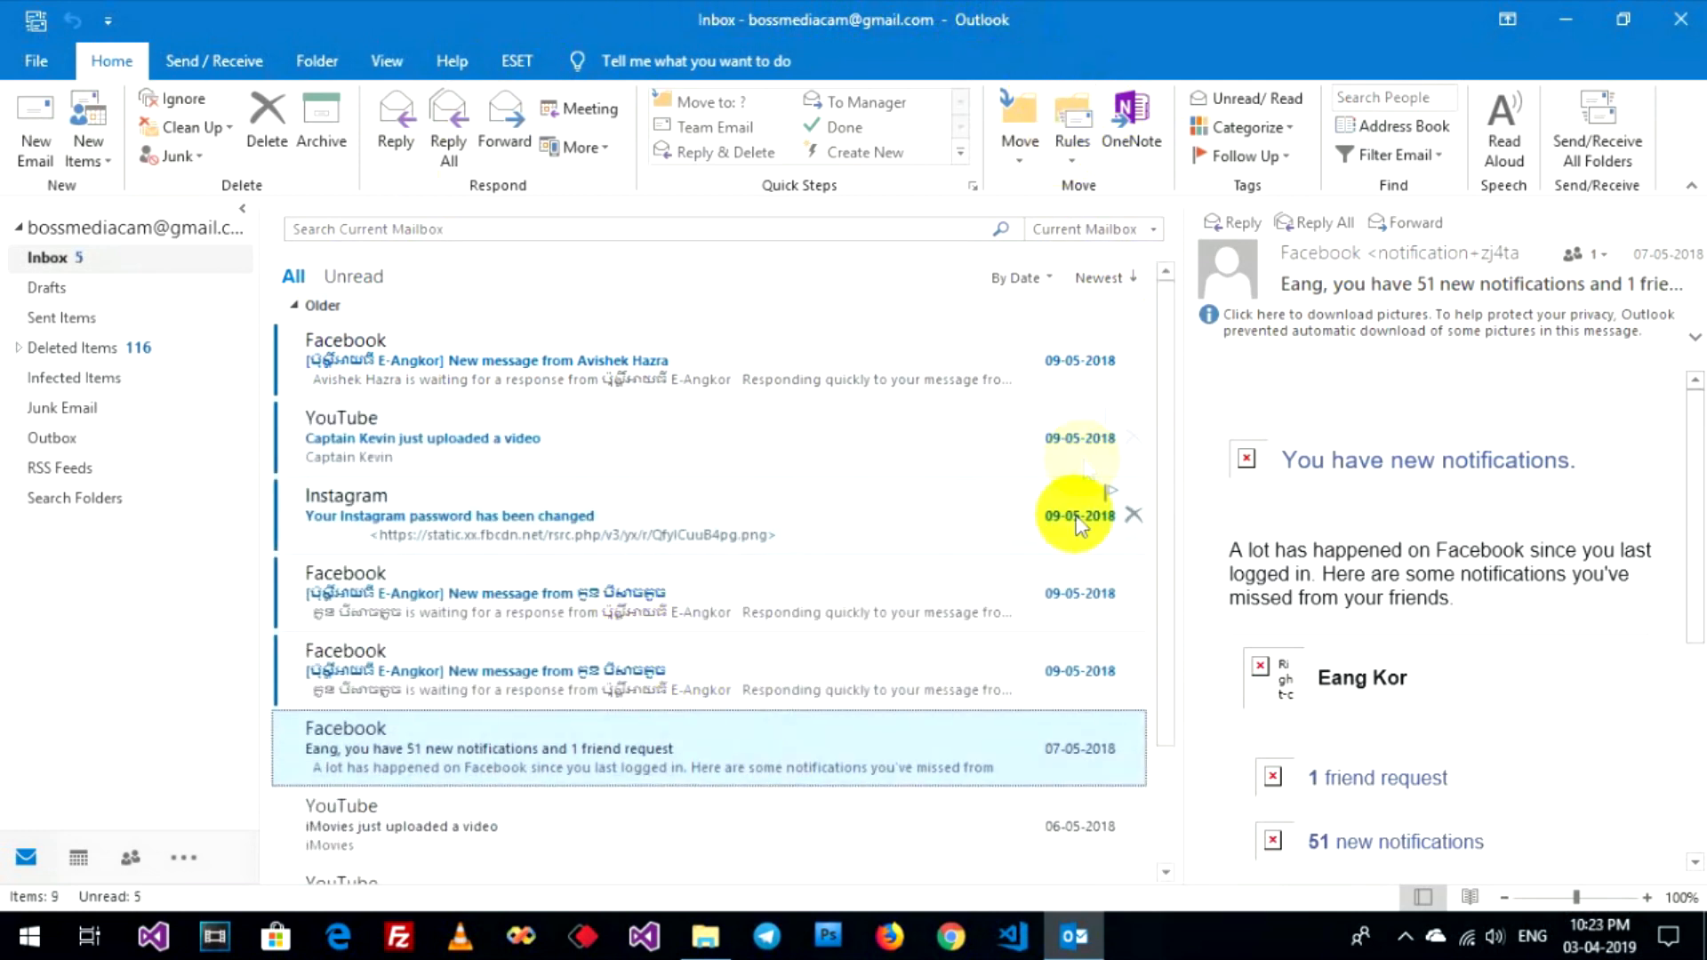